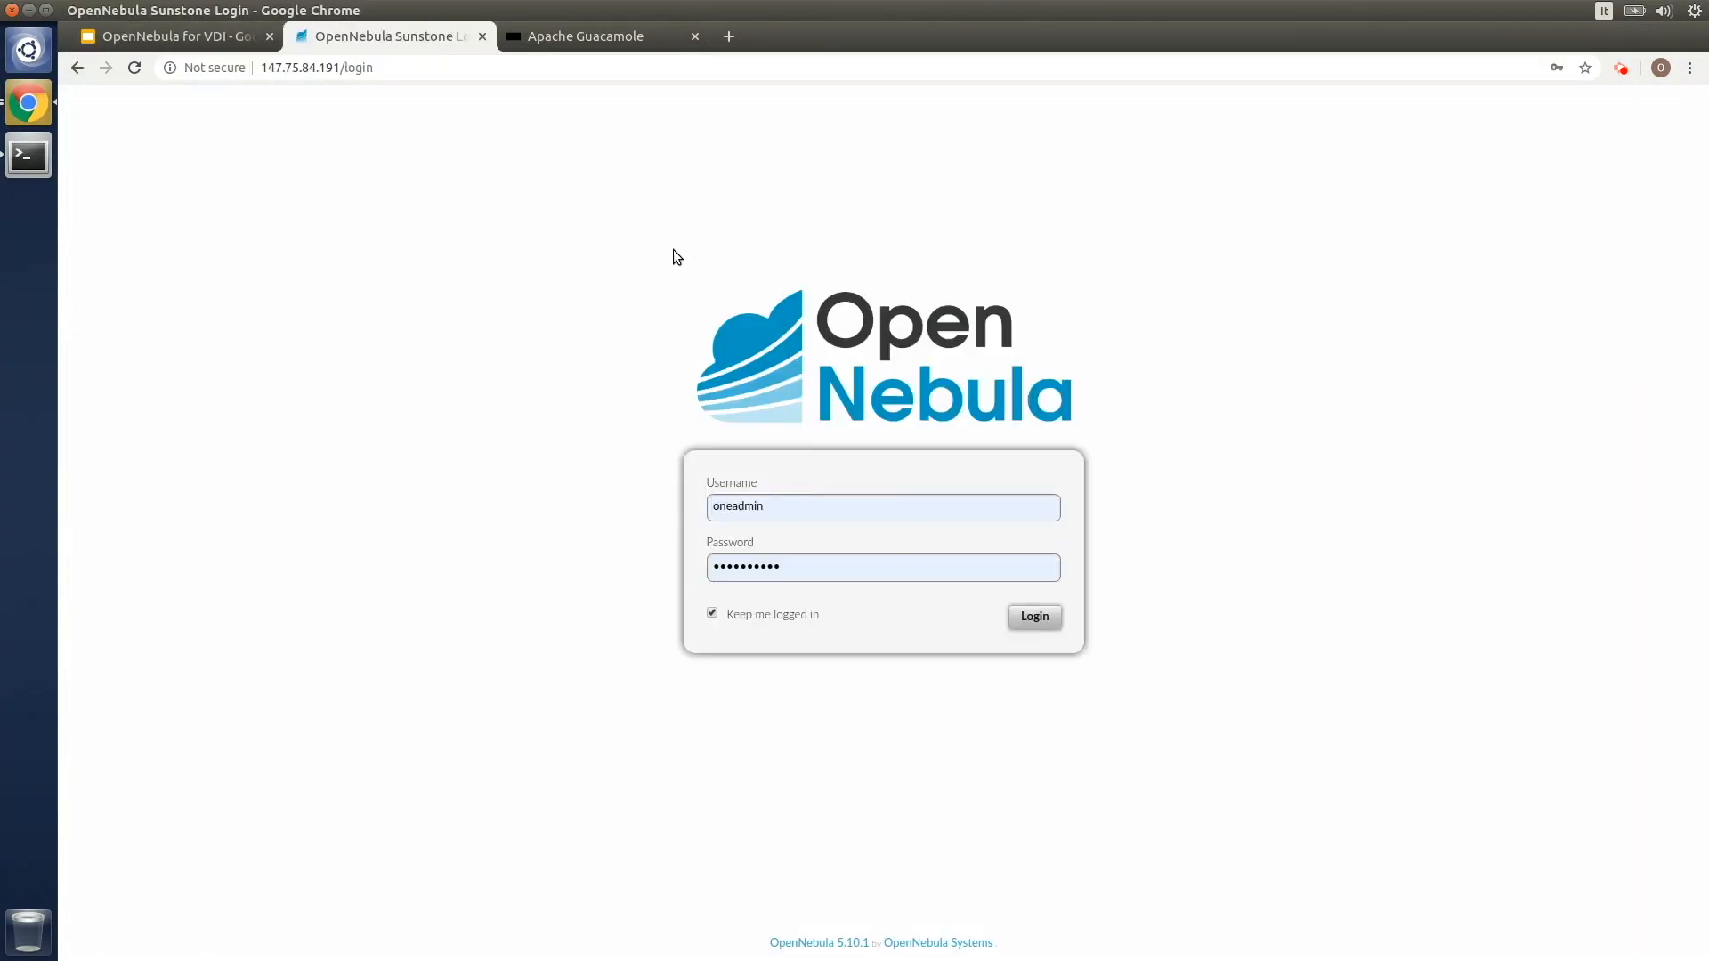
Submit the admin login so the Sunstone dashboard appears
left_click(1033, 616)
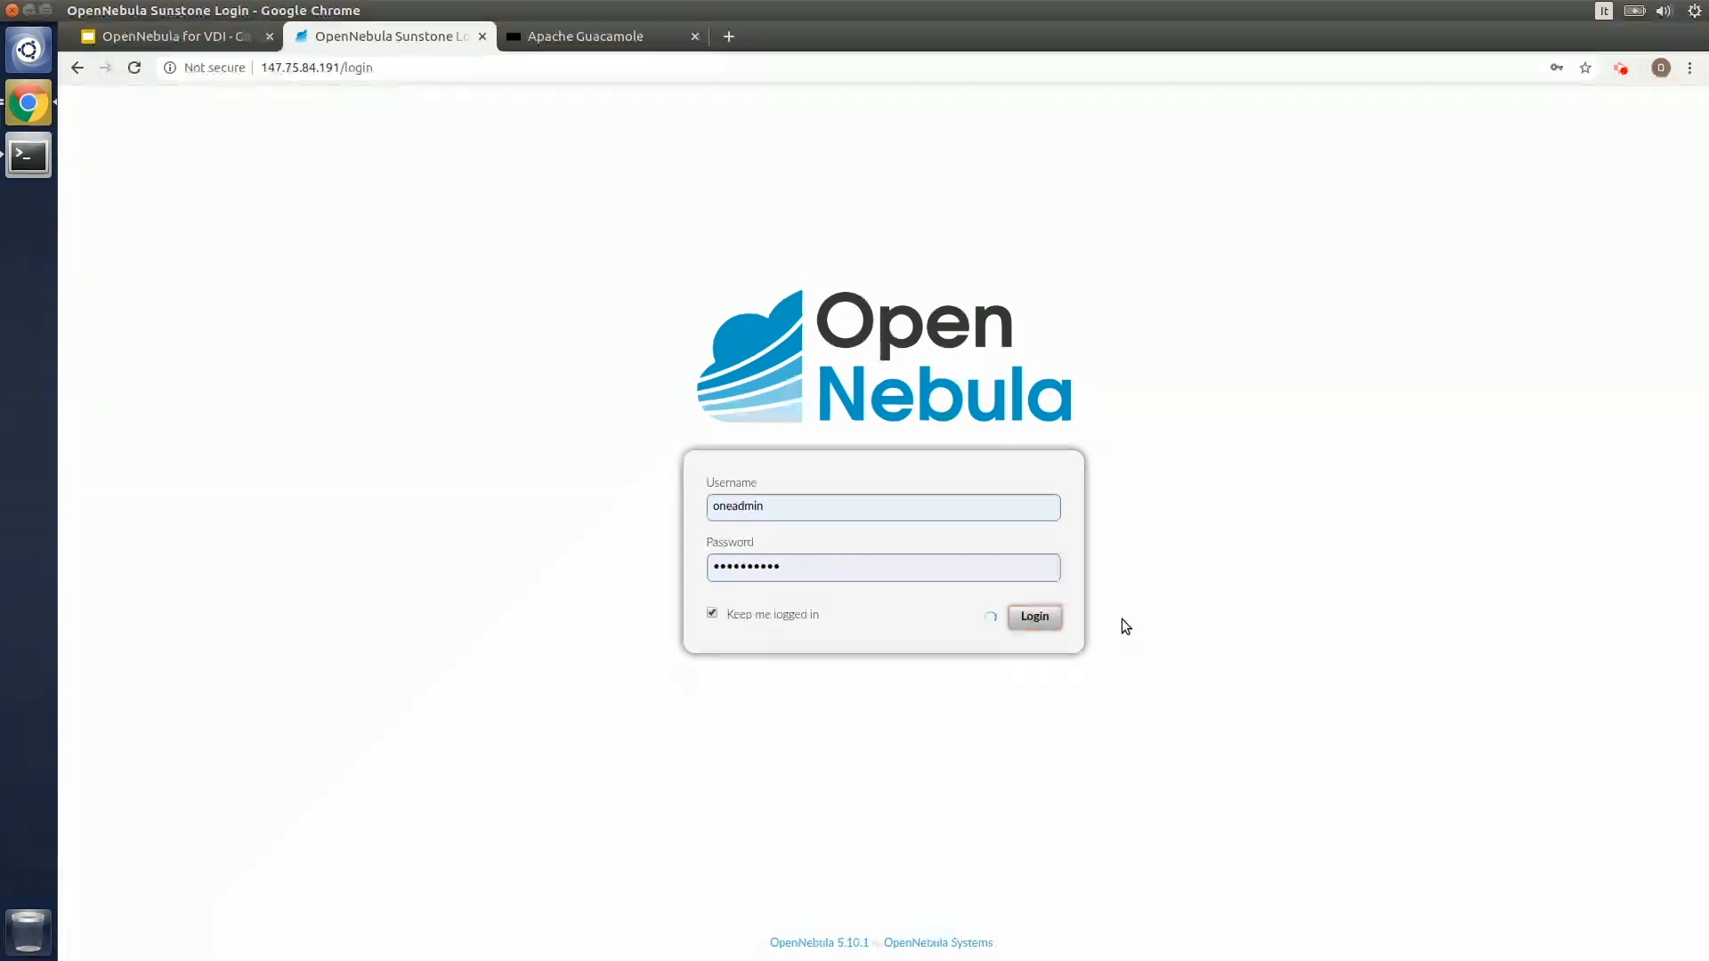
left_click(1032, 616)
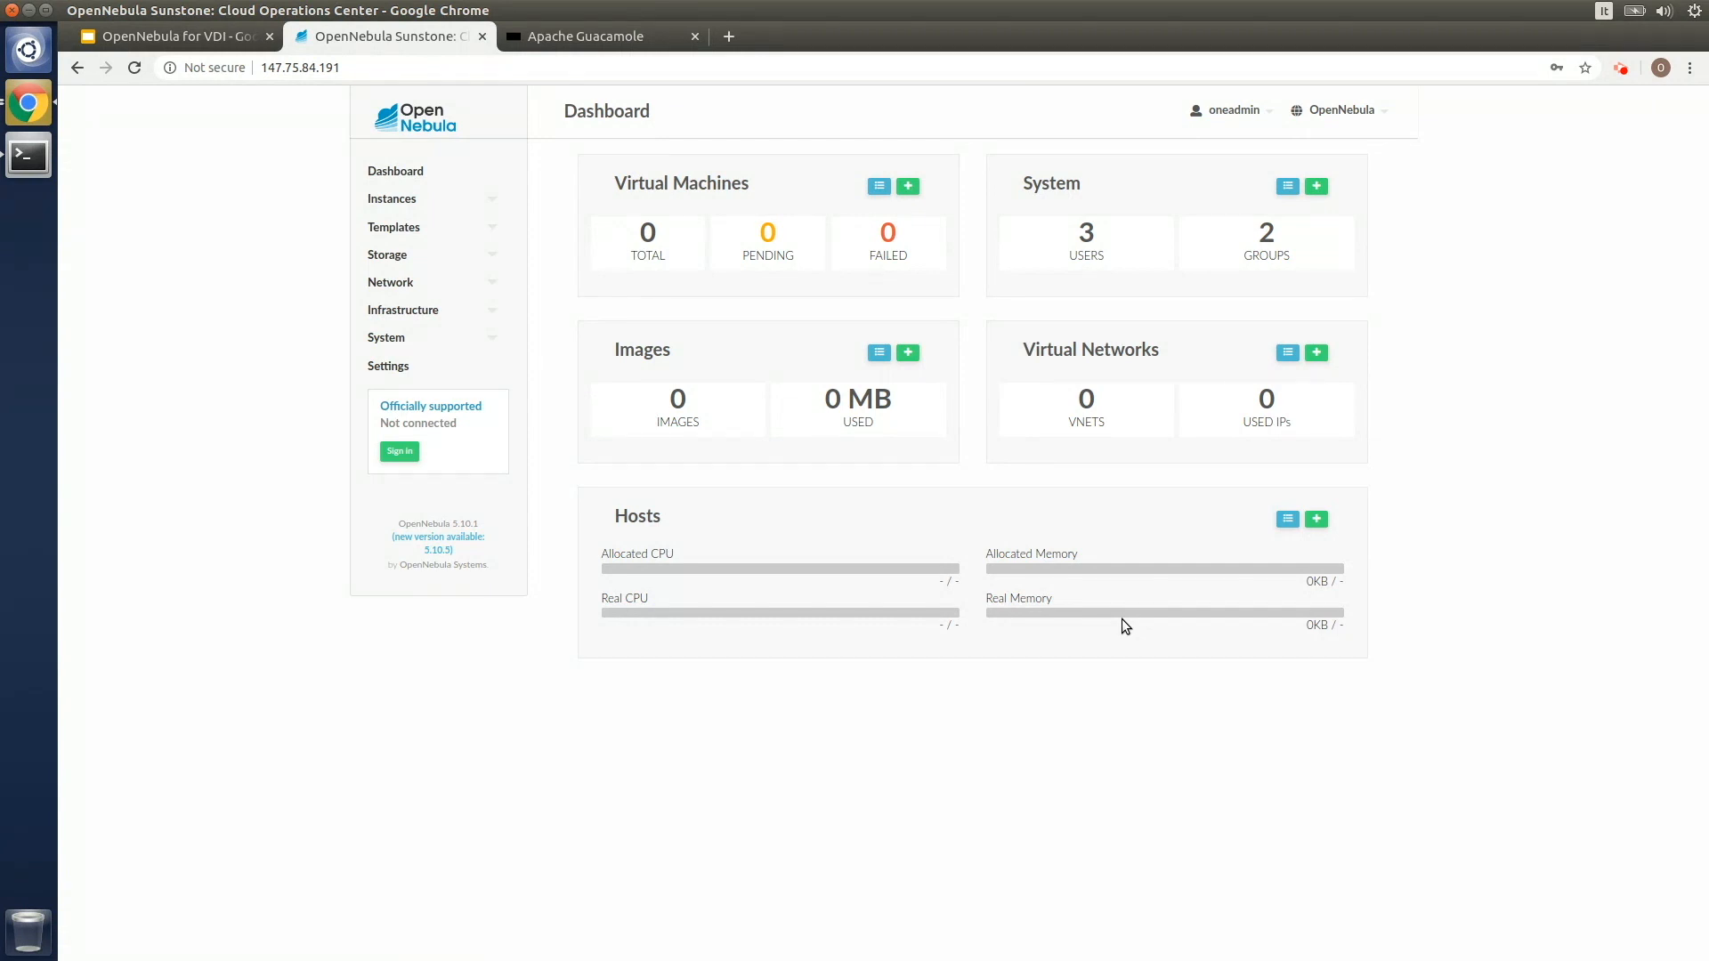
Show the Catalog marketplace's Apps list with the Windows 10 Enterprise appliance
left_click(386, 254)
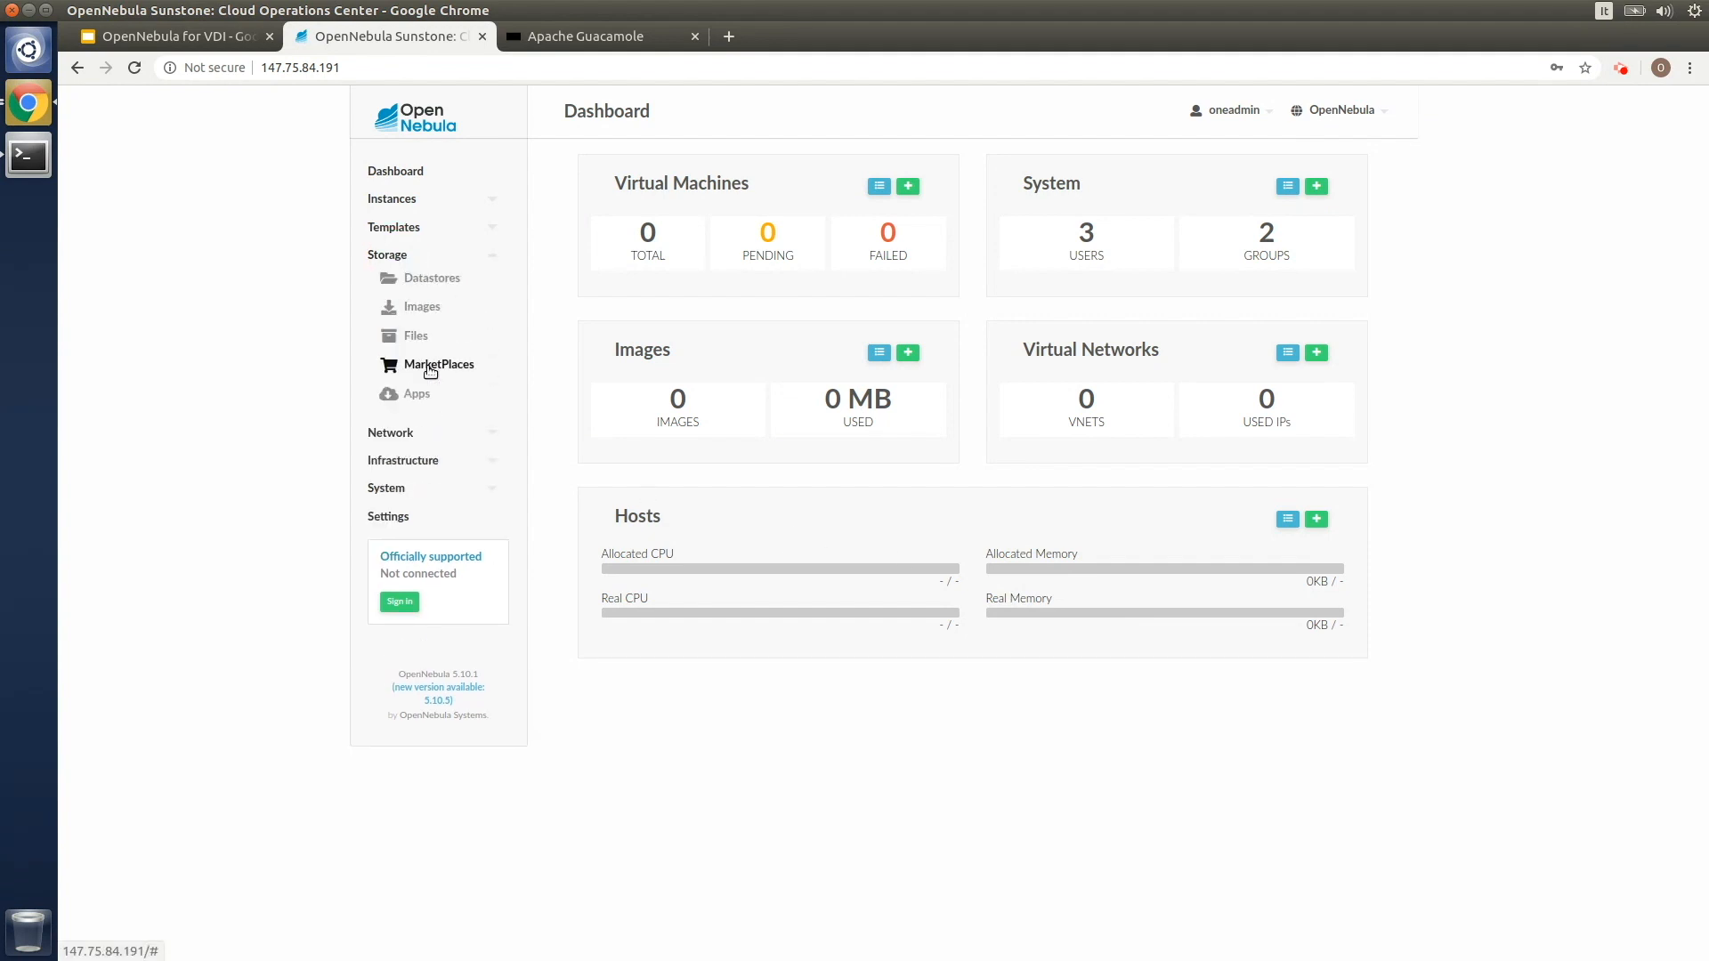
left_click(439, 363)
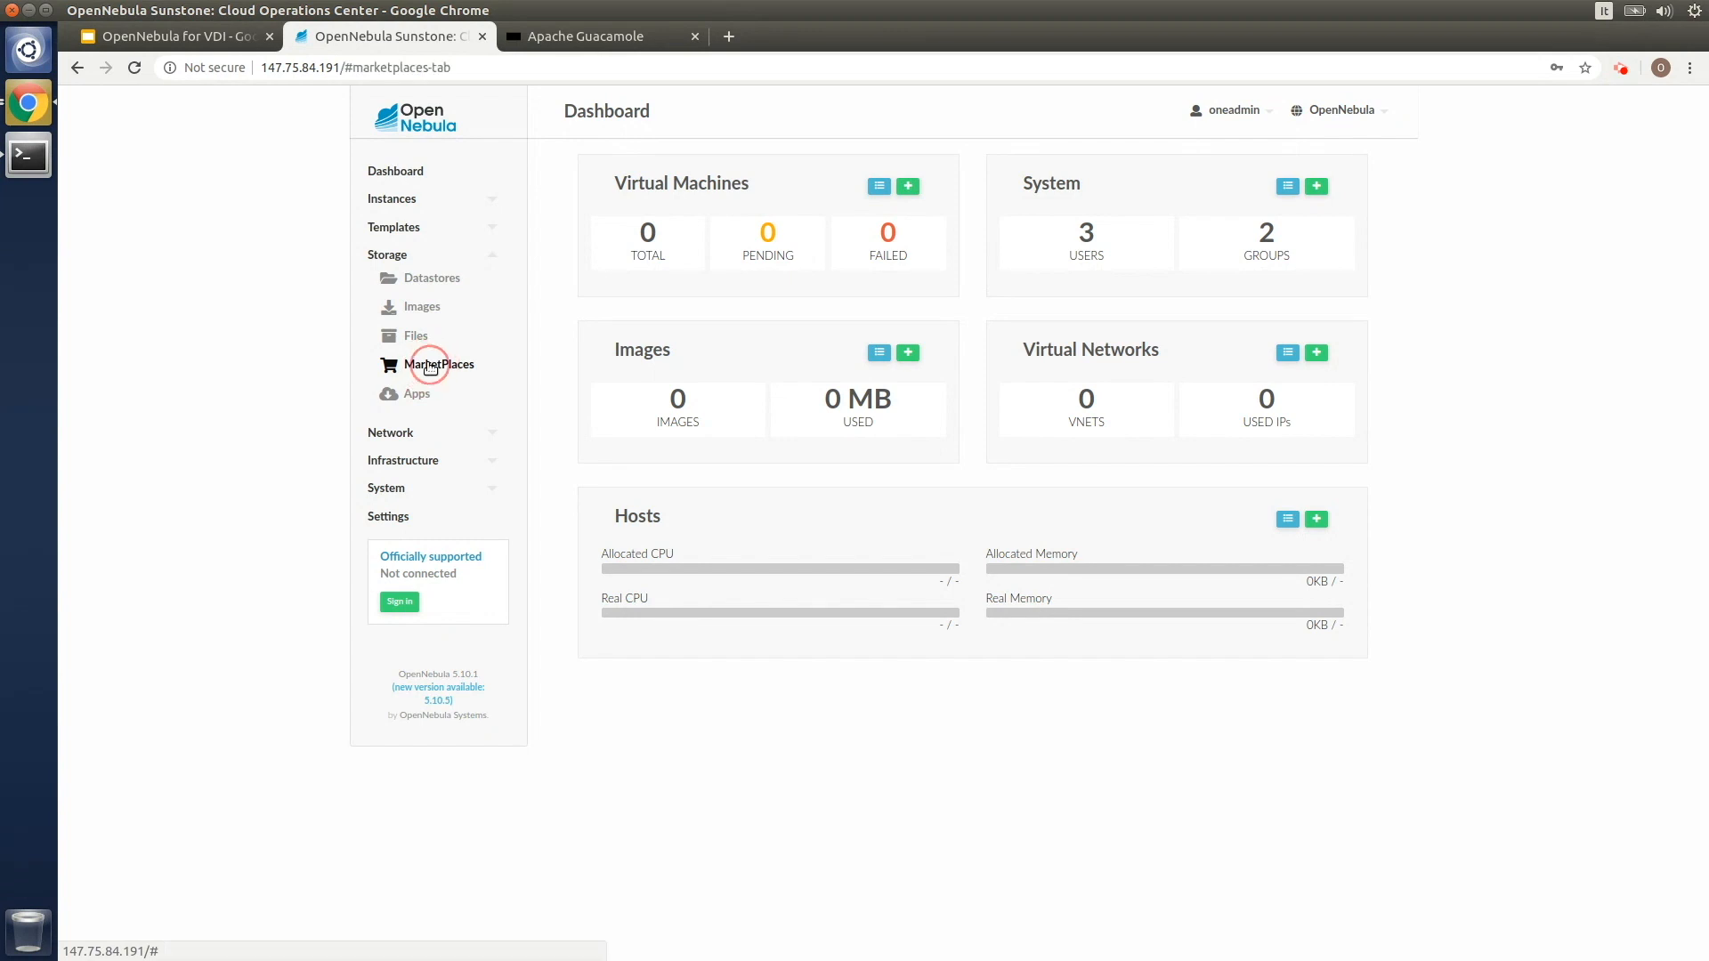
left_click(438, 364)
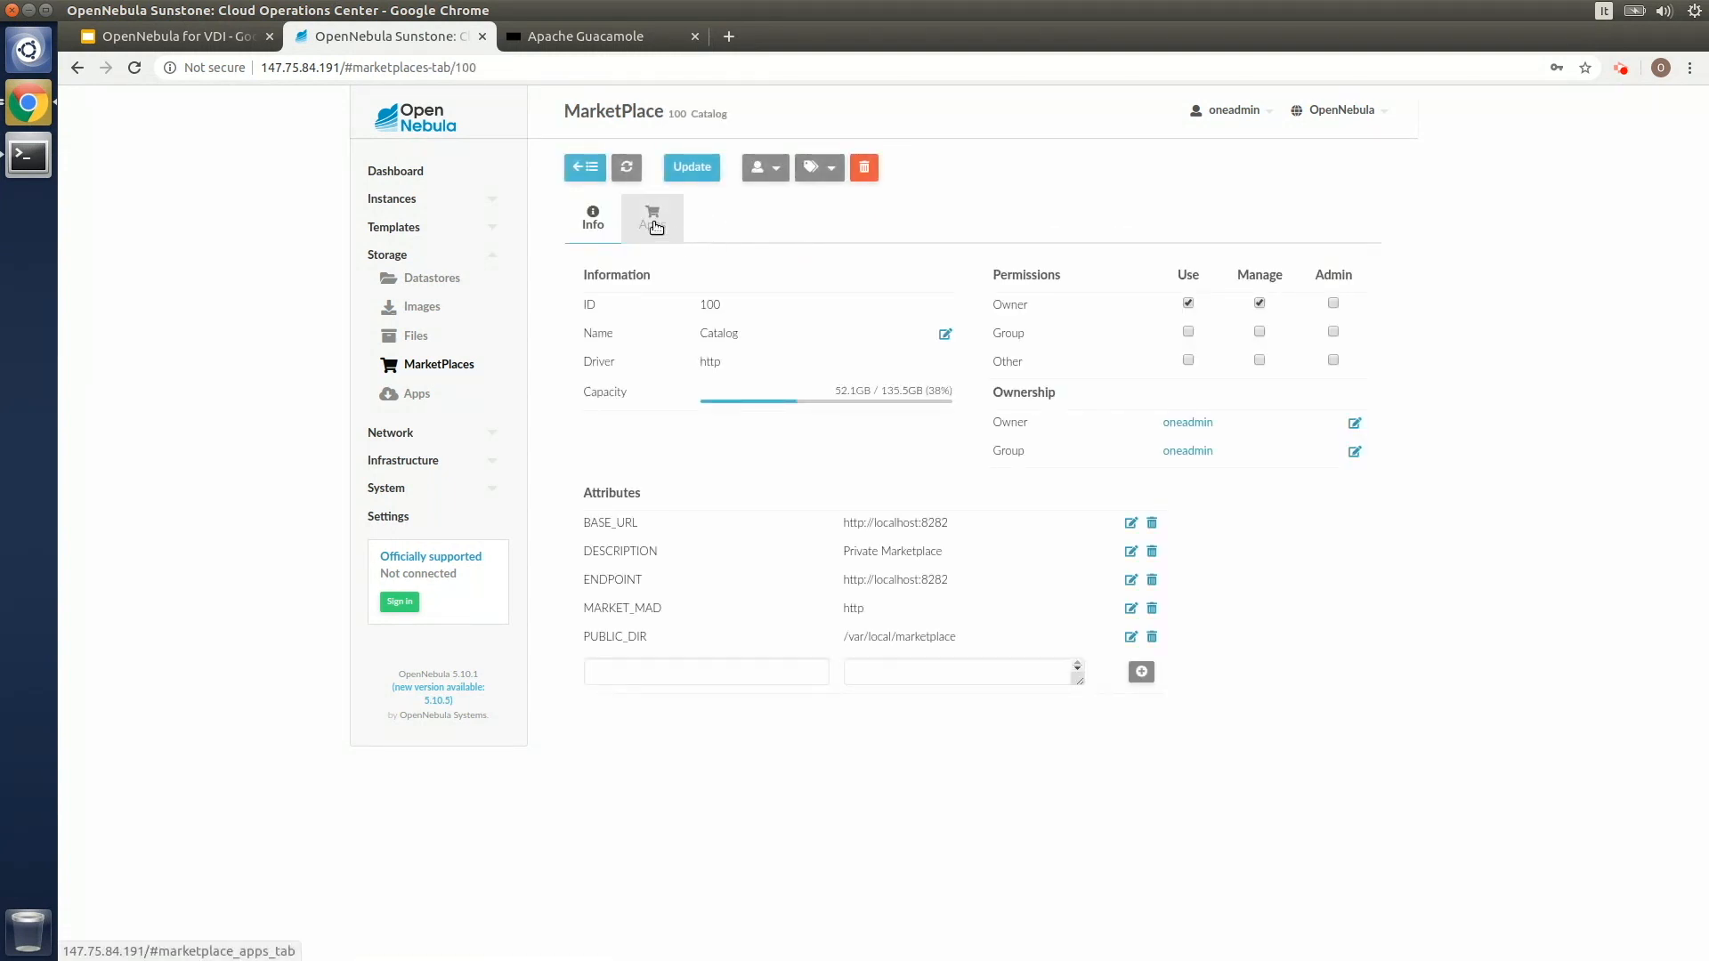
left_click(651, 217)
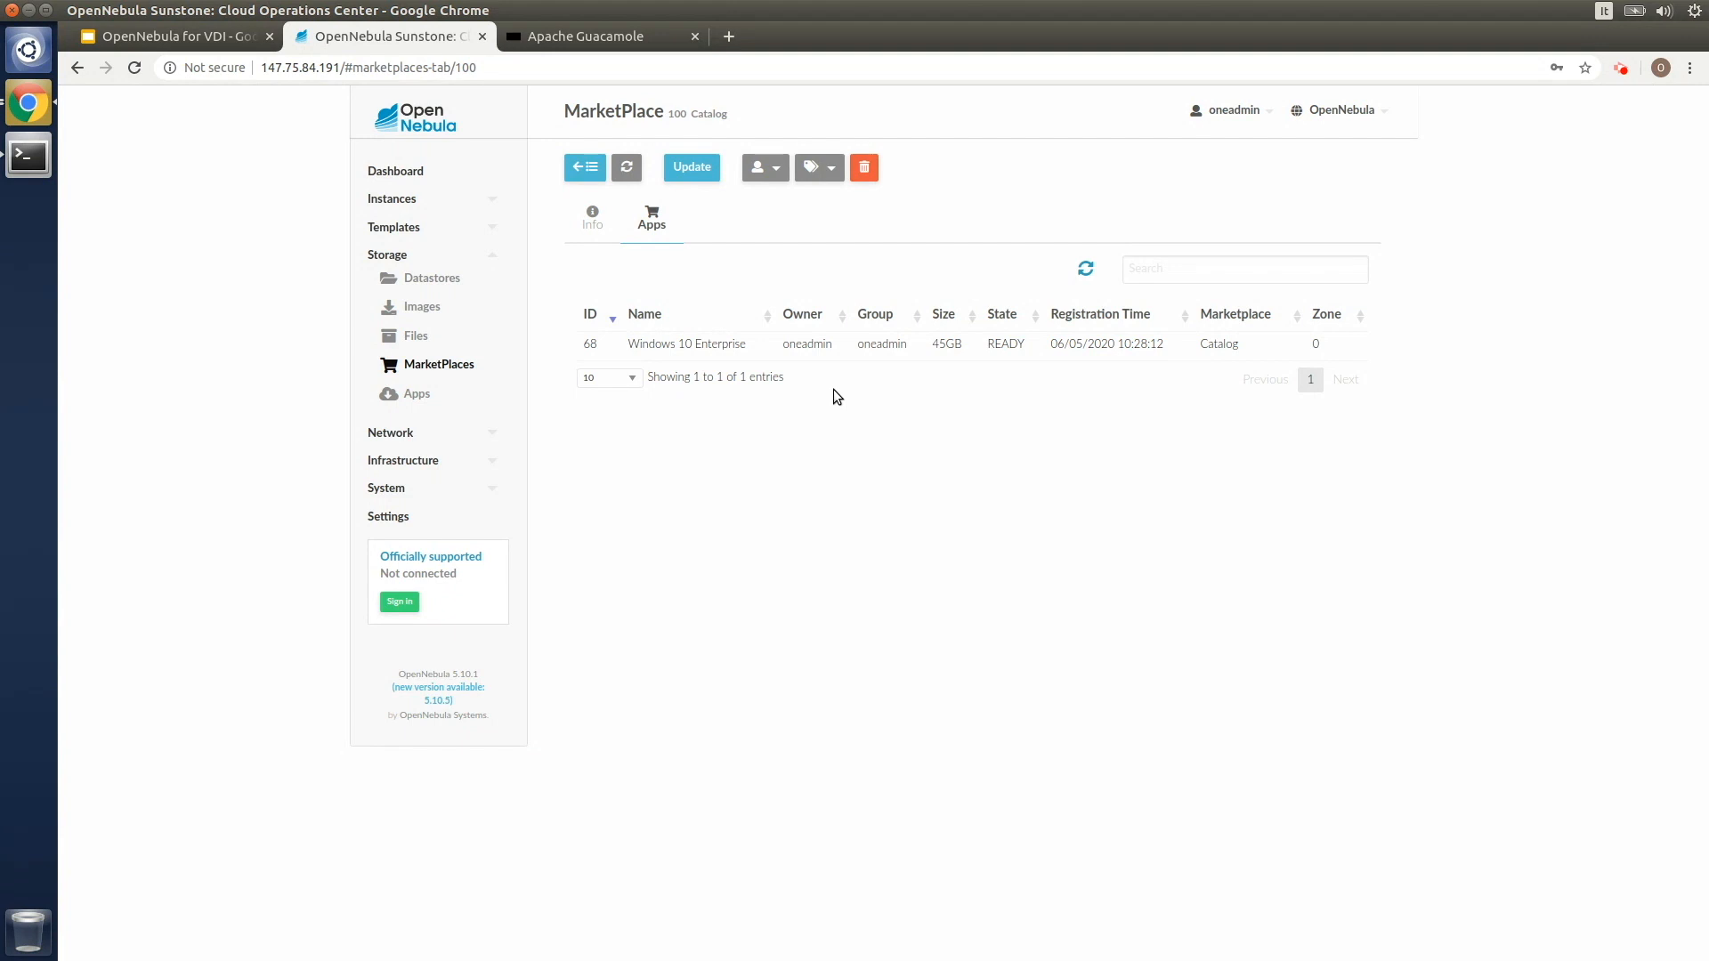
left_click(27, 154)
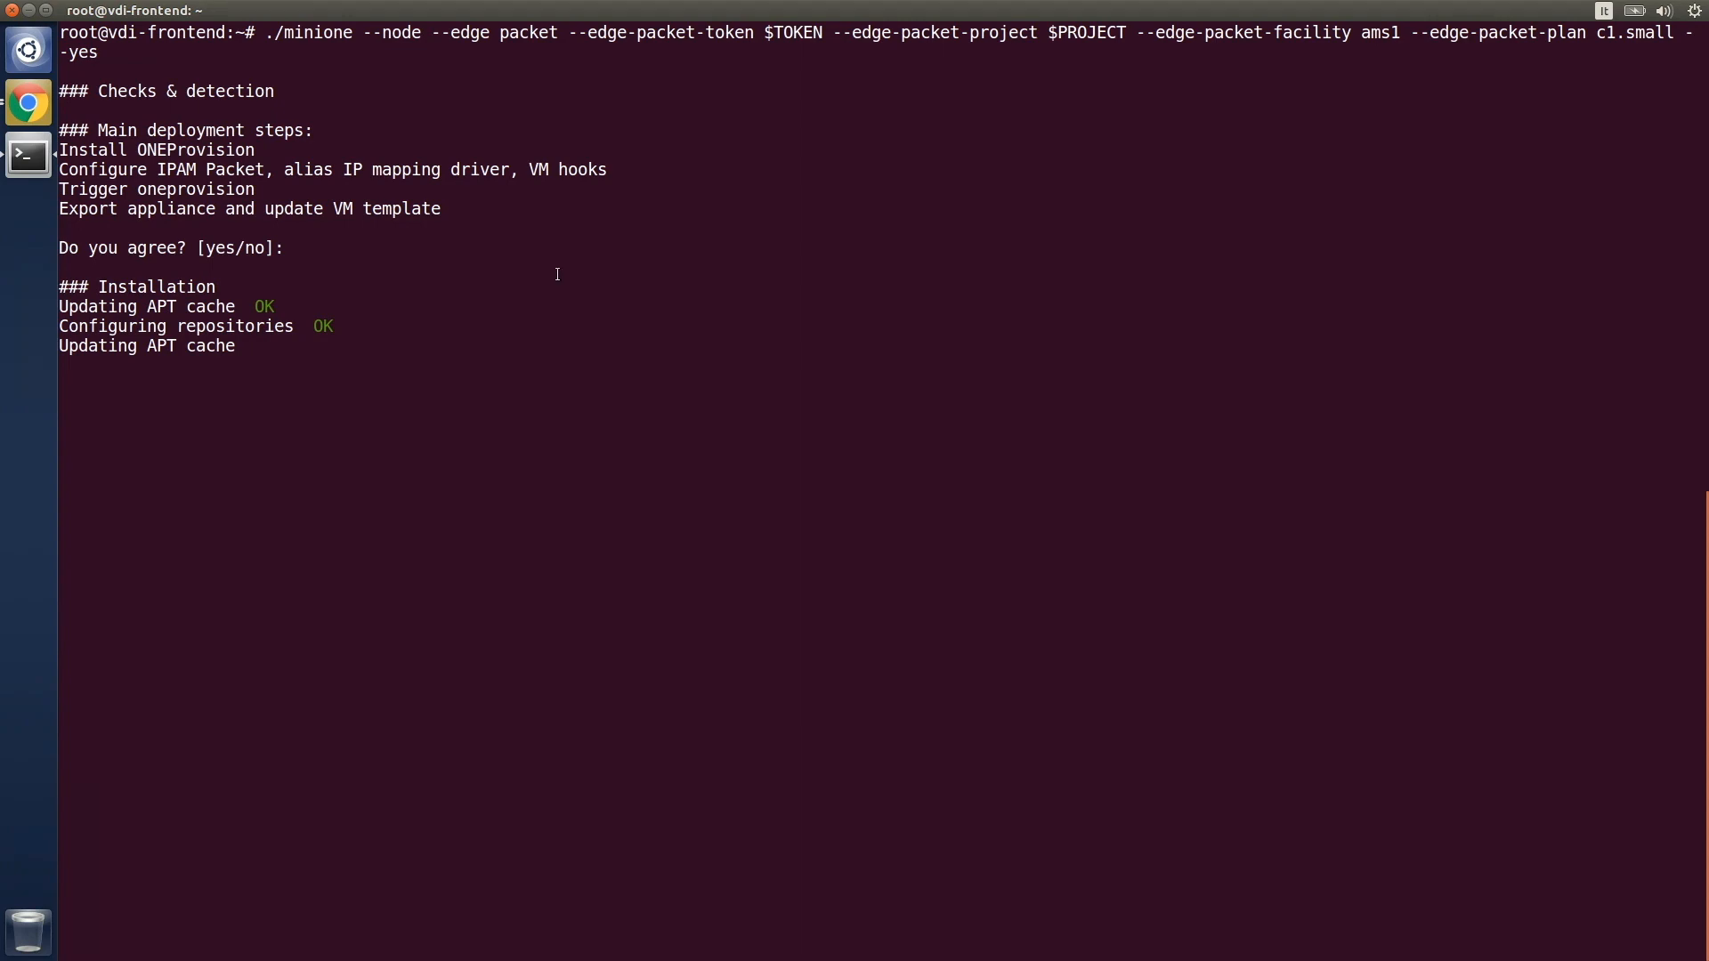
left_click(27, 103)
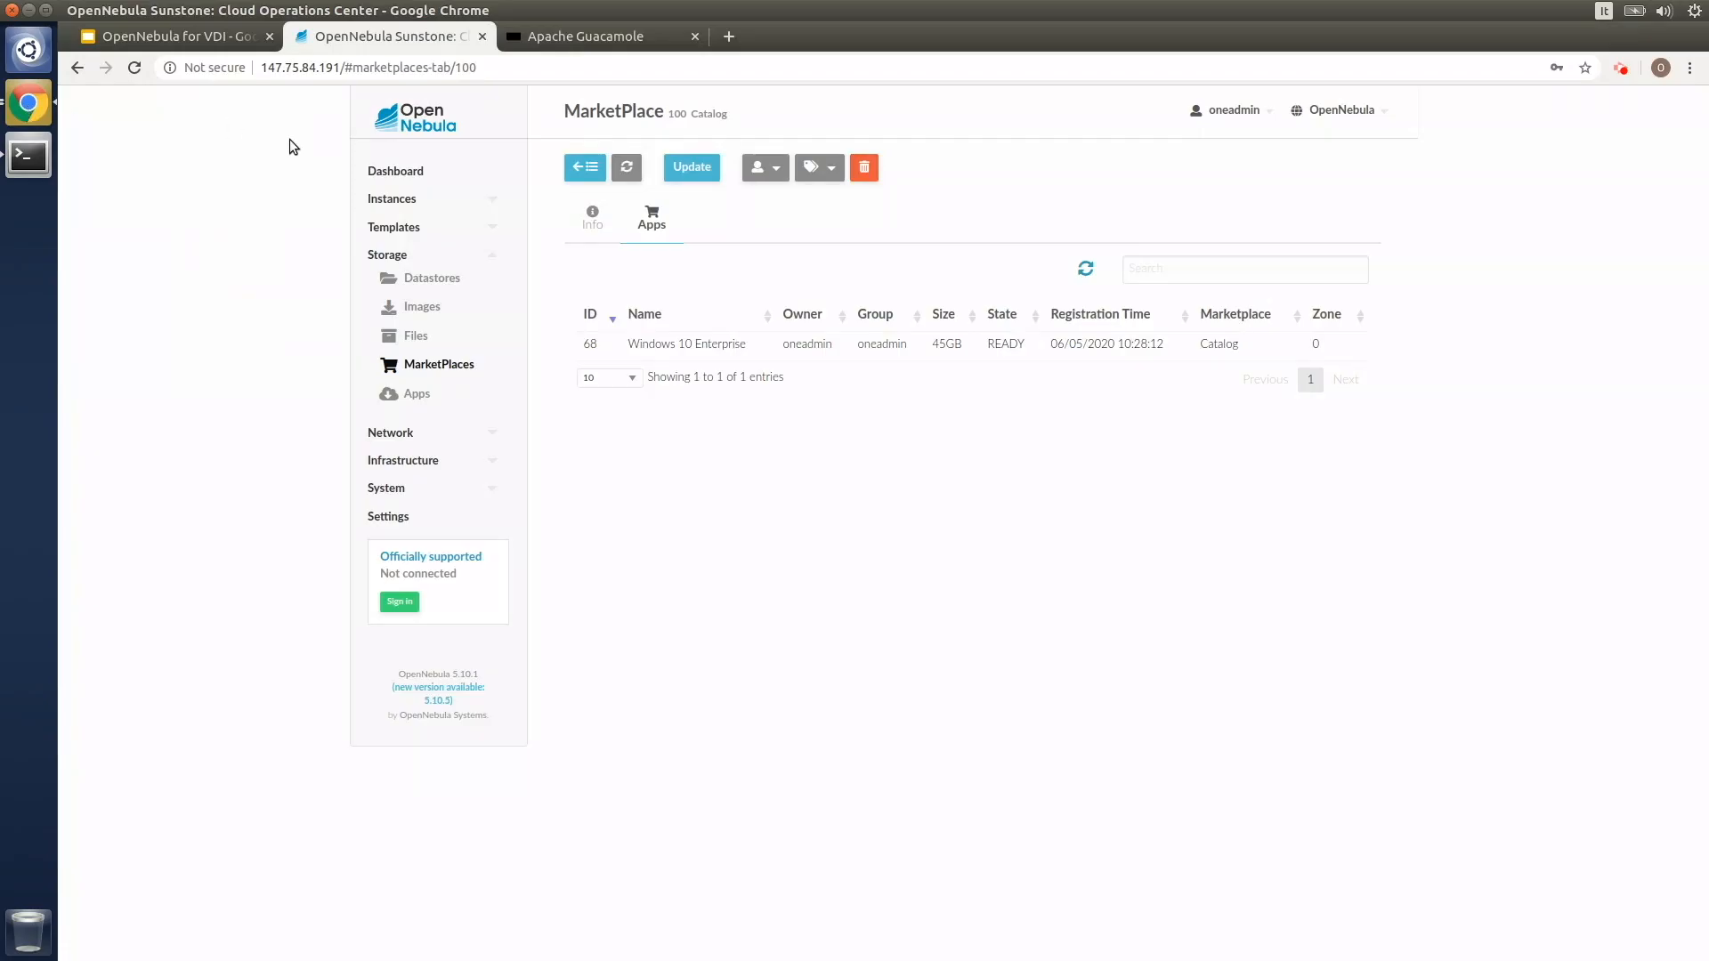
Show the Hosts list with one host ON, then the marketplace apps list
left_click(402, 459)
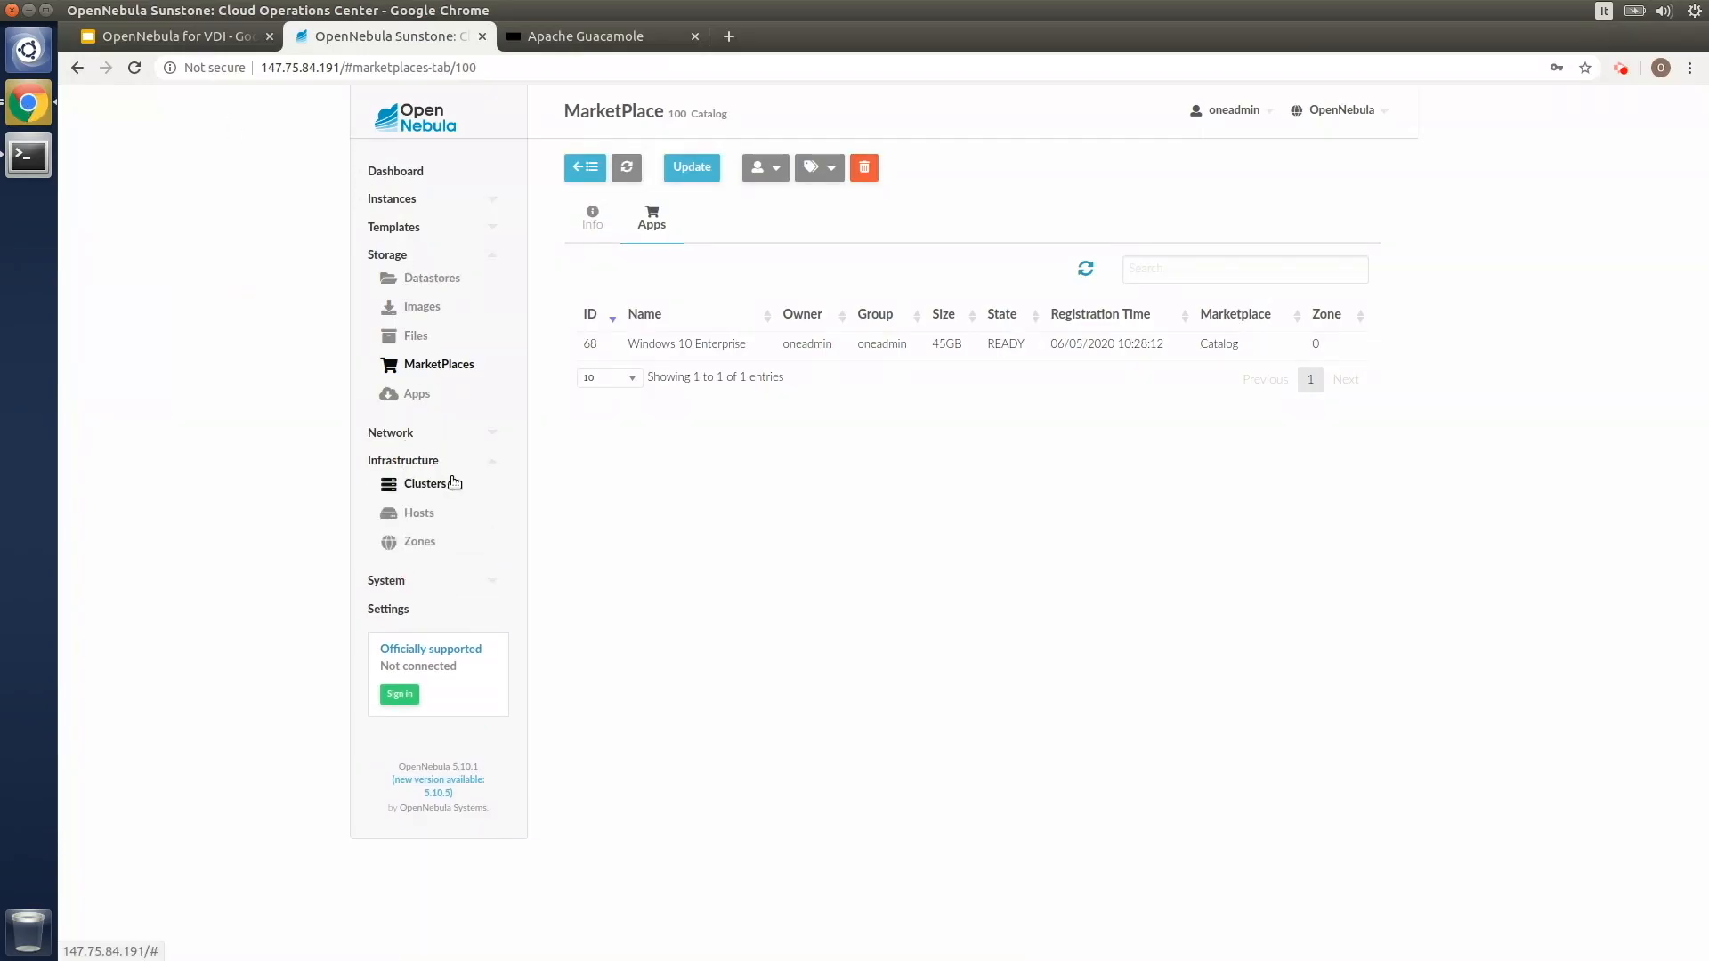
left_click(418, 513)
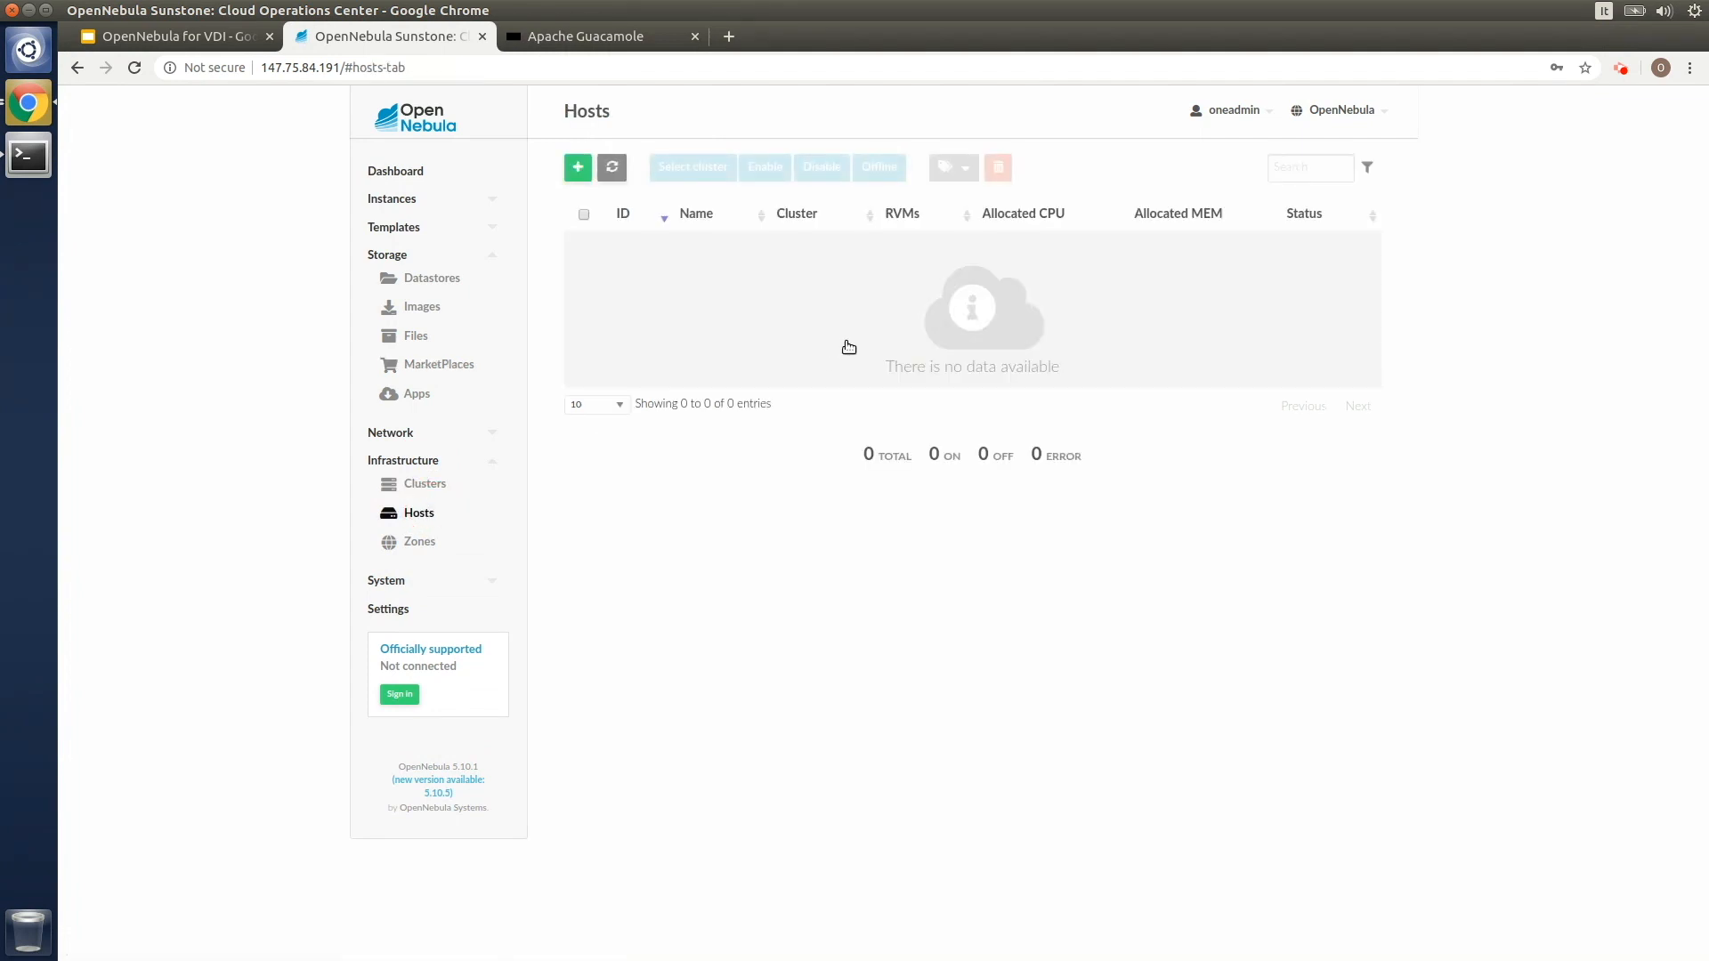
left_click(611, 167)
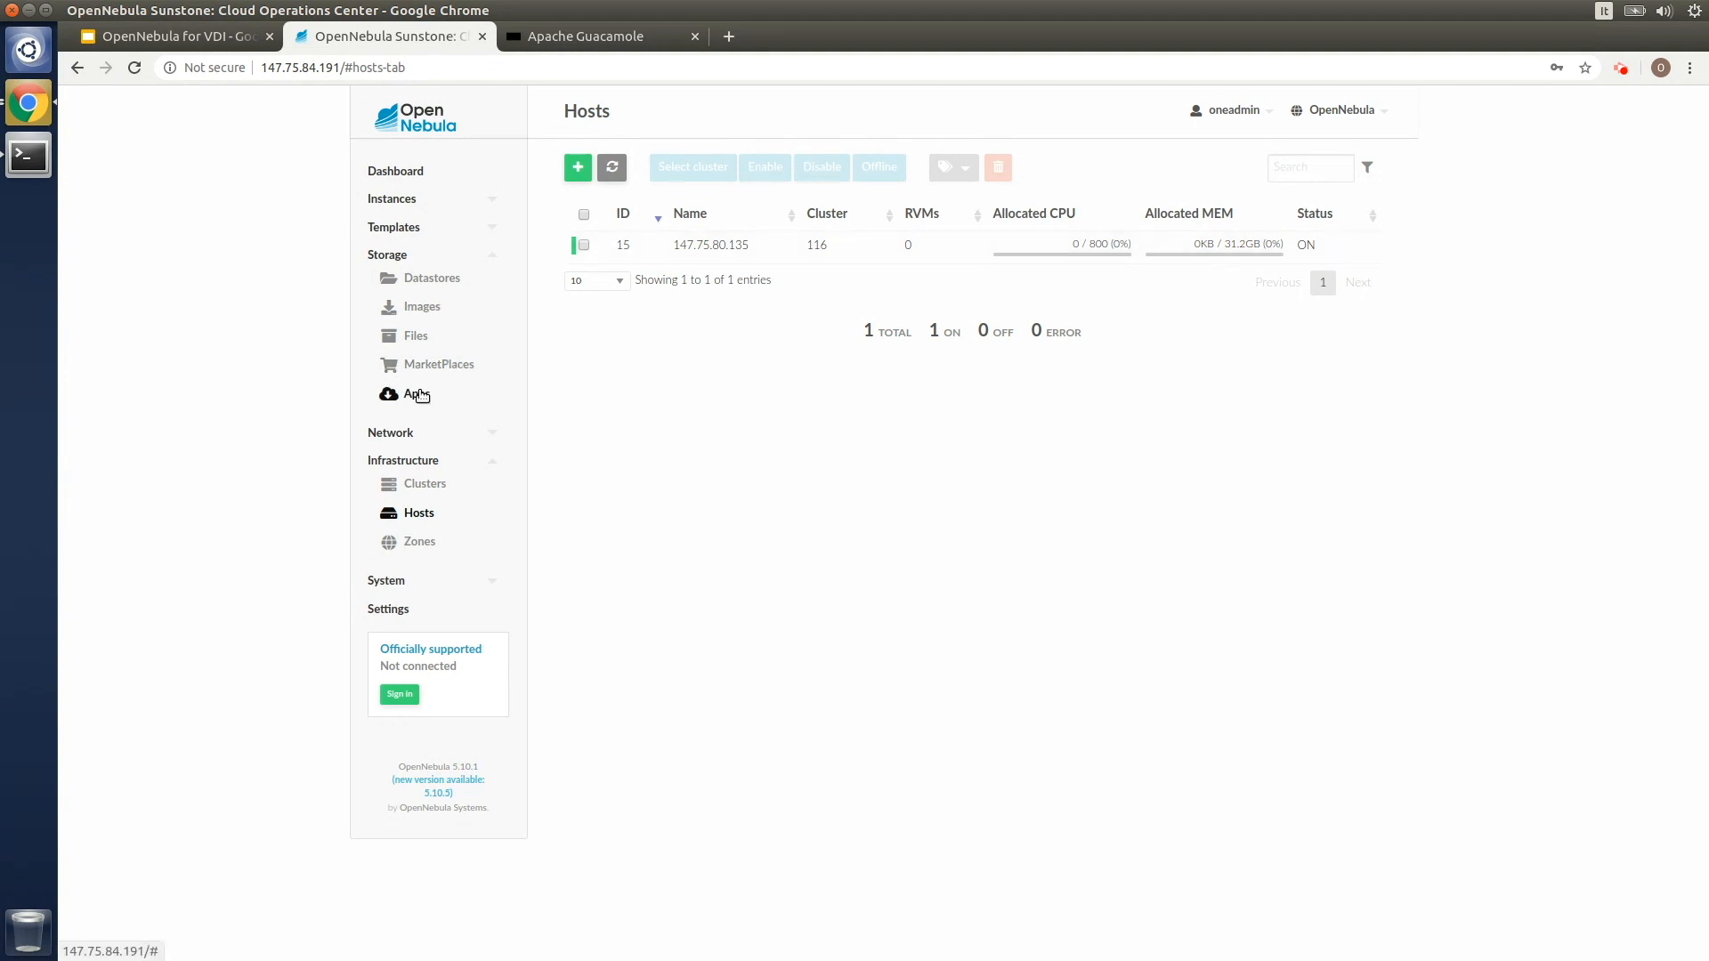
left_click(416, 393)
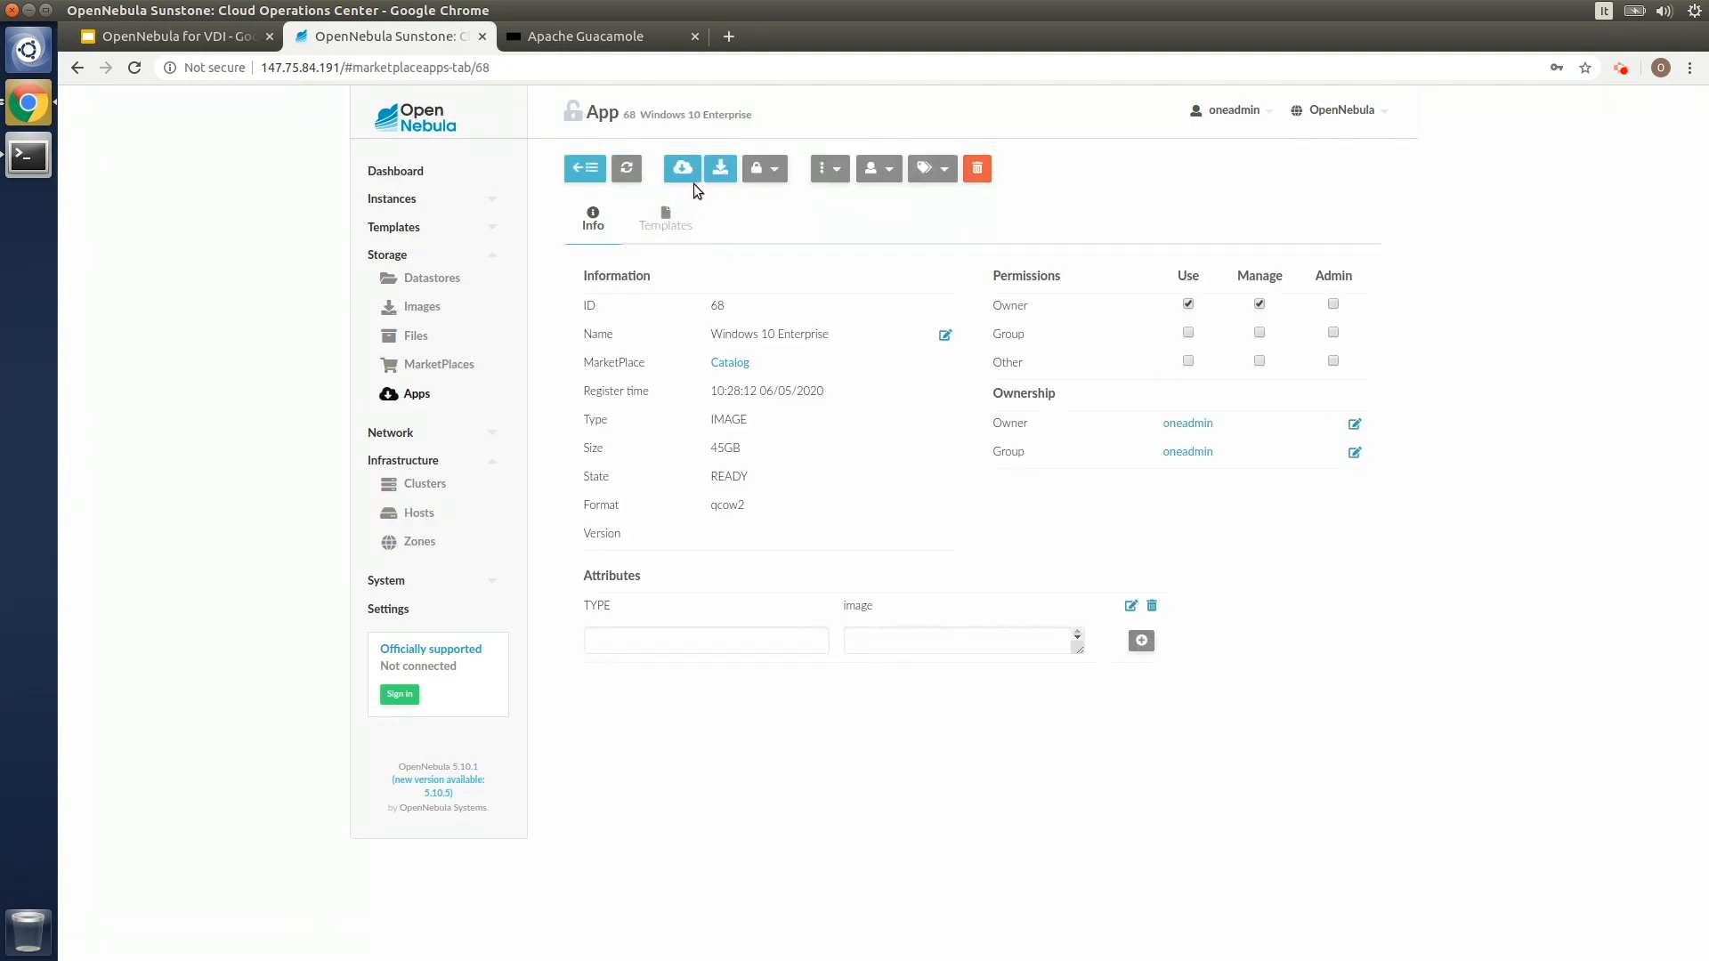
Download the Windows 10 Enterprise app to the packet-100-default datastore
left_click(682, 167)
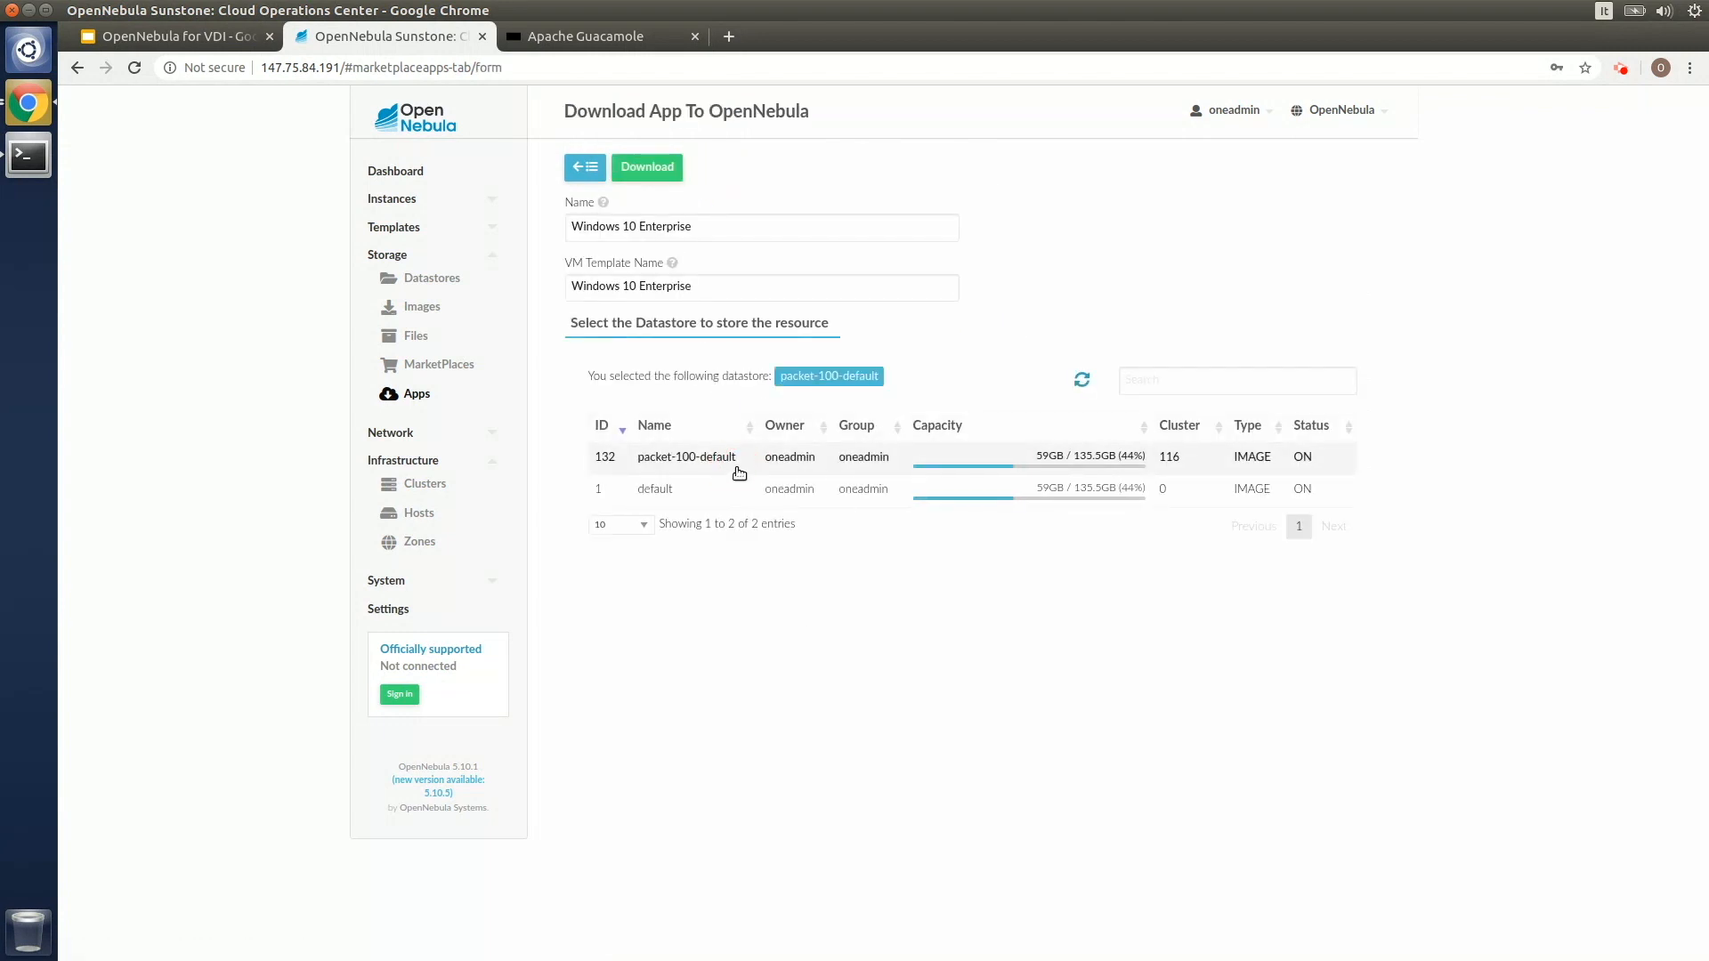
left_click(646, 168)
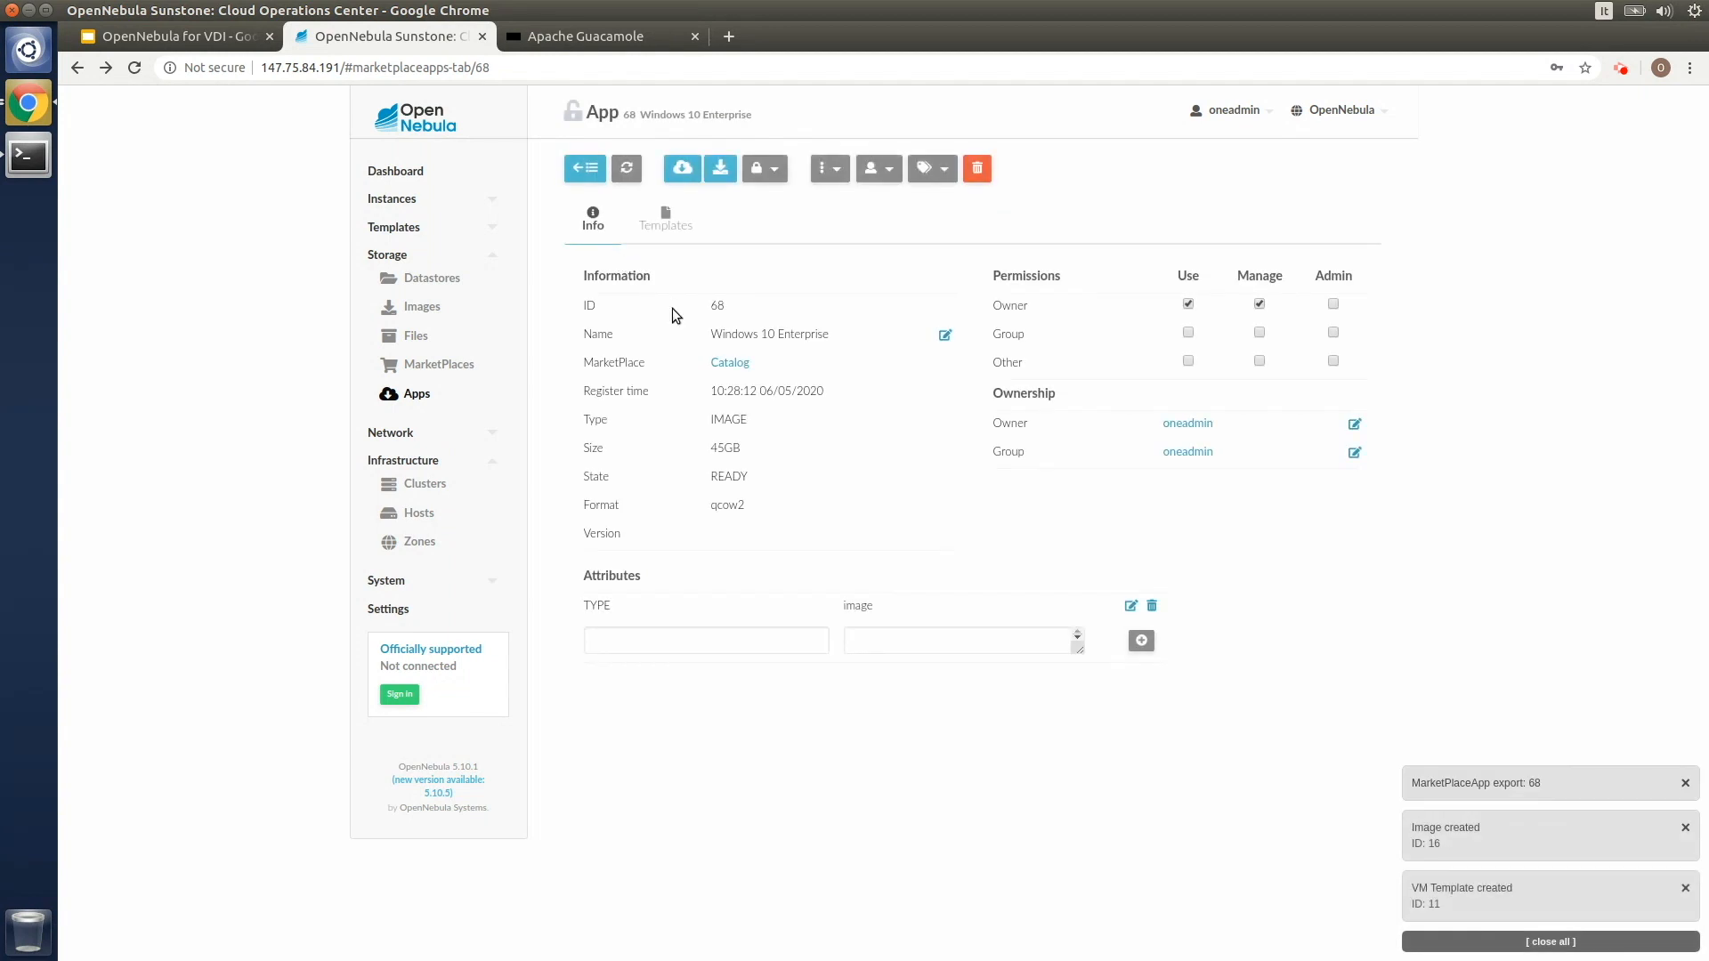
left_click(1548, 942)
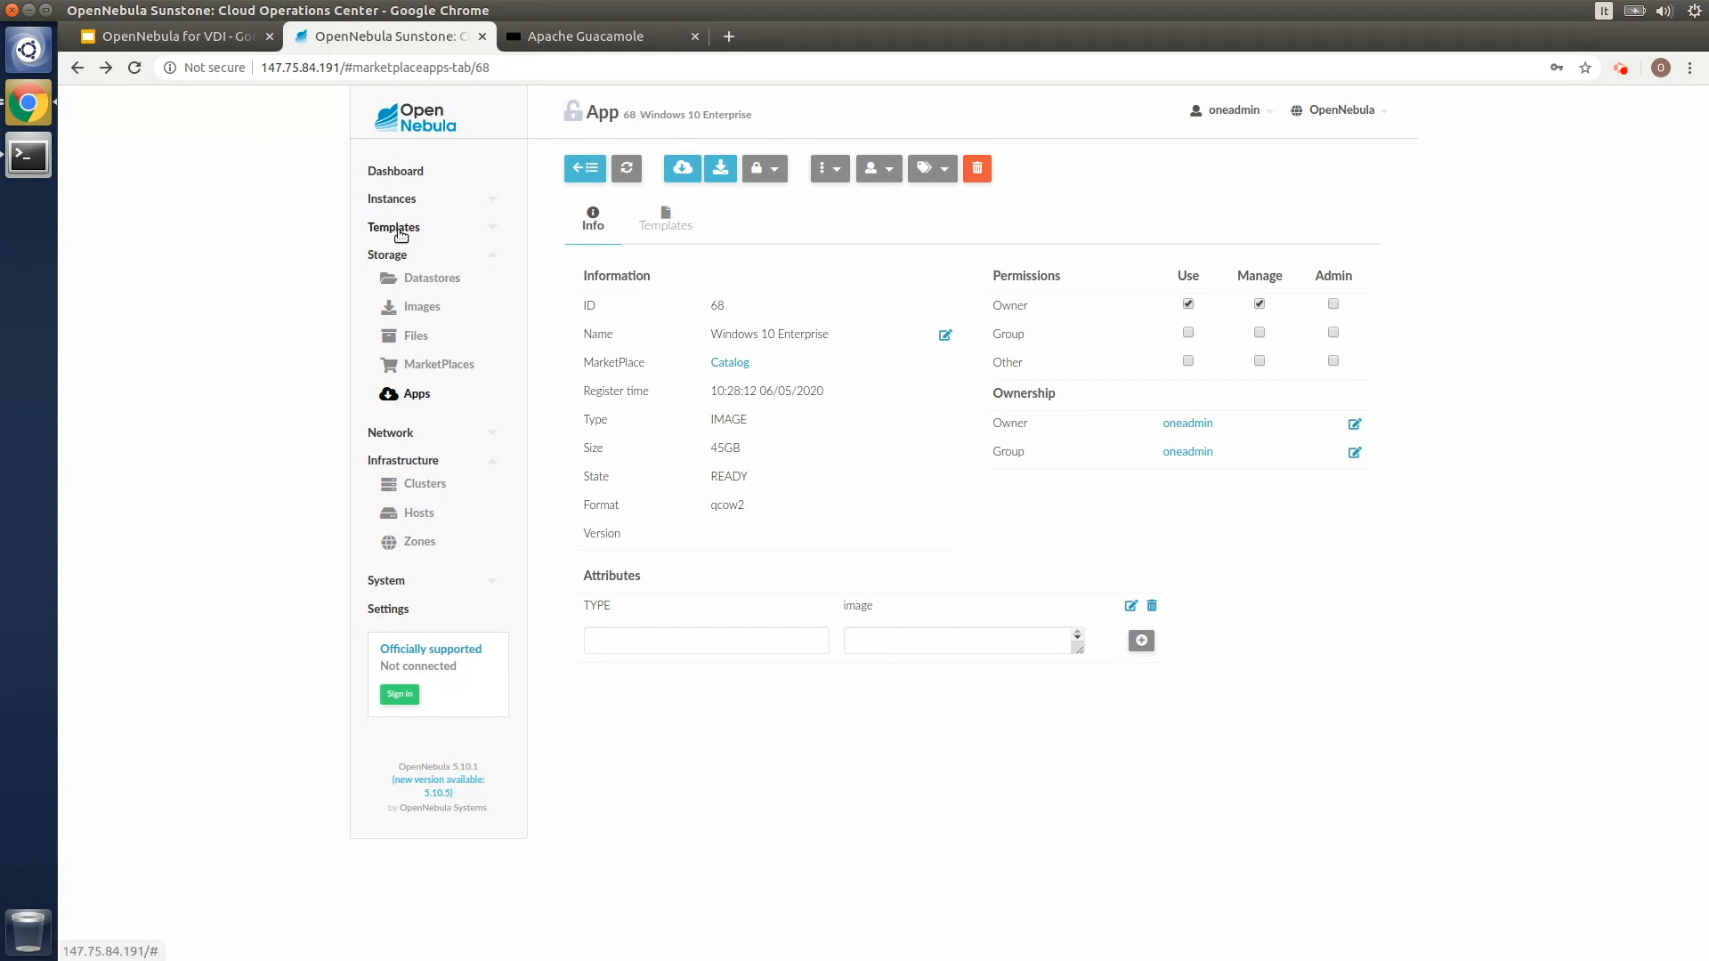
Add a NIC aliased to NIC0 on packet-100-public to the Windows 10 Enterprise template and save
left_click(394, 226)
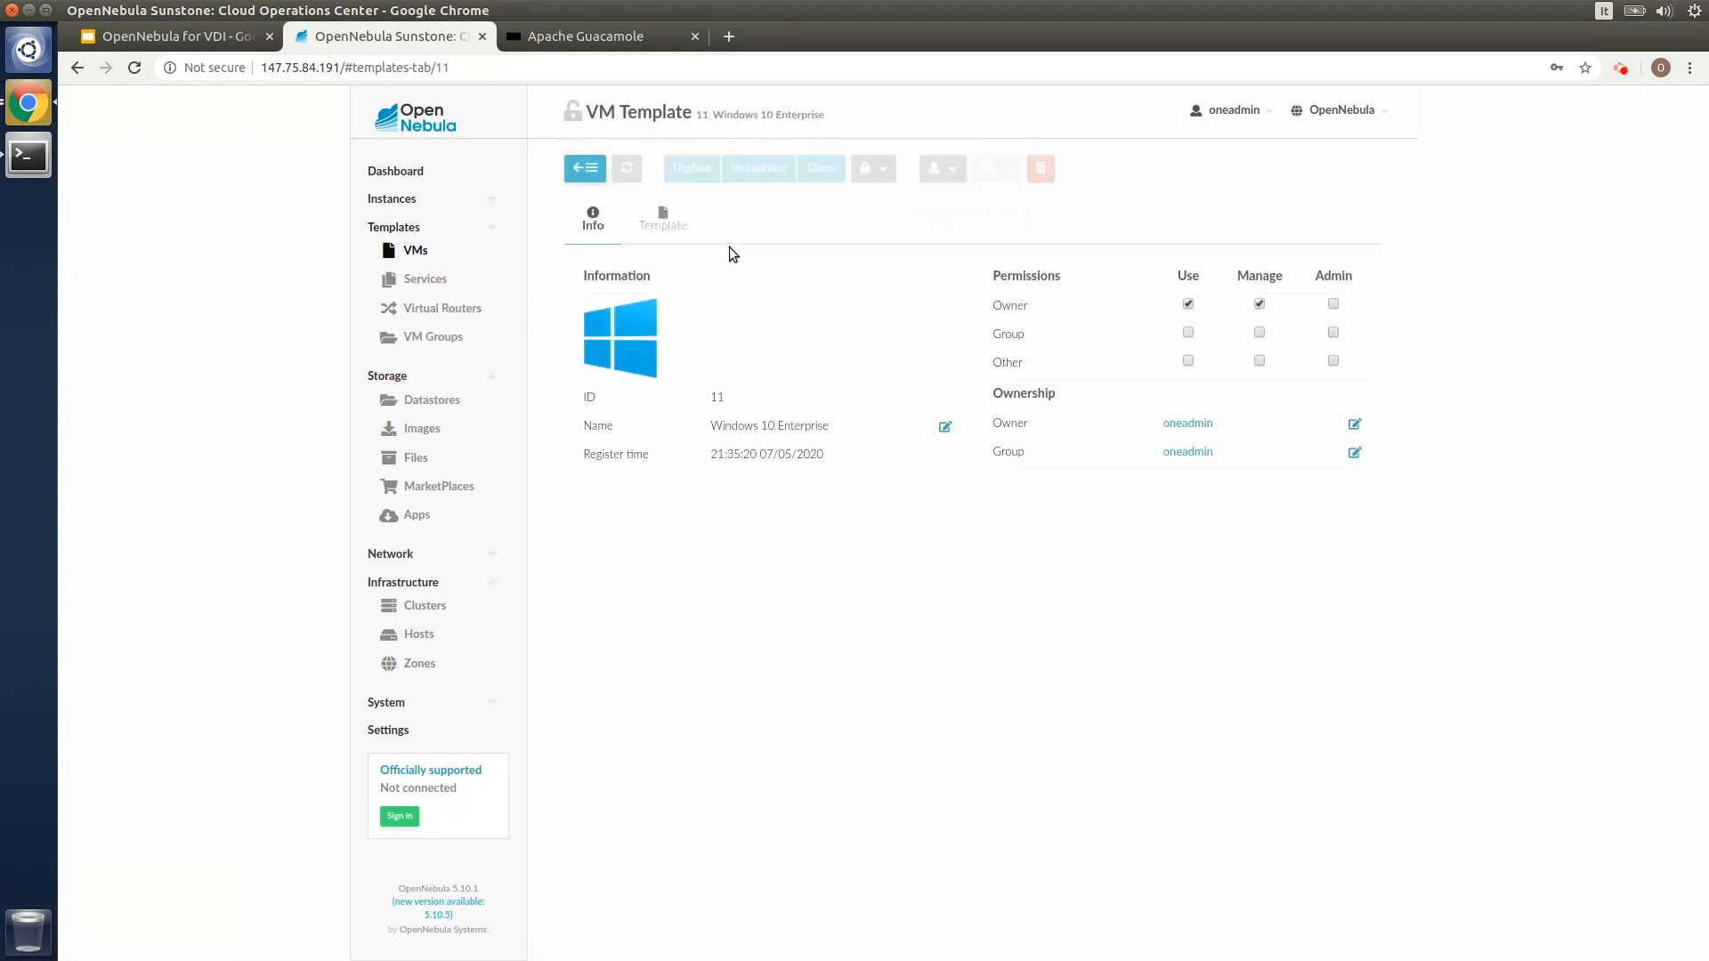
left_click(691, 168)
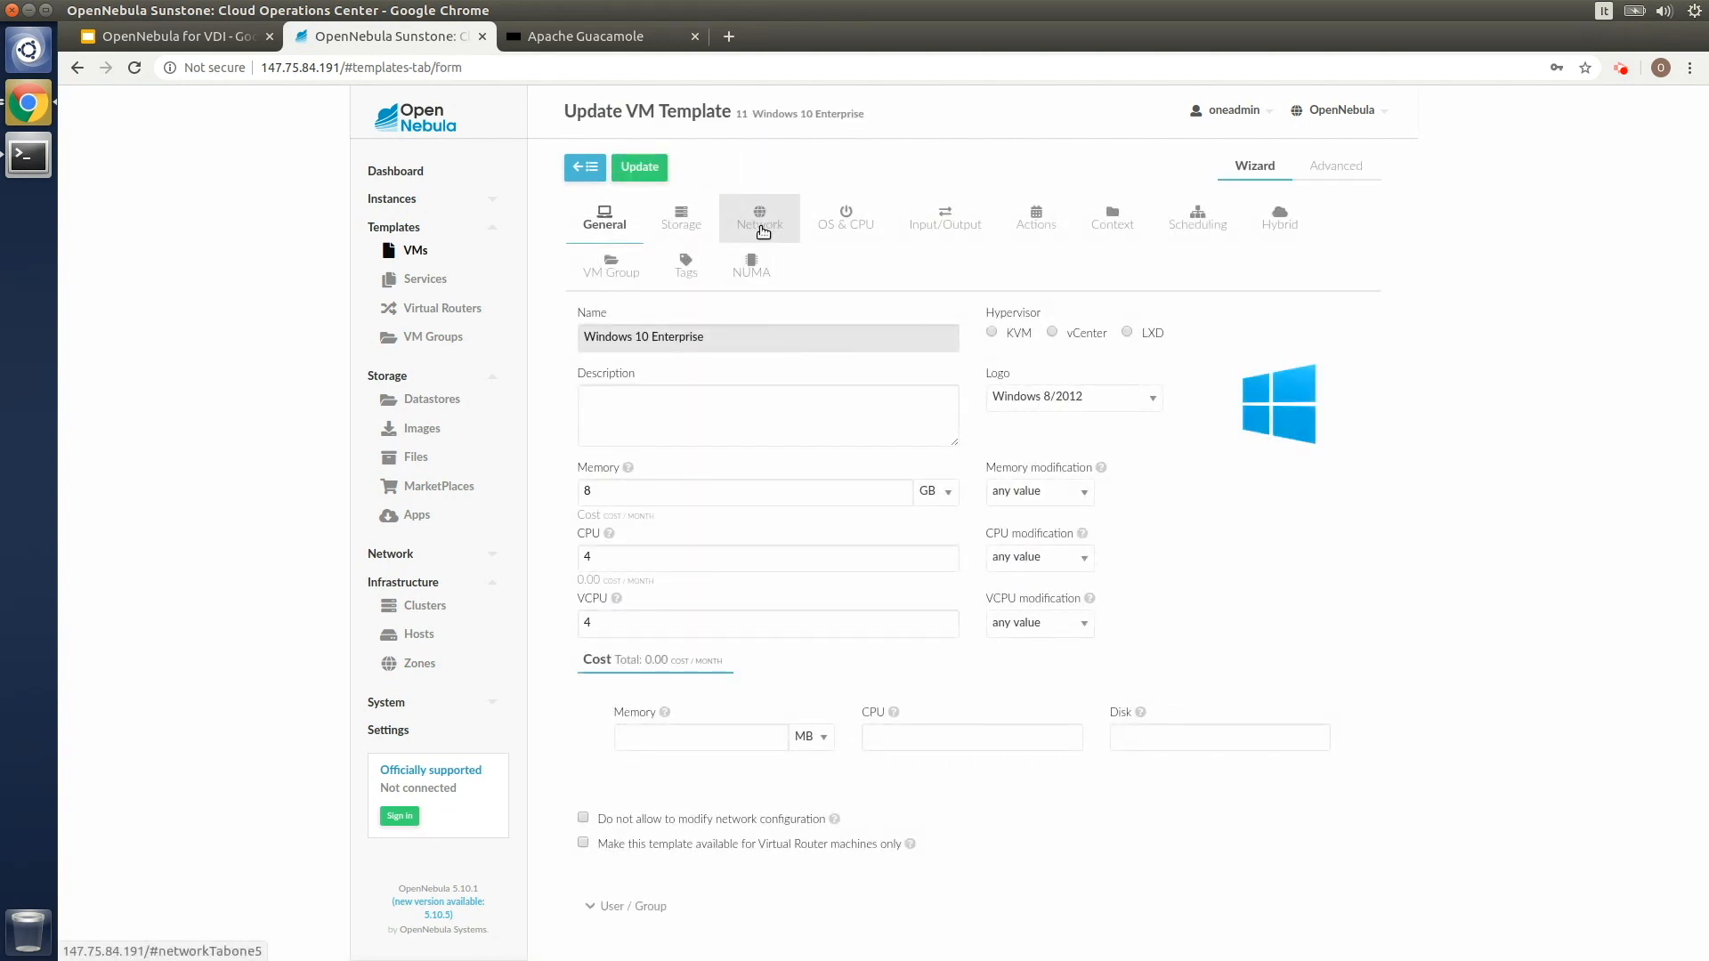
left_click(758, 216)
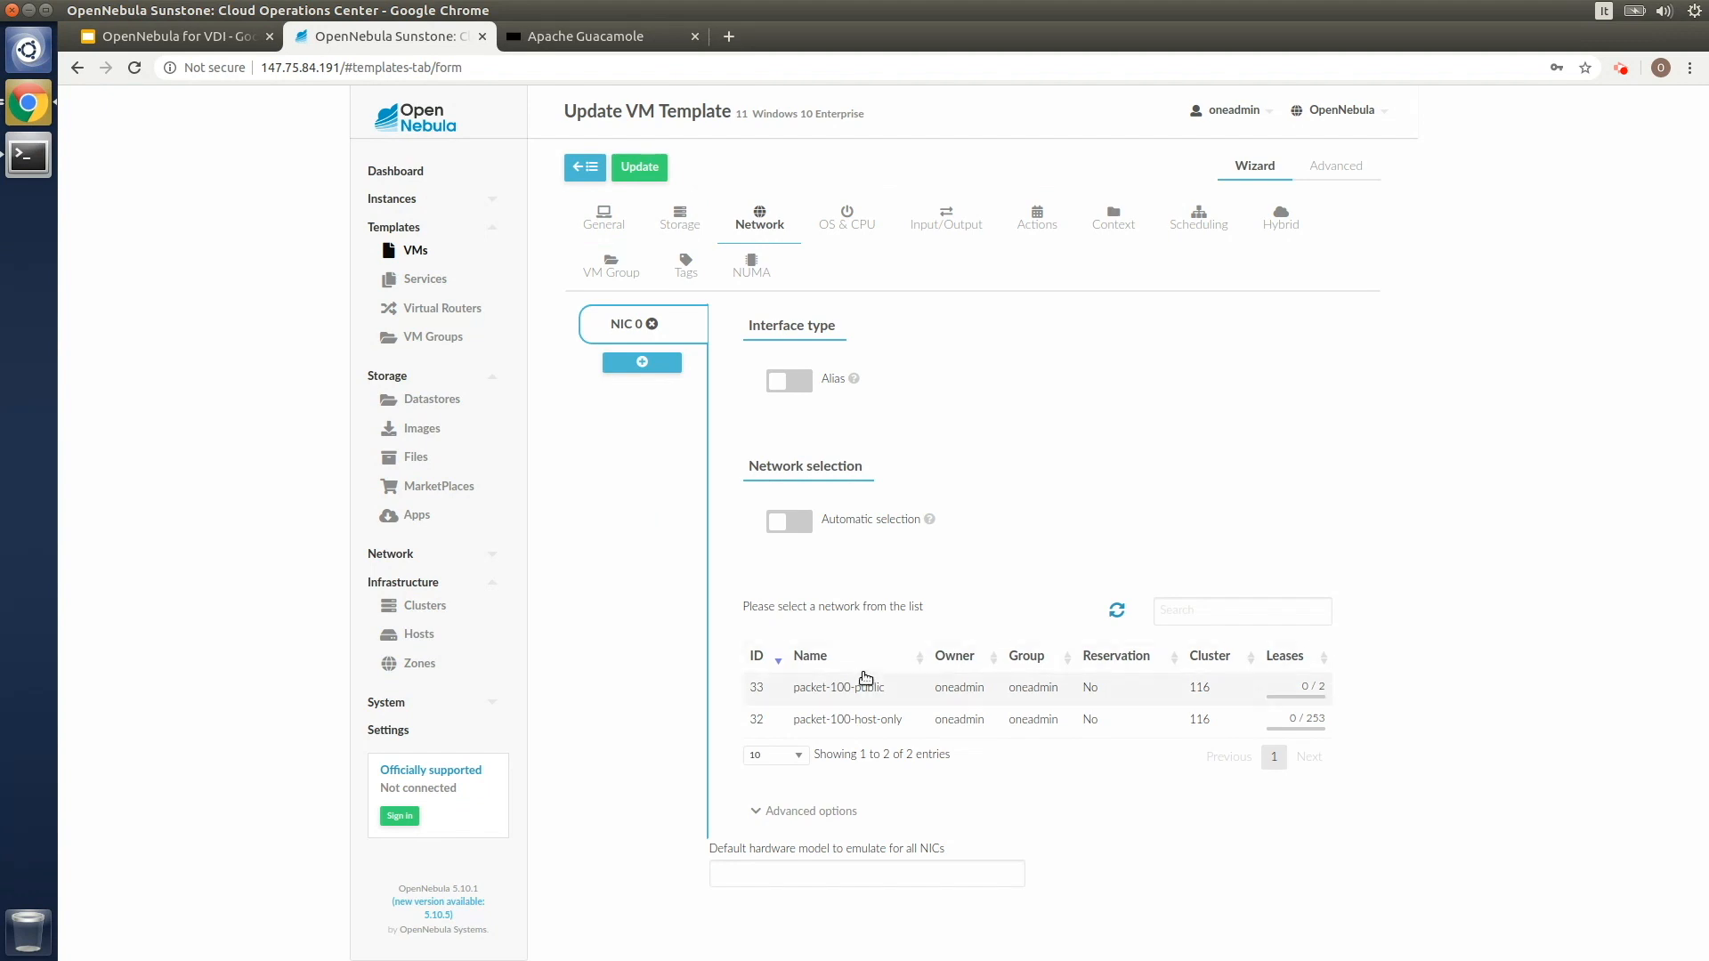
left_click(847, 719)
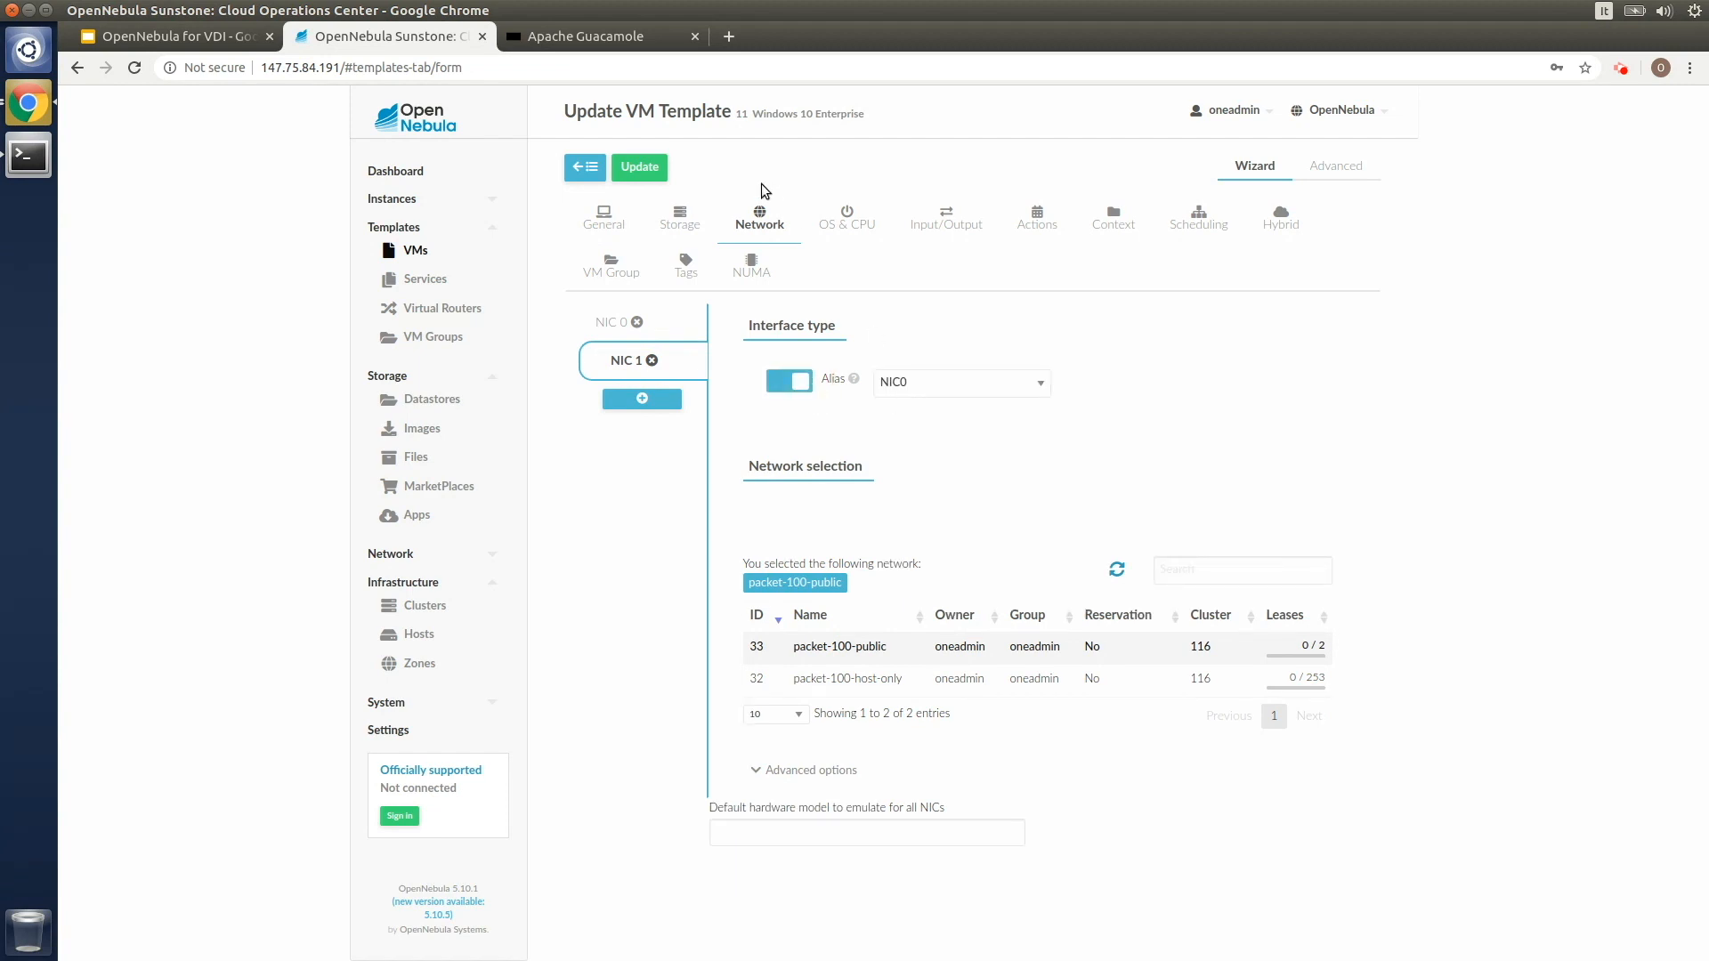
left_click(639, 167)
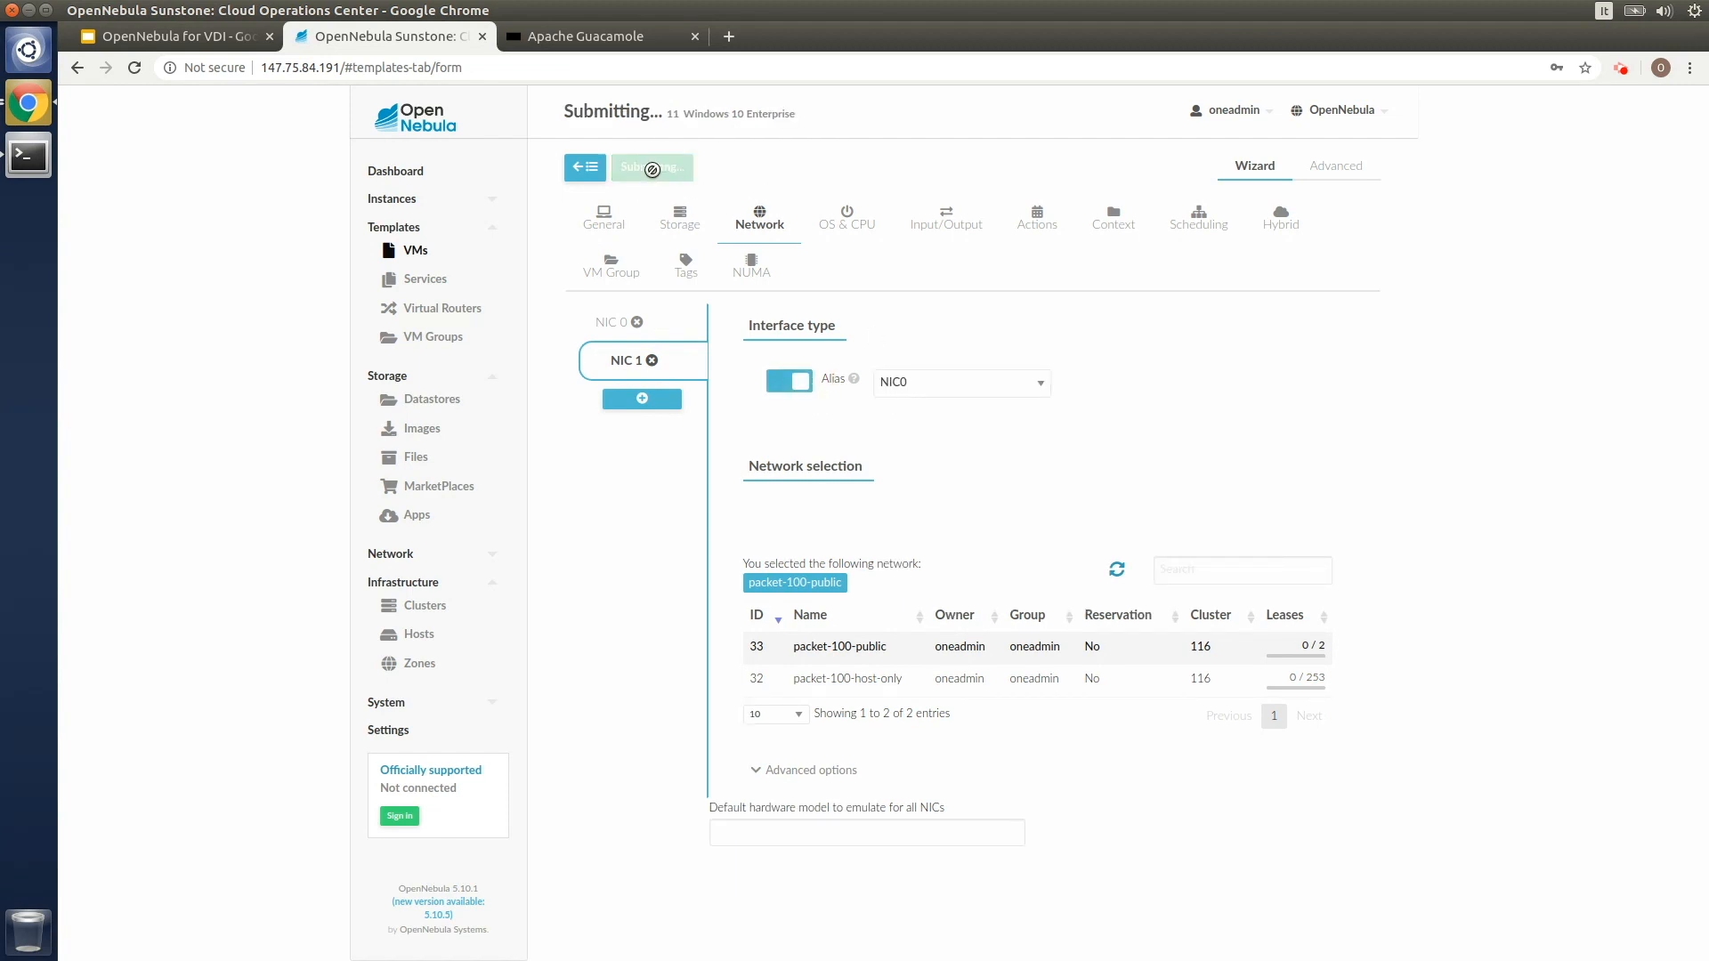
left_click(650, 167)
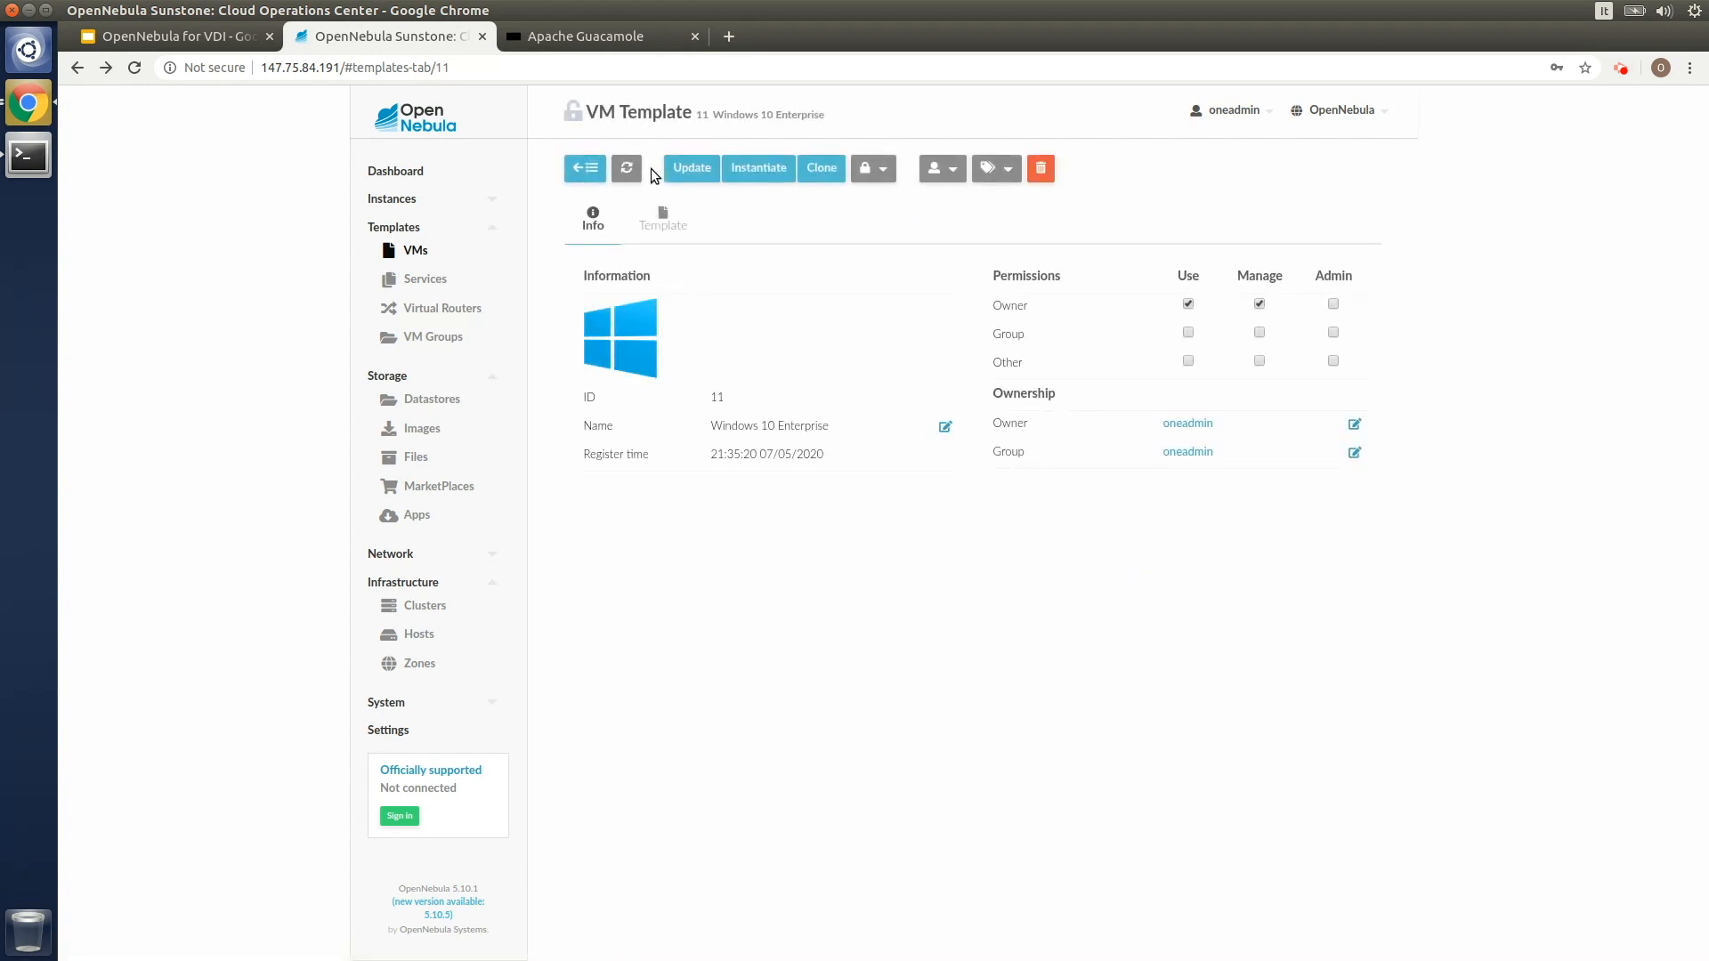
Show the Users list with demo, serveradmin and oneadmin
left_click(387, 701)
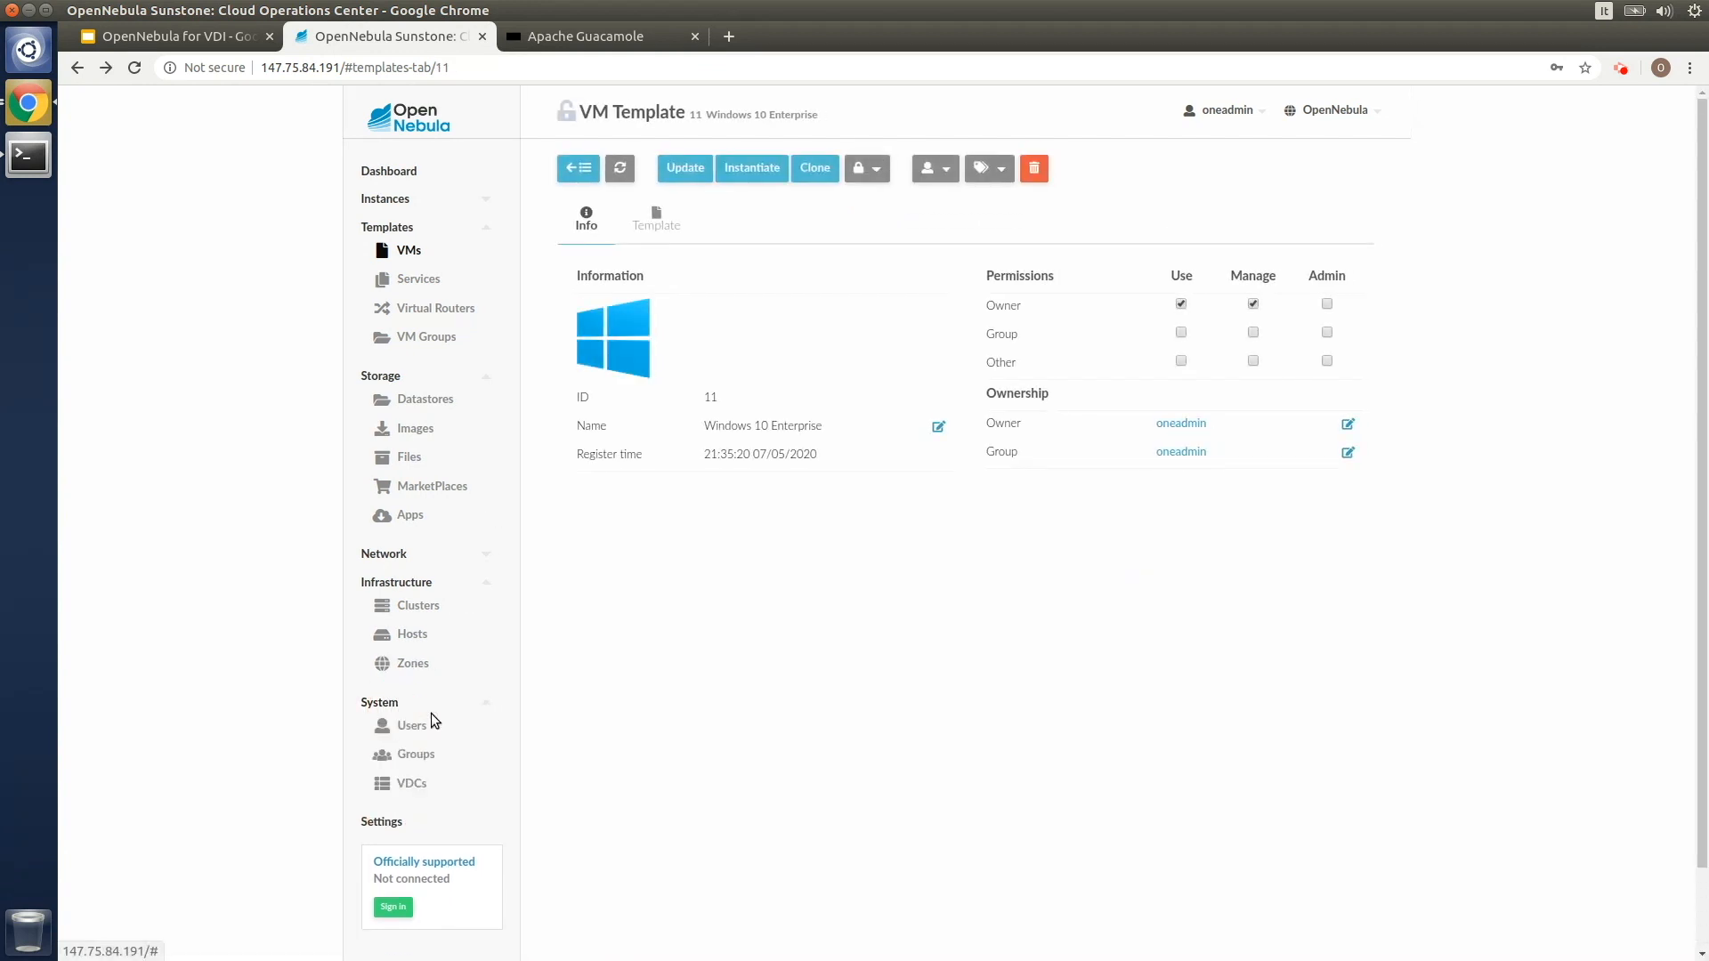
left_click(411, 724)
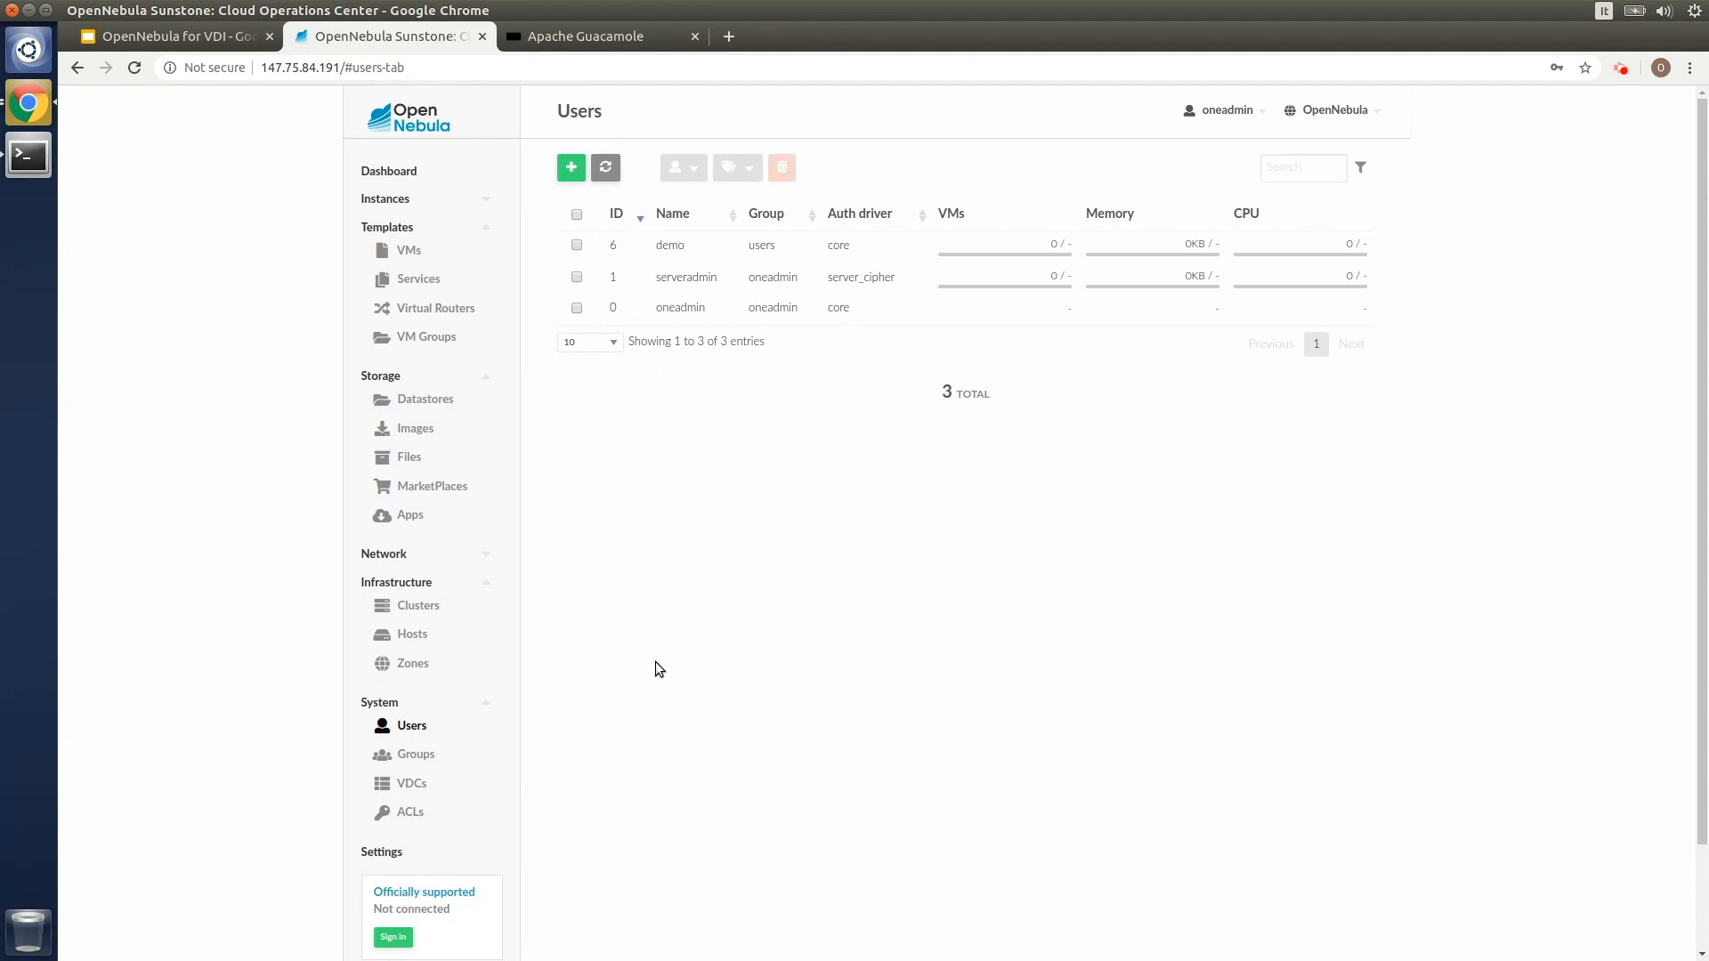
mouse_move(687, 278)
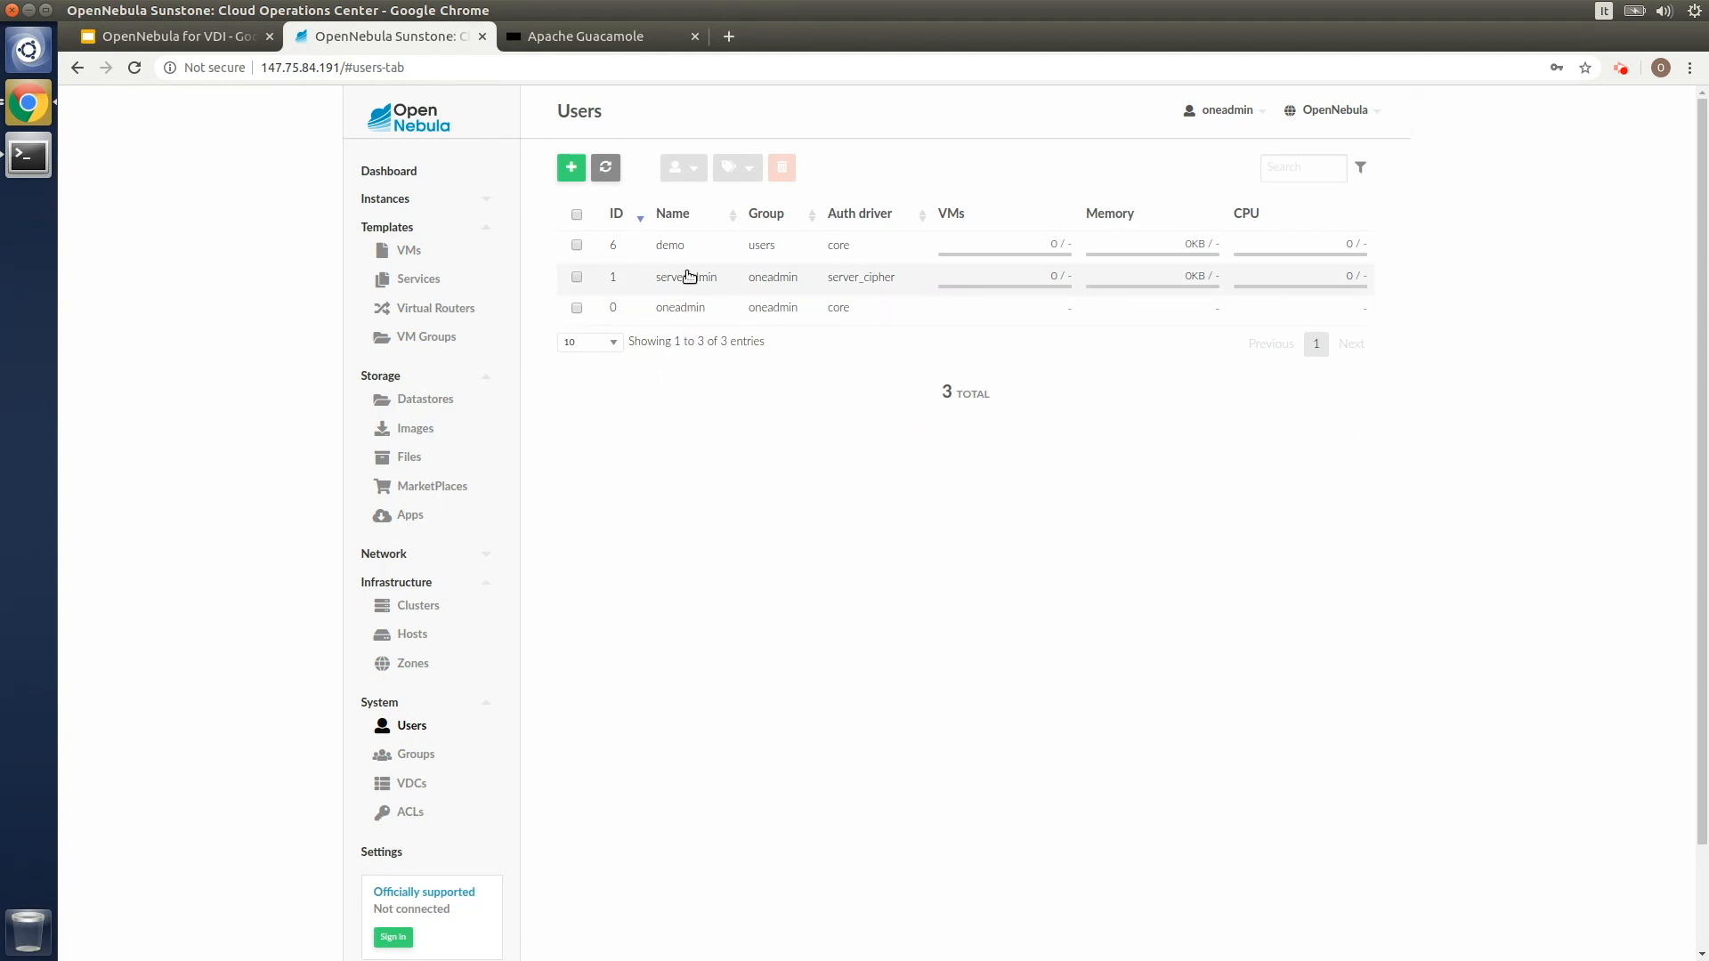
mouse_move(687, 260)
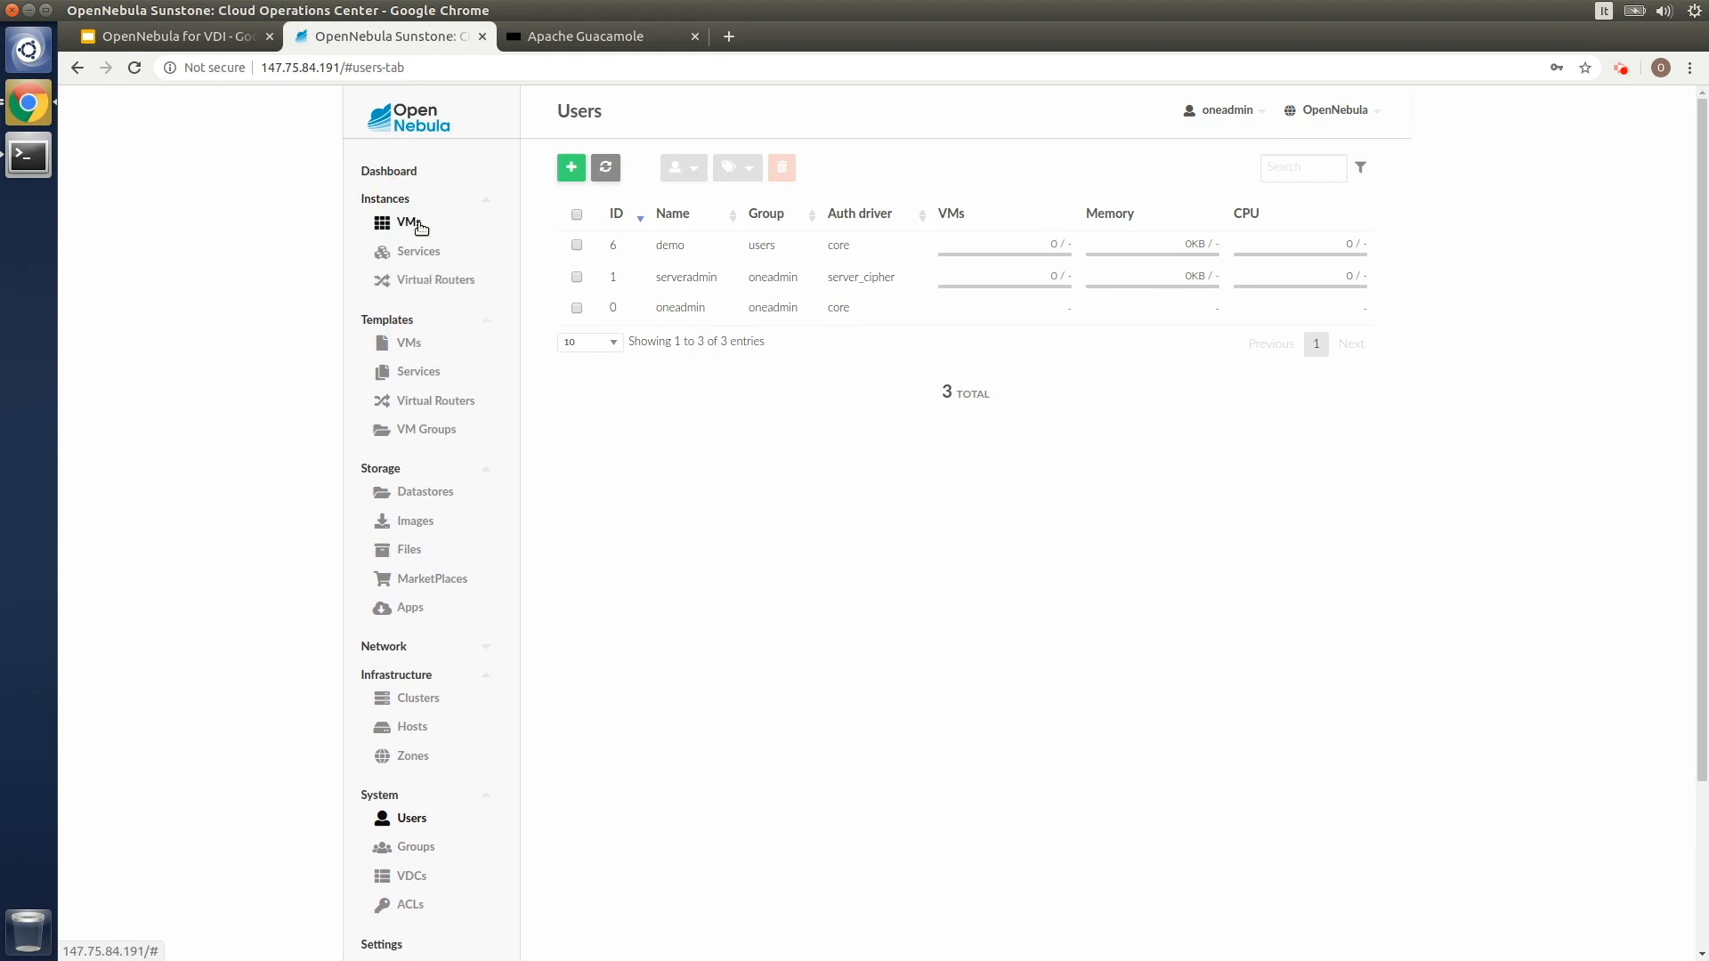
Instantiate a Windows 10 Enterprise VM with user demo as its owner
left_click(410, 223)
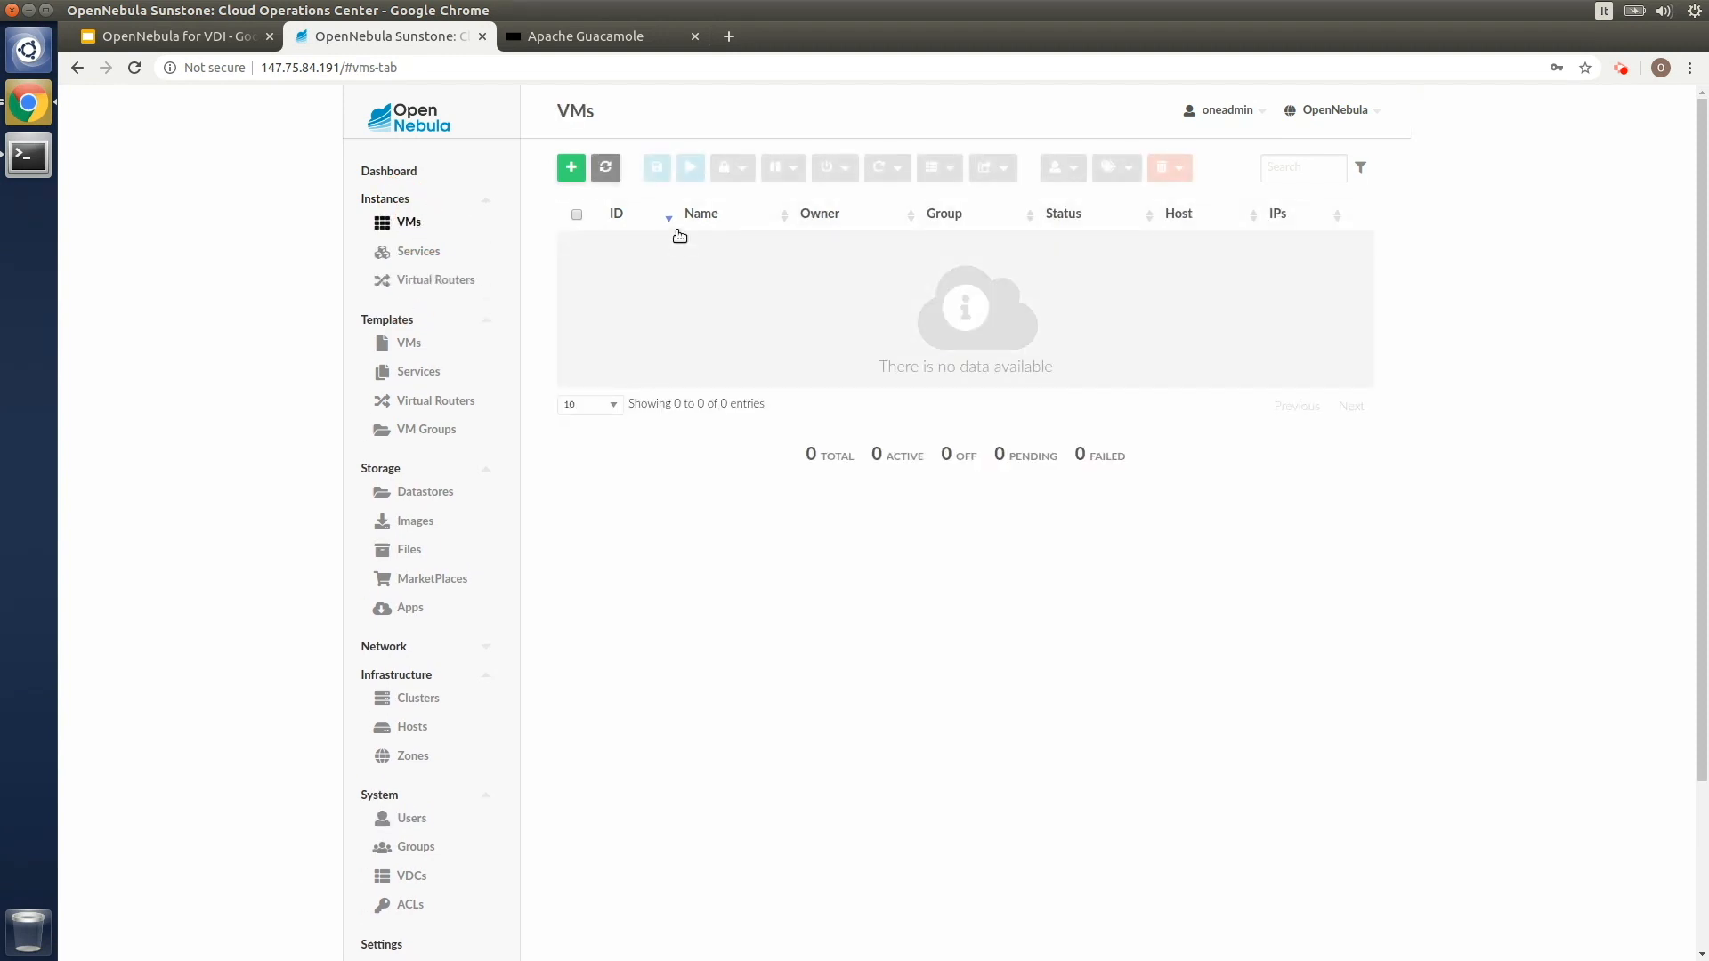
left_click(570, 167)
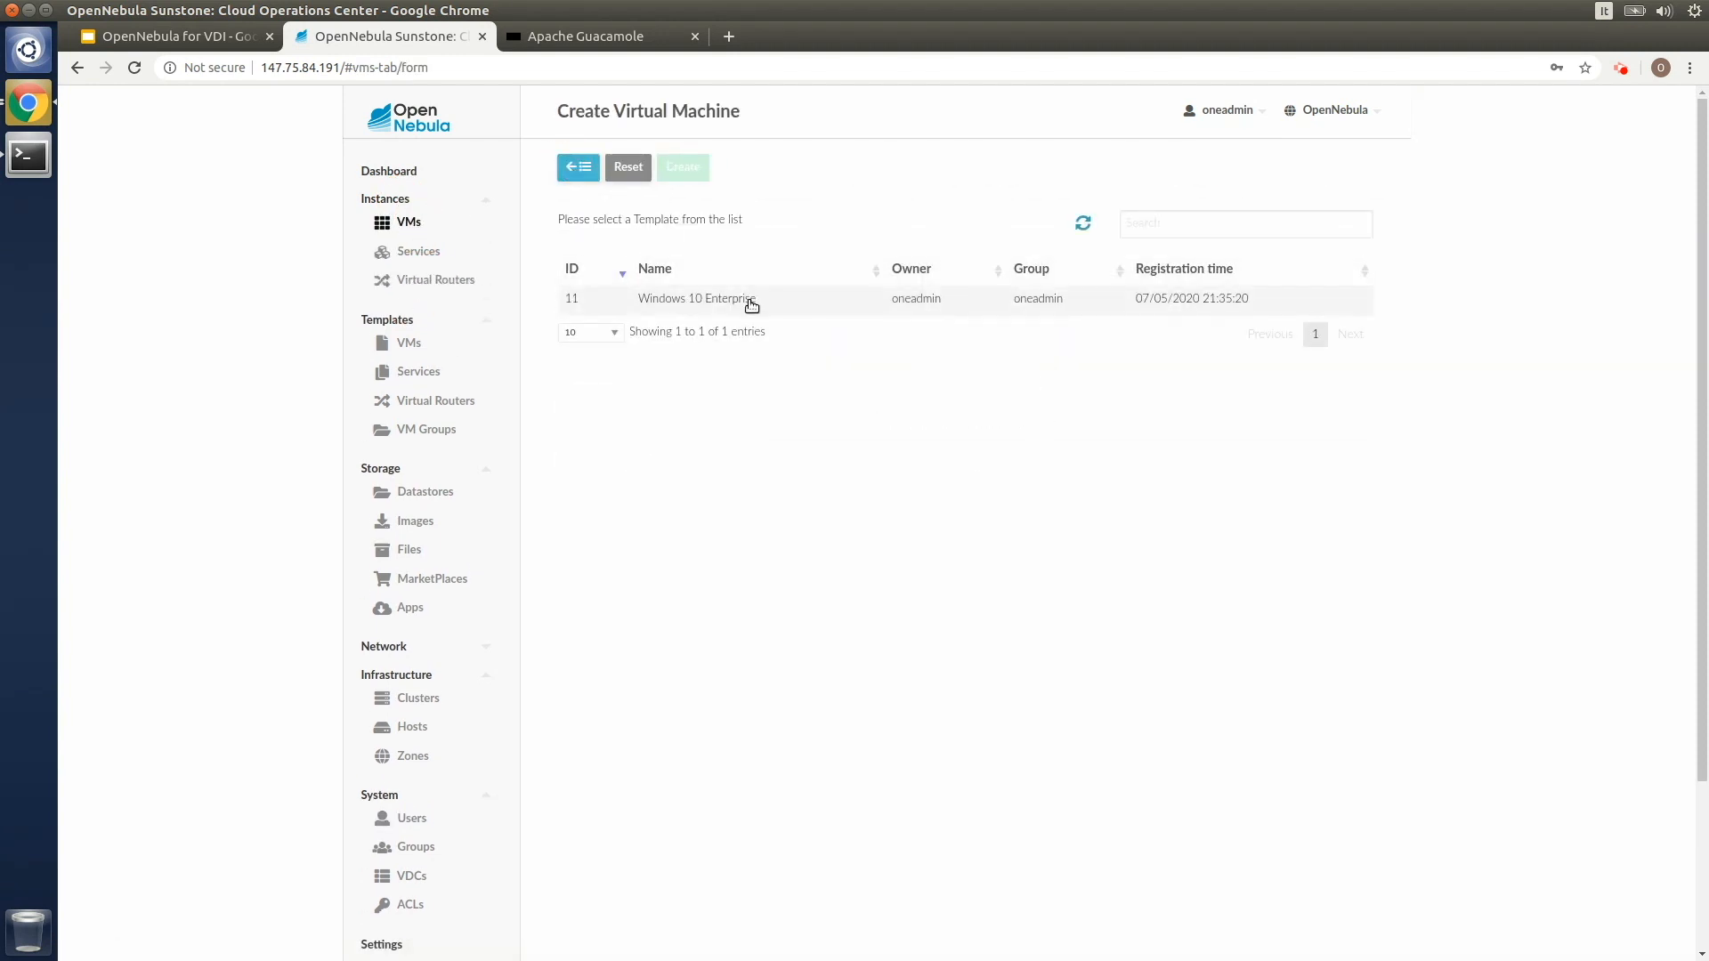
left_click(696, 297)
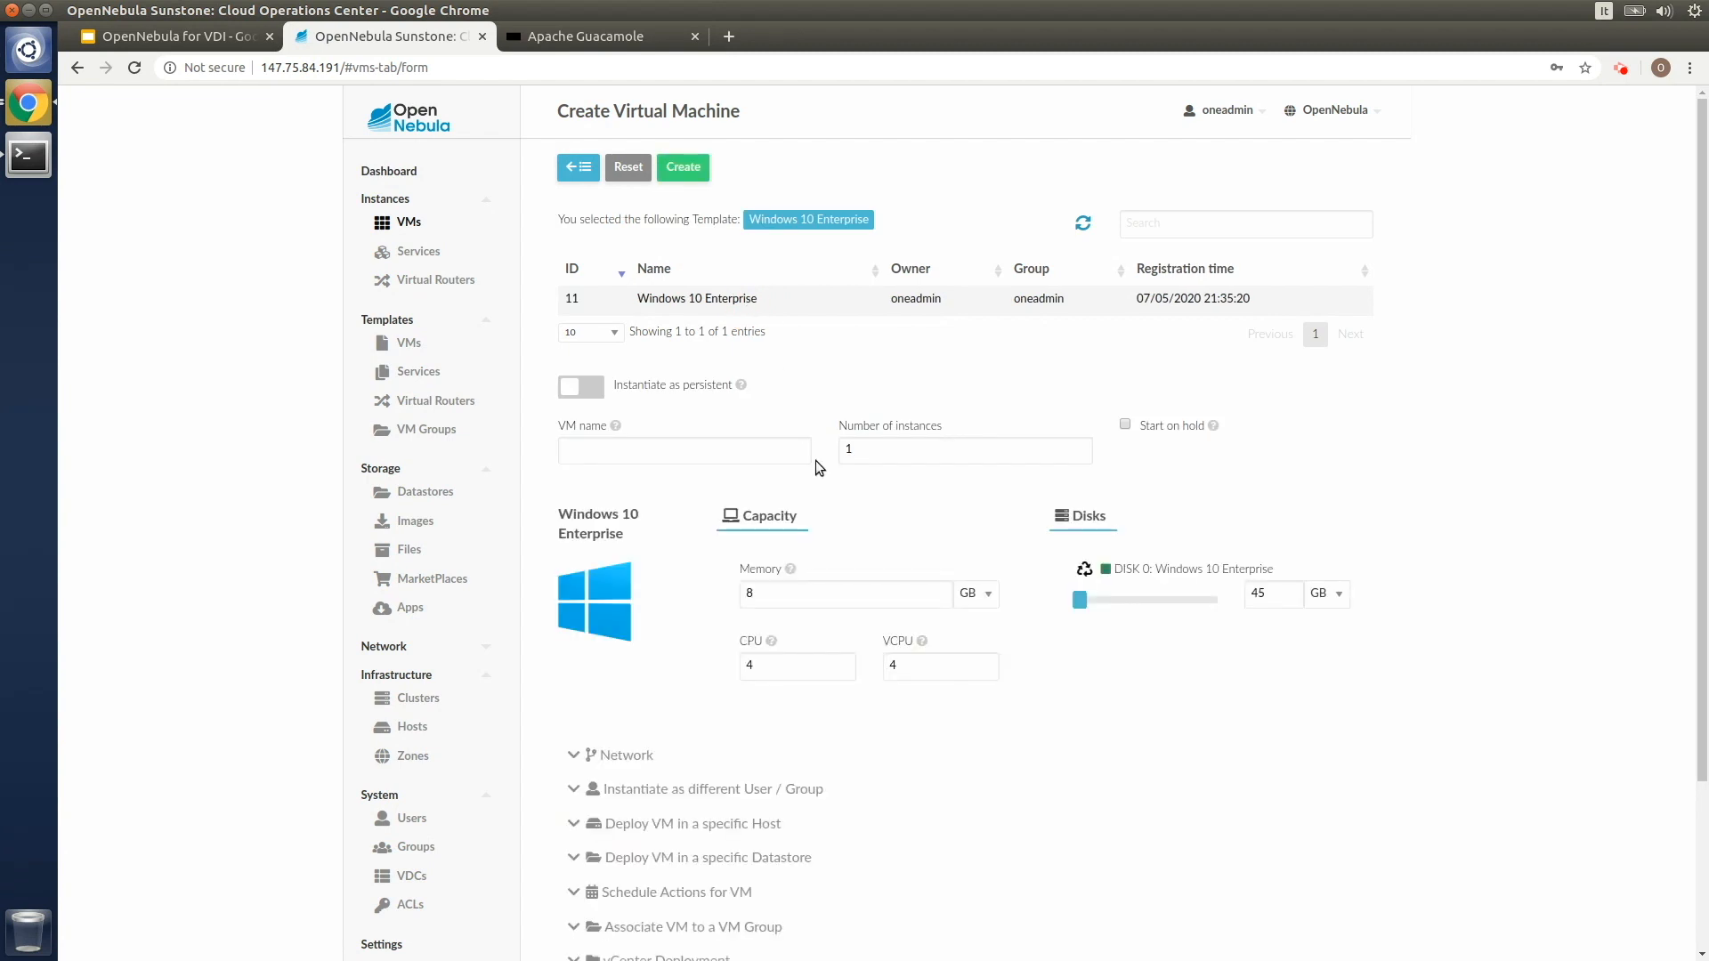
scroll("down", 3)
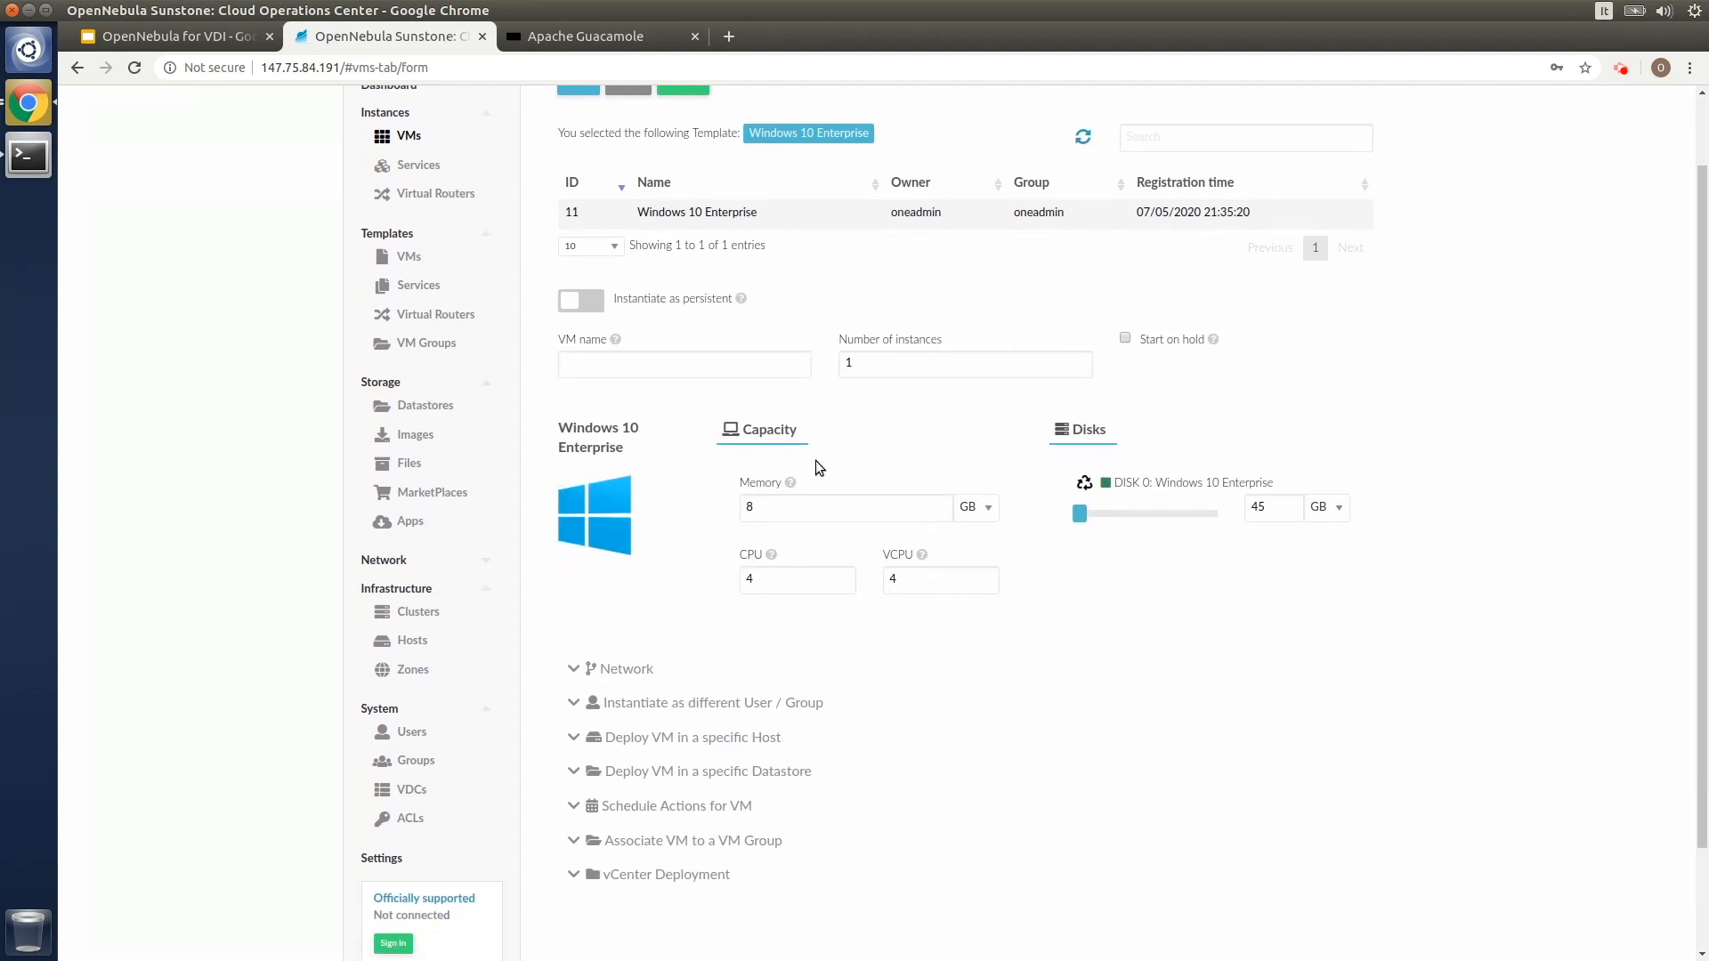
mouse_move(750, 711)
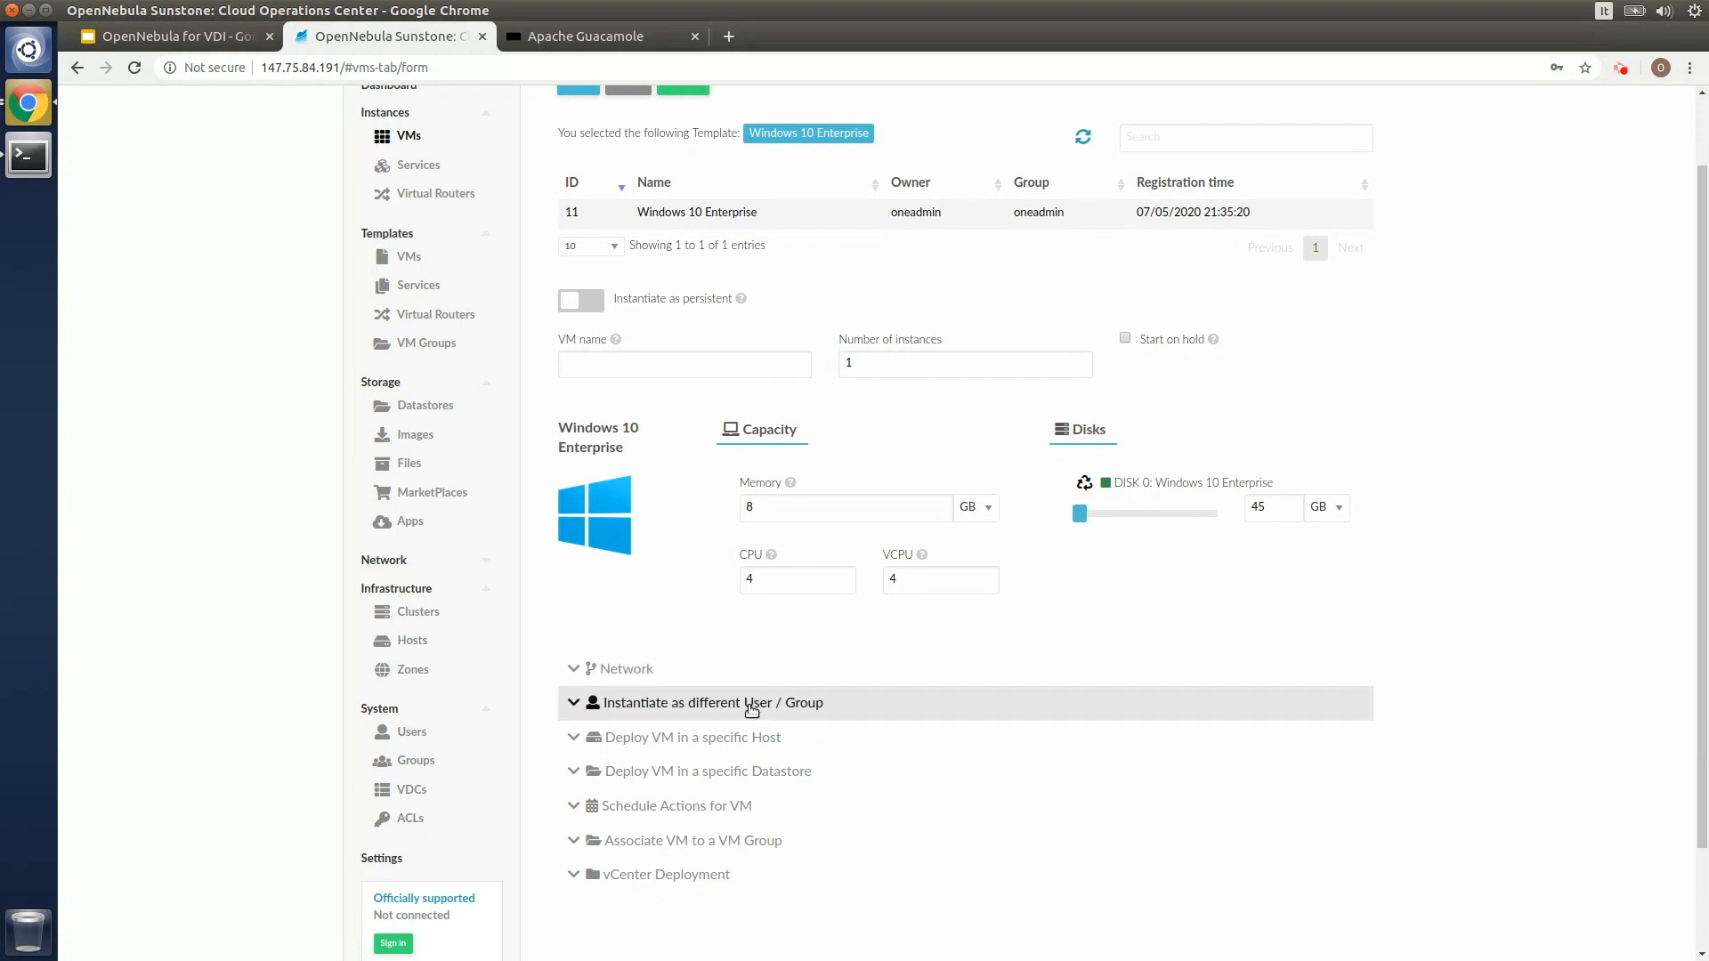
left_click(708, 702)
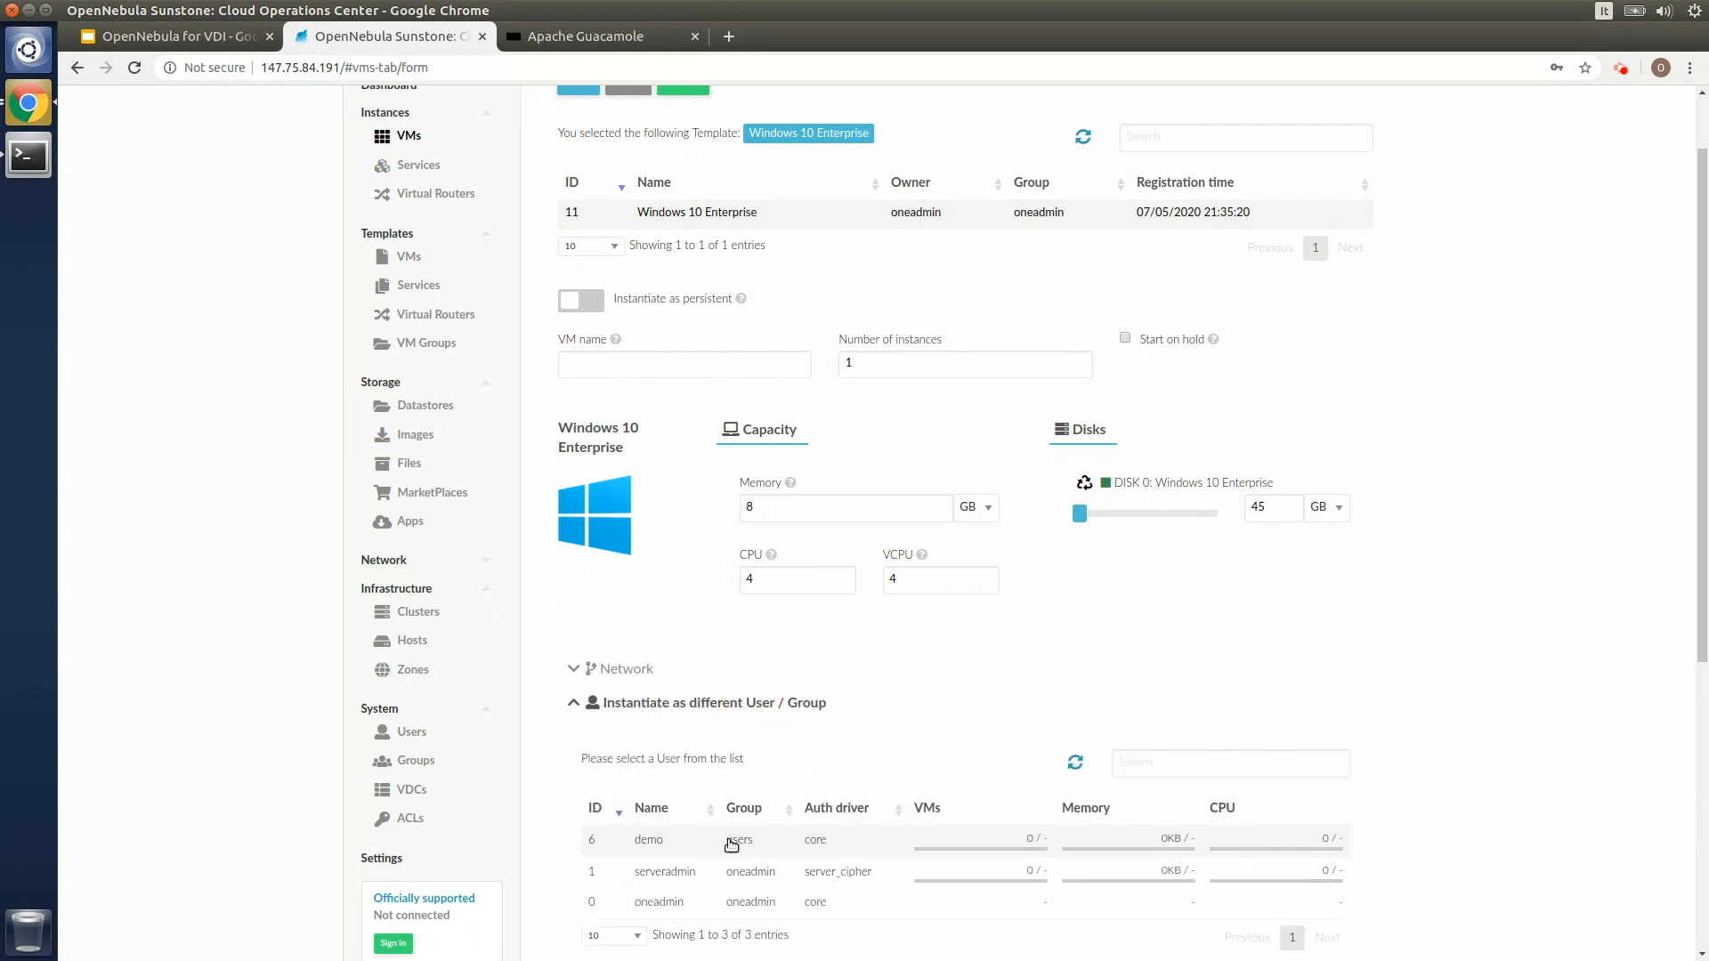
left_click(648, 840)
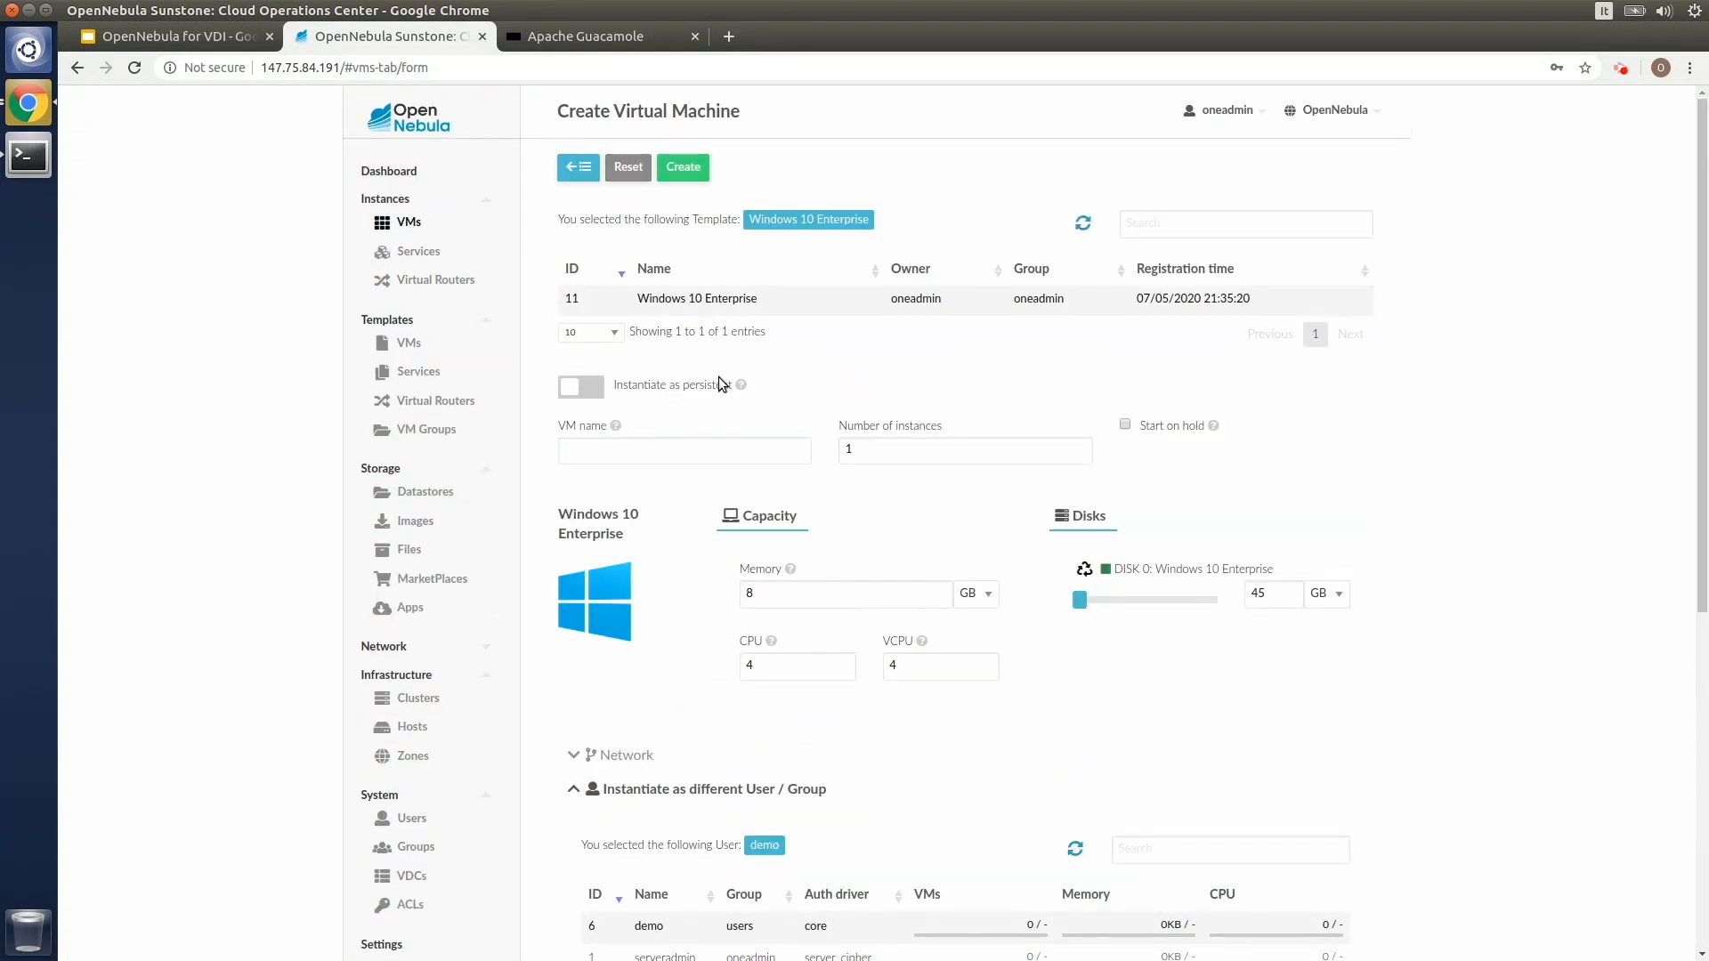
left_click(682, 167)
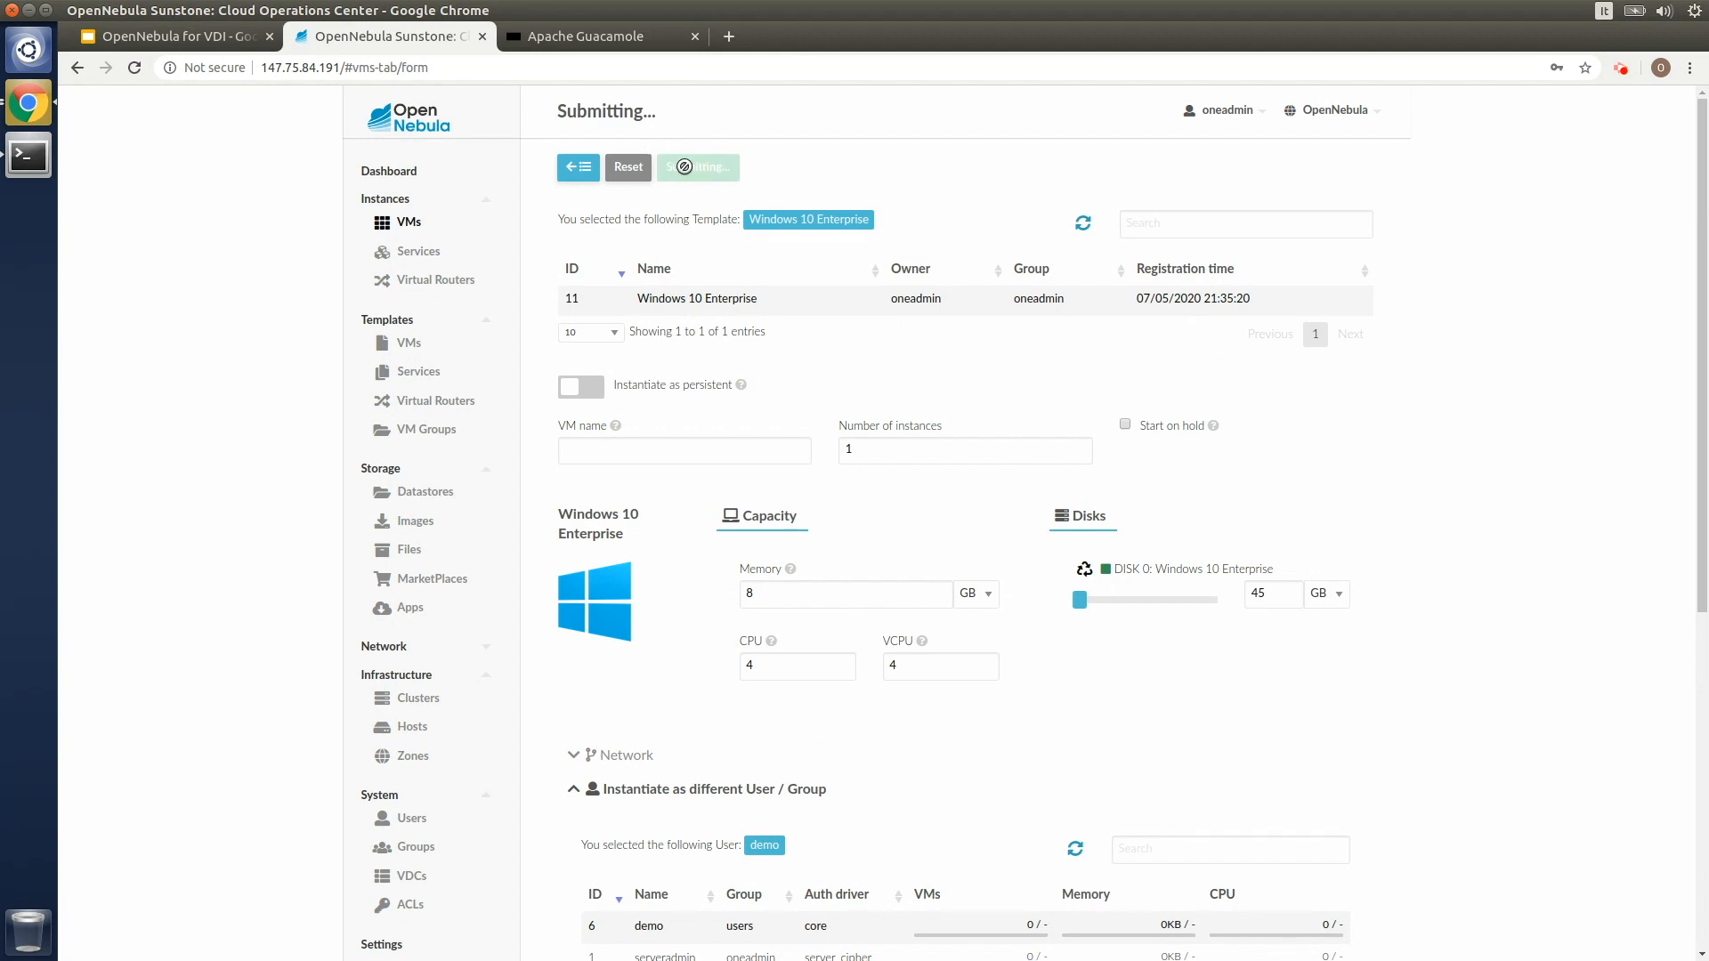
left_click(698, 167)
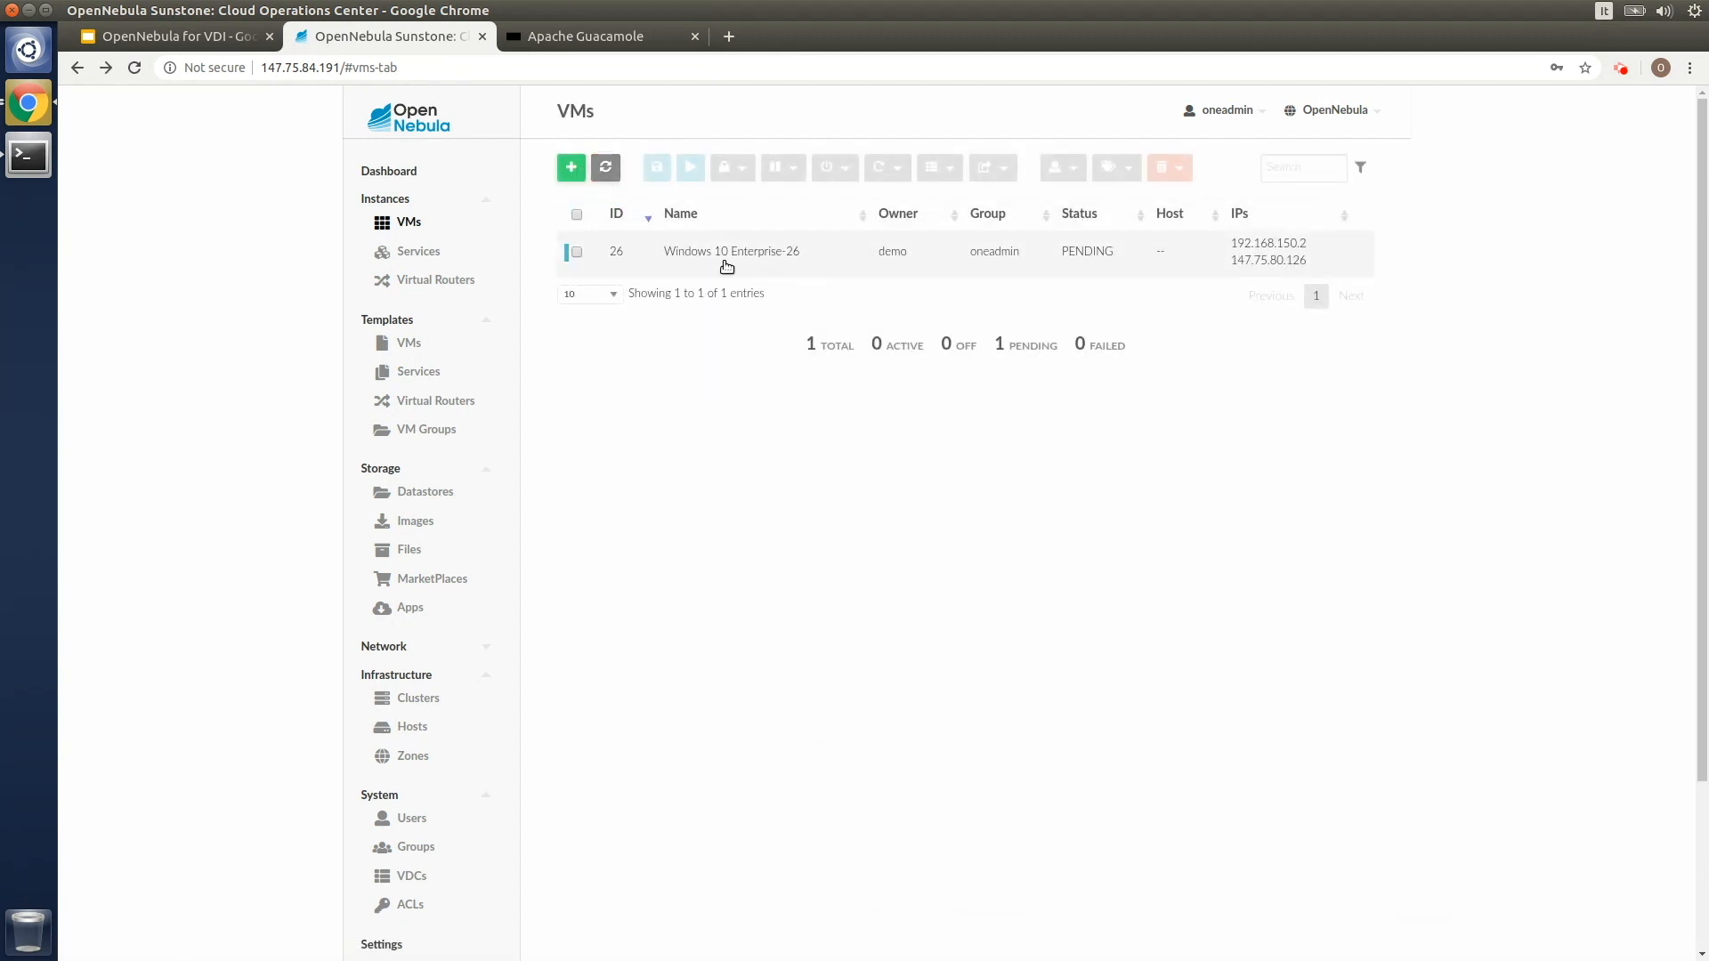
left_click(606, 167)
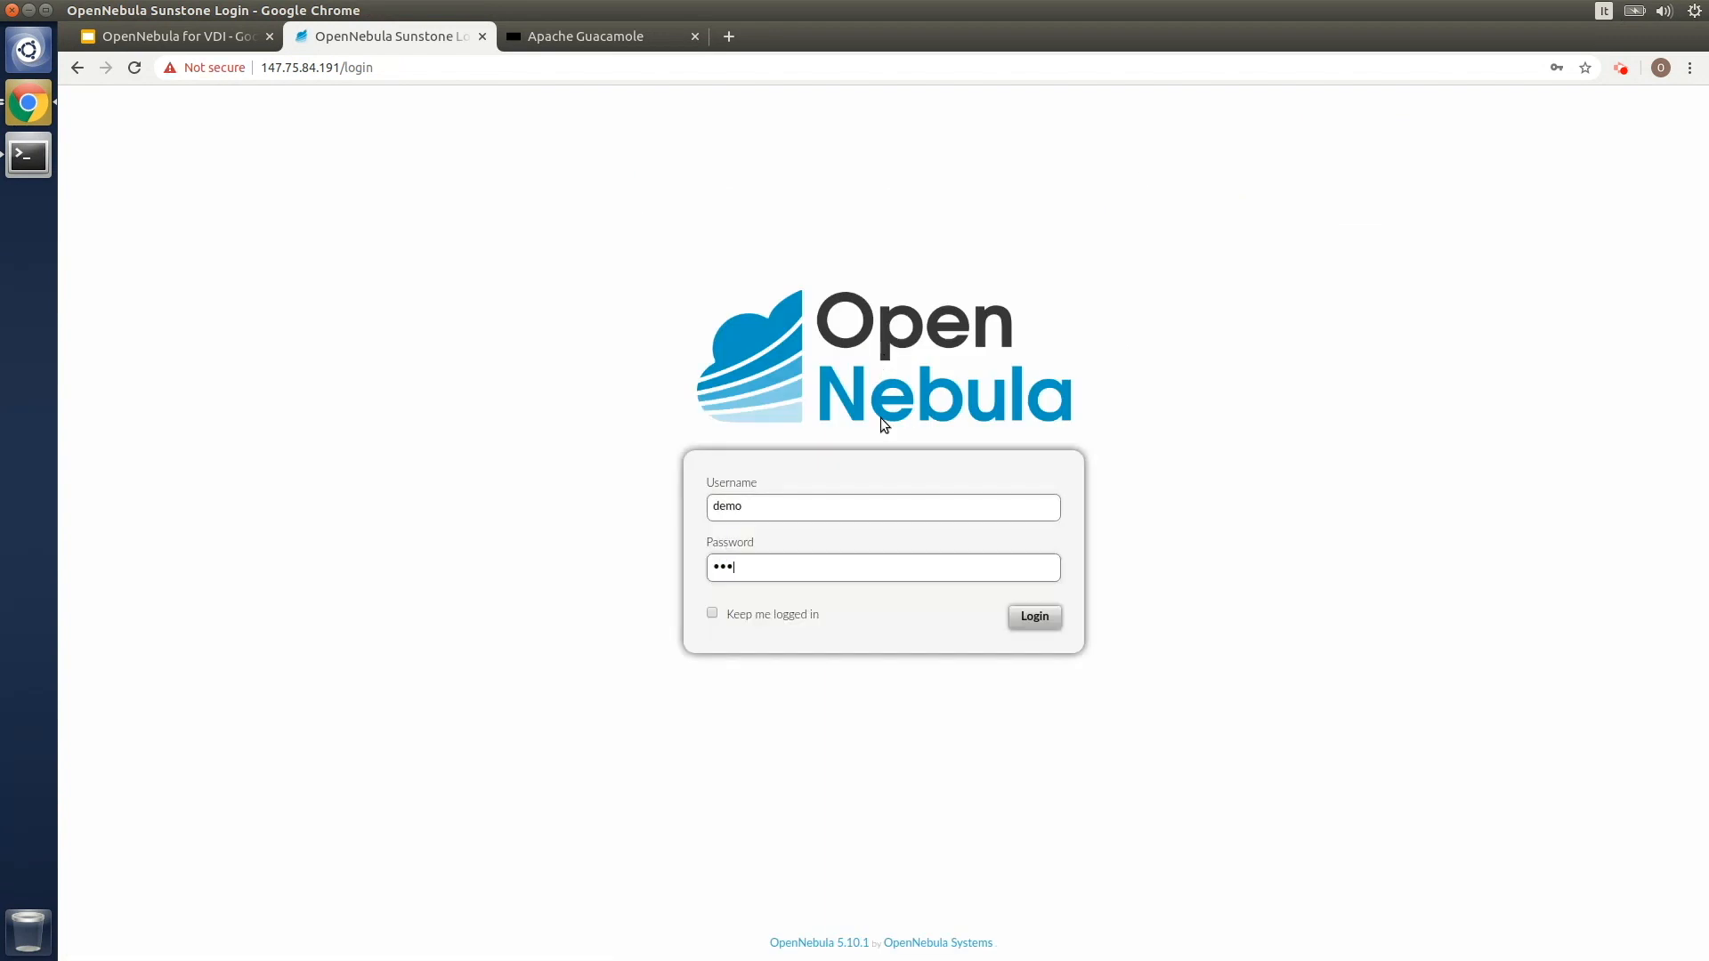
Log in to Sunstone as demo with its password
type("•")
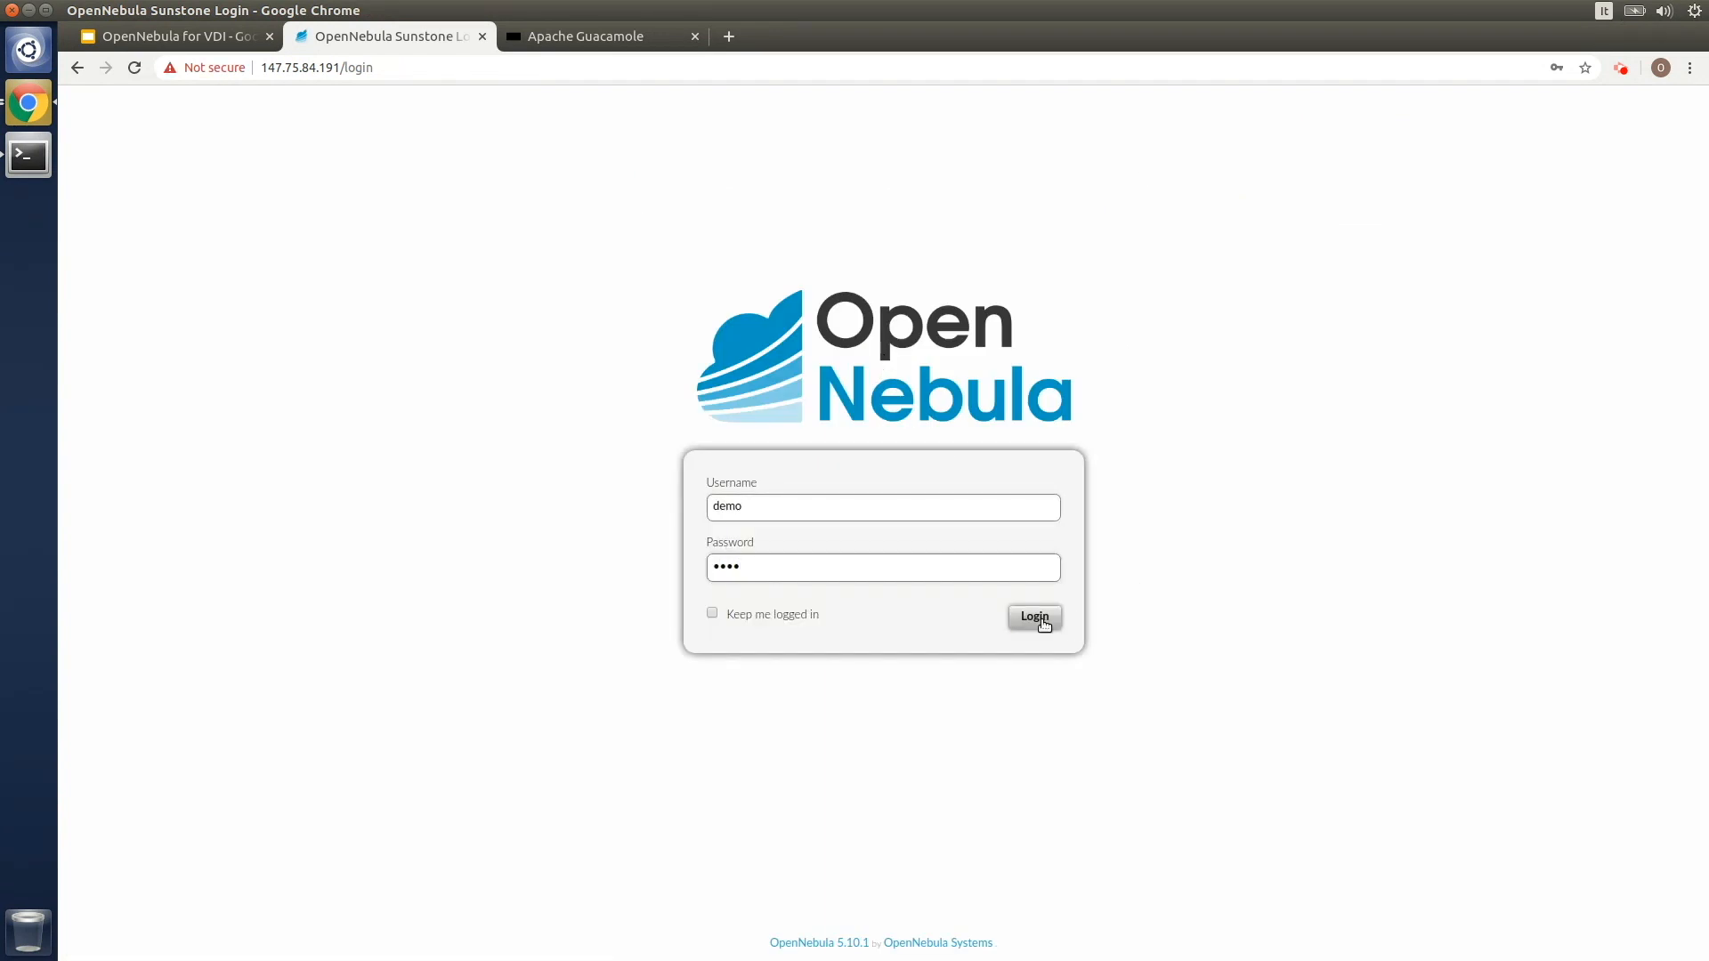
left_click(1032, 619)
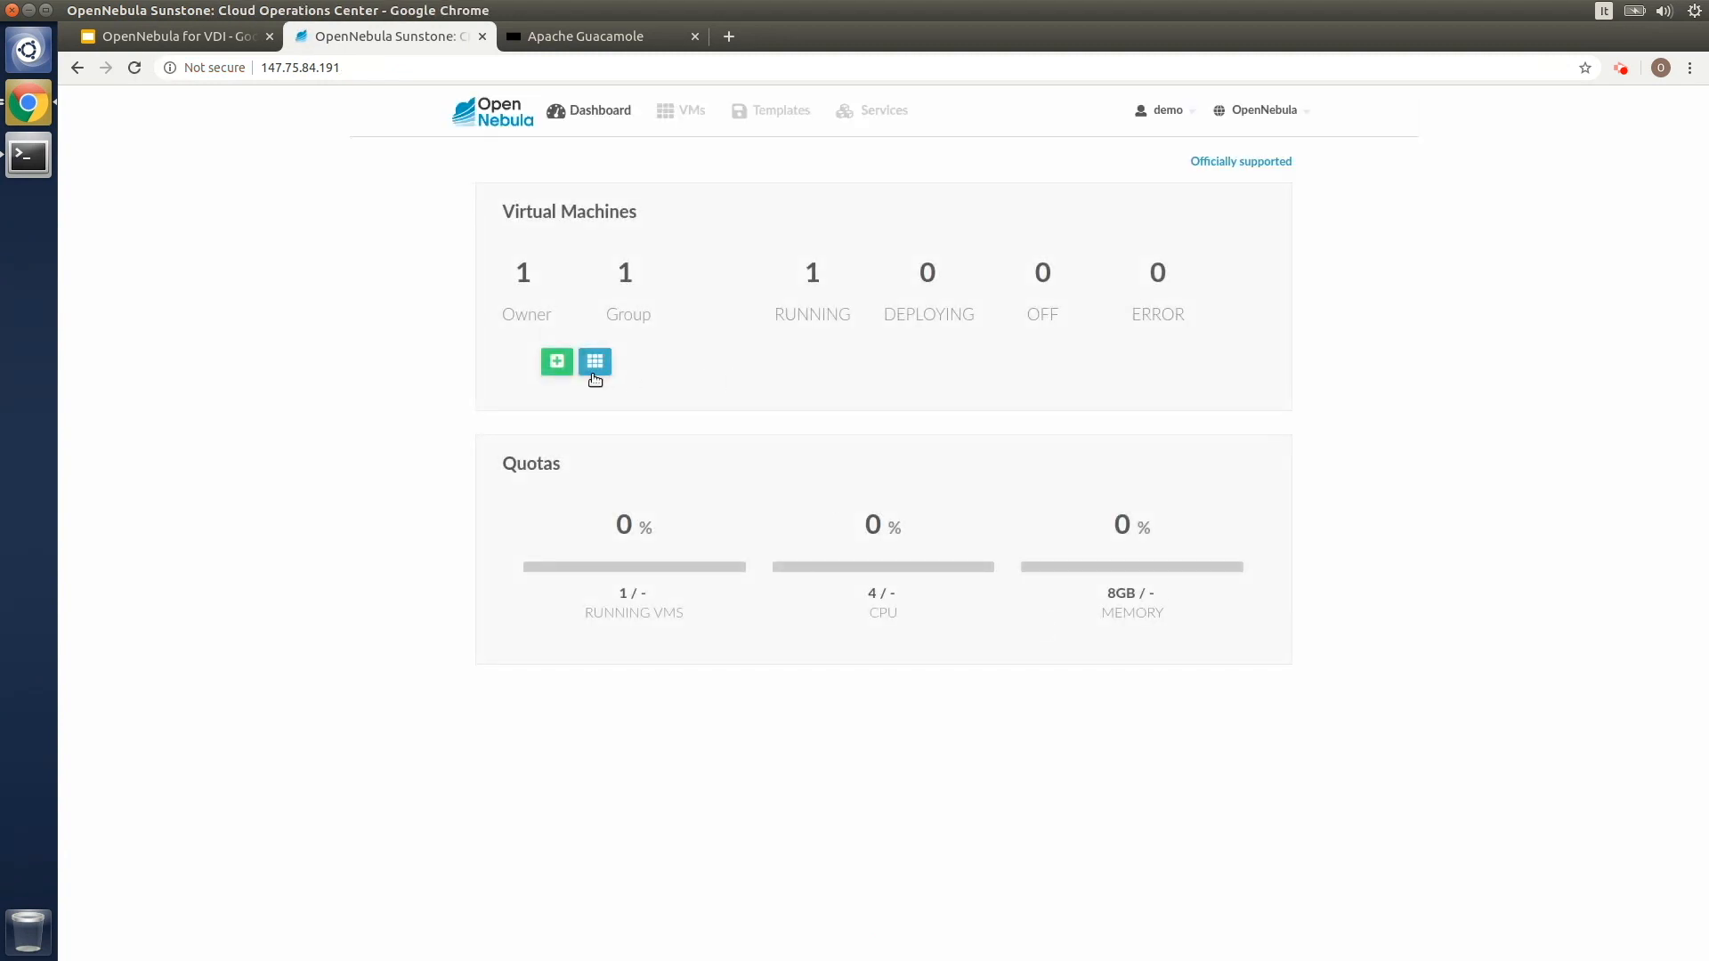
Launch the VNC console of the Windows 10 Enterprise-26 VM from demo's VM list
left_click(595, 361)
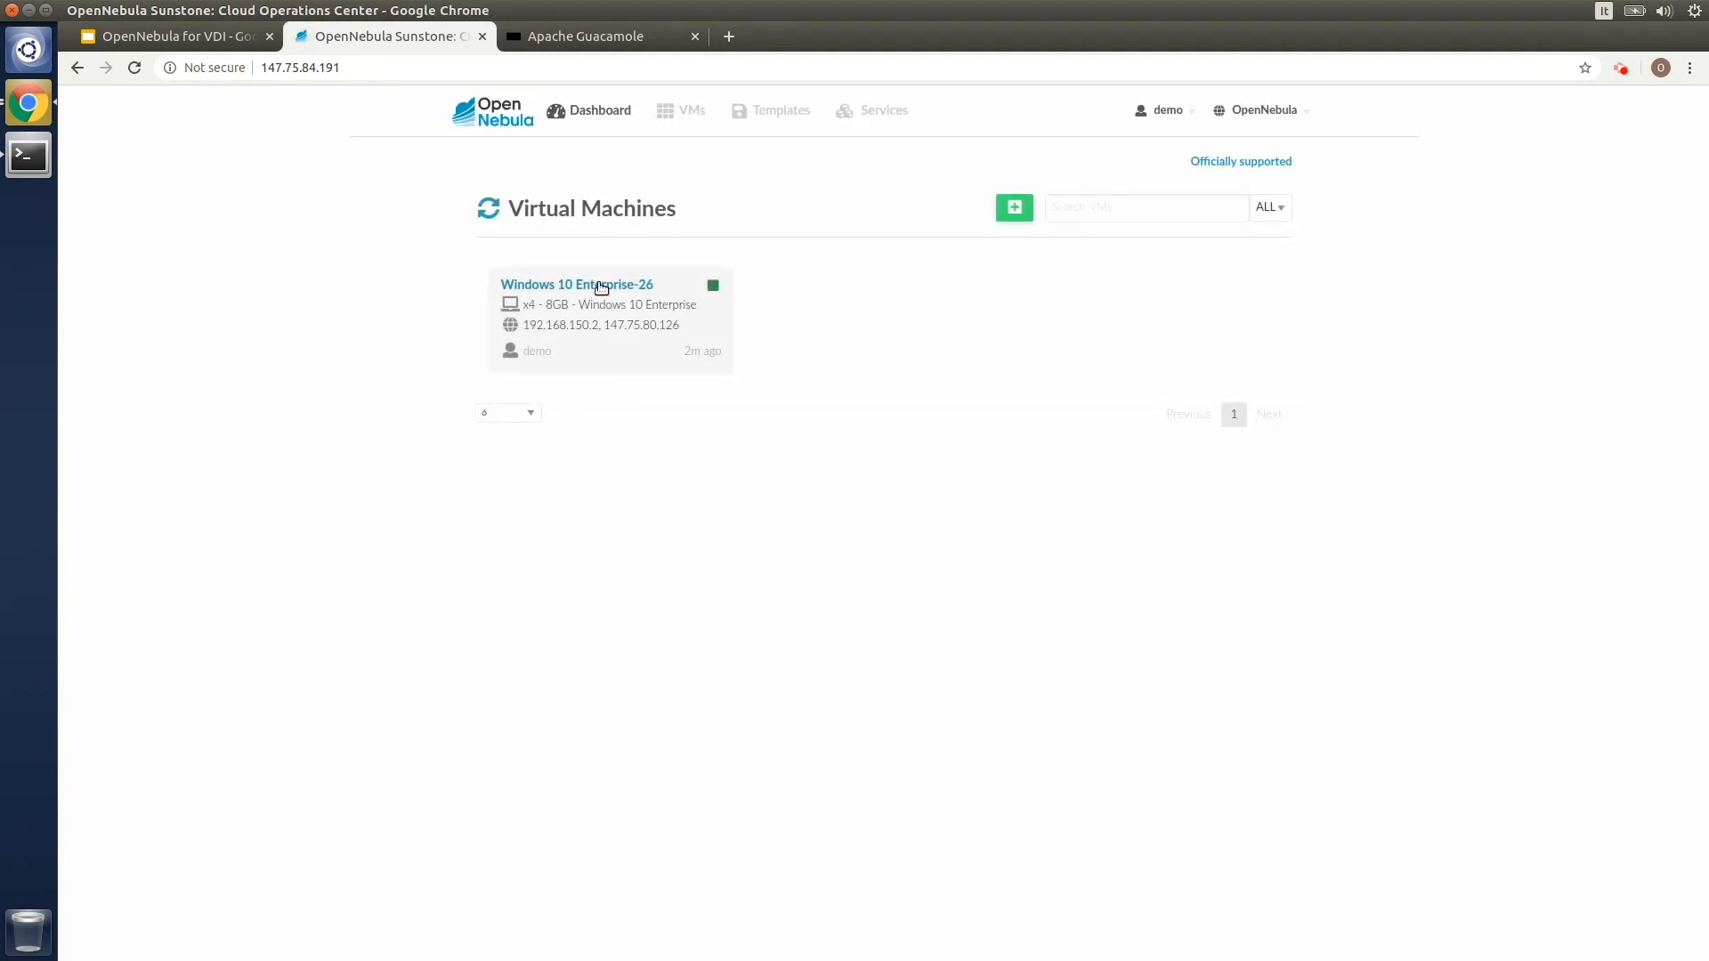
left_click(577, 285)
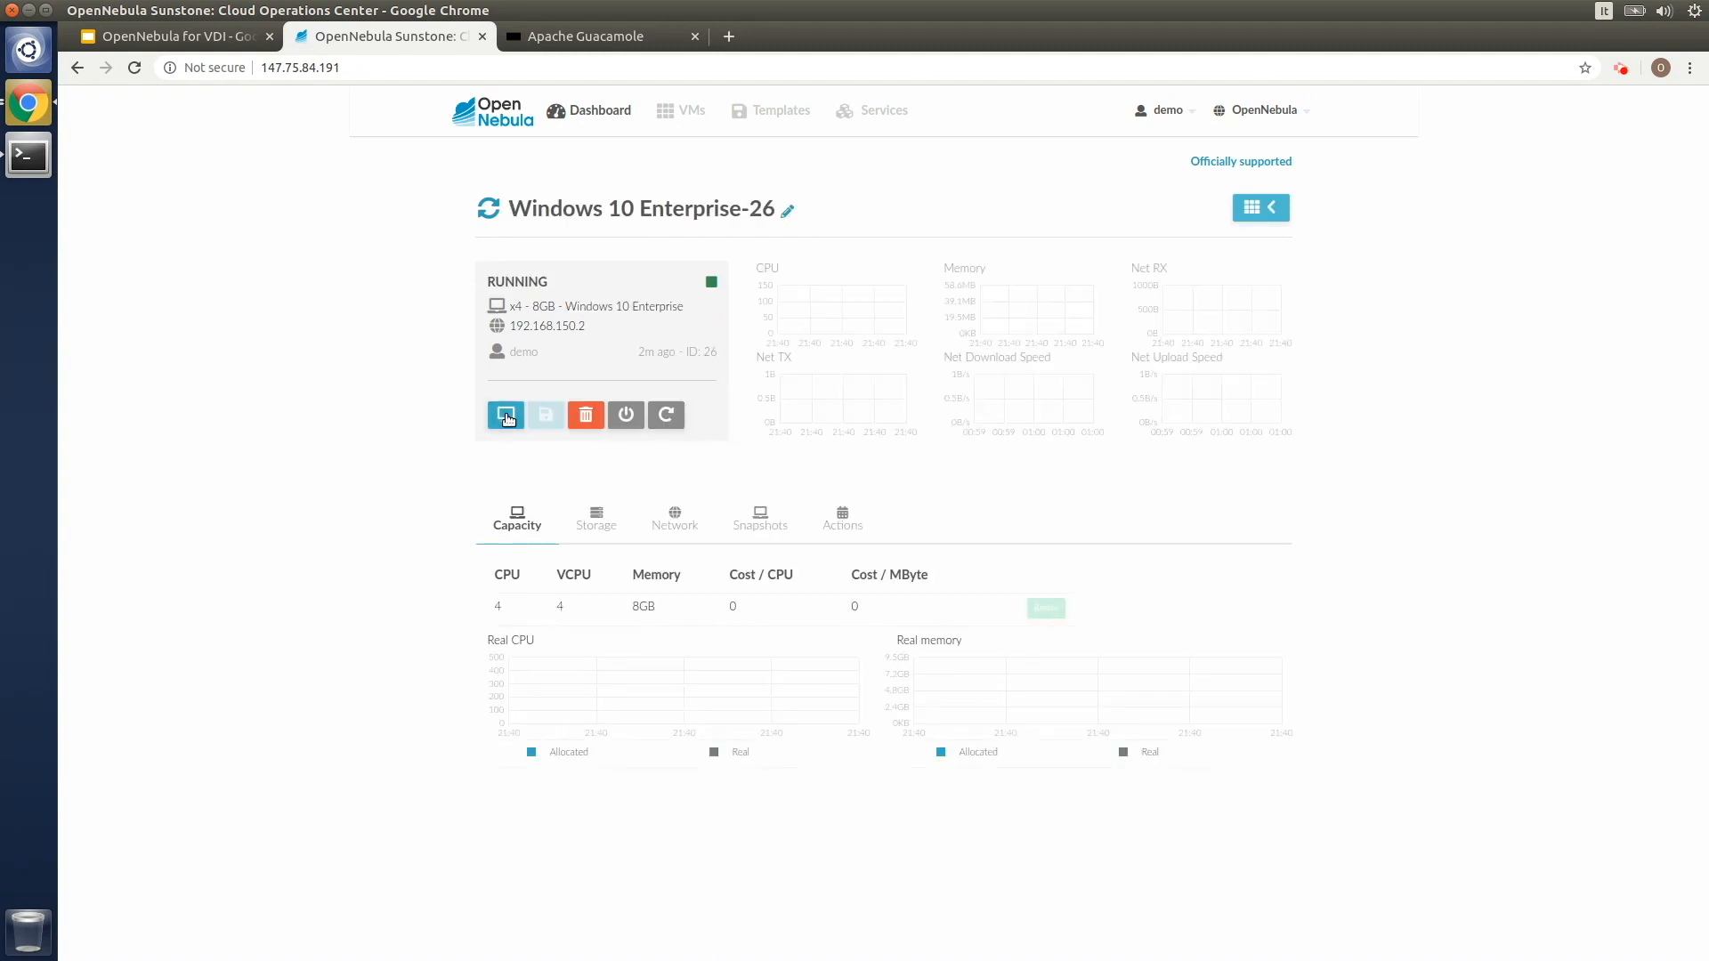
mouse_move(506, 415)
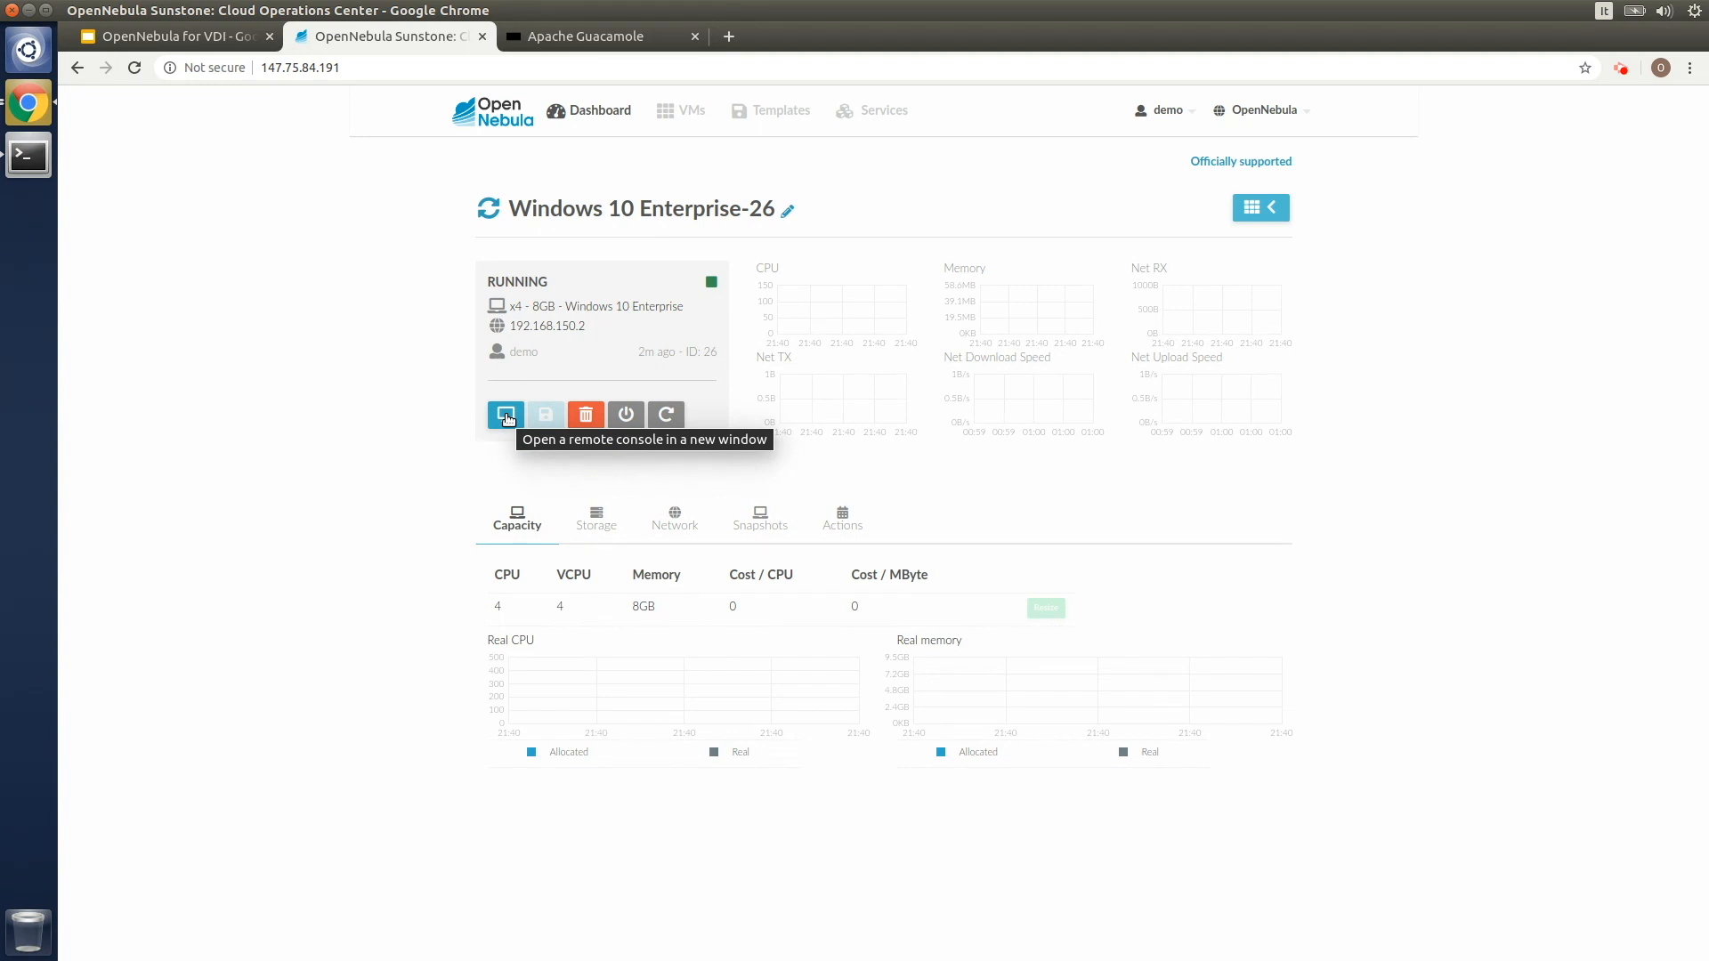
left_click(503, 415)
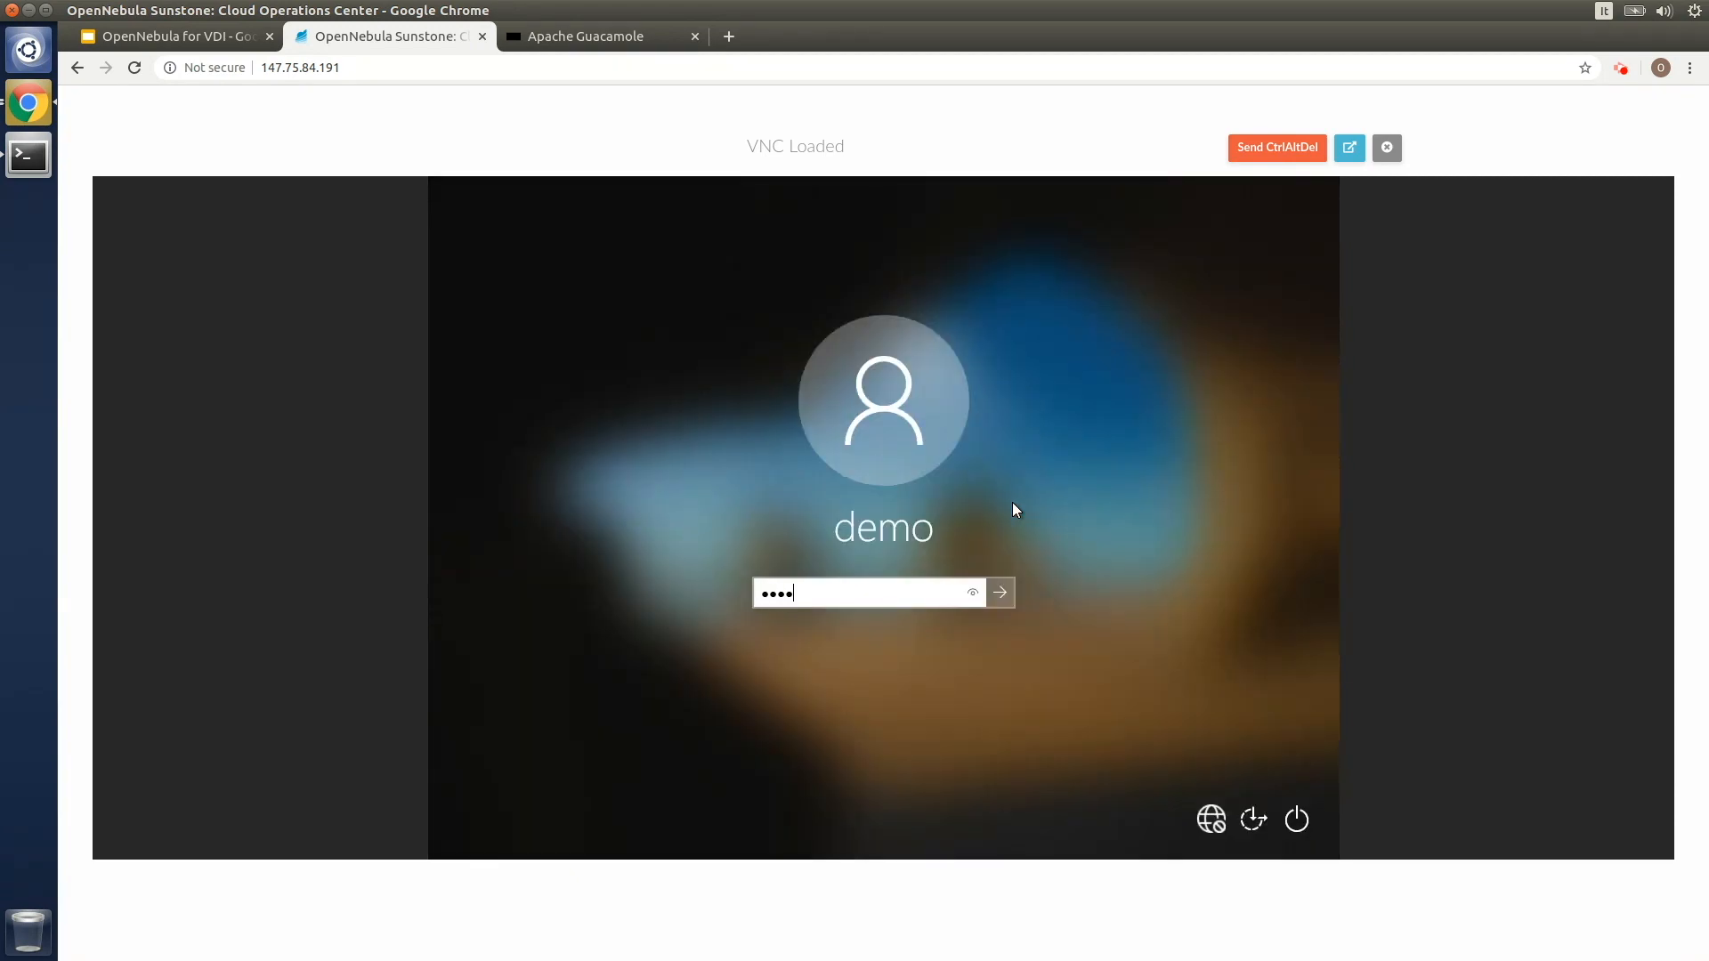
left_click(998, 593)
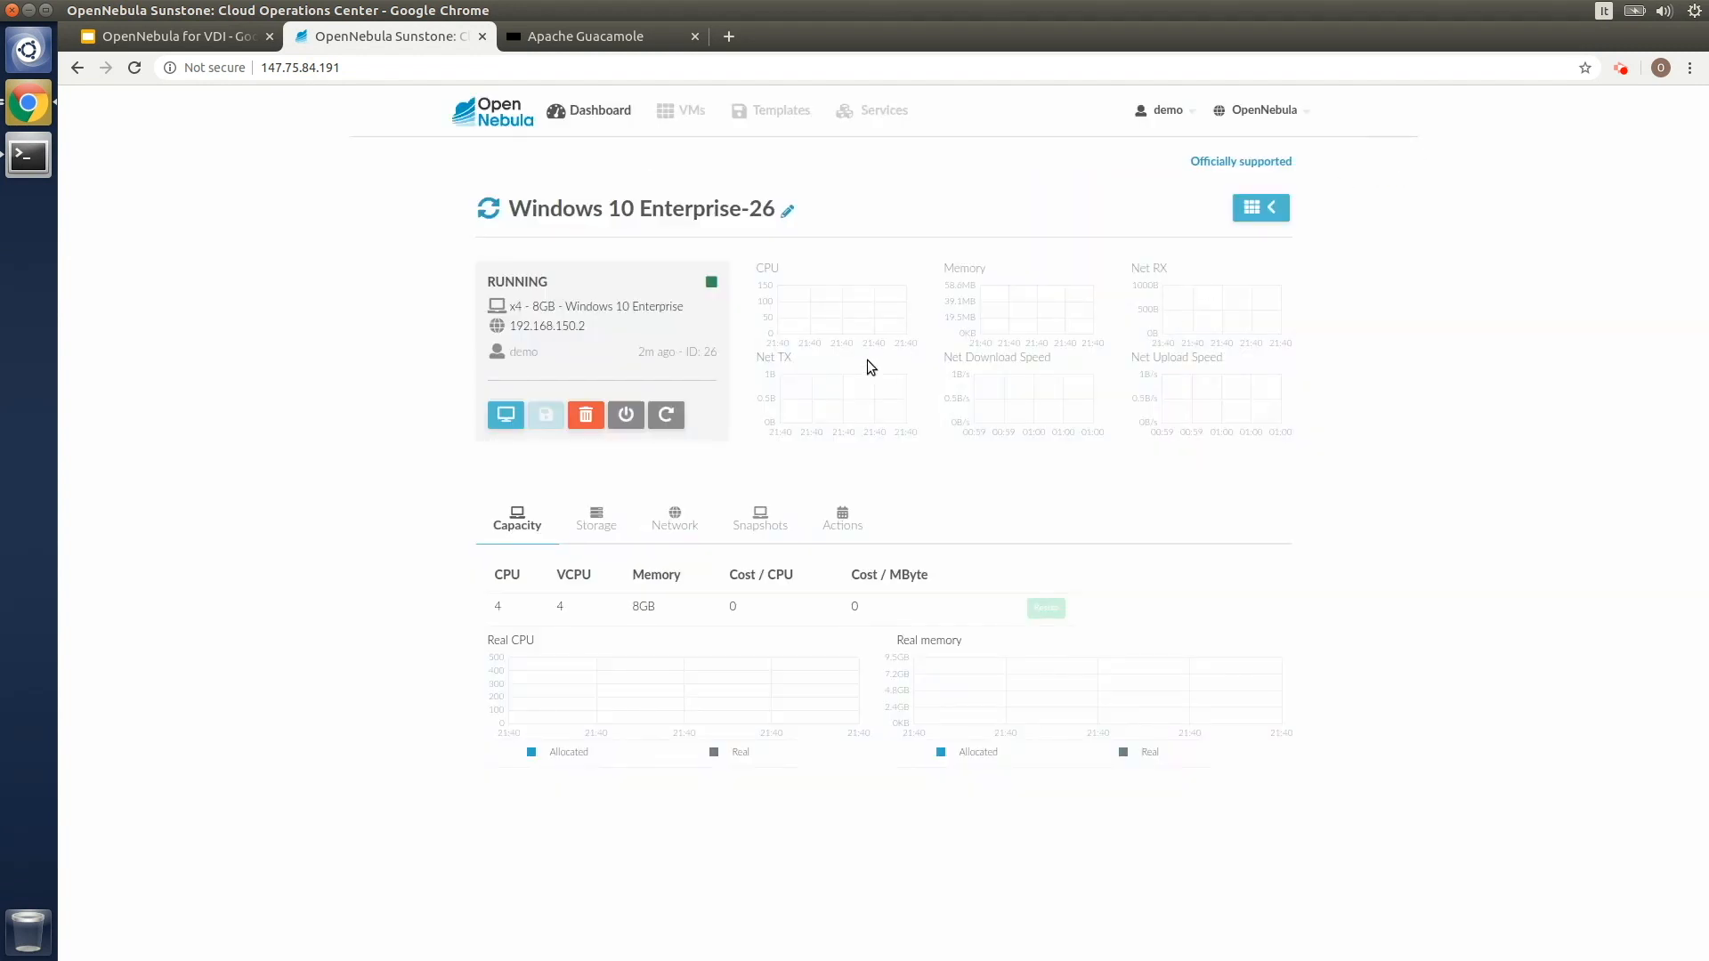
mouse_move(618, 322)
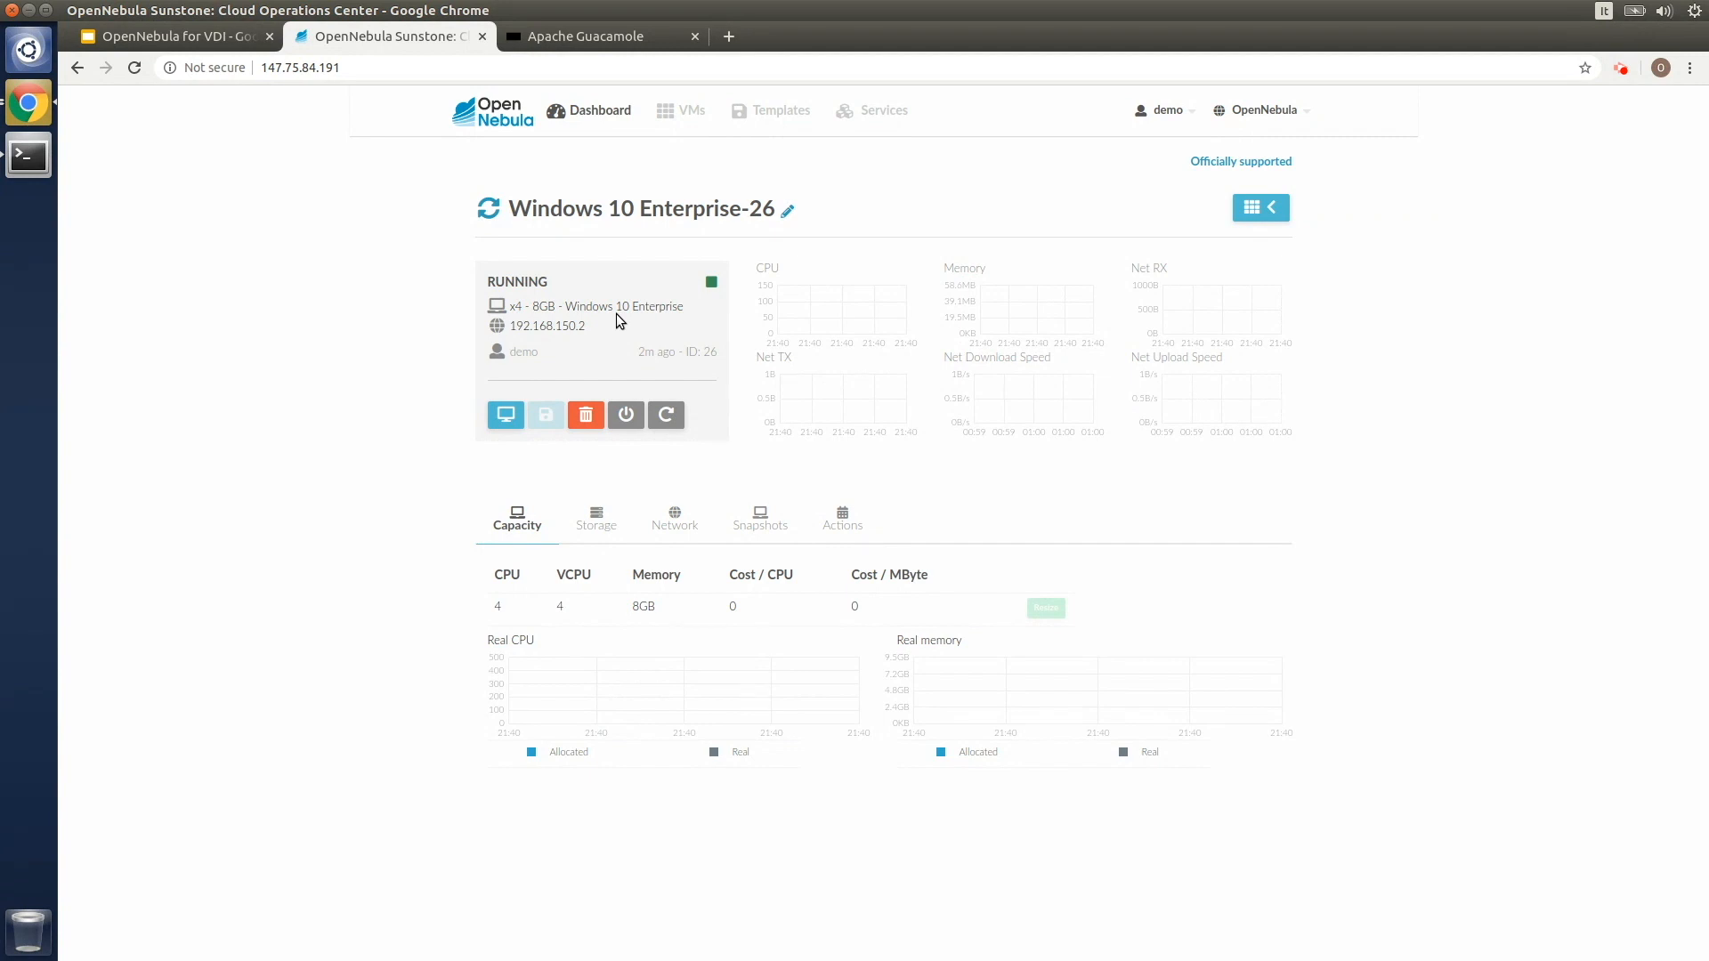
mouse_move(611, 406)
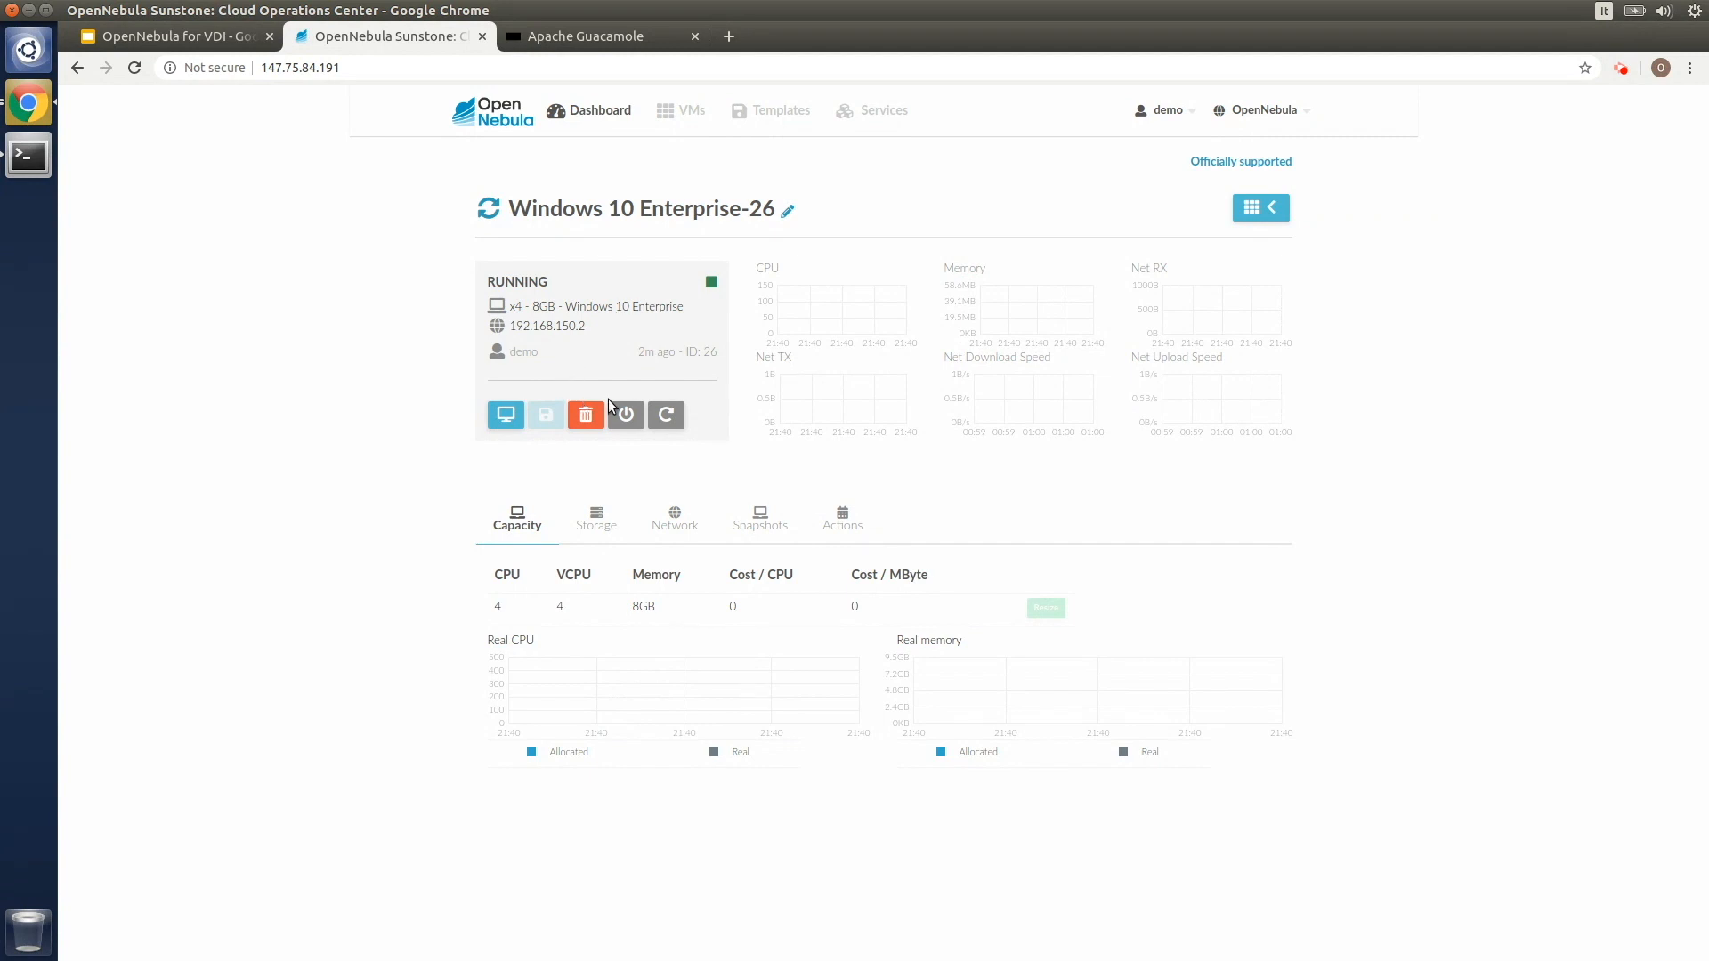
mouse_move(625, 415)
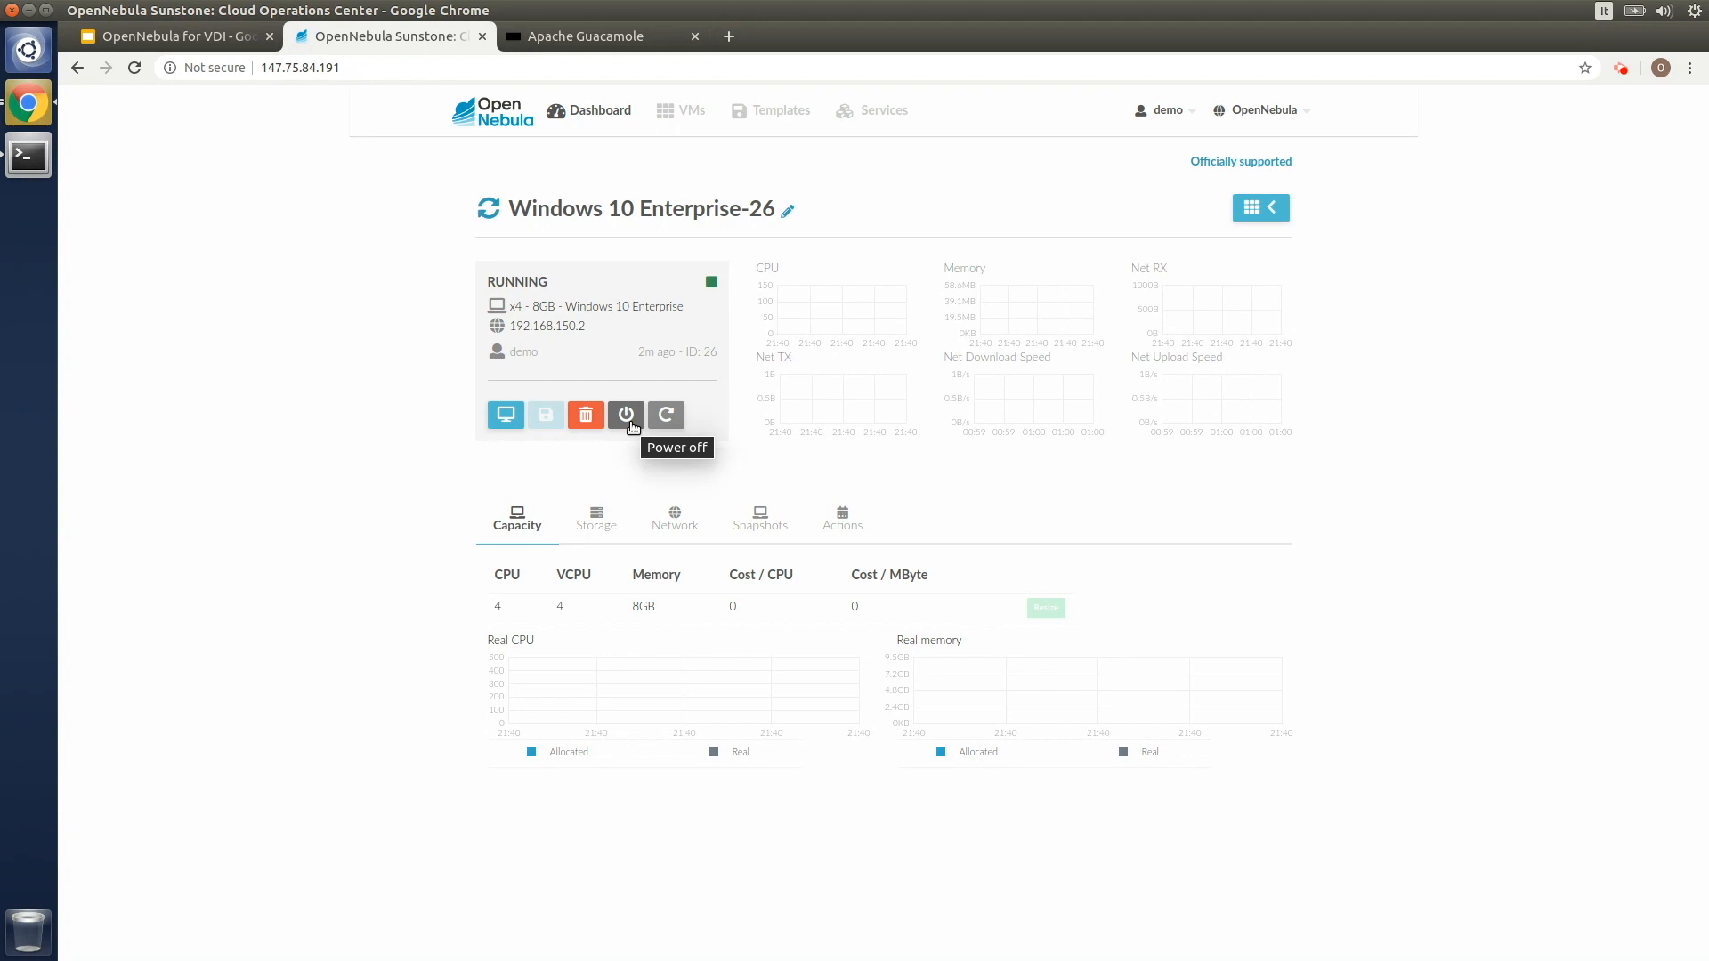
mouse_move(630, 445)
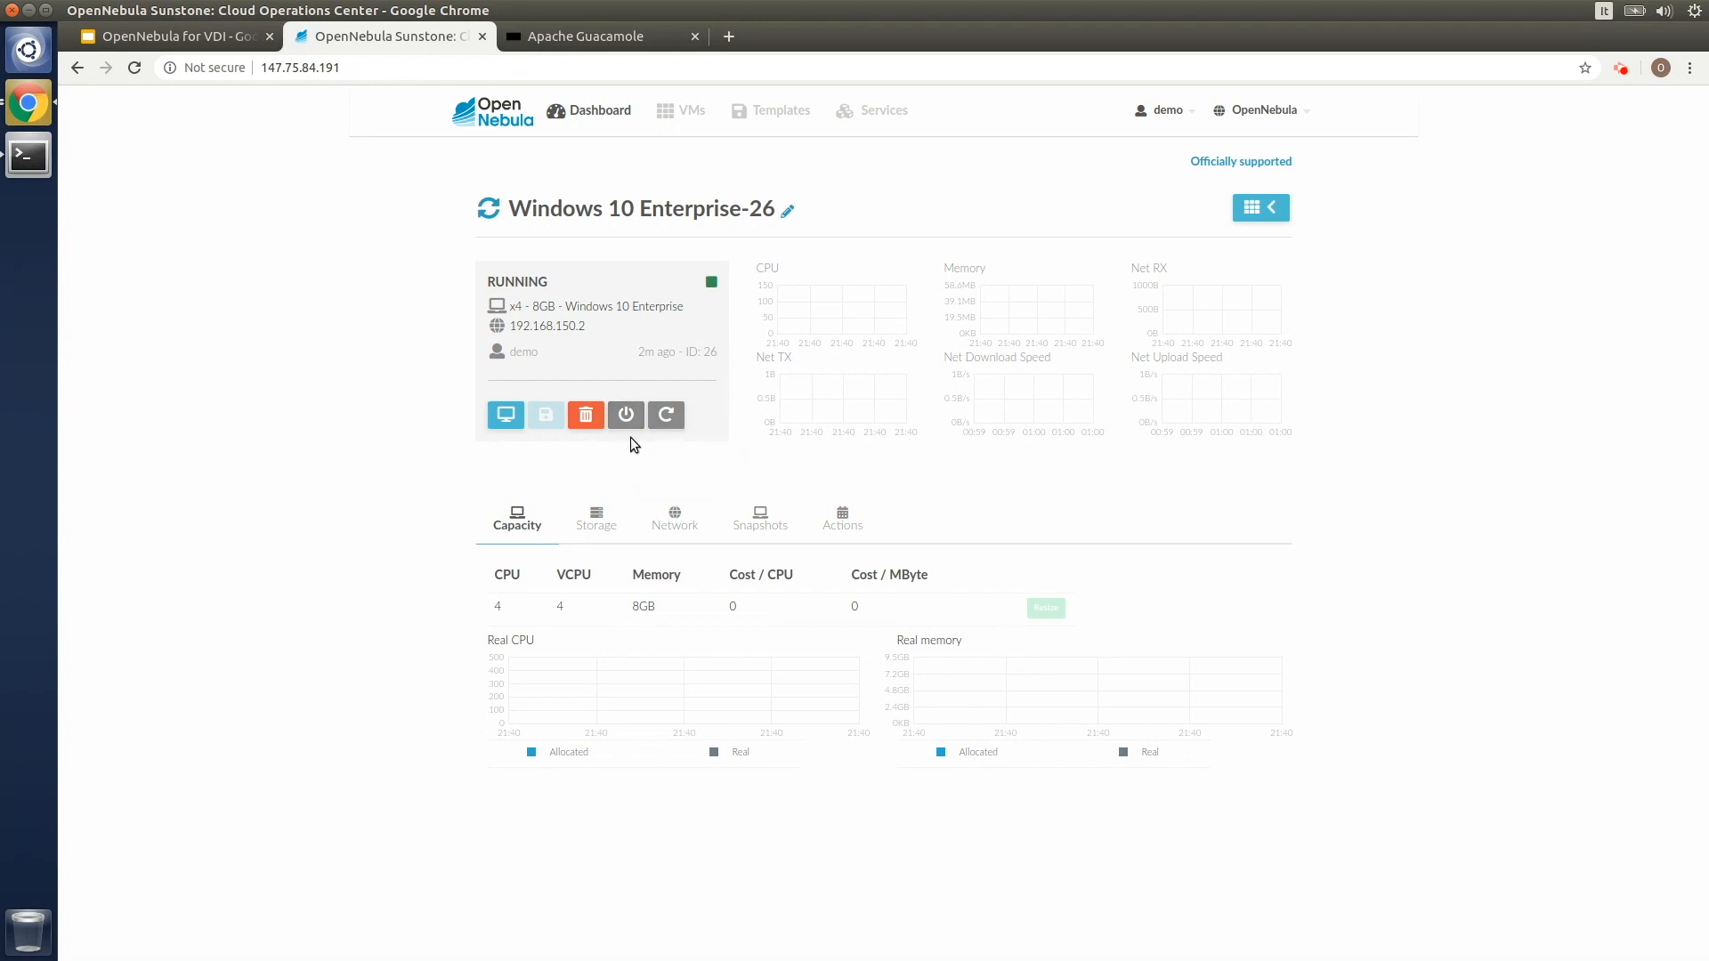
mouse_move(664, 415)
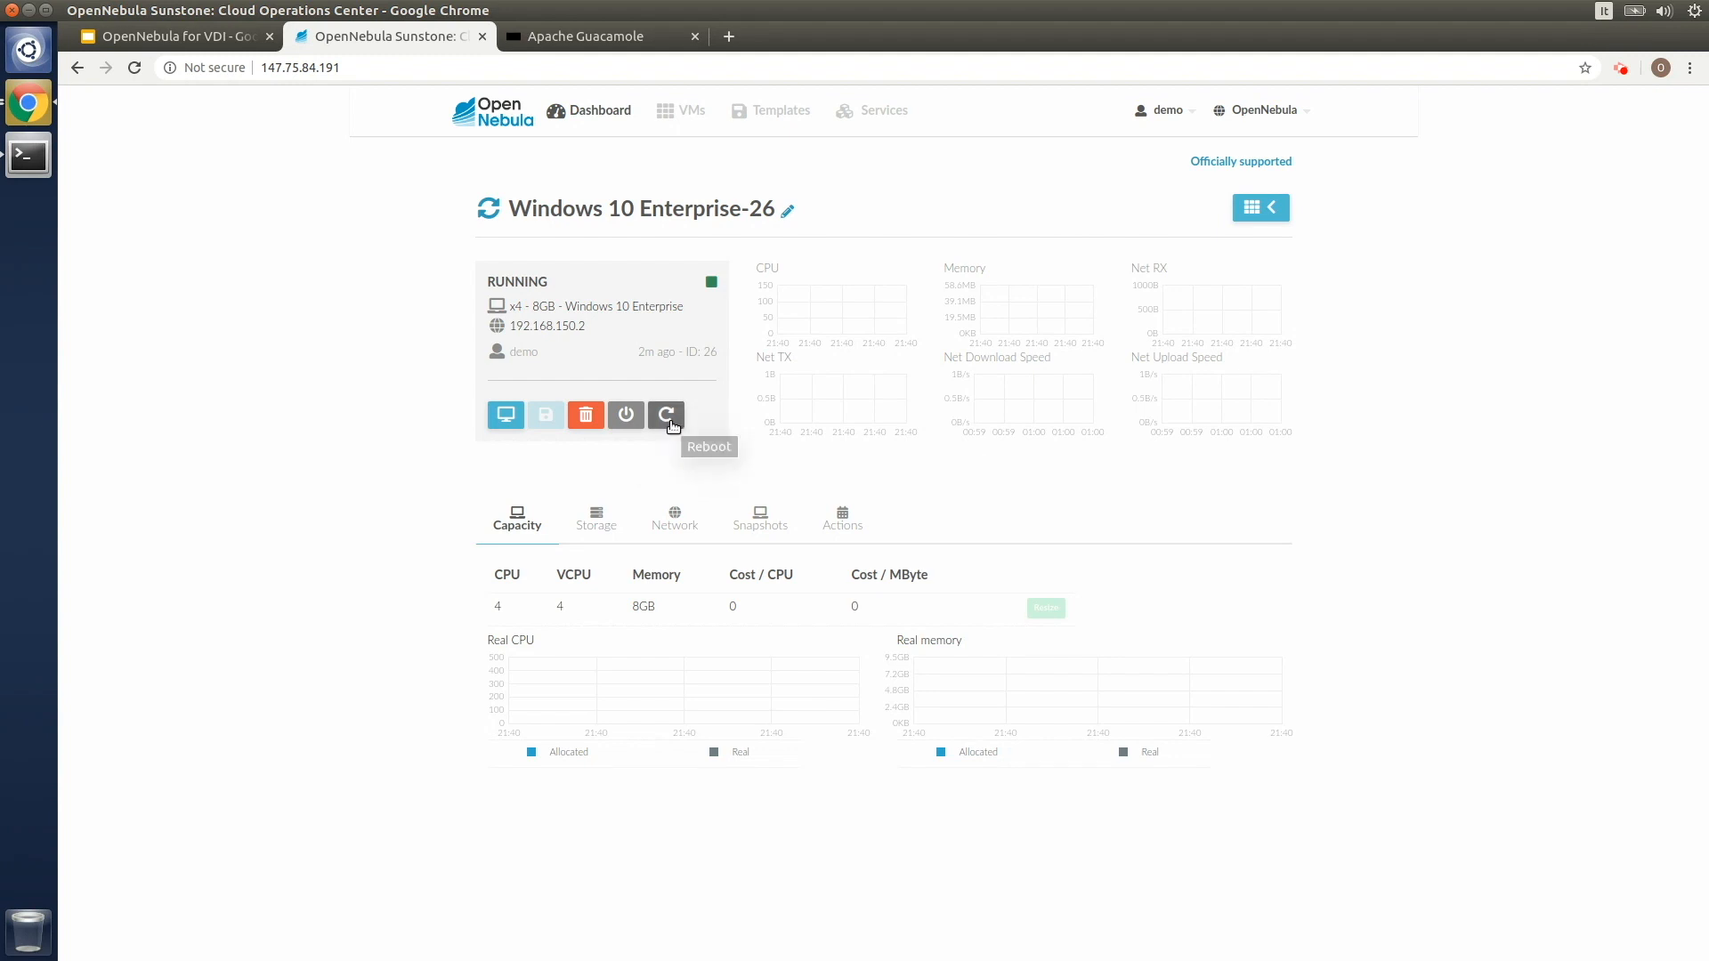
mouse_move(1052, 182)
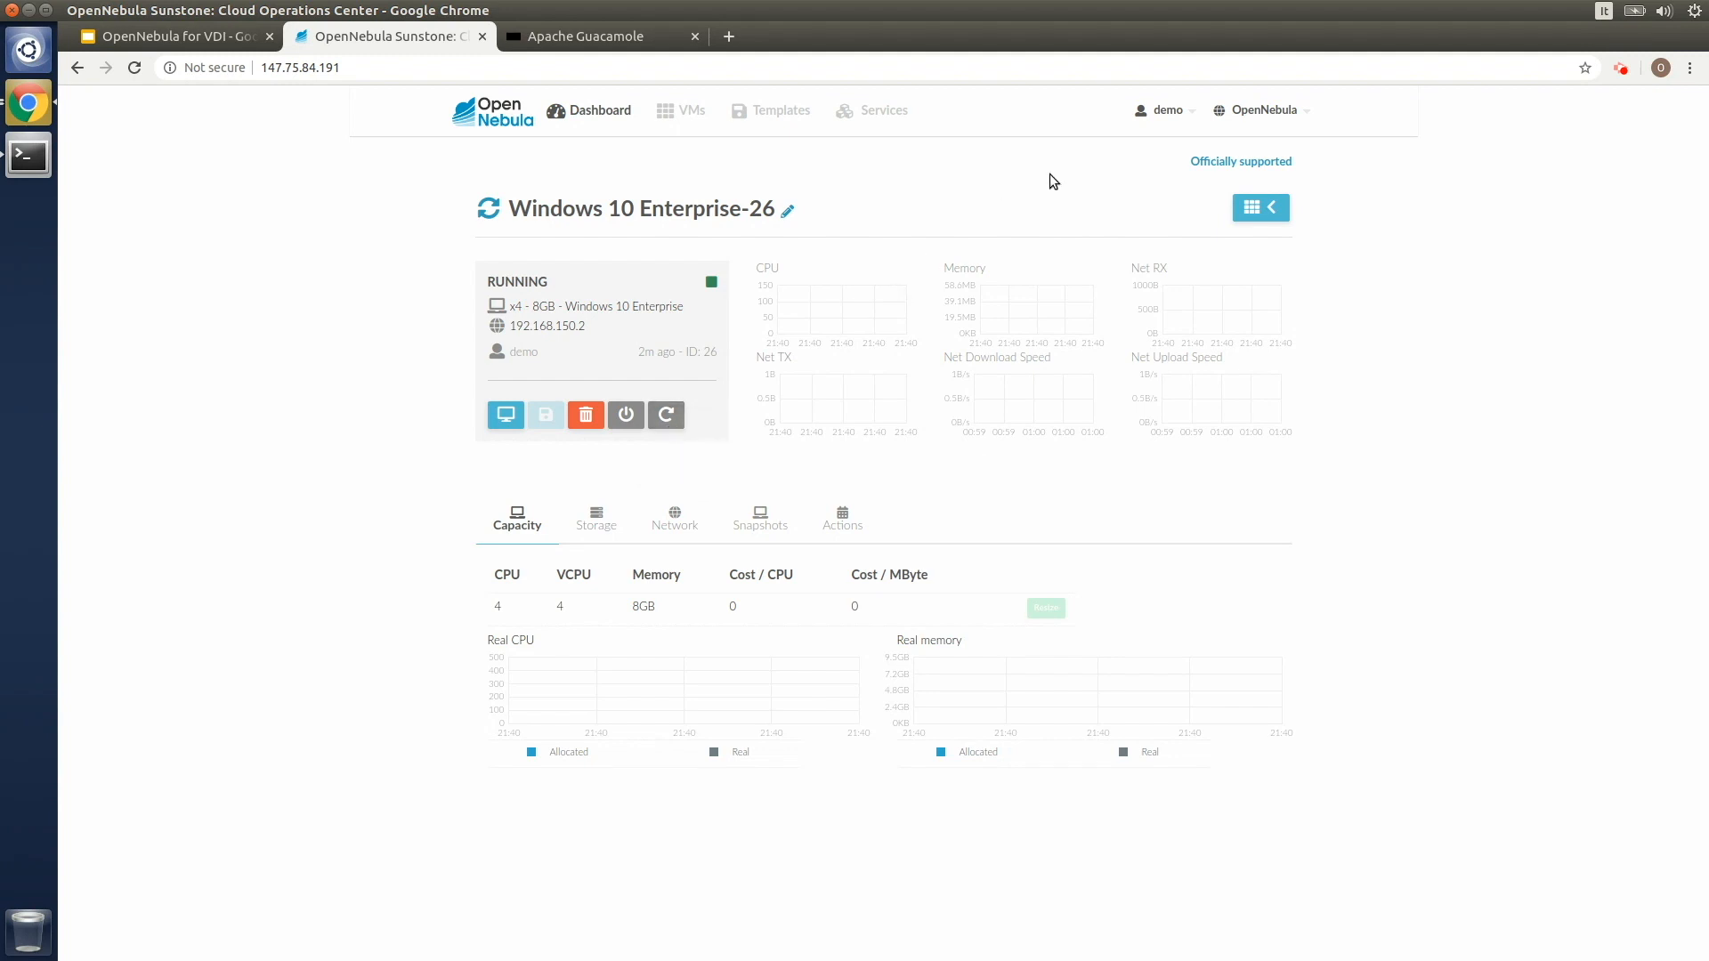
Sign demo out of Sunstone from the user menu
left_click(1162, 109)
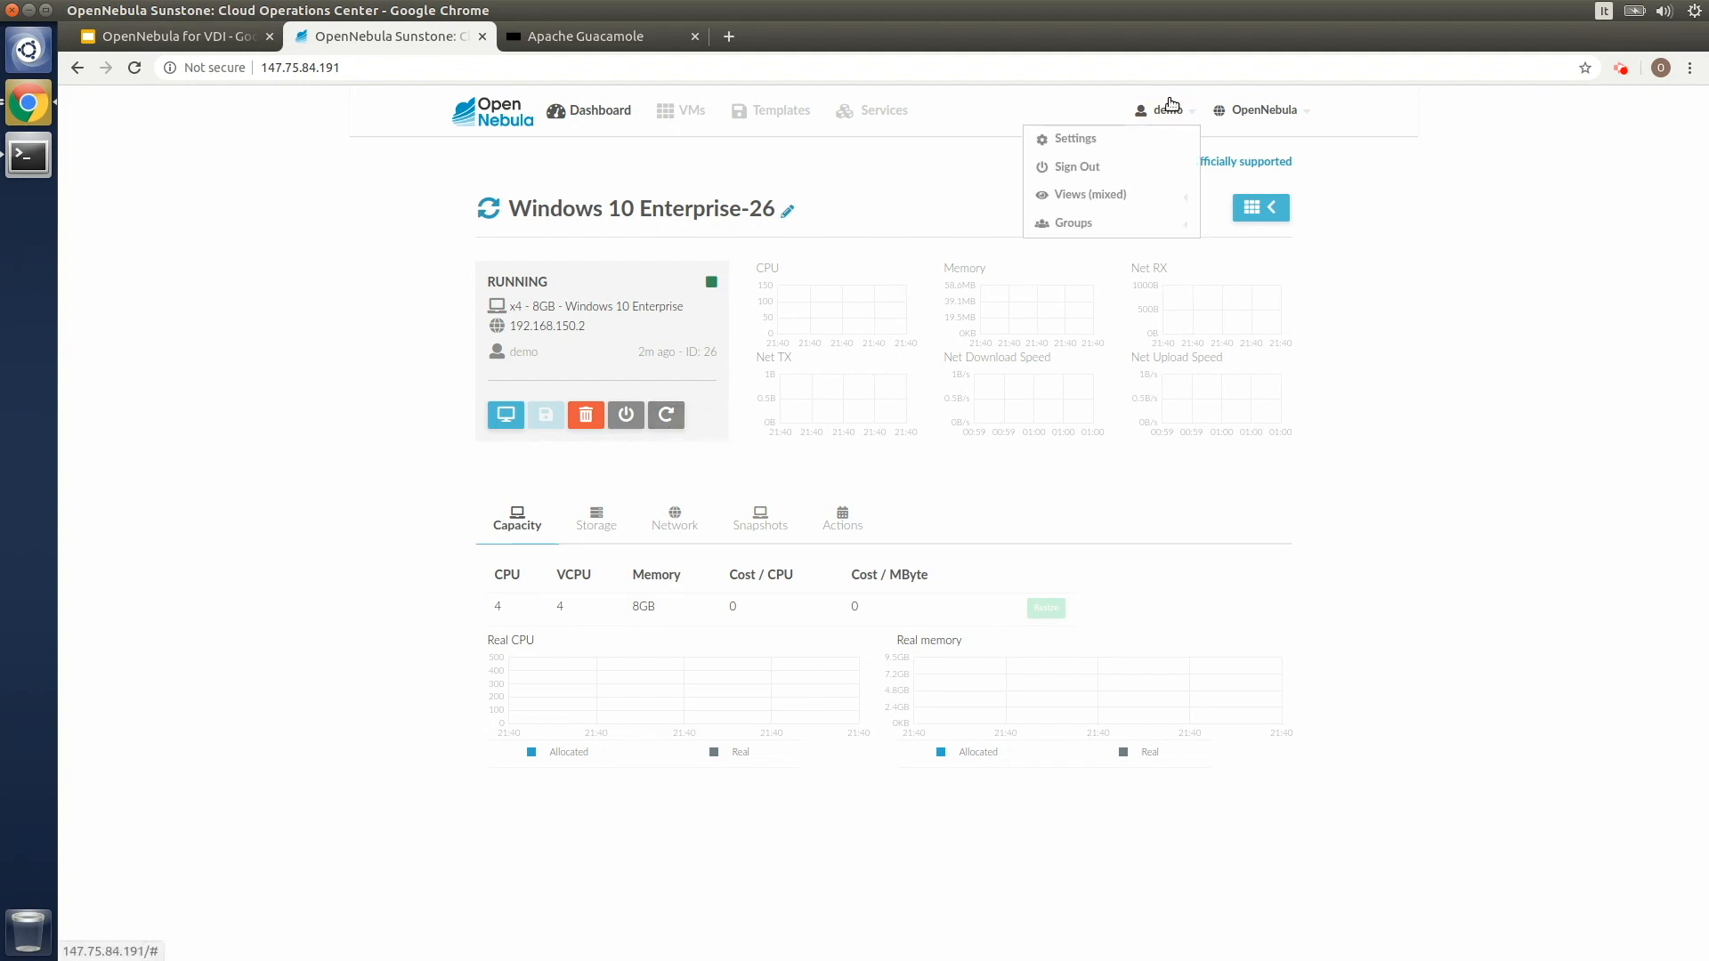
left_click(1075, 165)
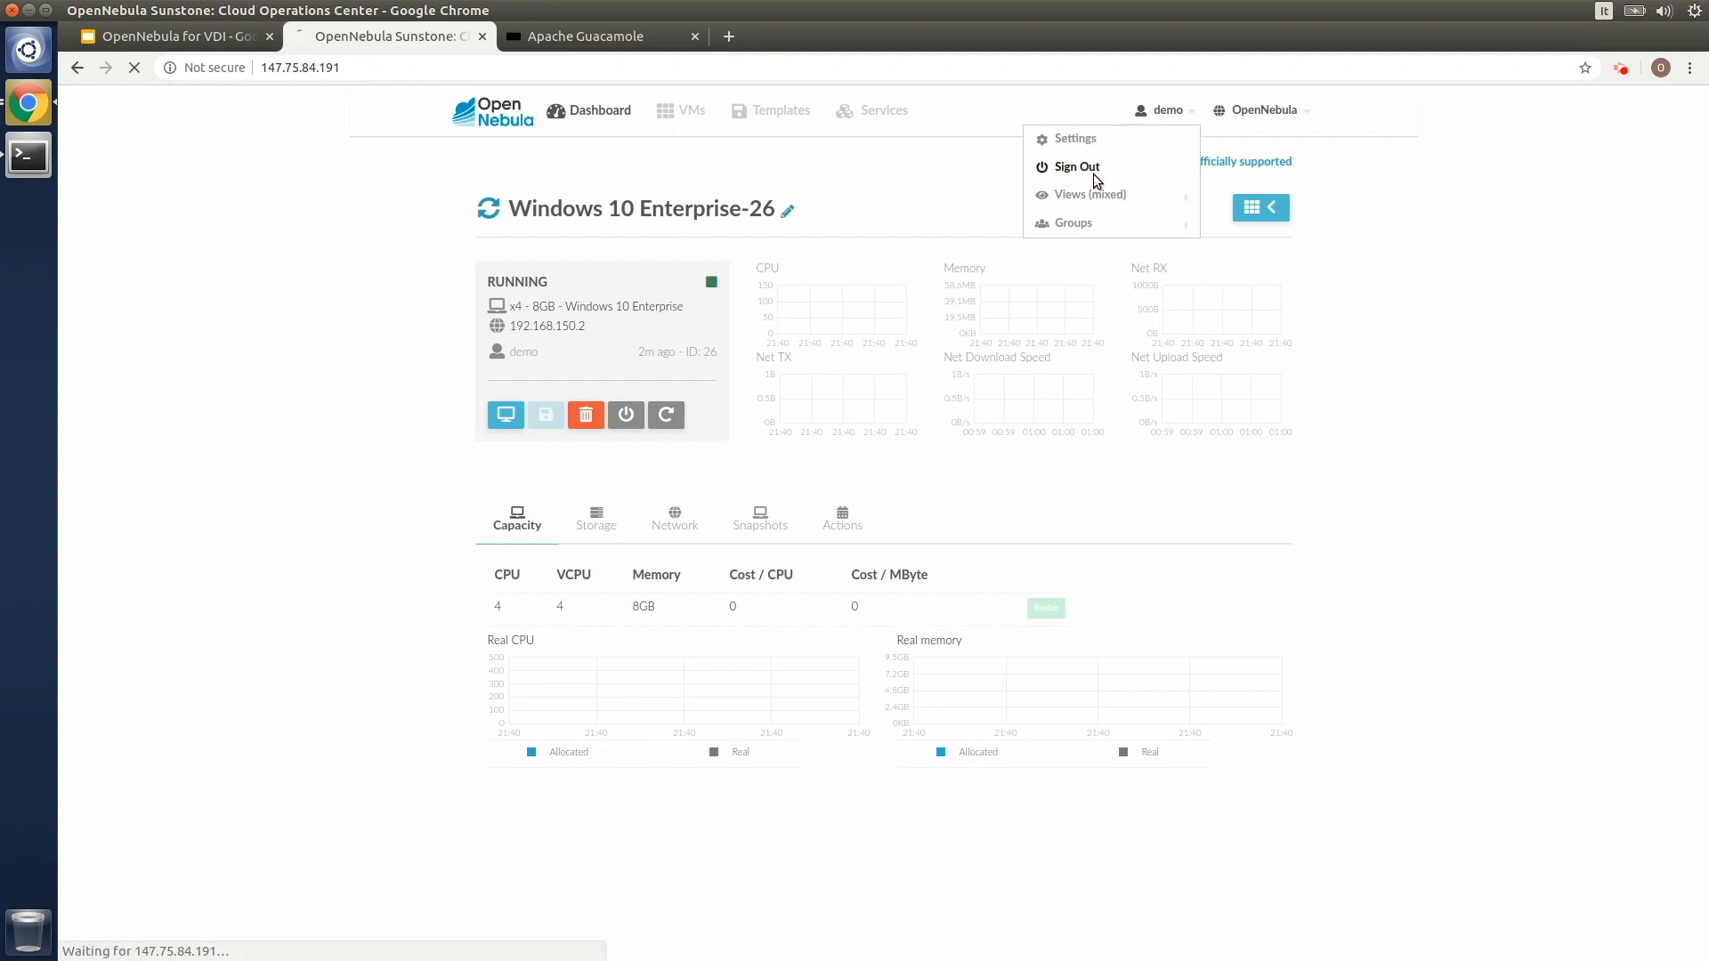
left_click(1077, 168)
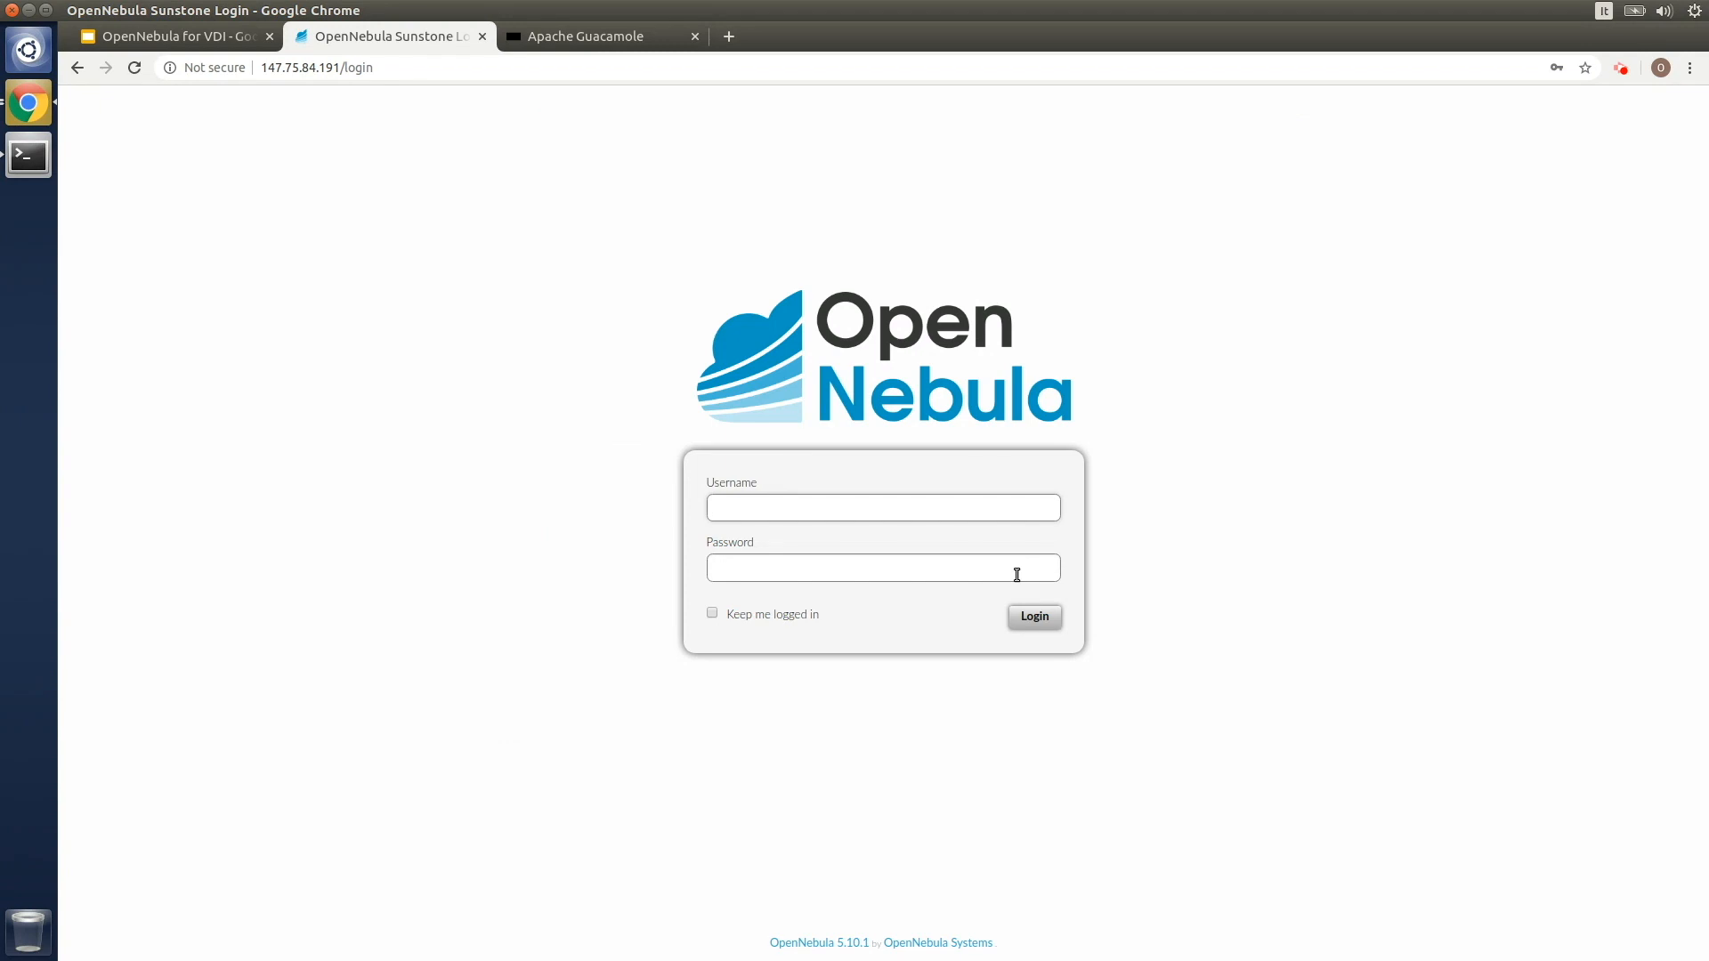
mouse_move(786, 479)
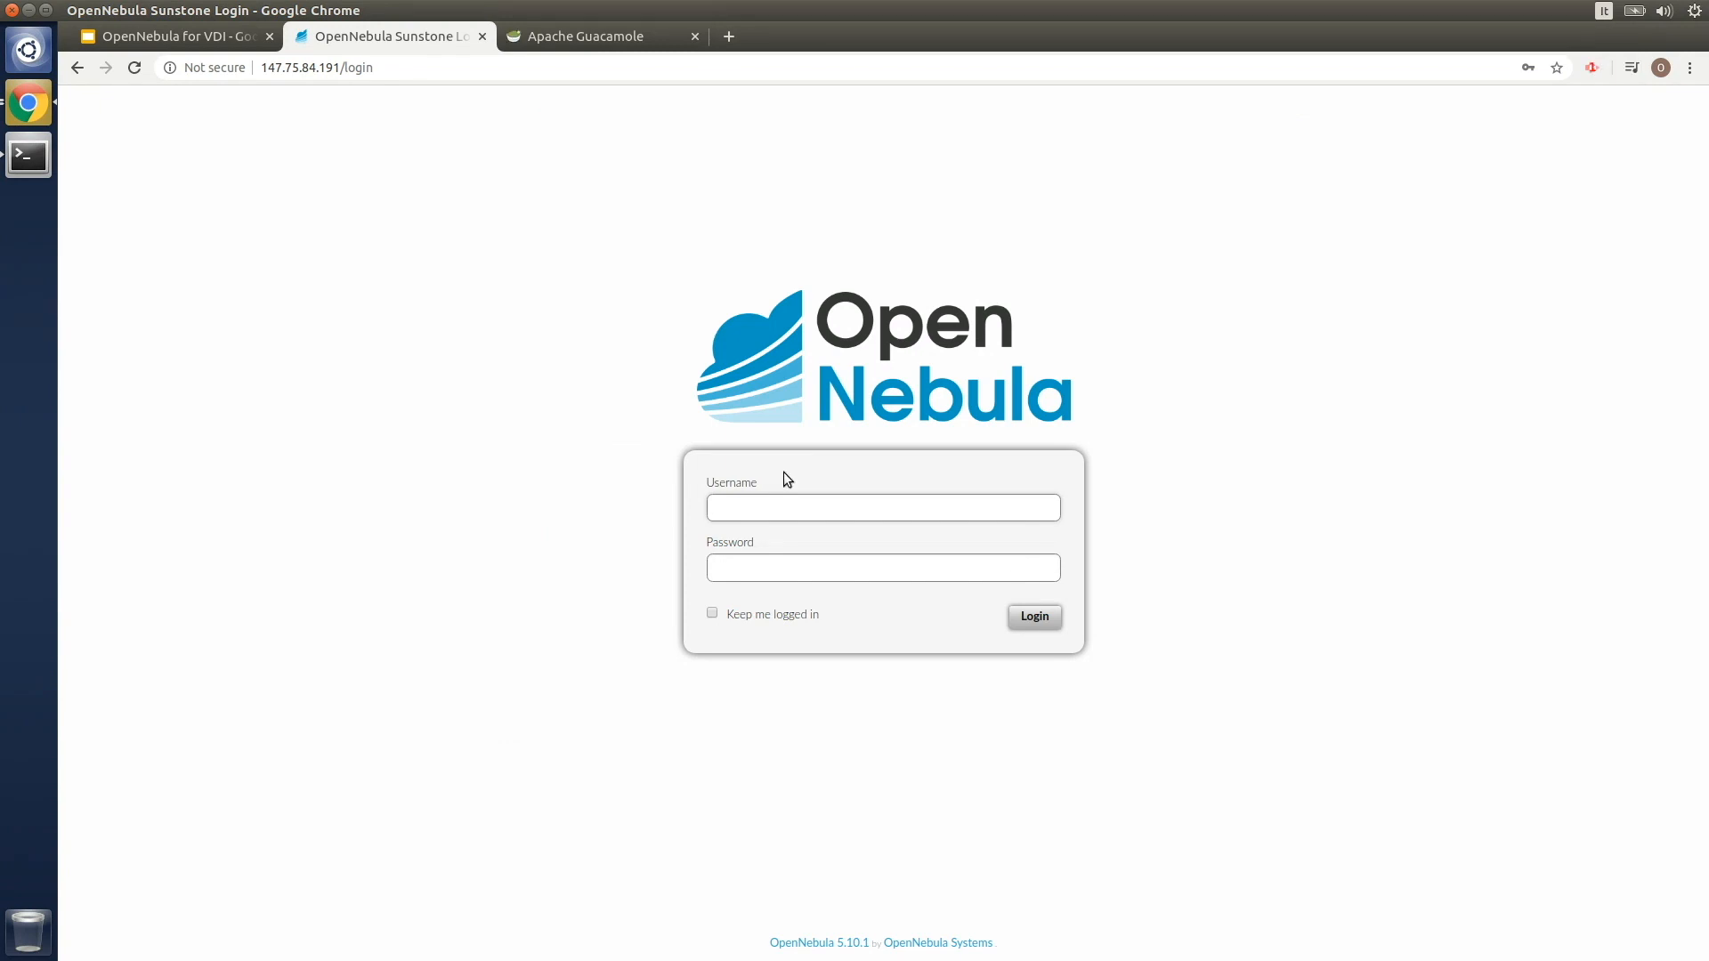
Focus the login username field, then bring up the Guacamole browser tab
left_click(881, 507)
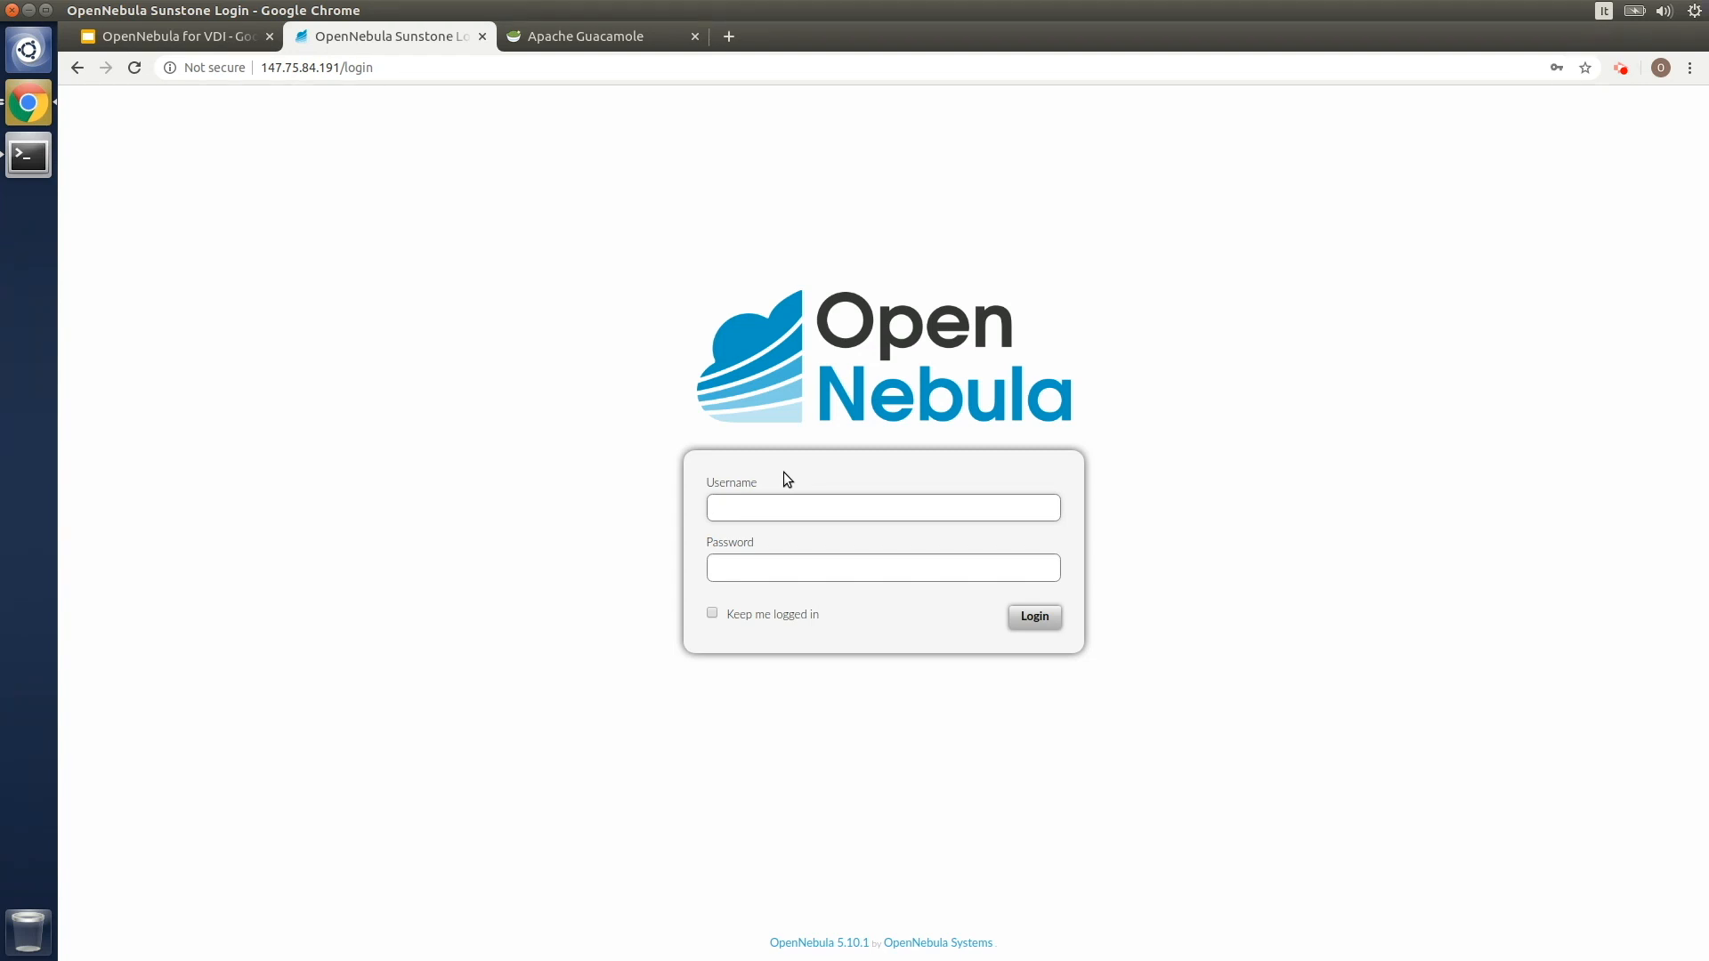
left_click(881, 507)
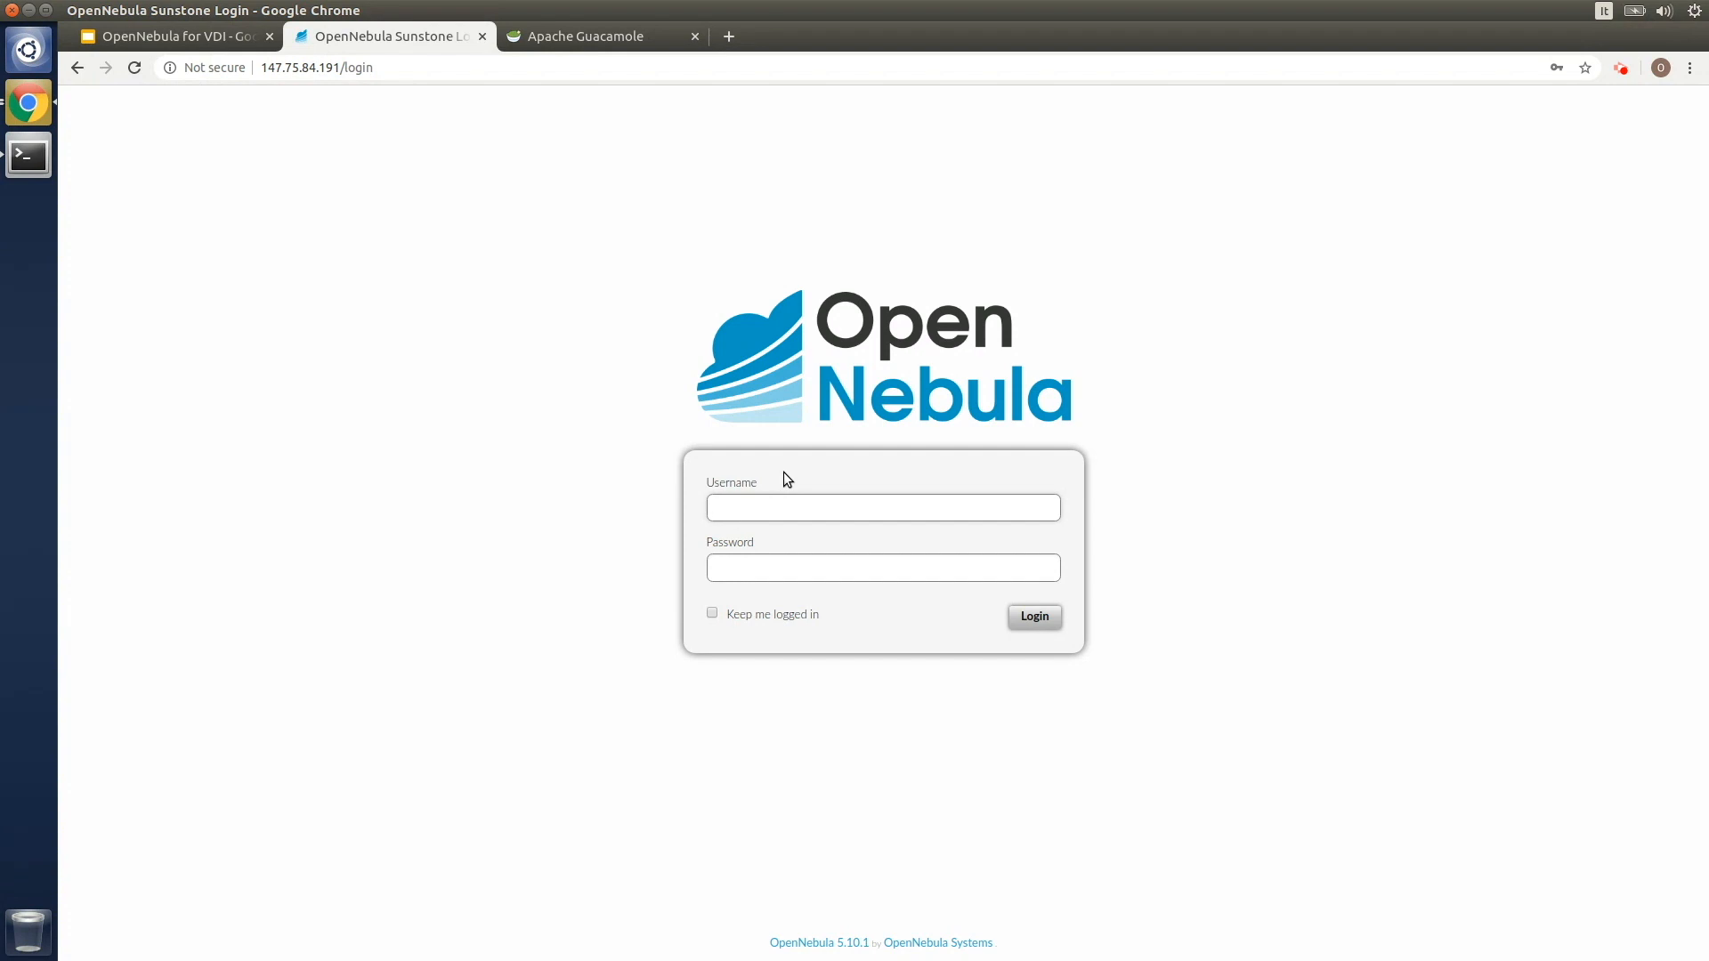
left_click(881, 507)
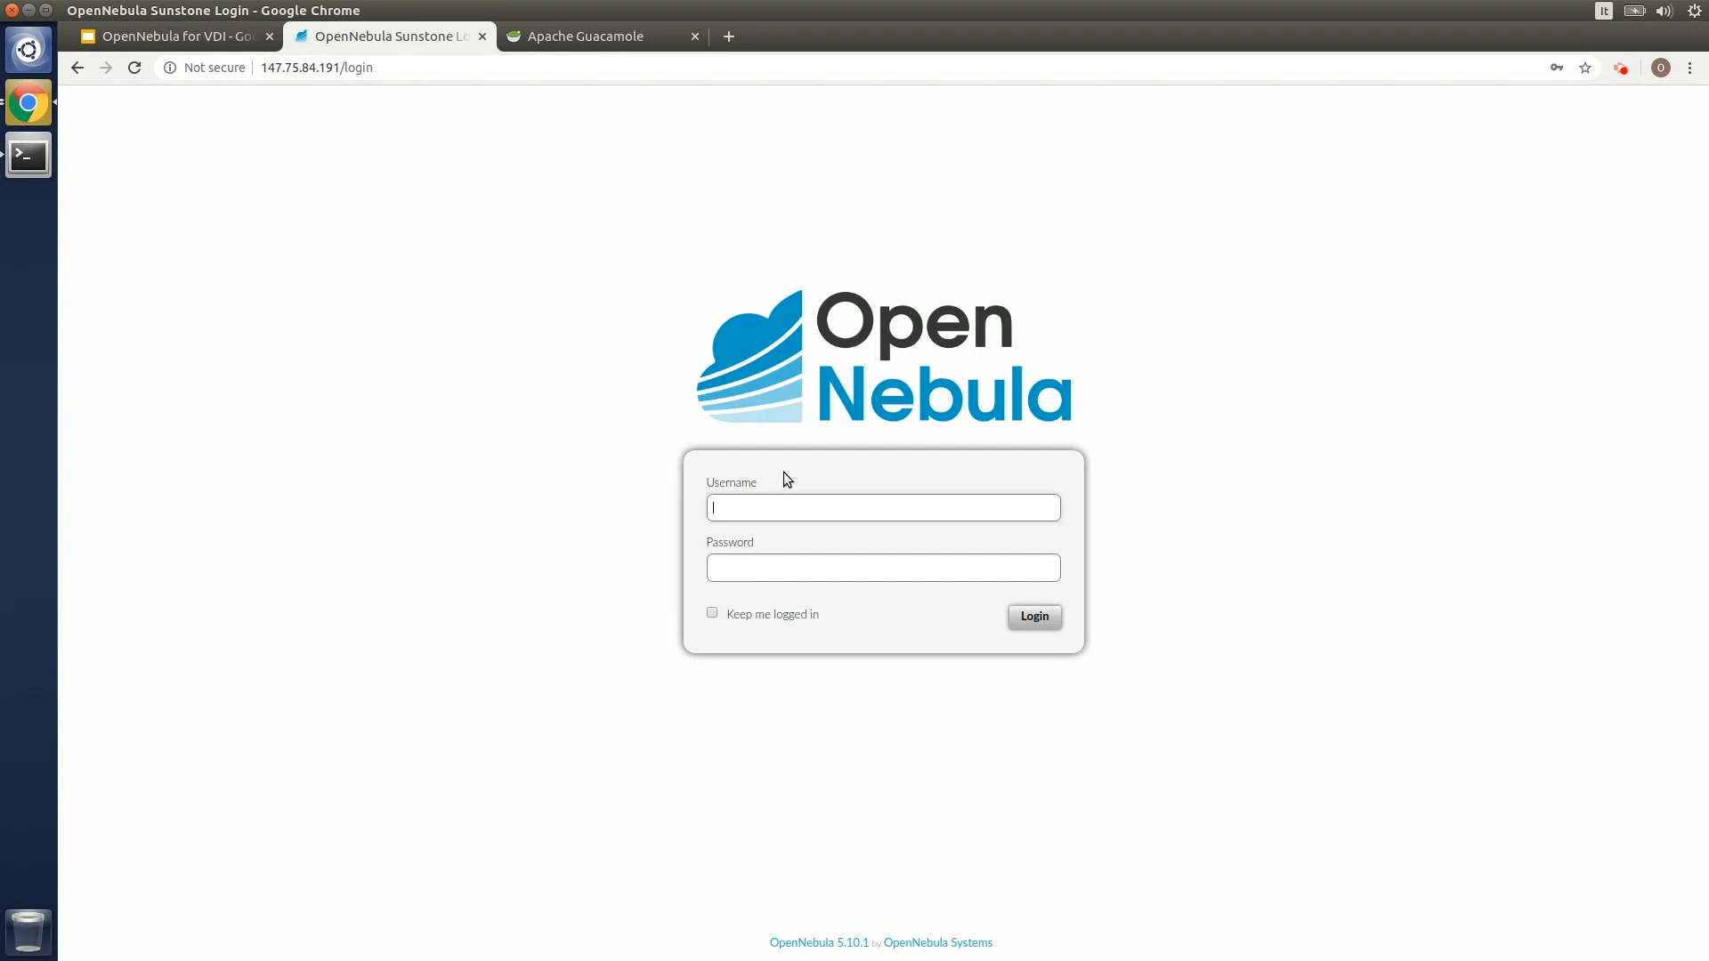
mouse_move(676, 212)
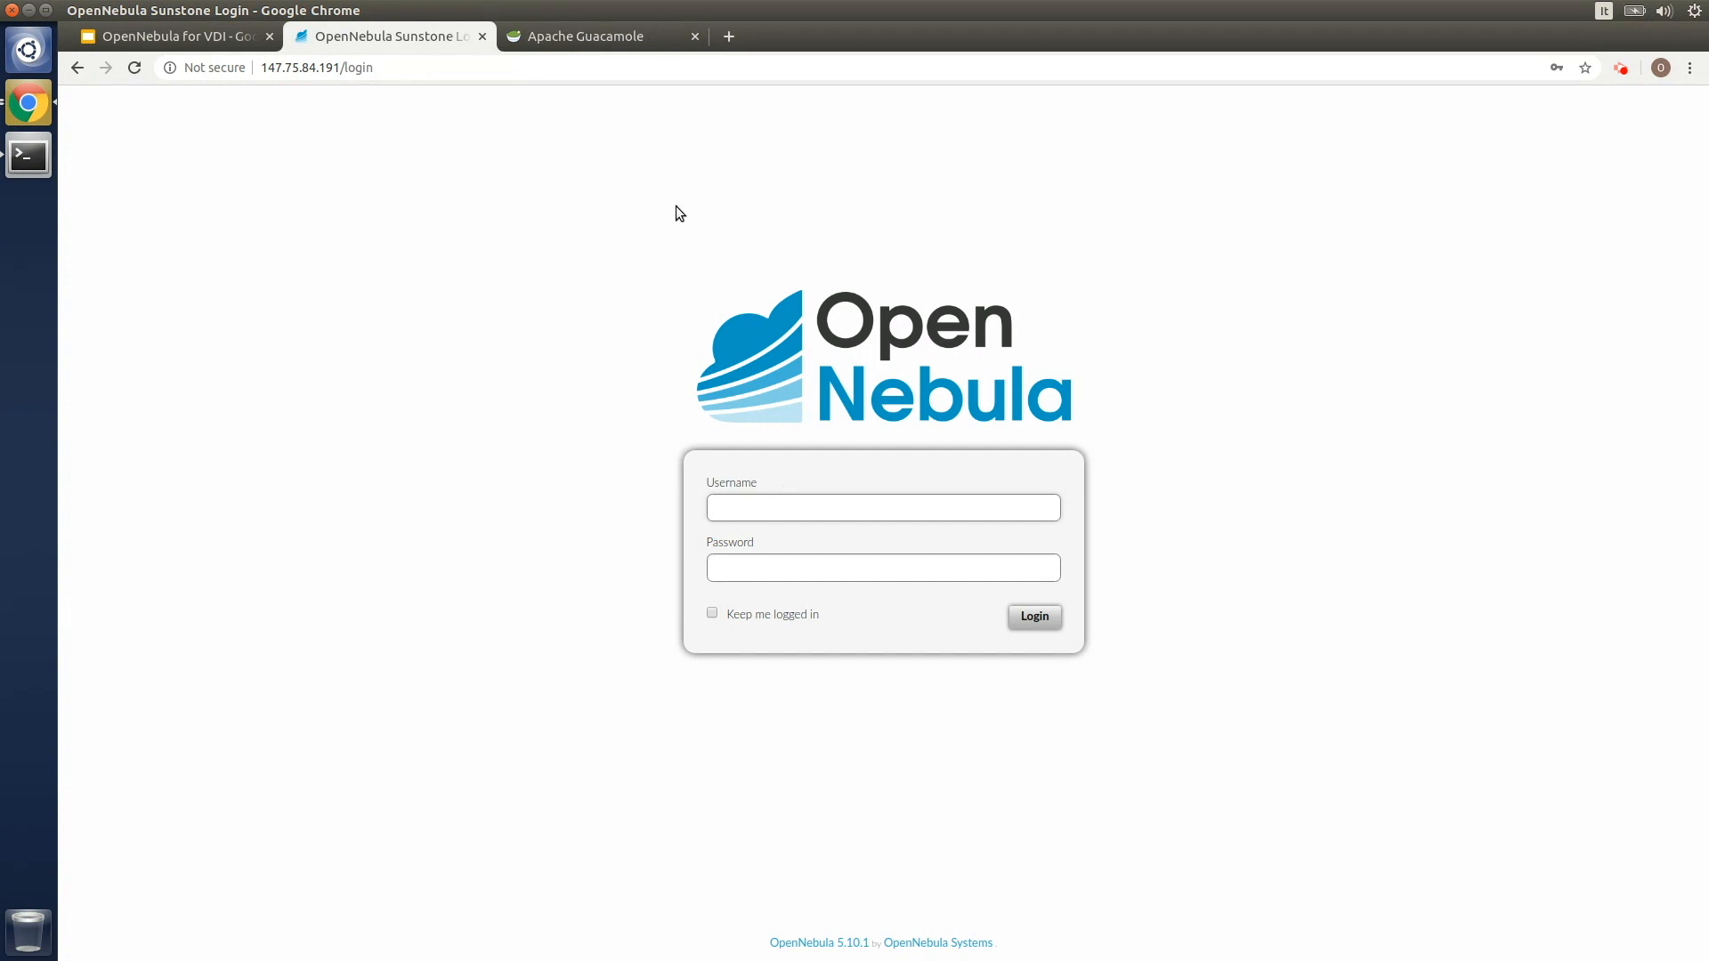
left_click(600, 36)
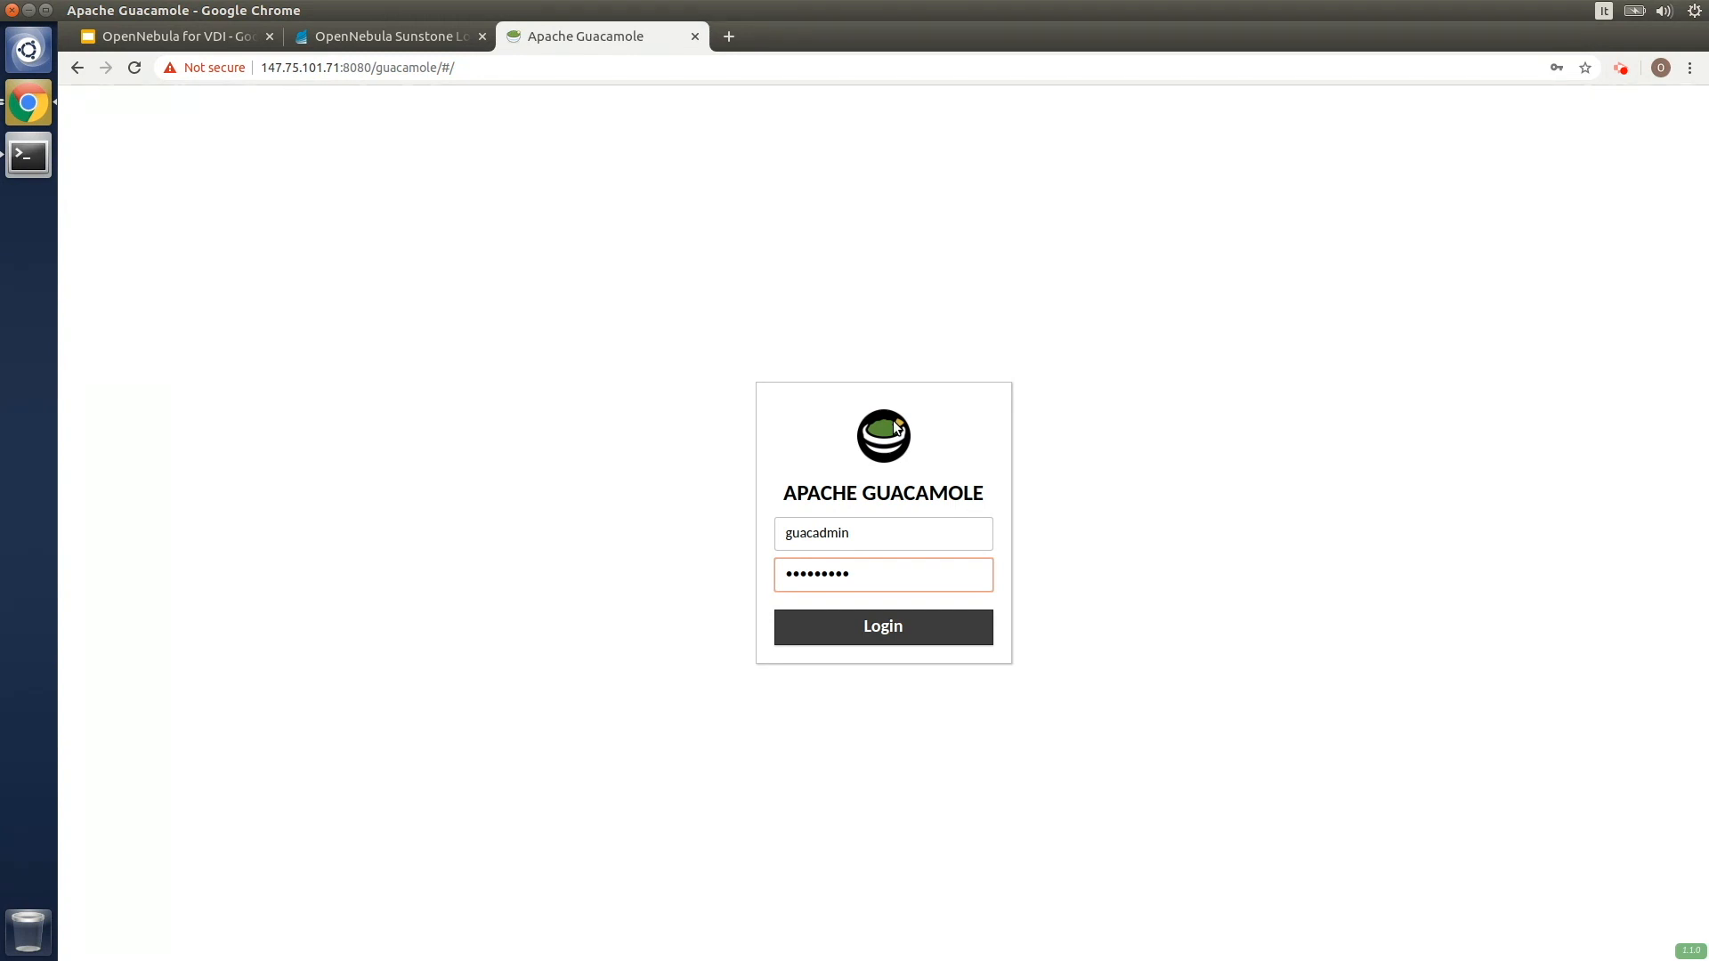
Sign in to Guacamole as guacadmin and reach the home page
left_click(881, 625)
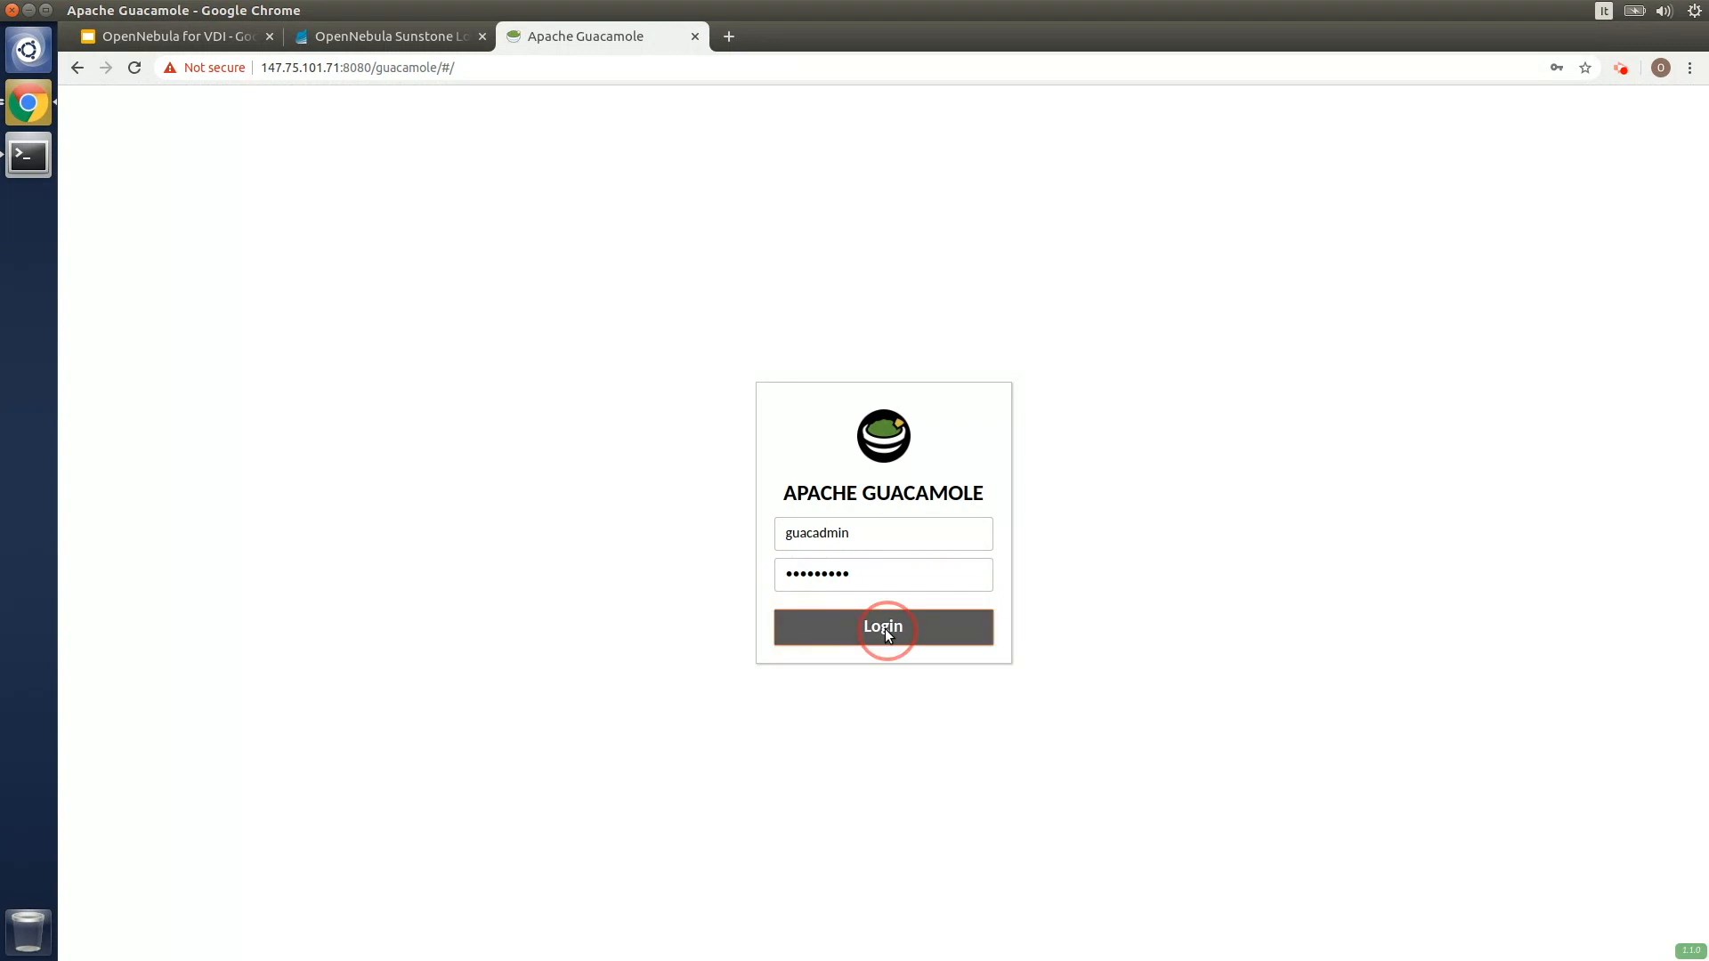
left_click(883, 626)
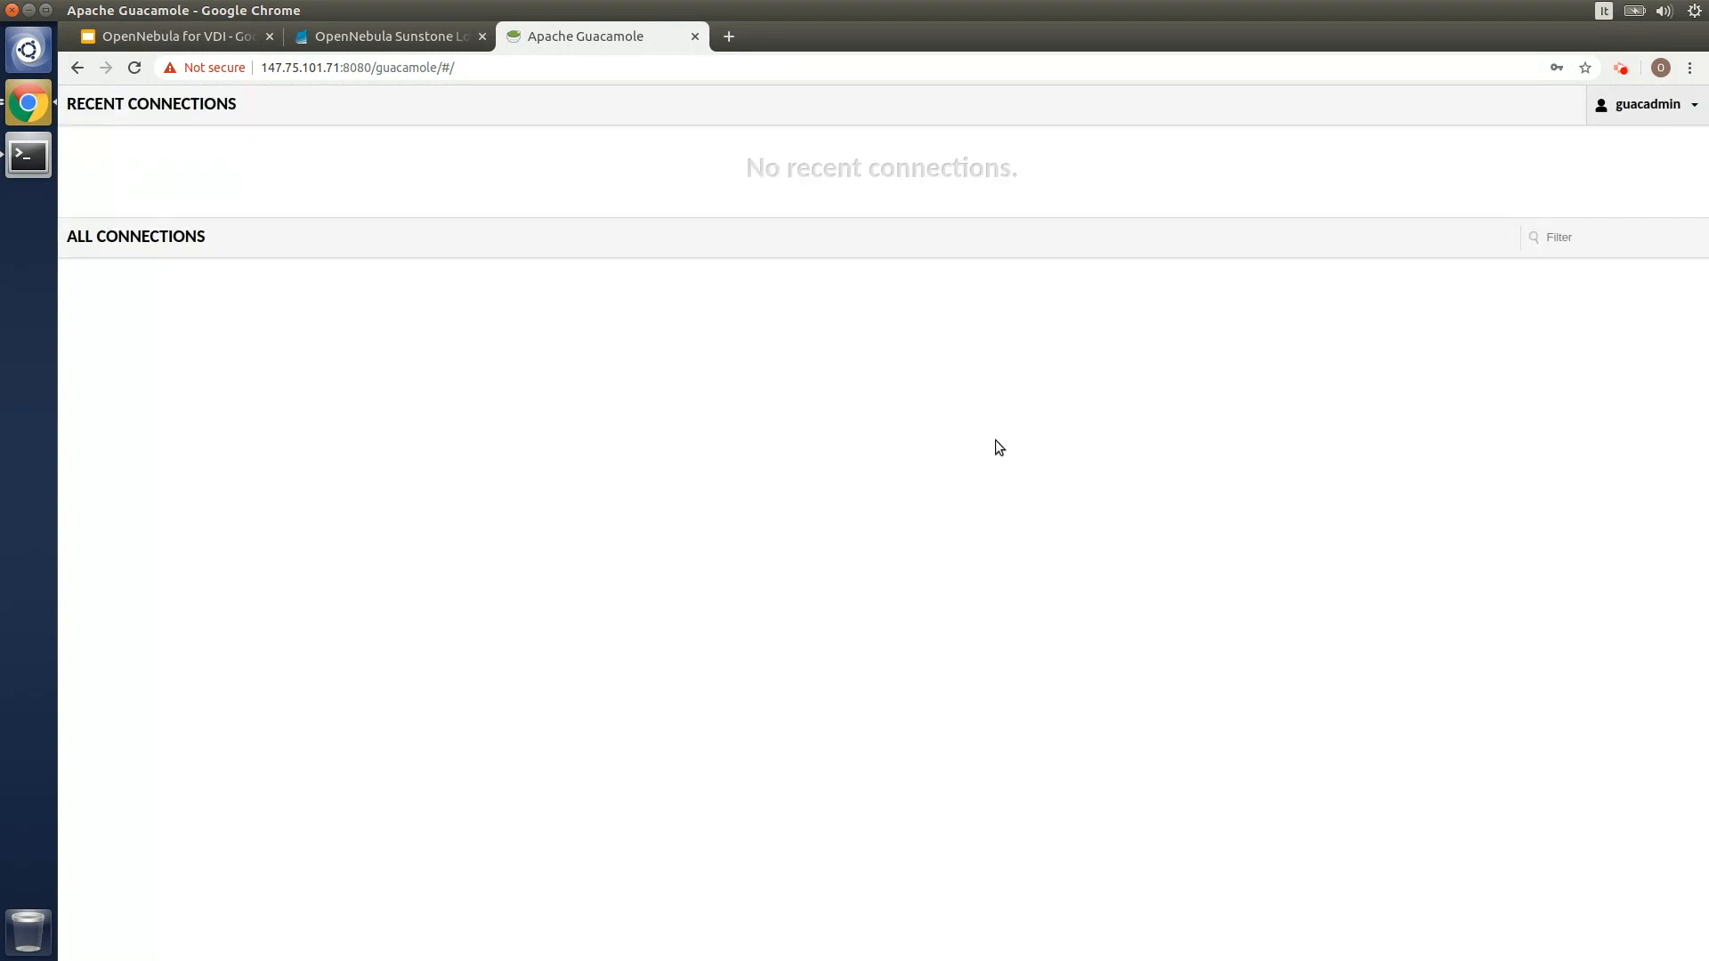
mouse_move(1004, 425)
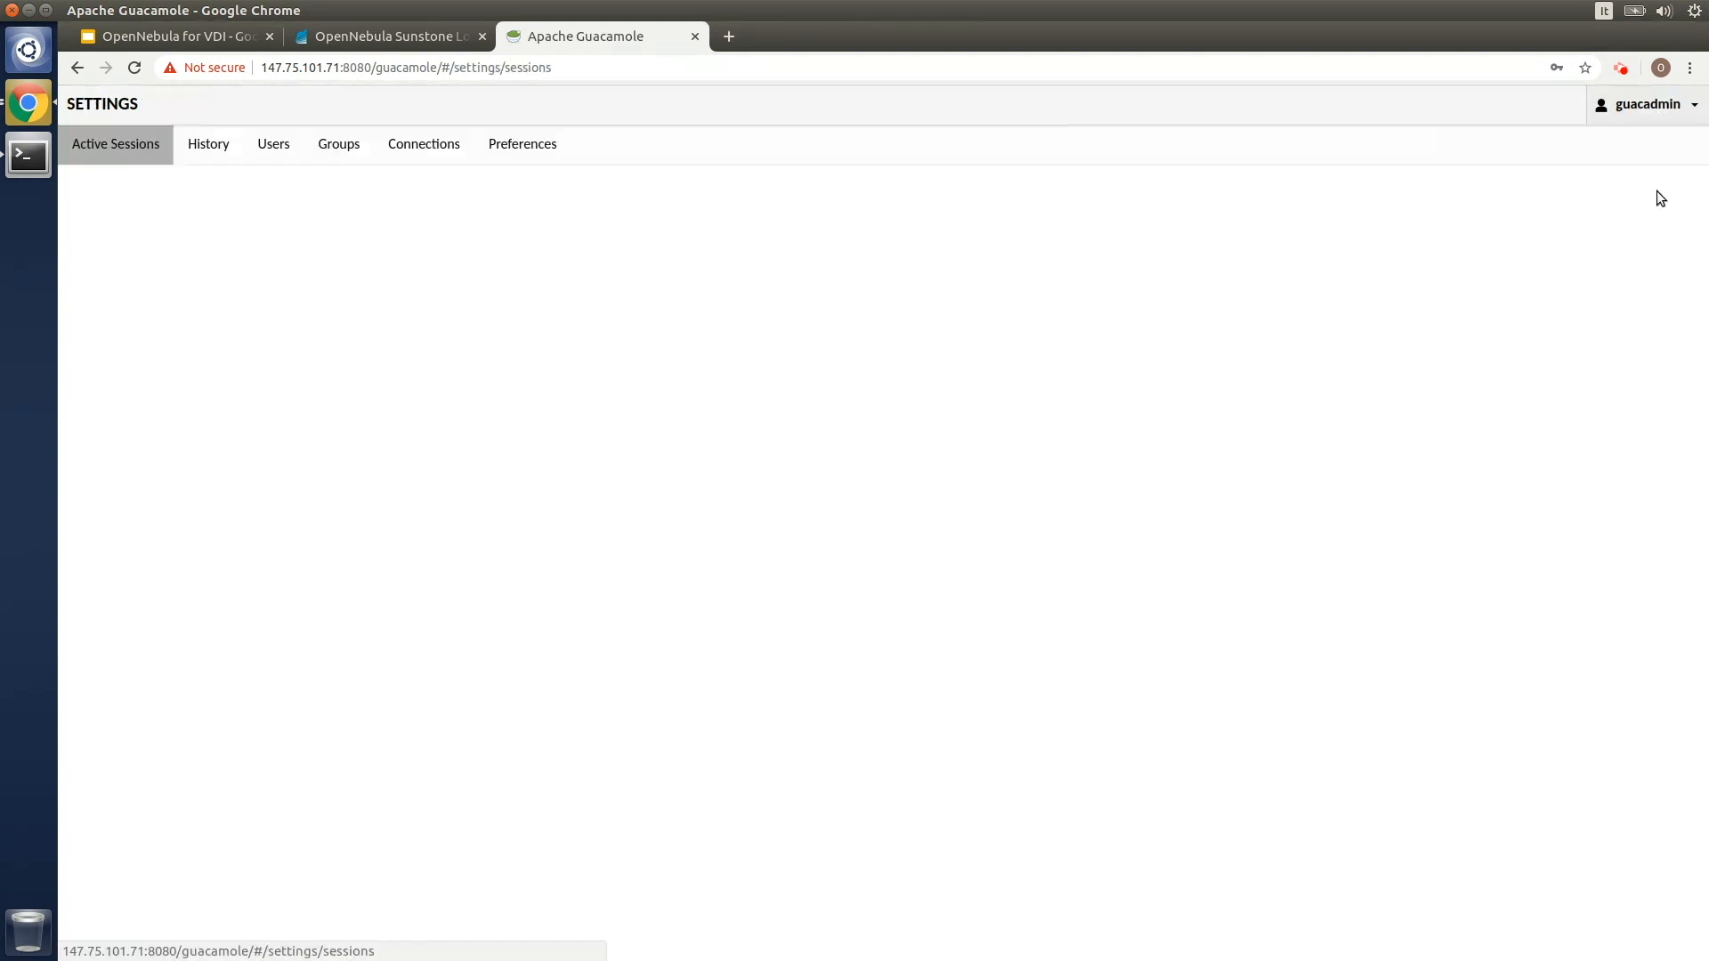
Create a connection group named Windows with type Balancing and save it
left_click(424, 143)
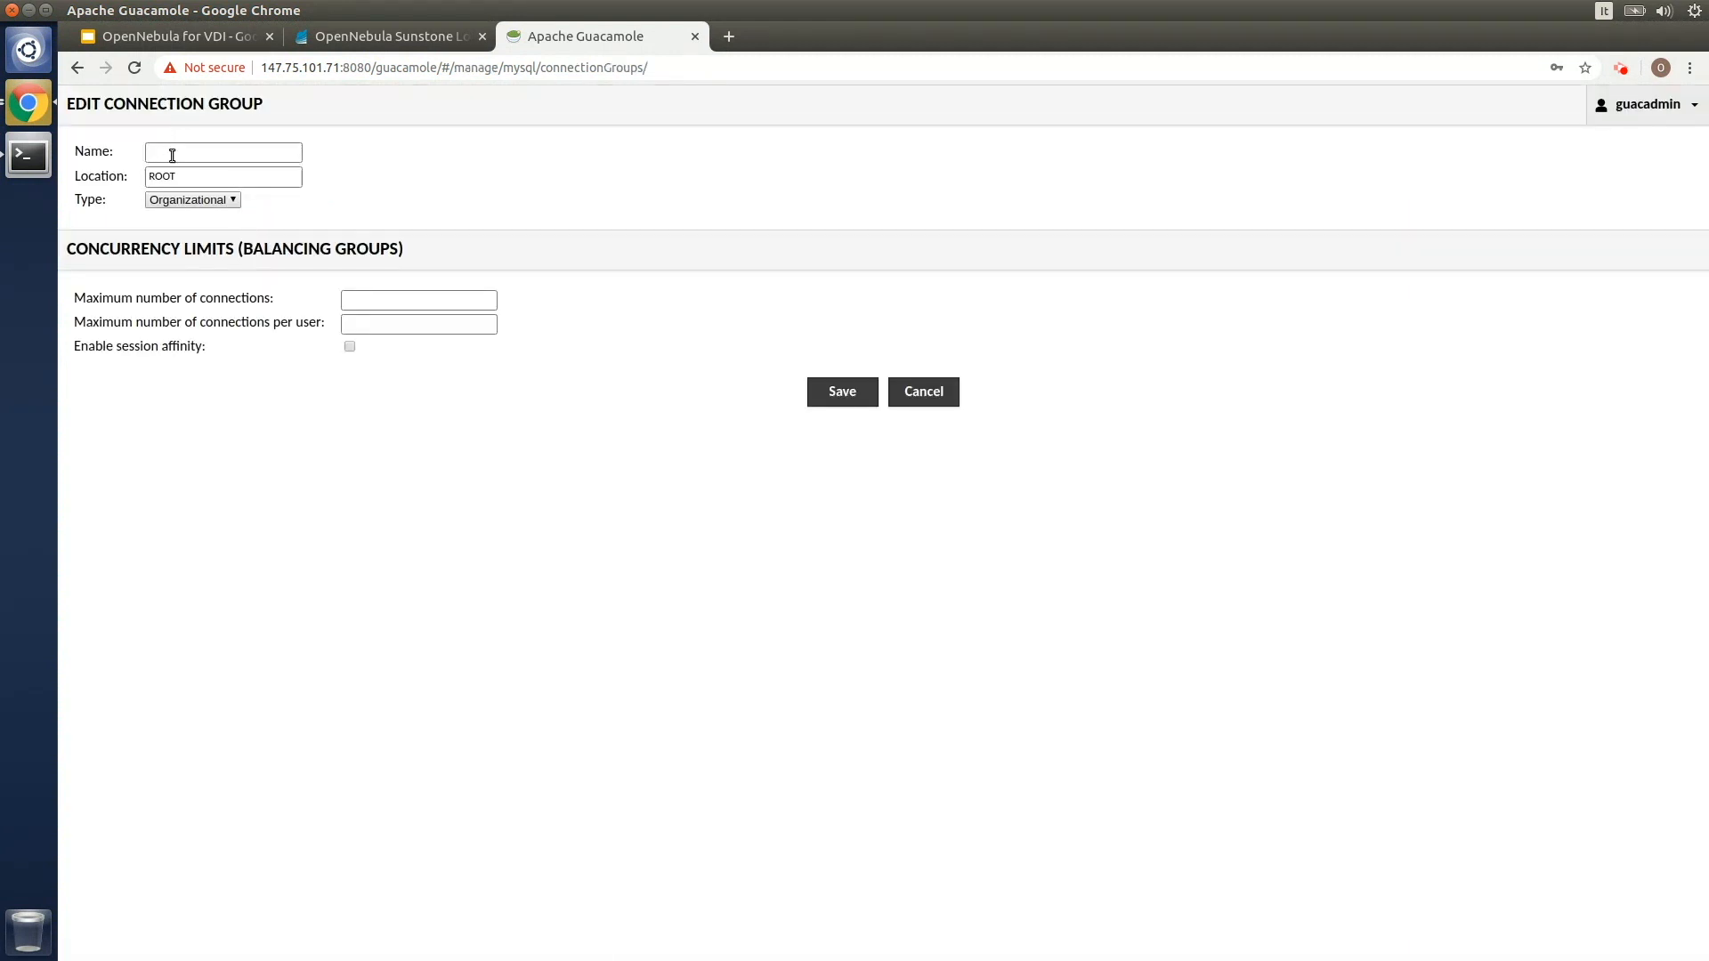
type("W")
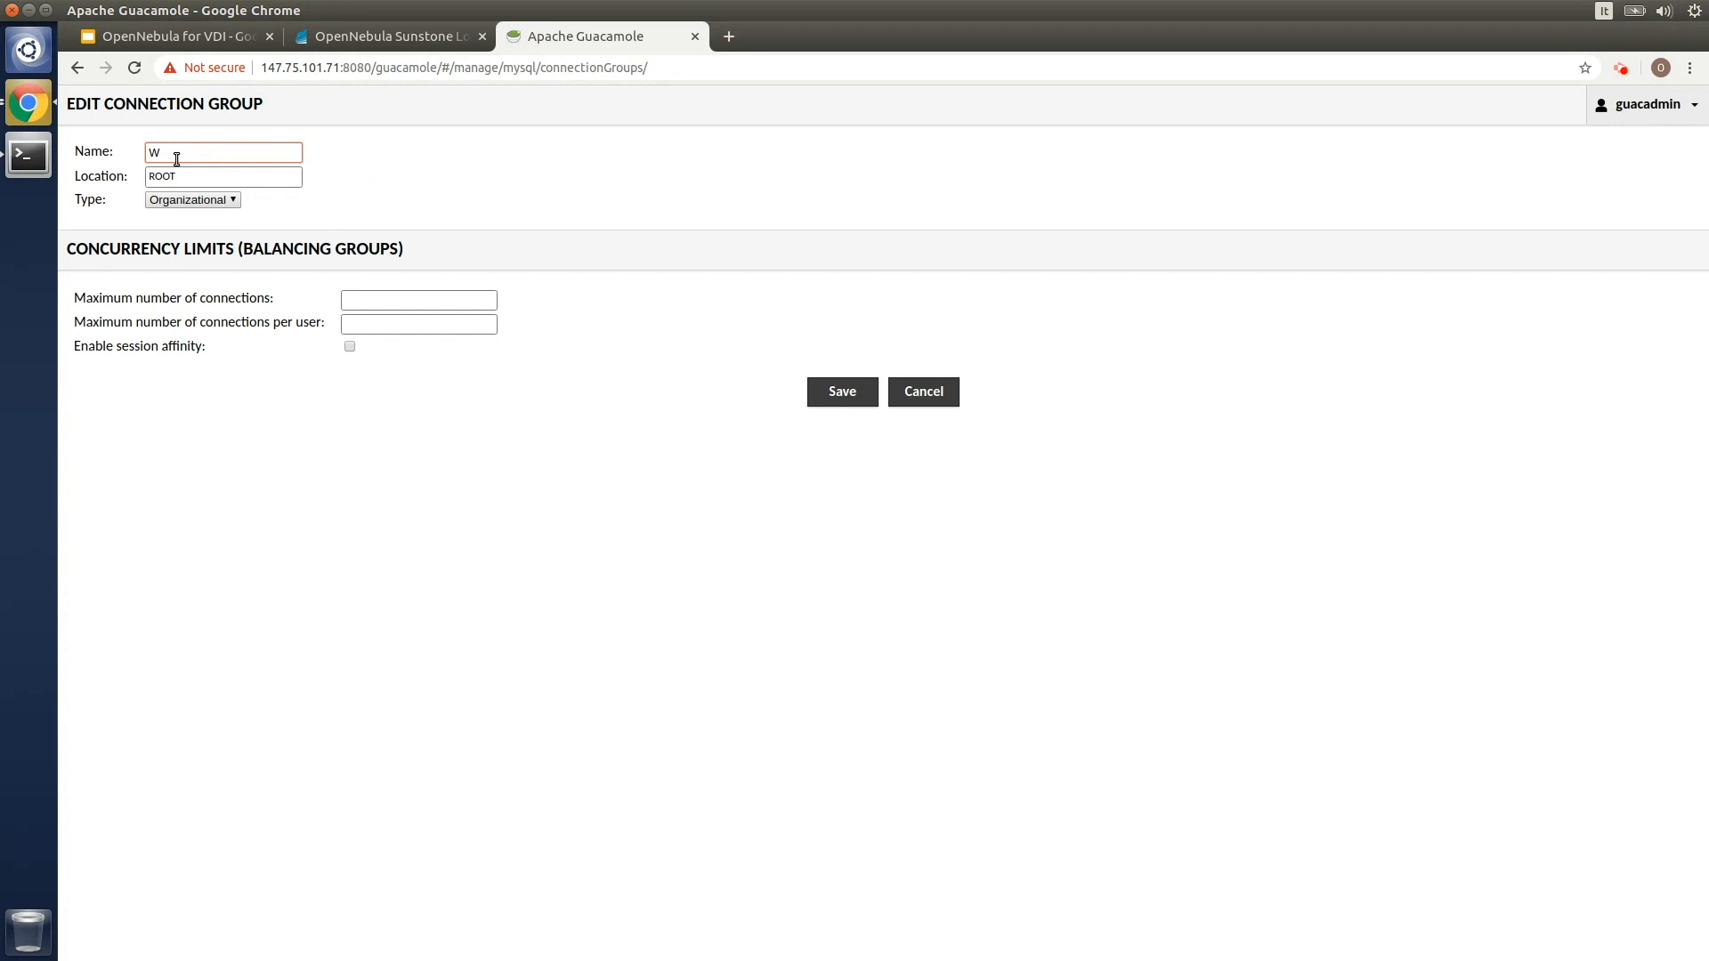
type("indows")
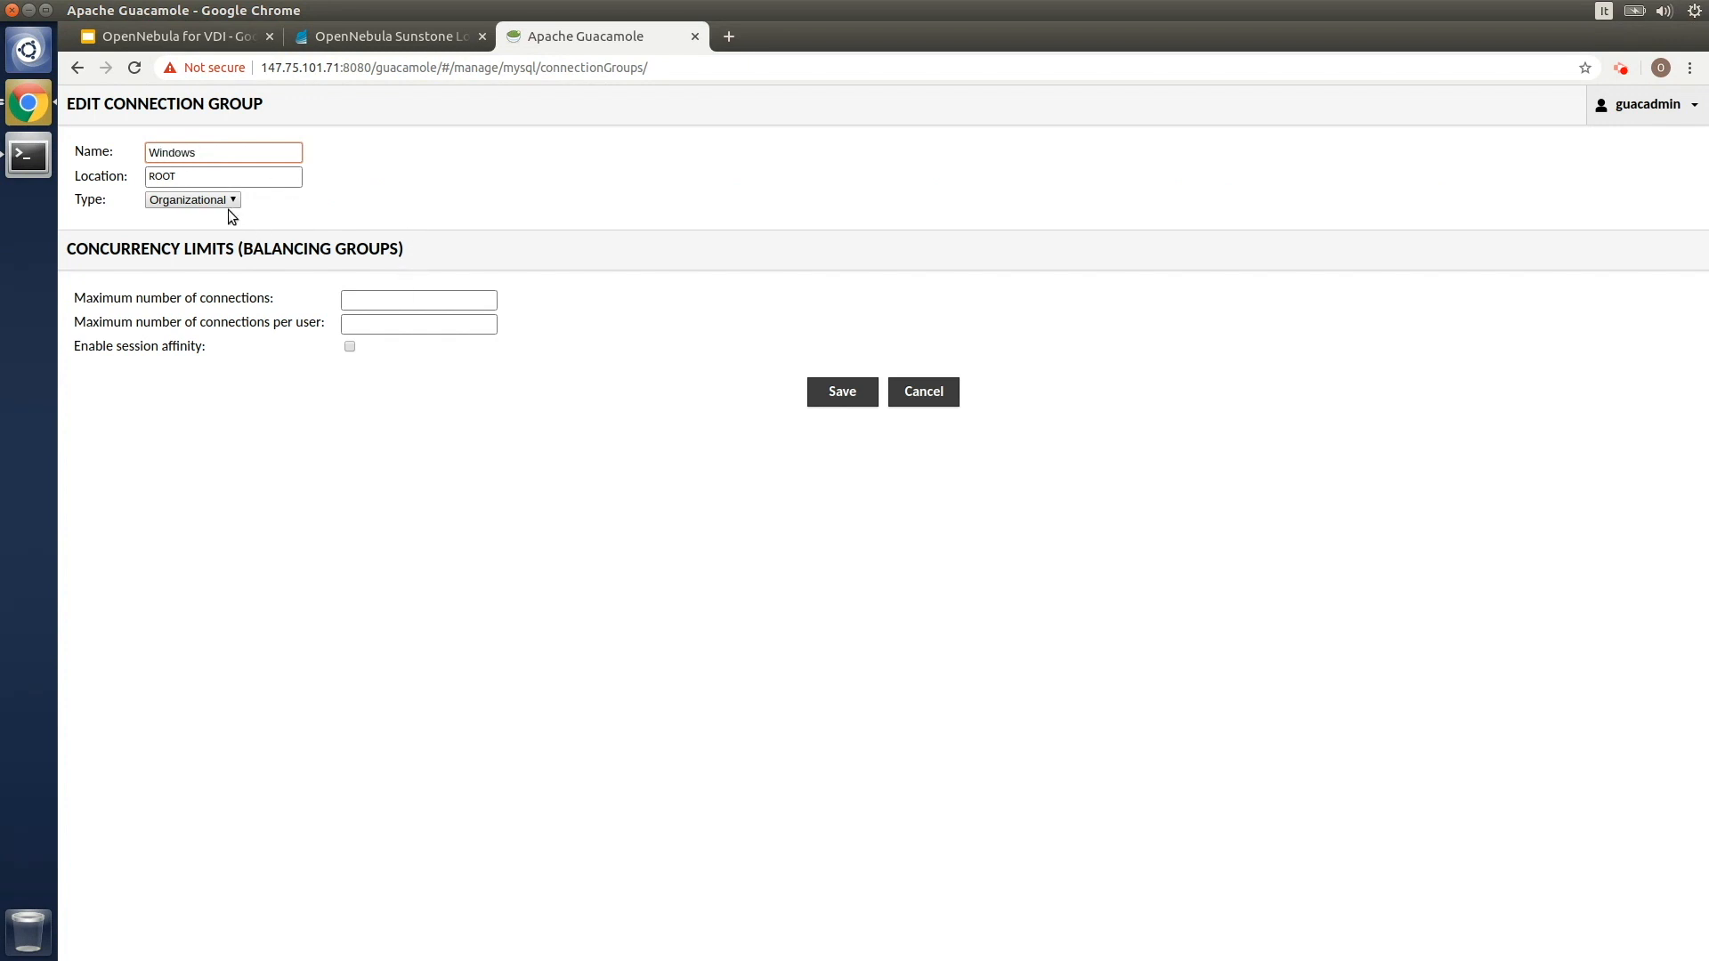
left_click(193, 199)
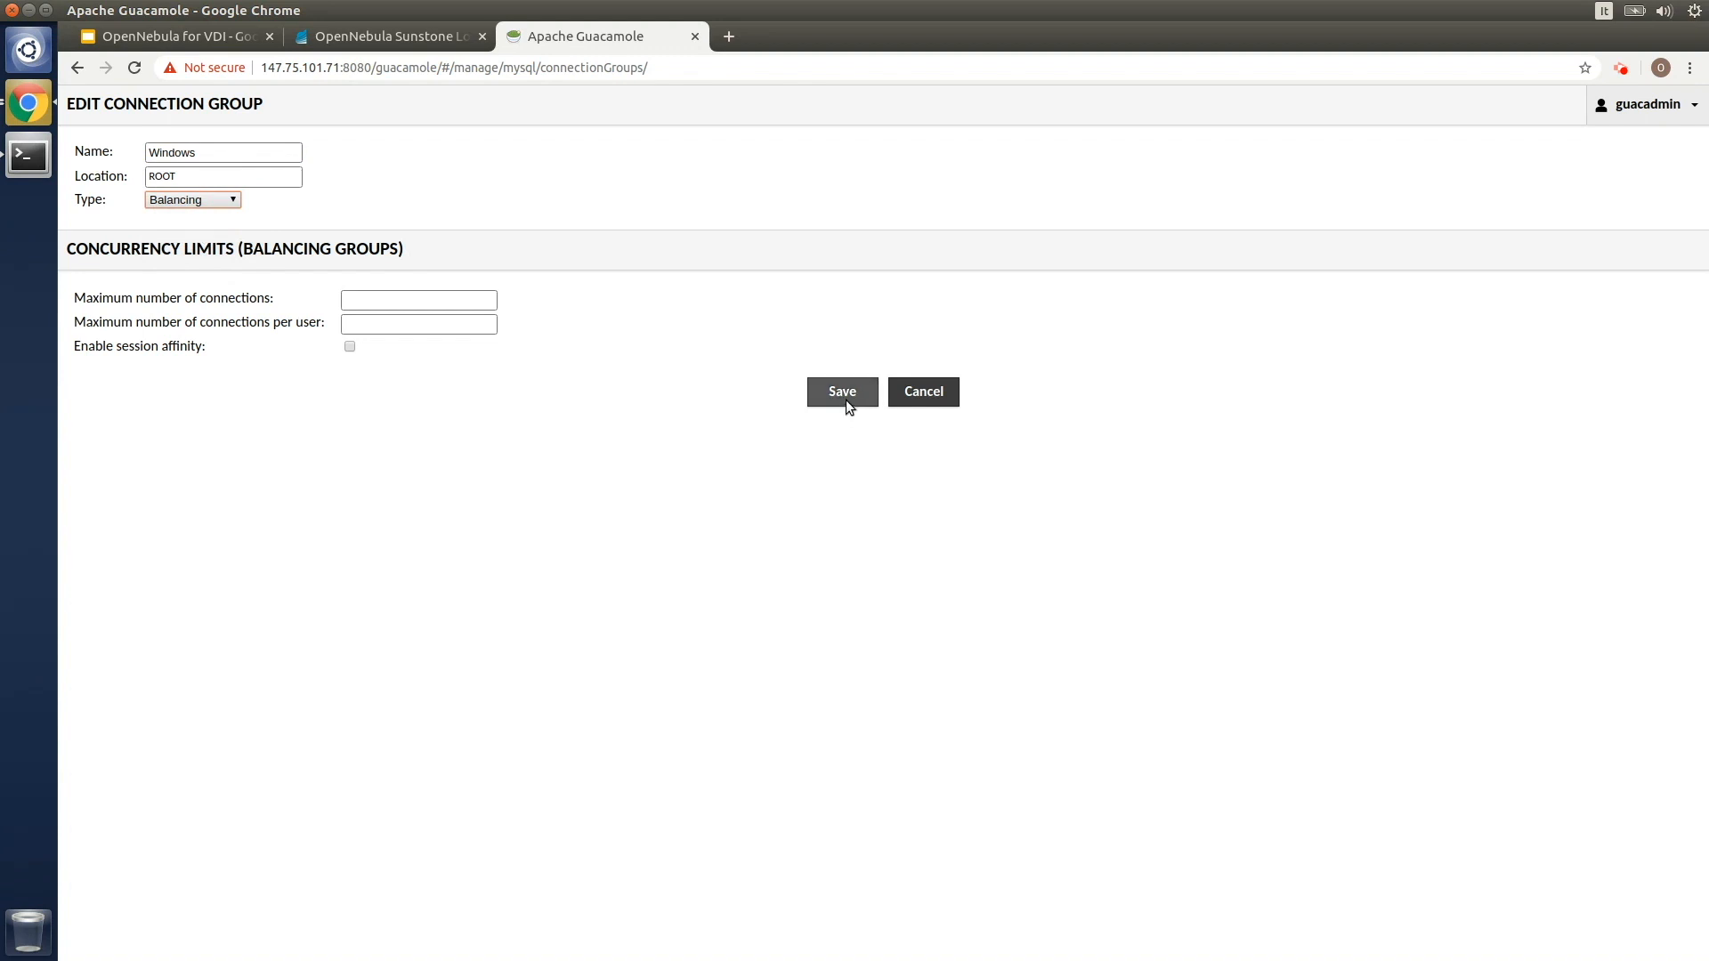
left_click(840, 391)
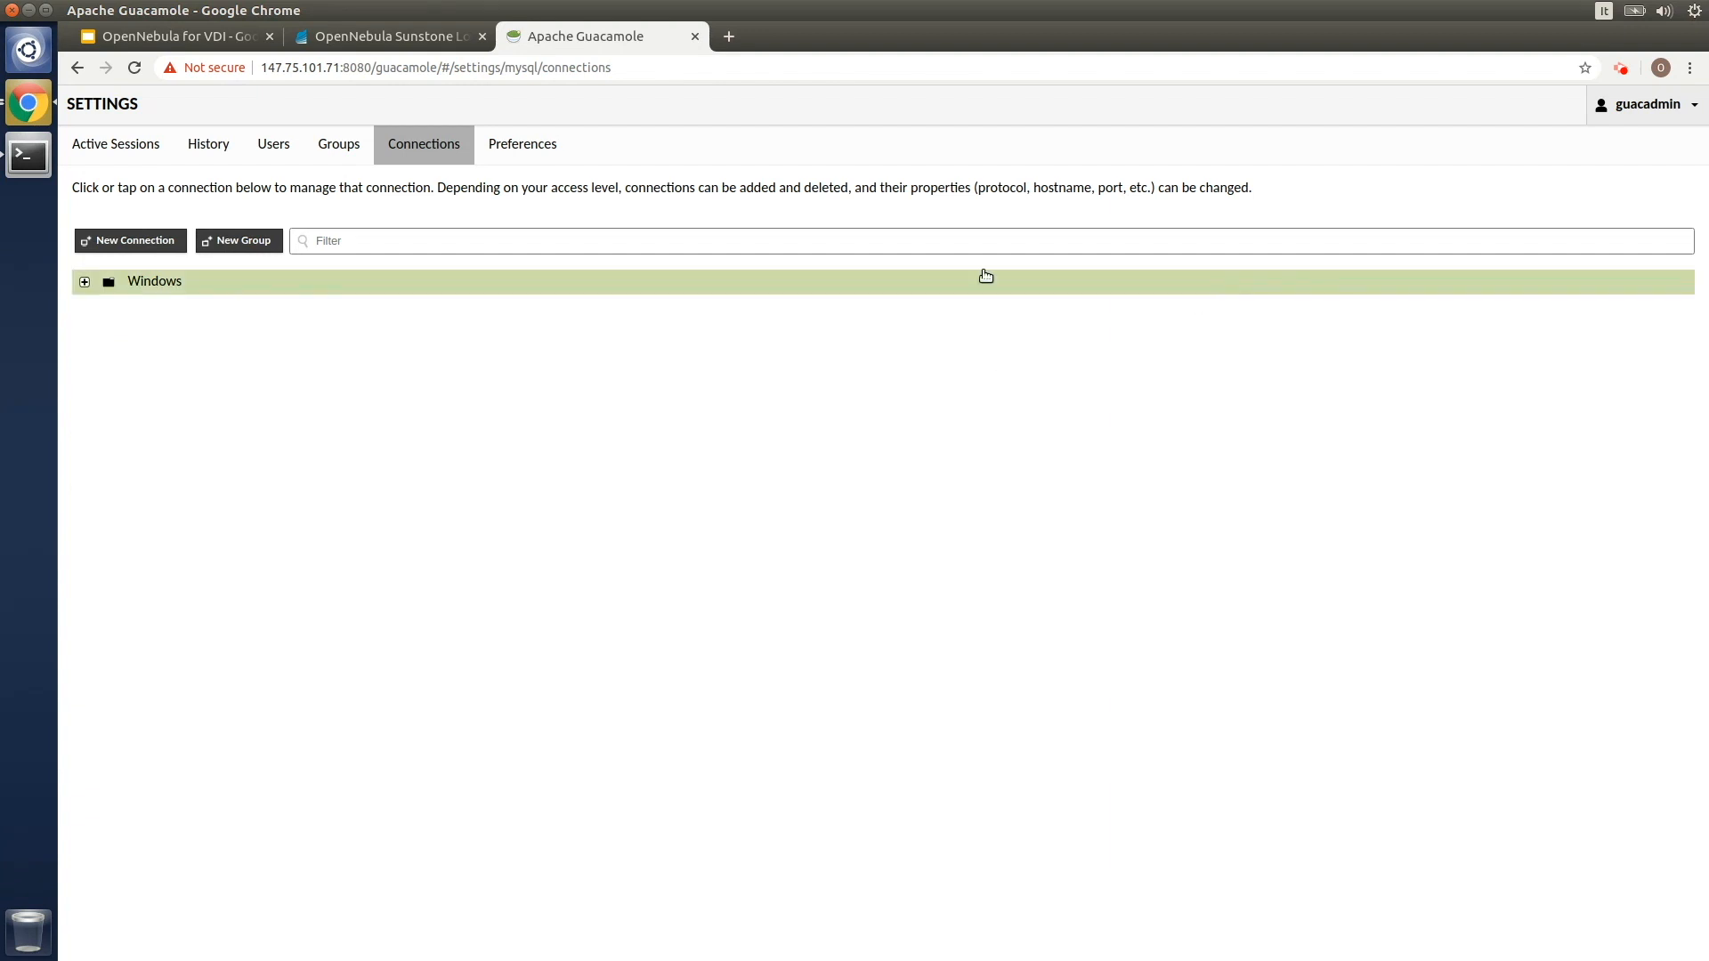
Create user demo with a password, grant access to the Windows group, and save
left_click(274, 144)
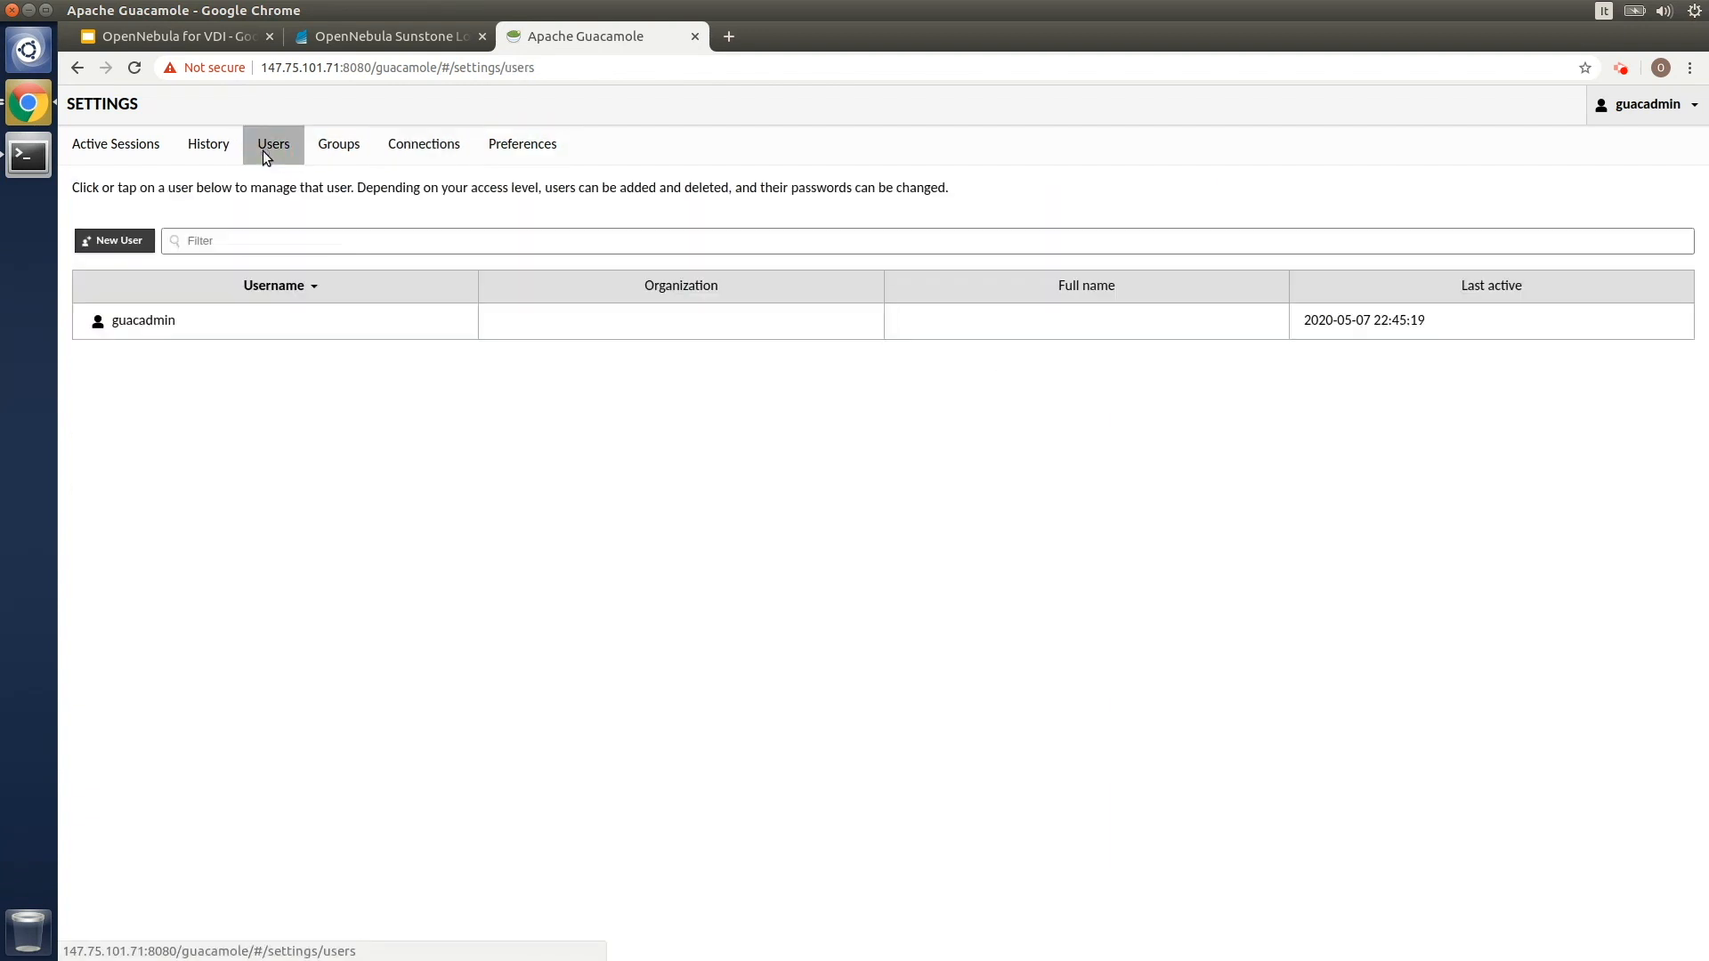
left_click(114, 240)
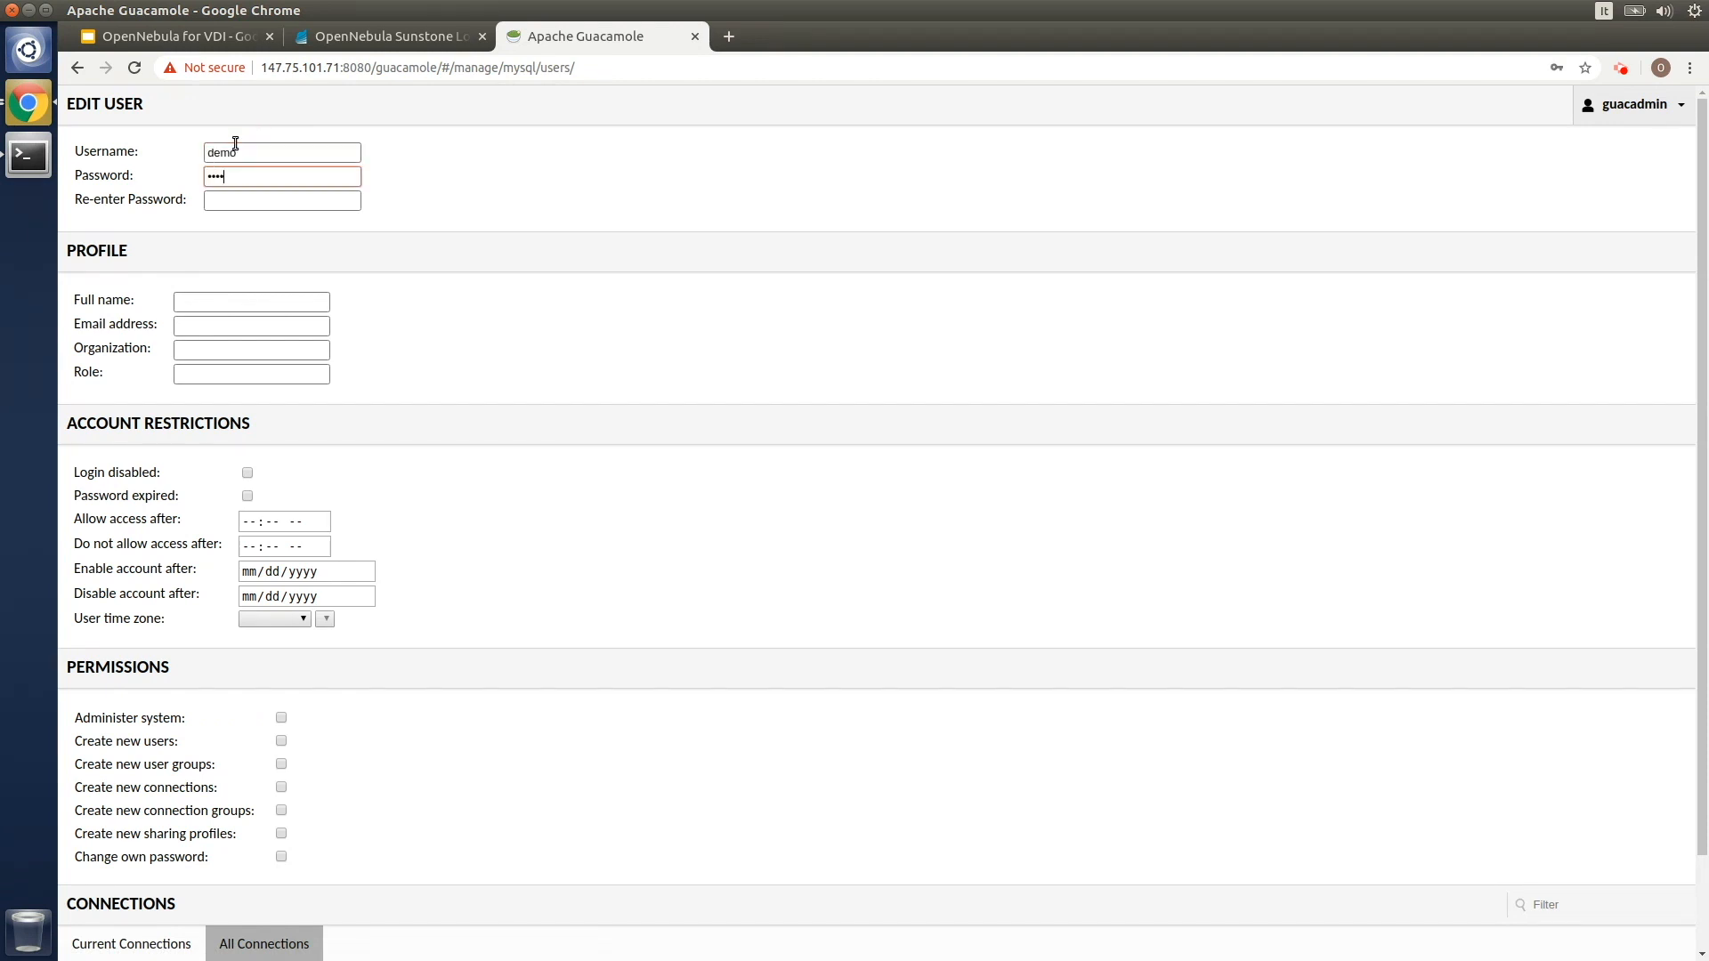
type("••••")
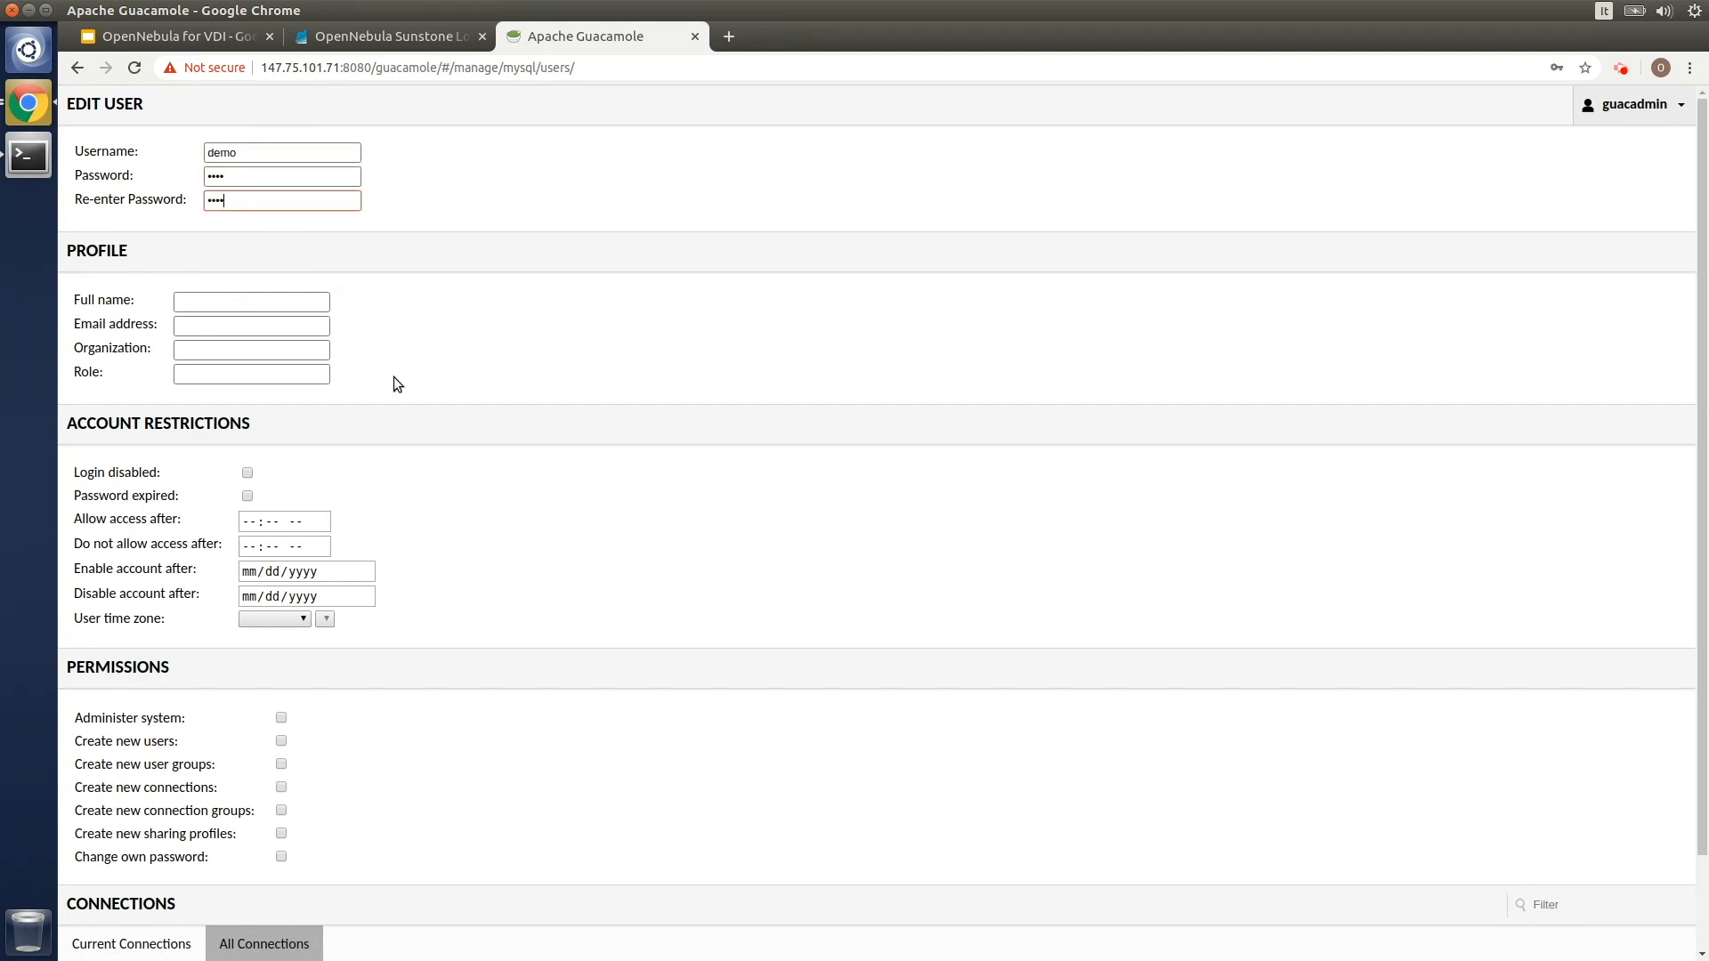
scroll("down", 3)
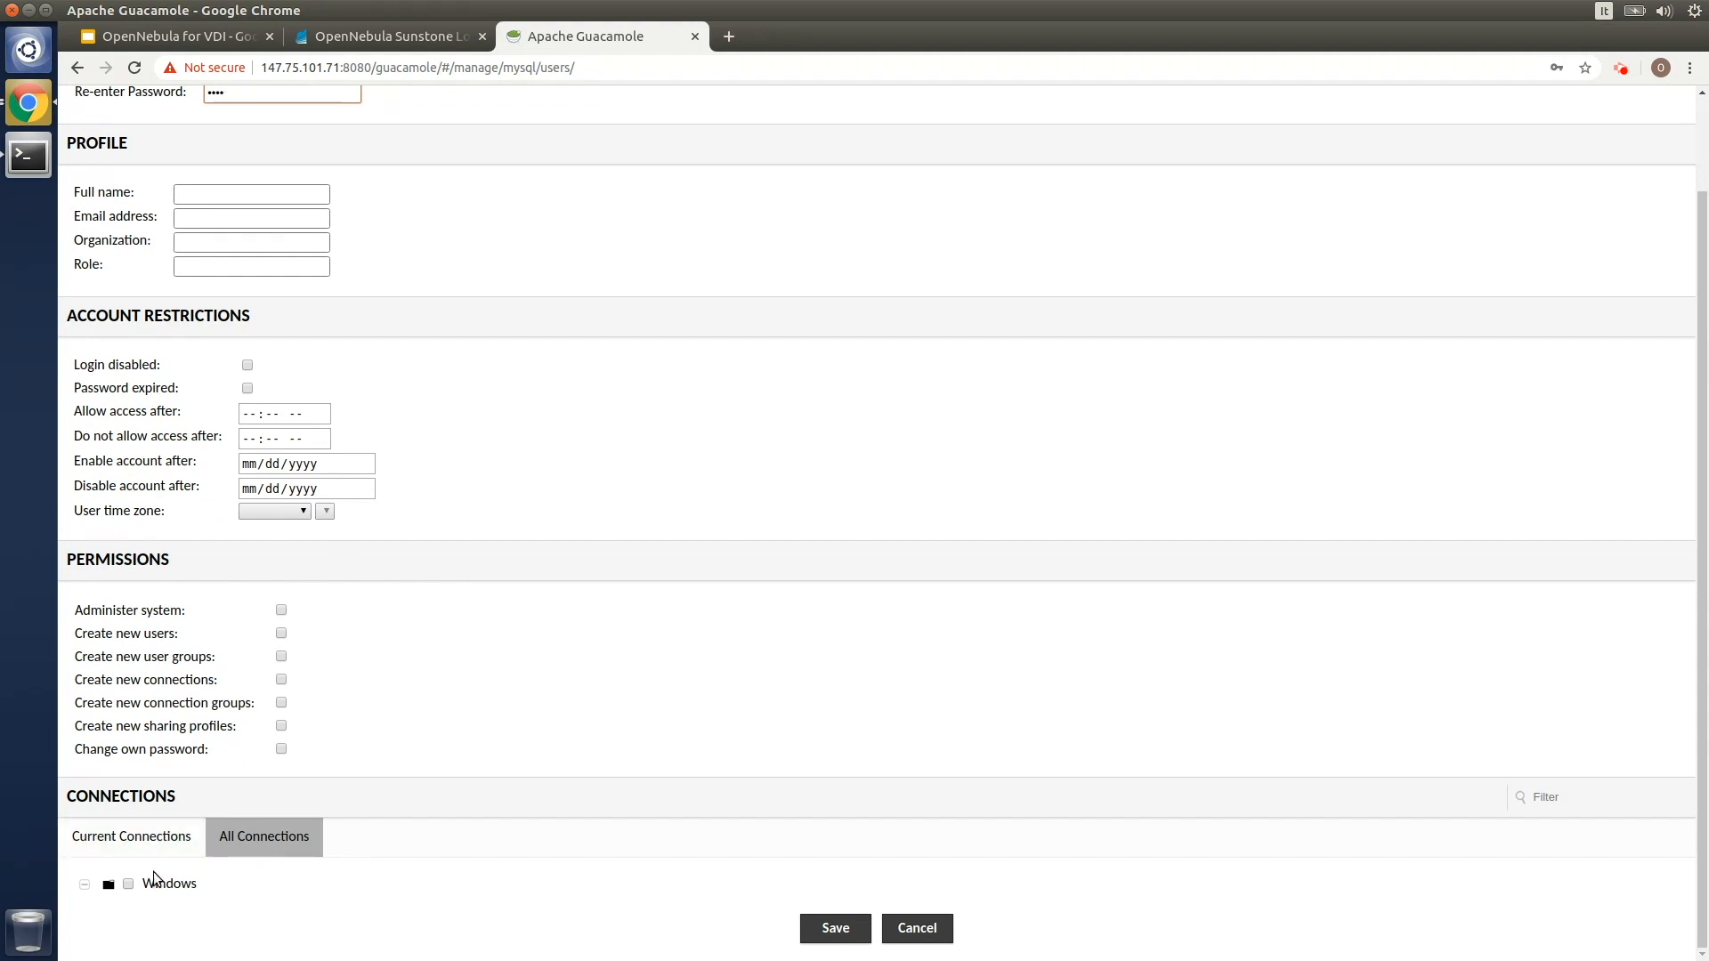
left_click(129, 885)
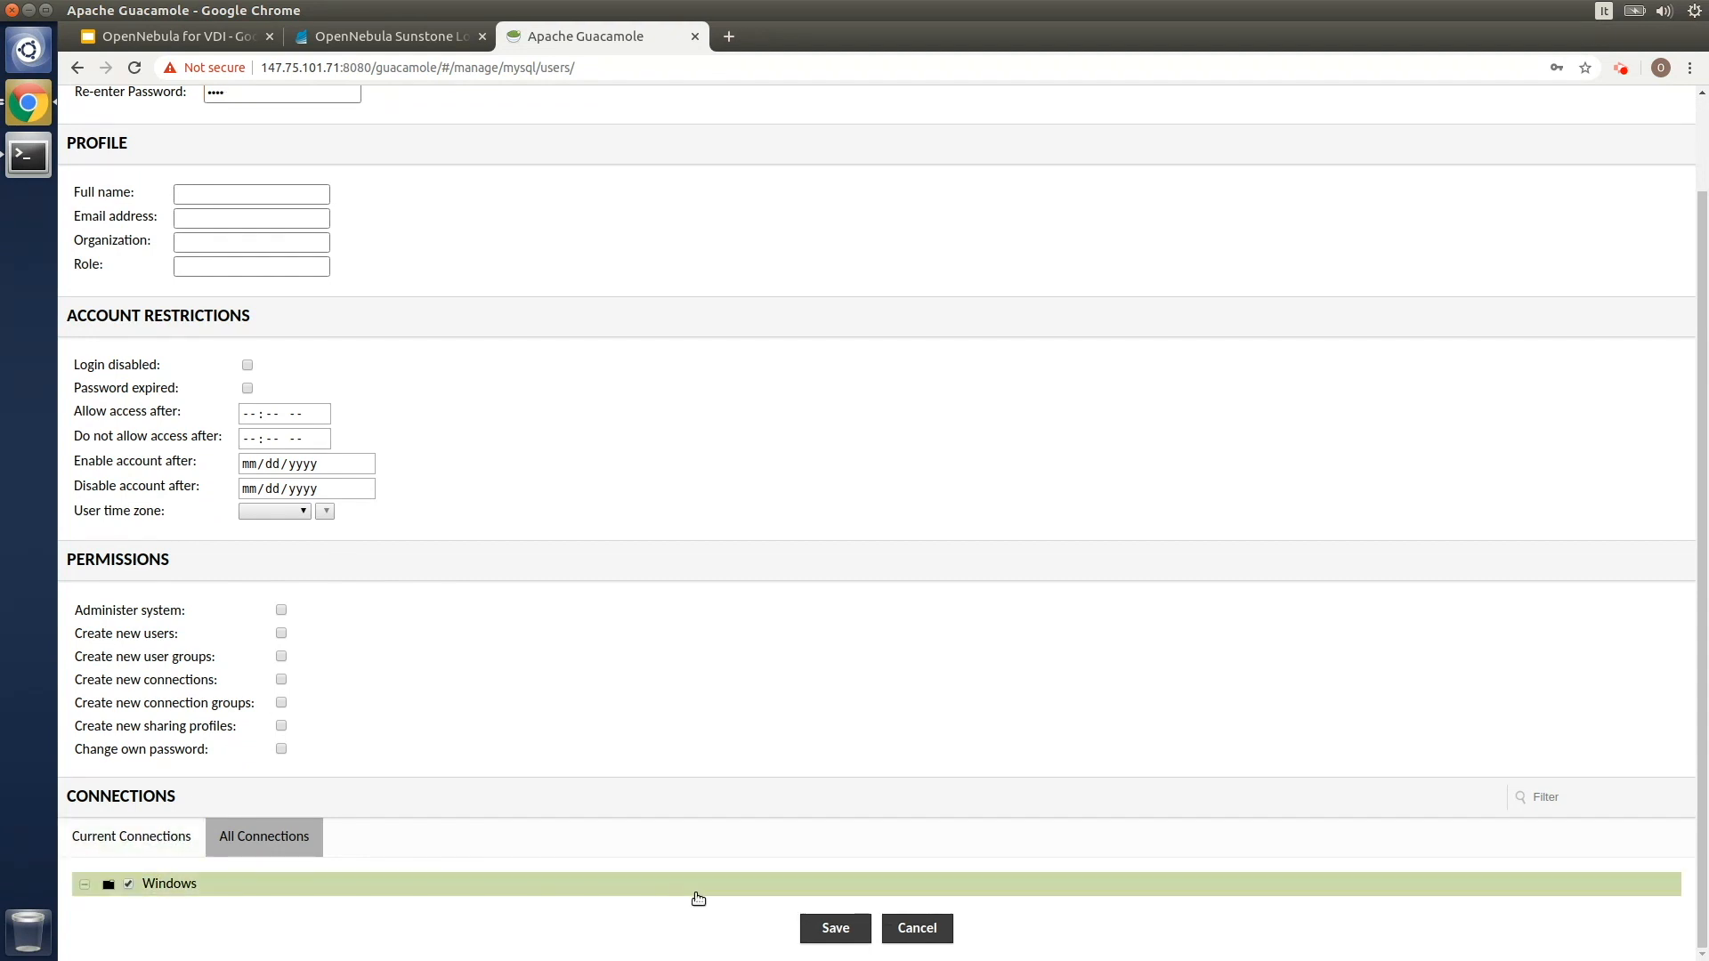
left_click(834, 927)
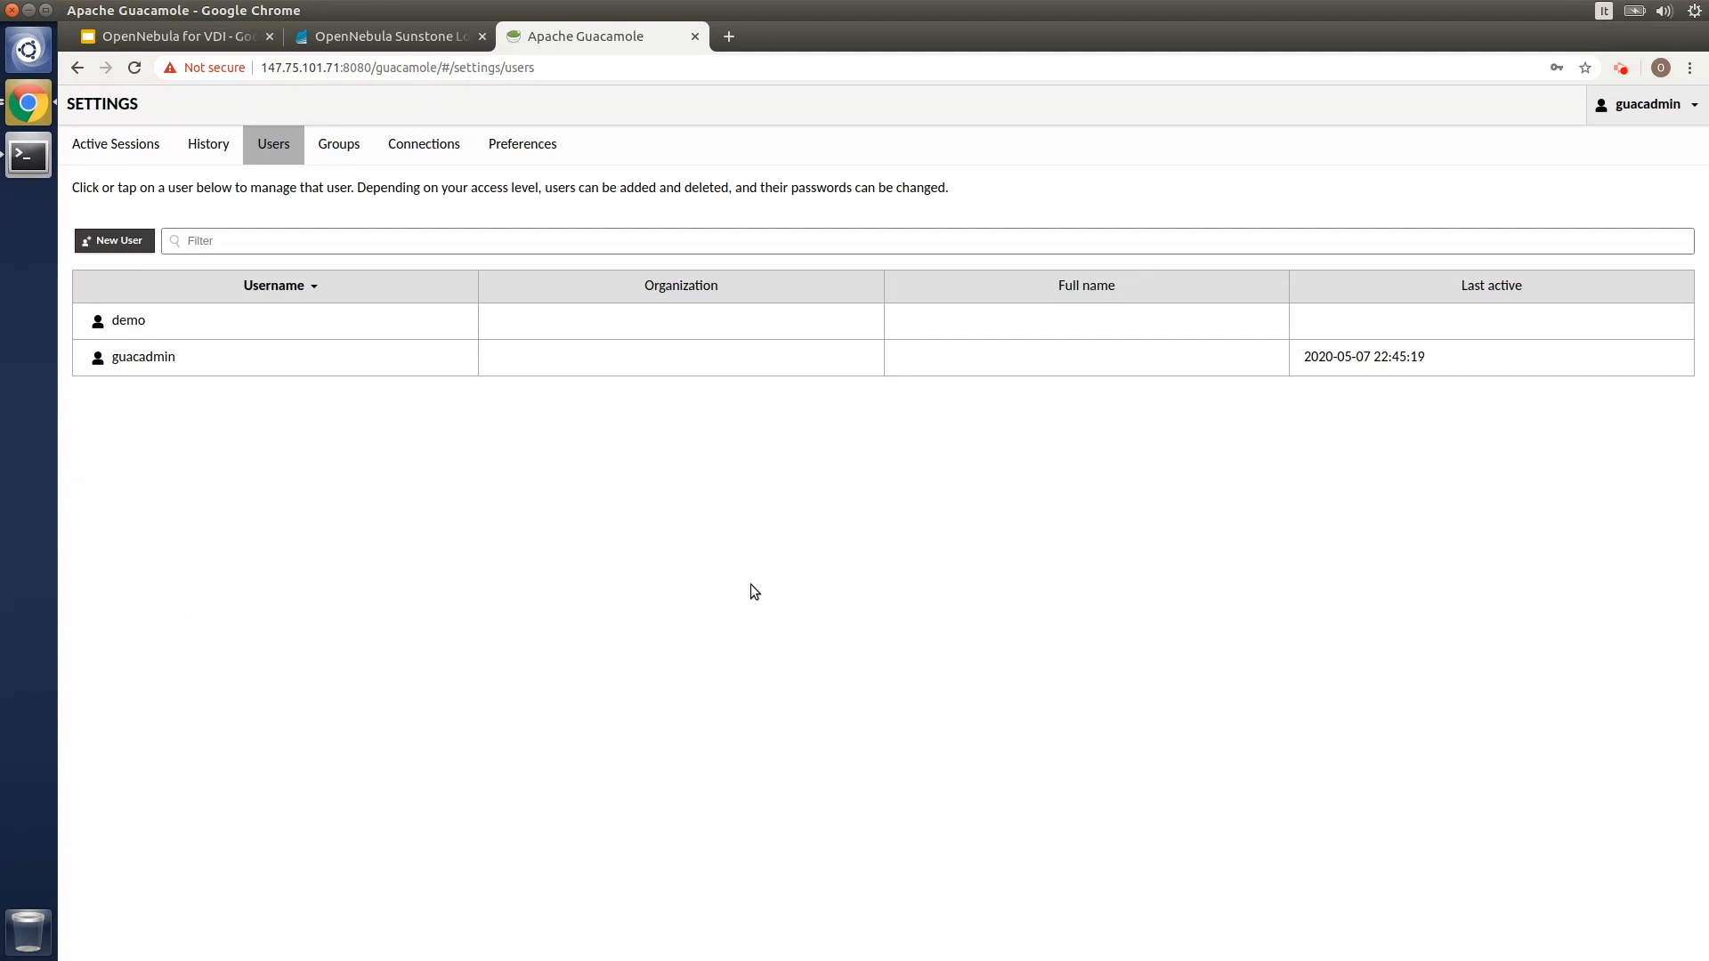
mouse_move(754, 518)
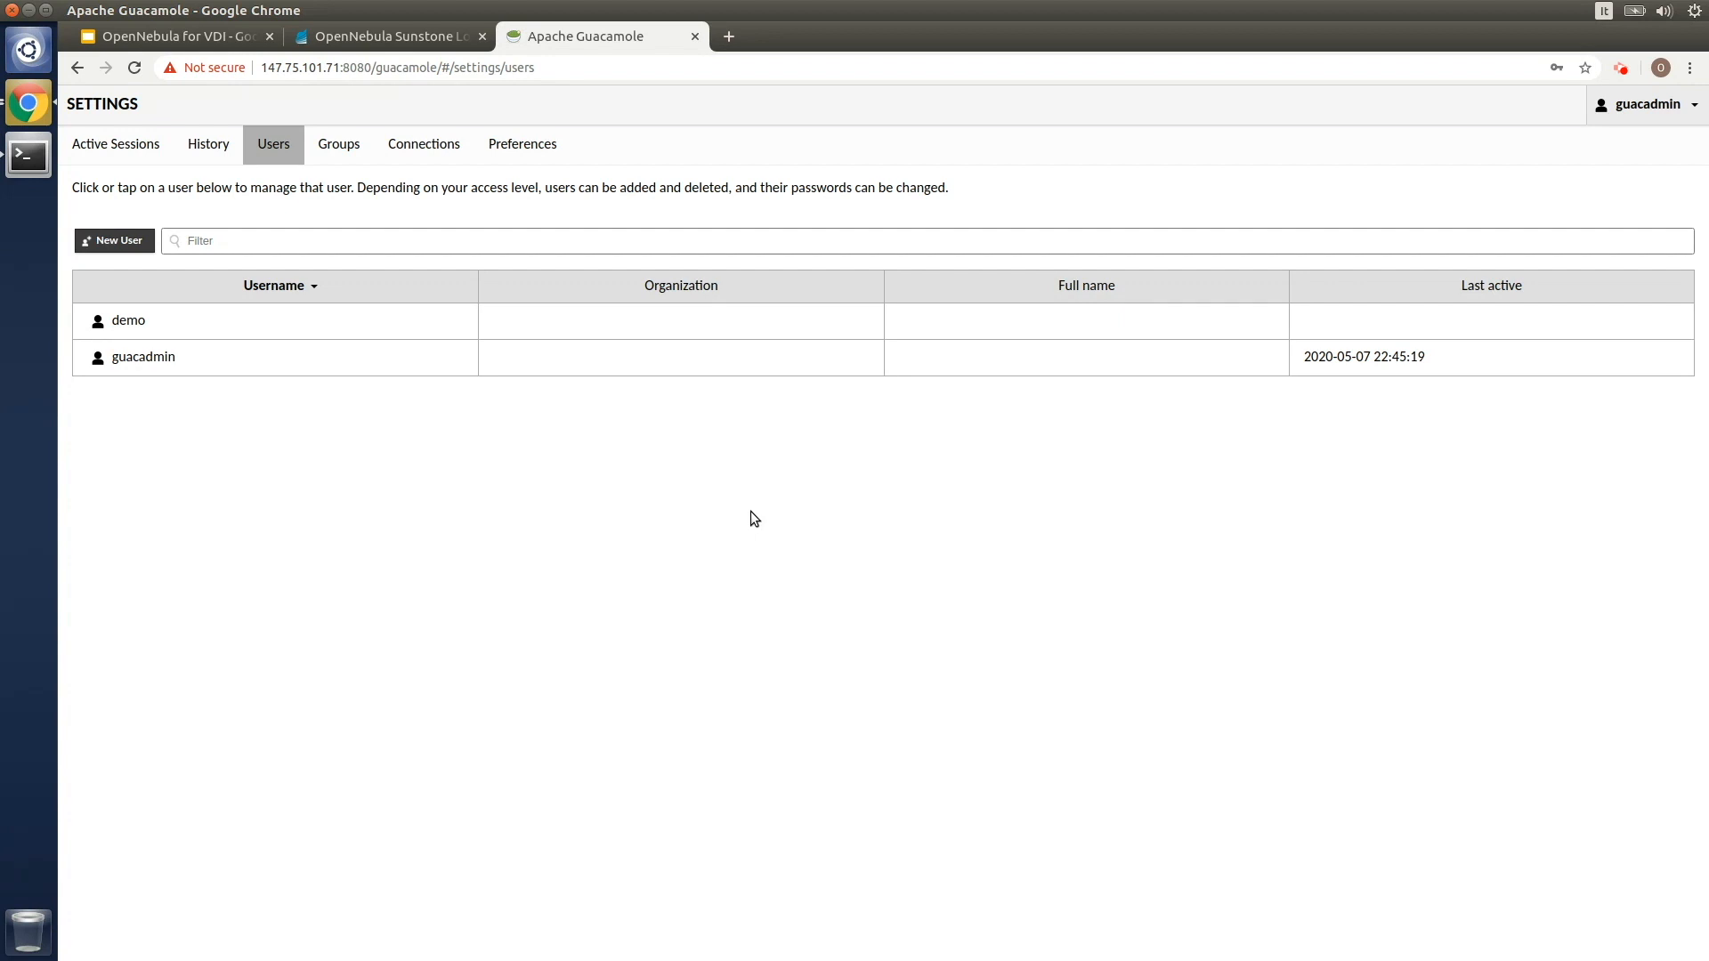
Switch to the OpenNebula Sunstone browser tab showing the login page
left_click(388, 36)
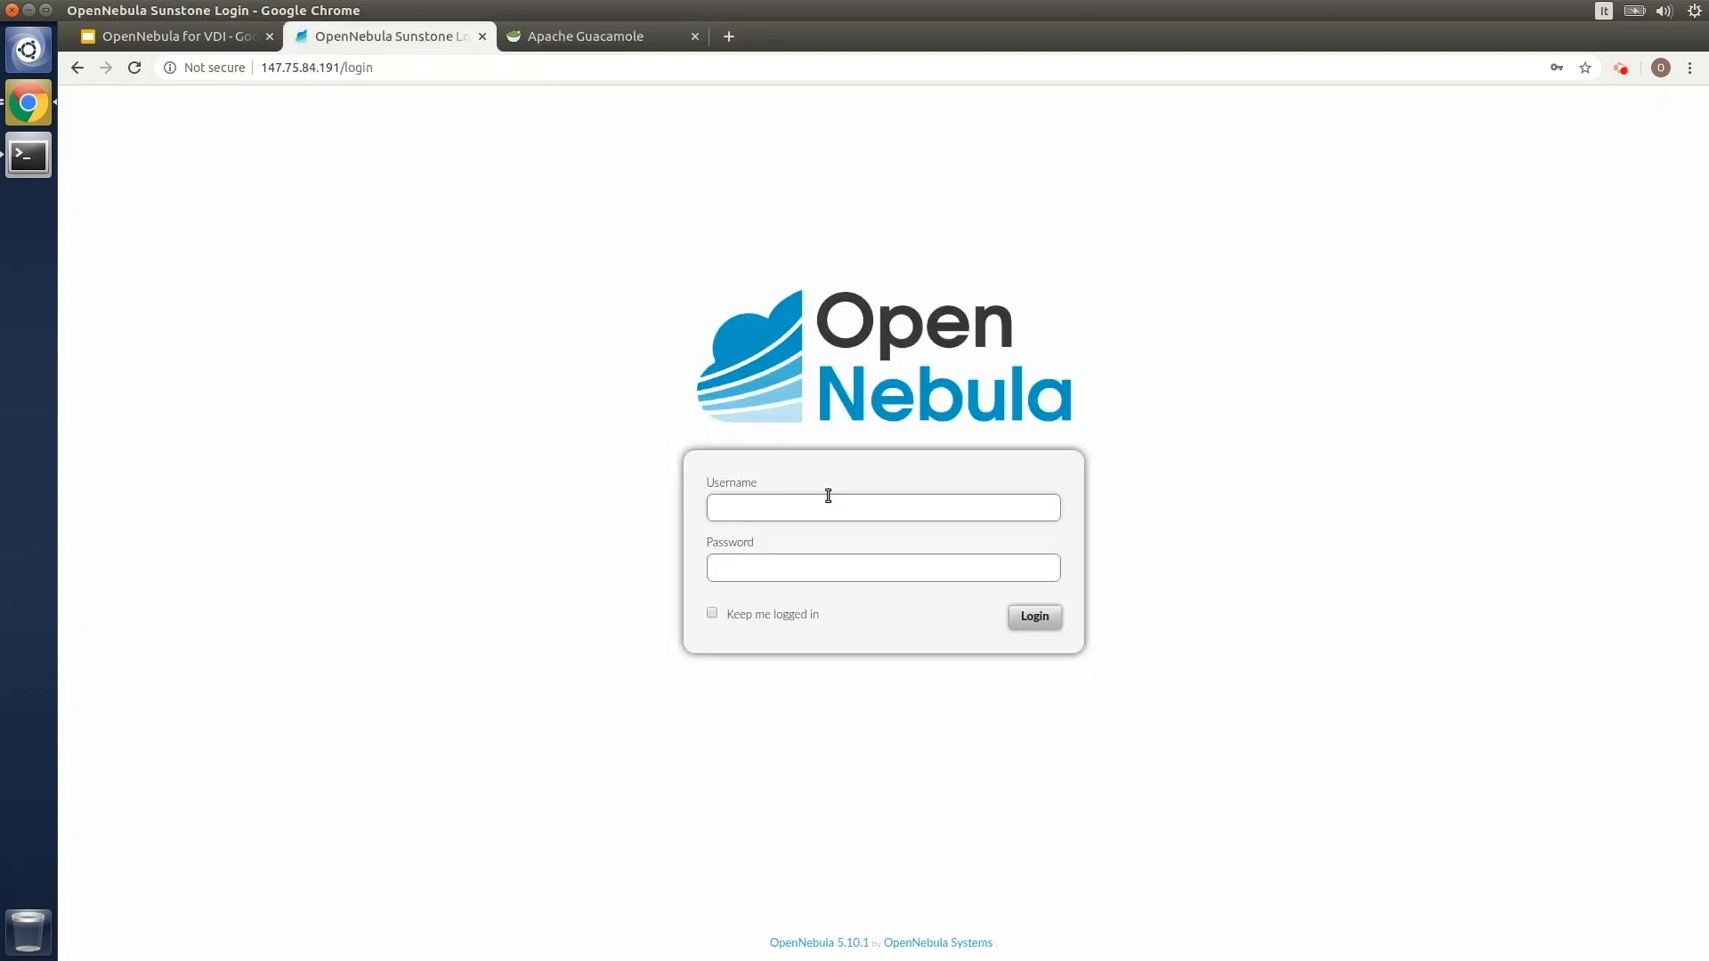
Sign in to Sunstone as oneadmin and expand the Templates menu on the dashboard
type("oneadmin")
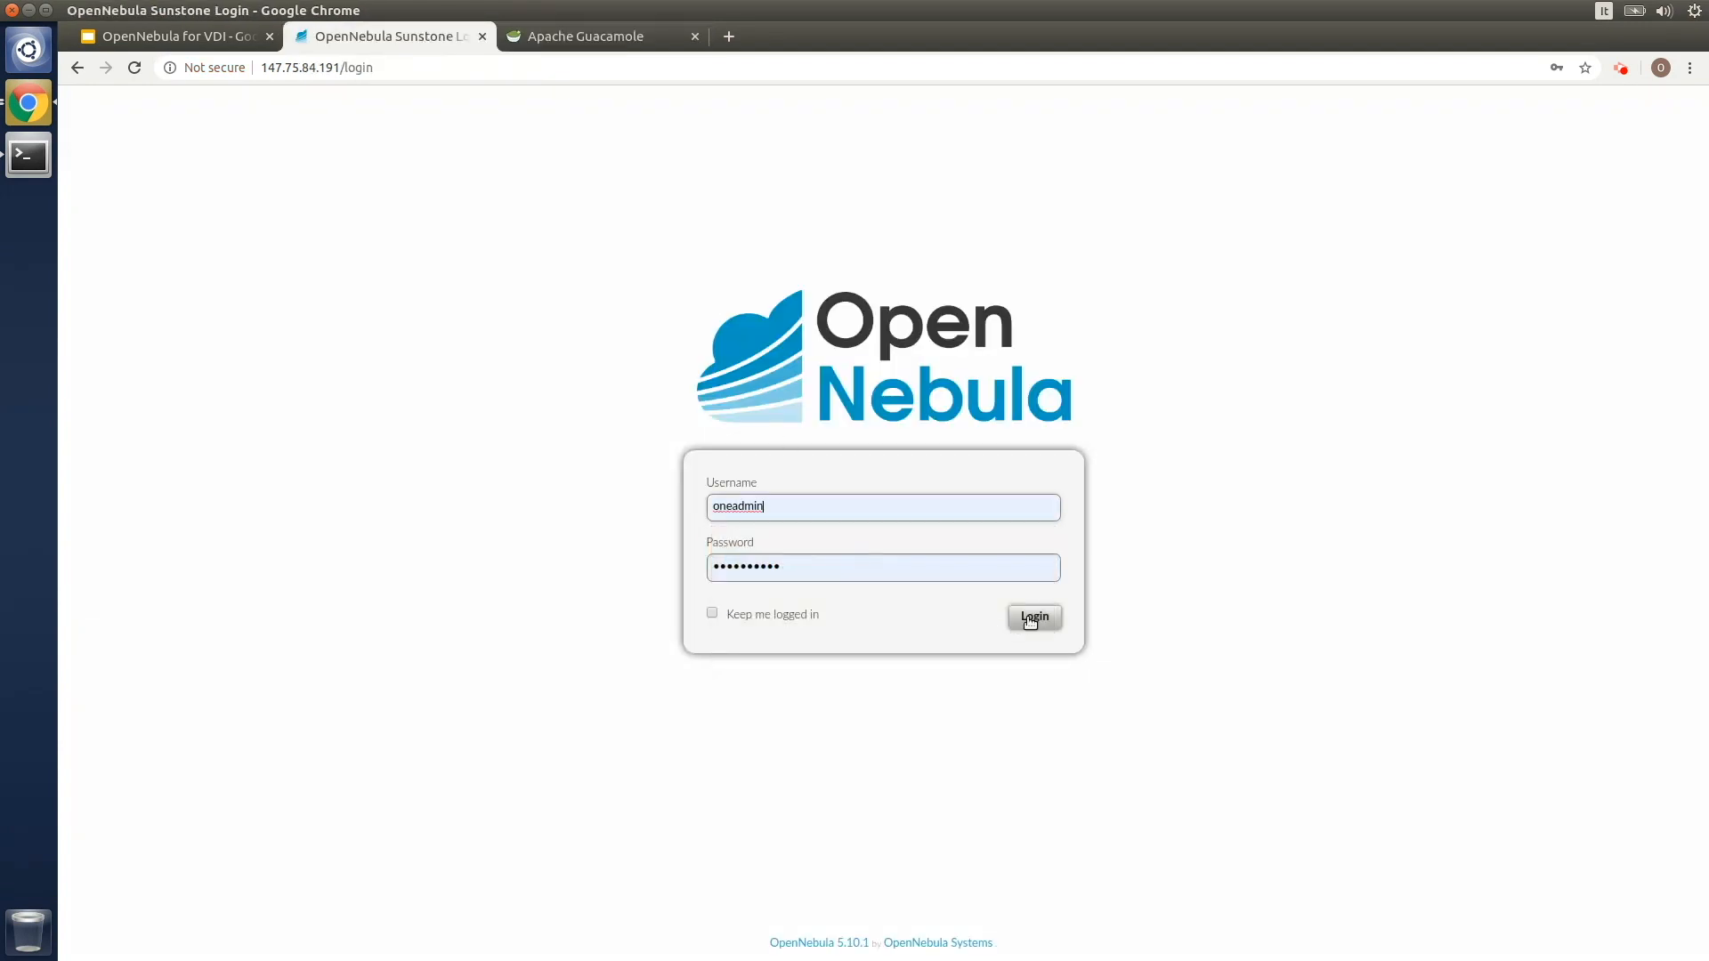
left_click(1032, 618)
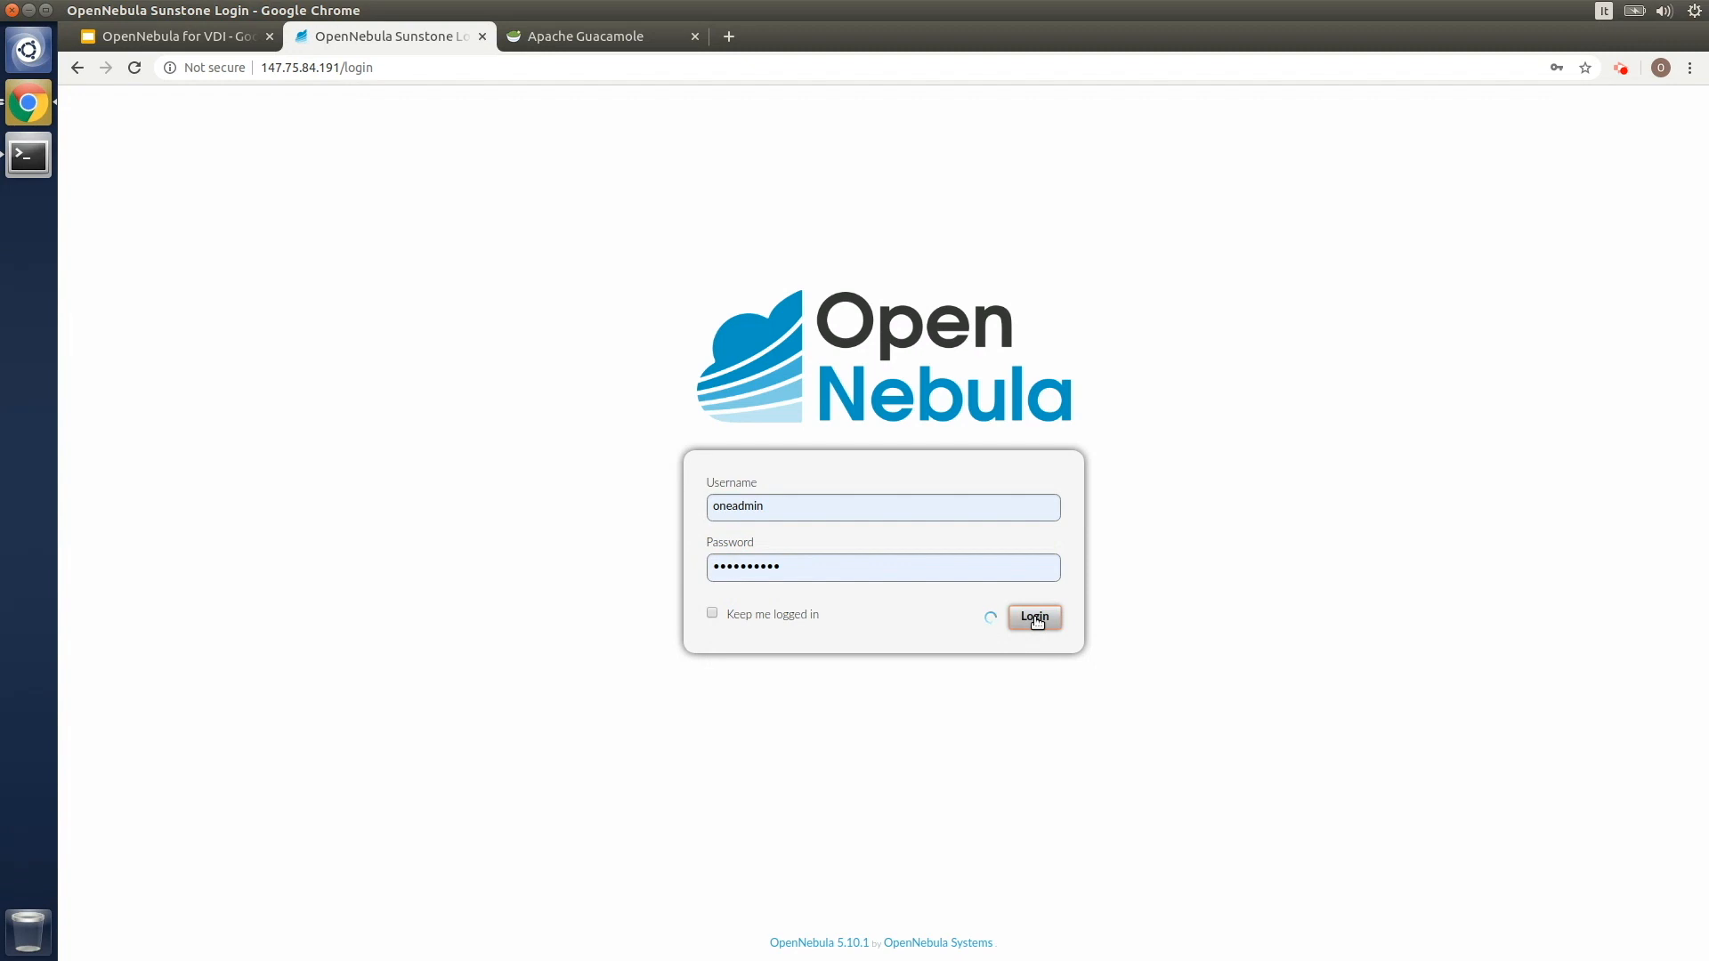
left_click(1032, 617)
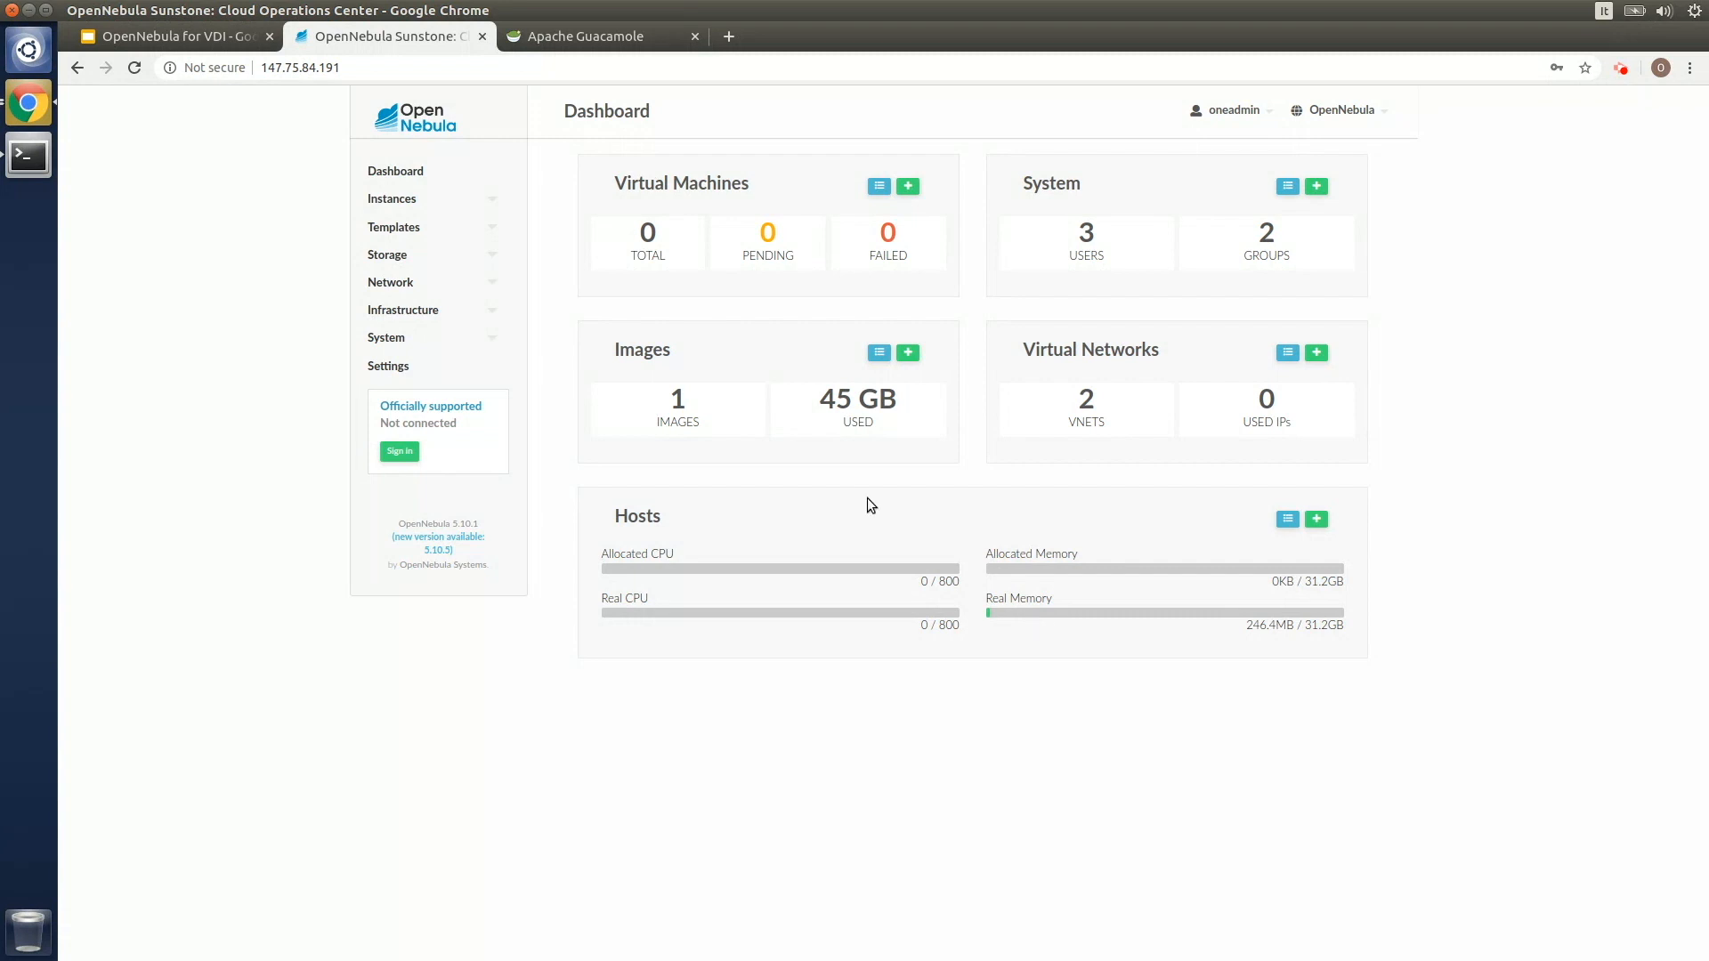
left_click(391, 226)
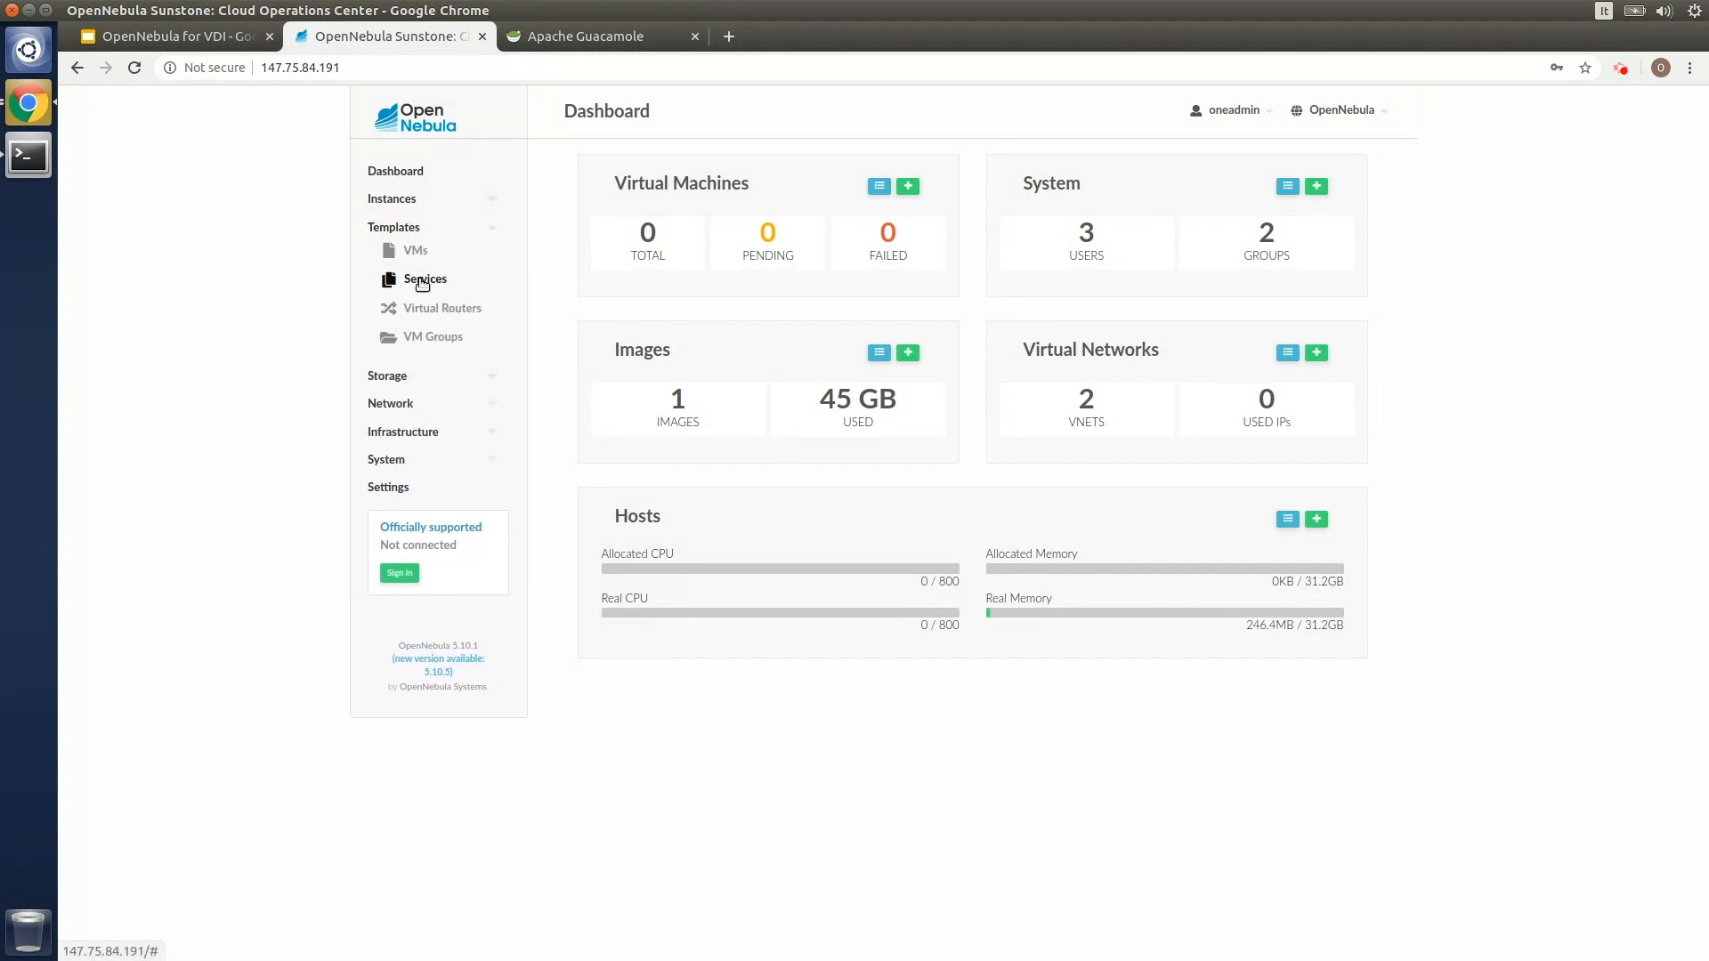
Start a new service template named Windows from the Services templates list
left_click(424, 280)
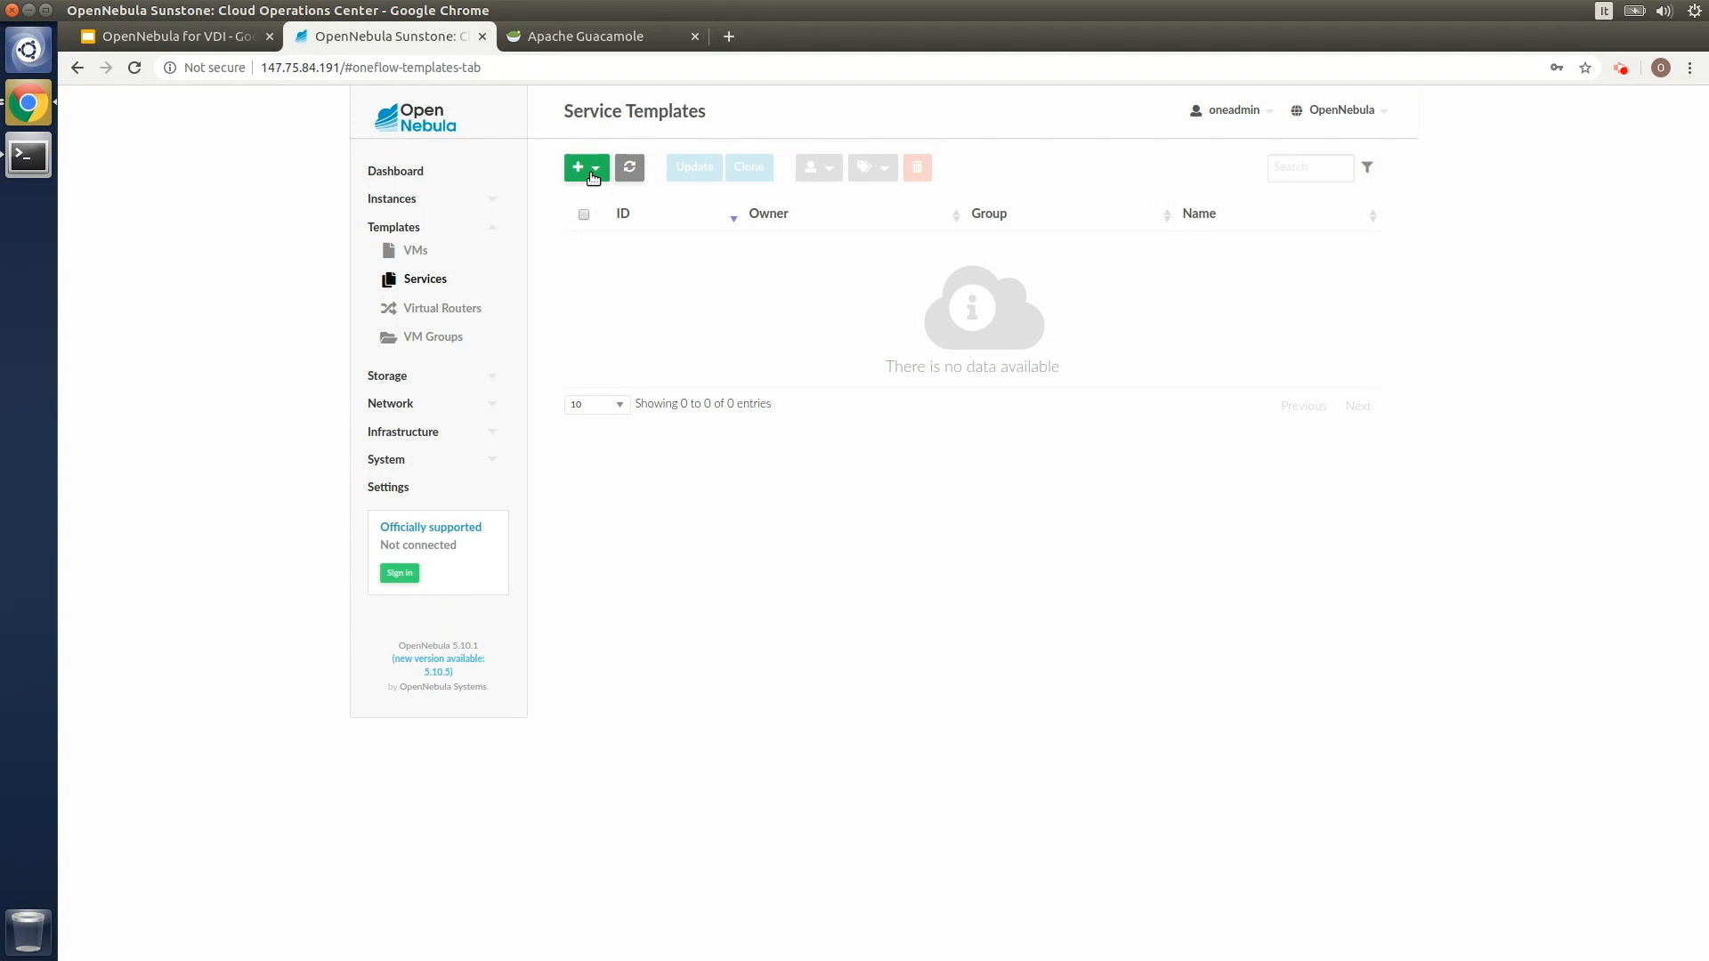
left_click(579, 167)
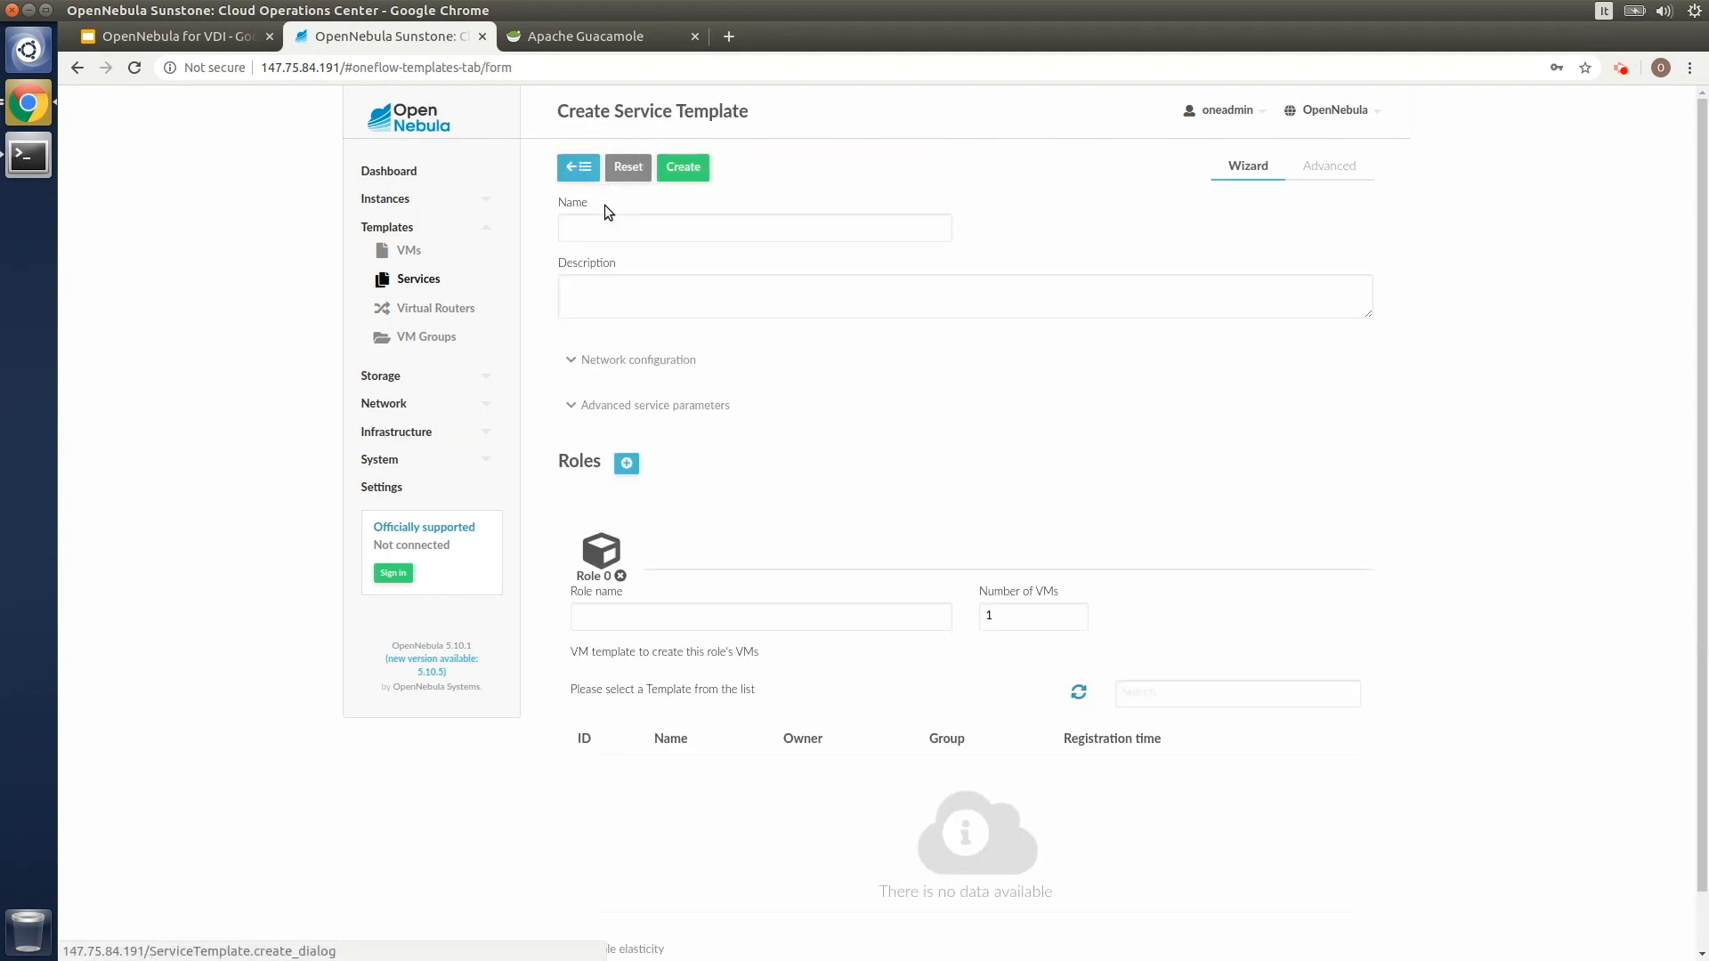
type("Windows")
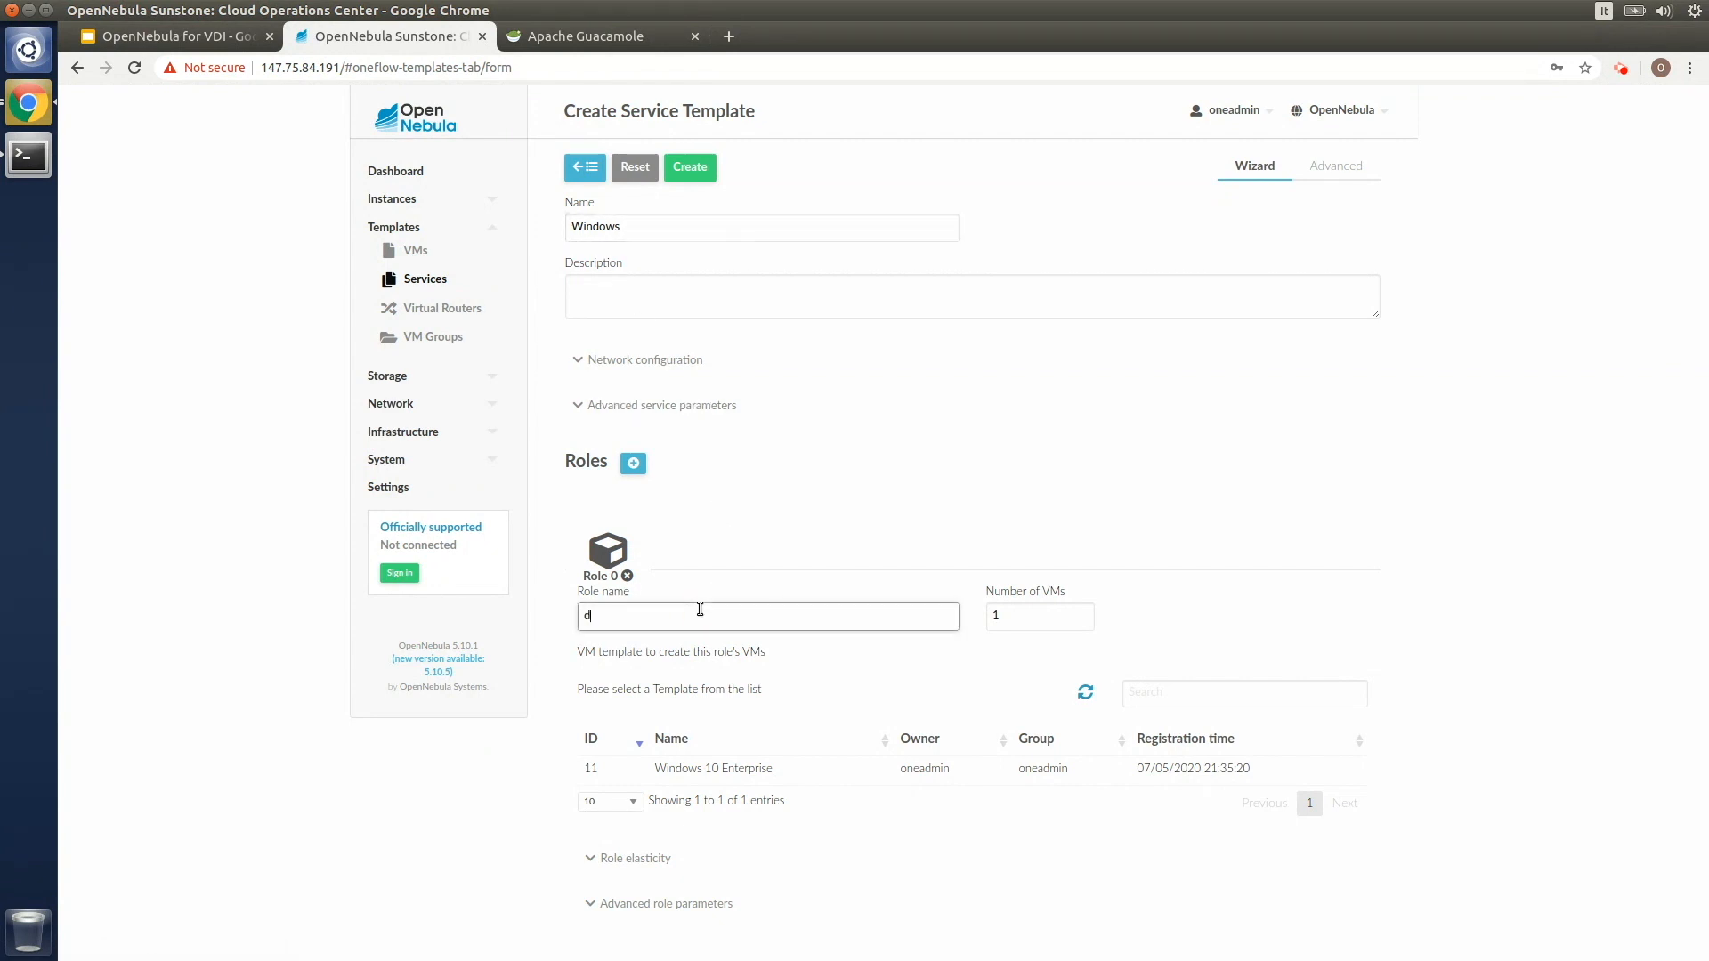
Add role desktop using the Windows 10 Enterprise template and expand Role elasticity
type("desktop")
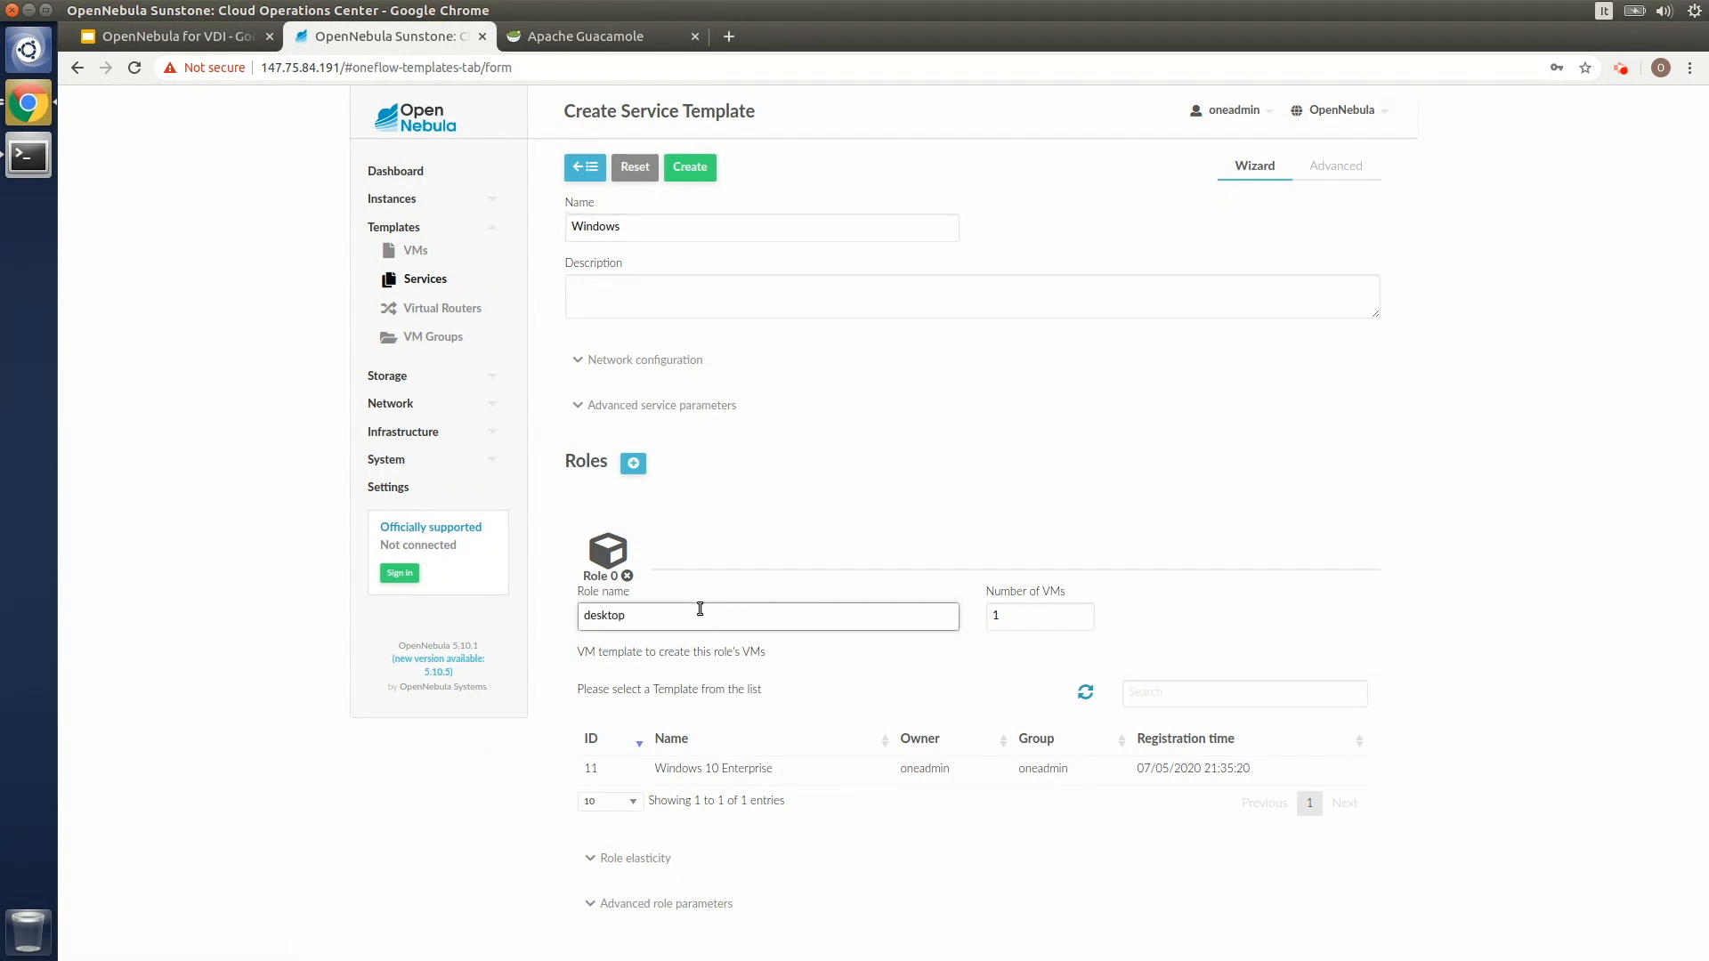
left_click(712, 769)
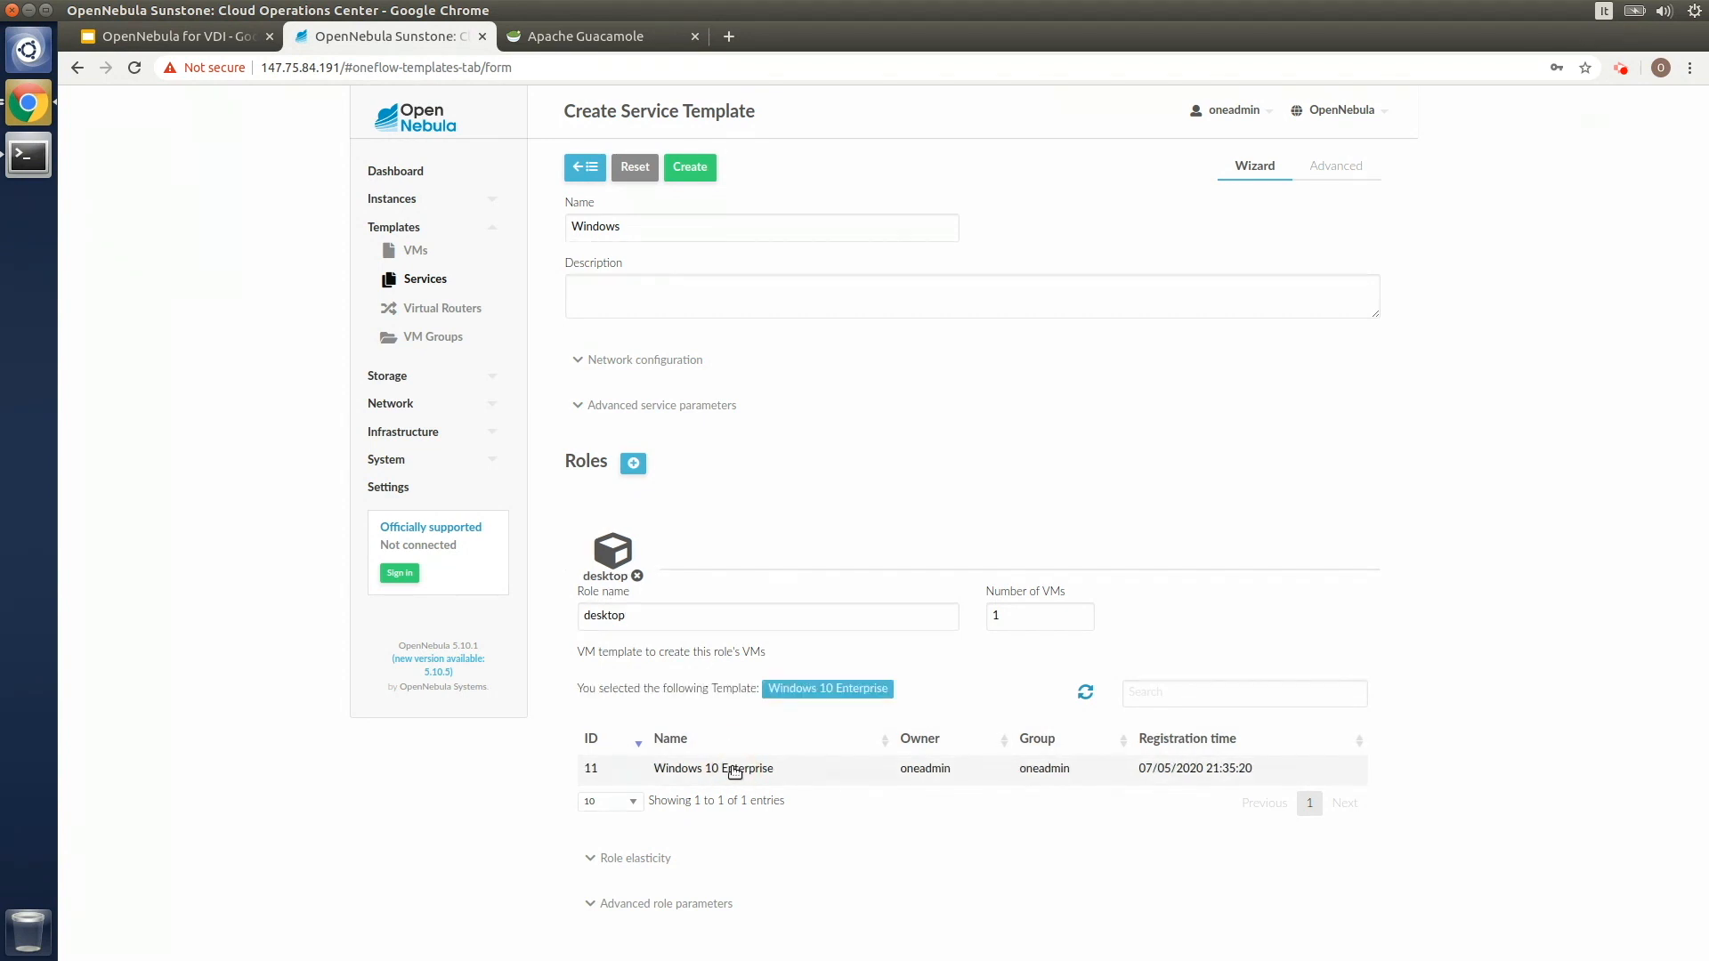
left_click(627, 858)
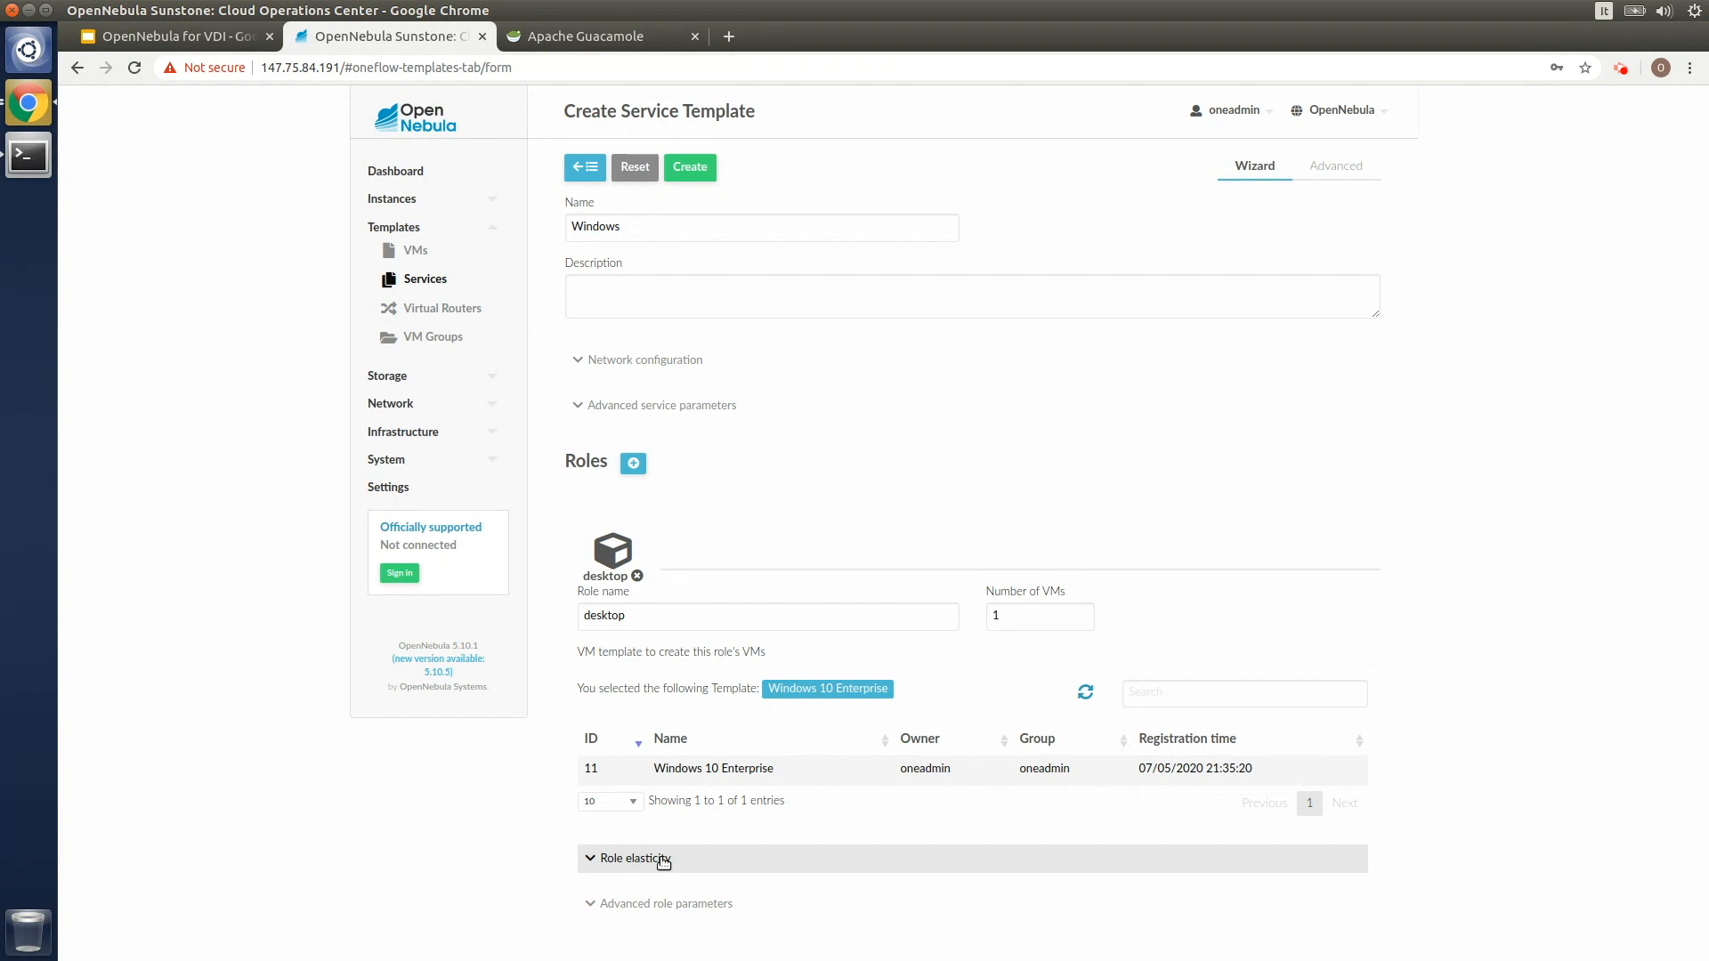
left_click(628, 858)
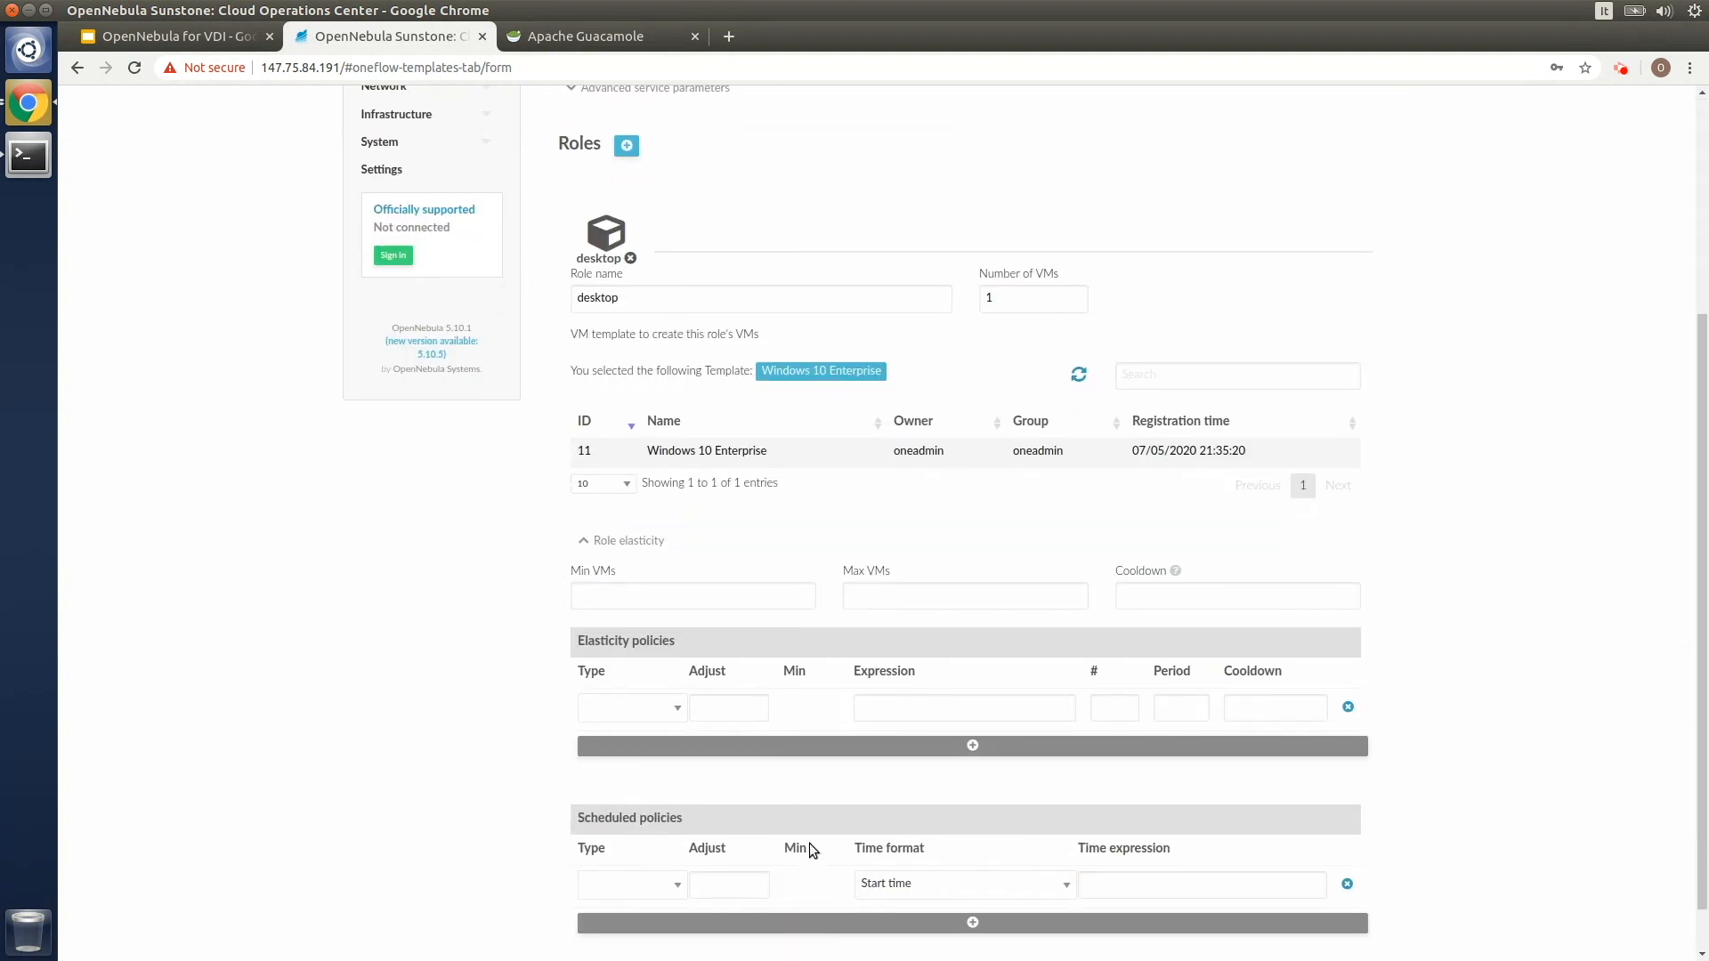
scroll("down", 3)
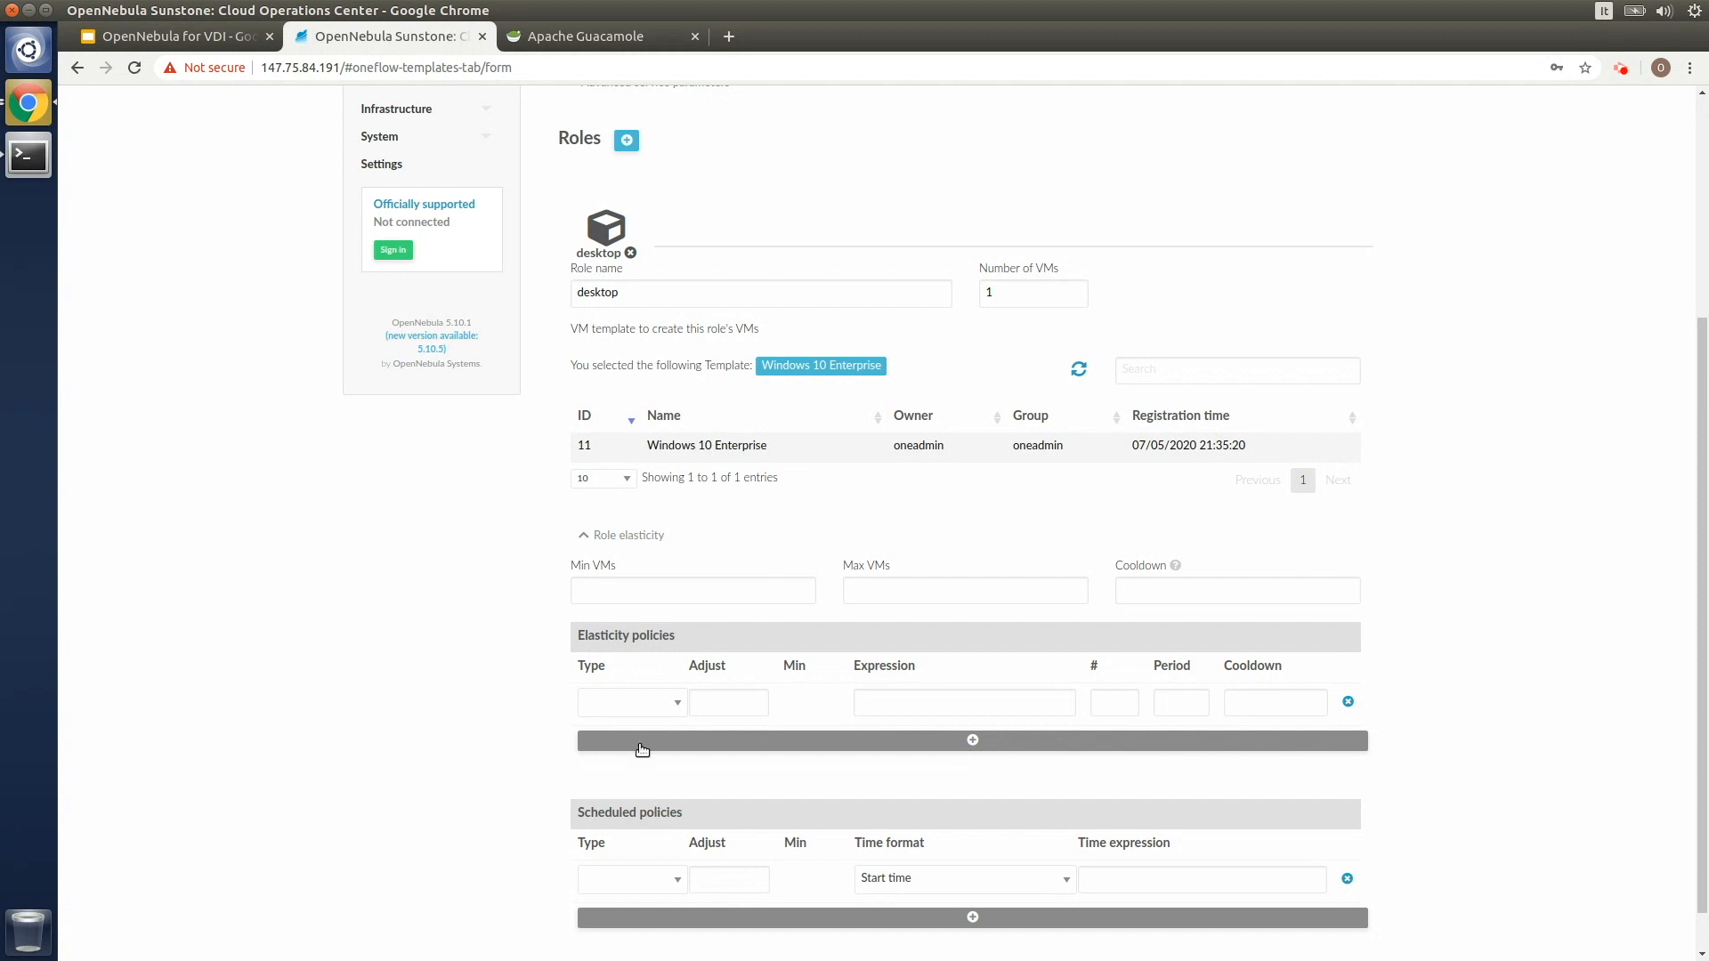
mouse_move(640, 637)
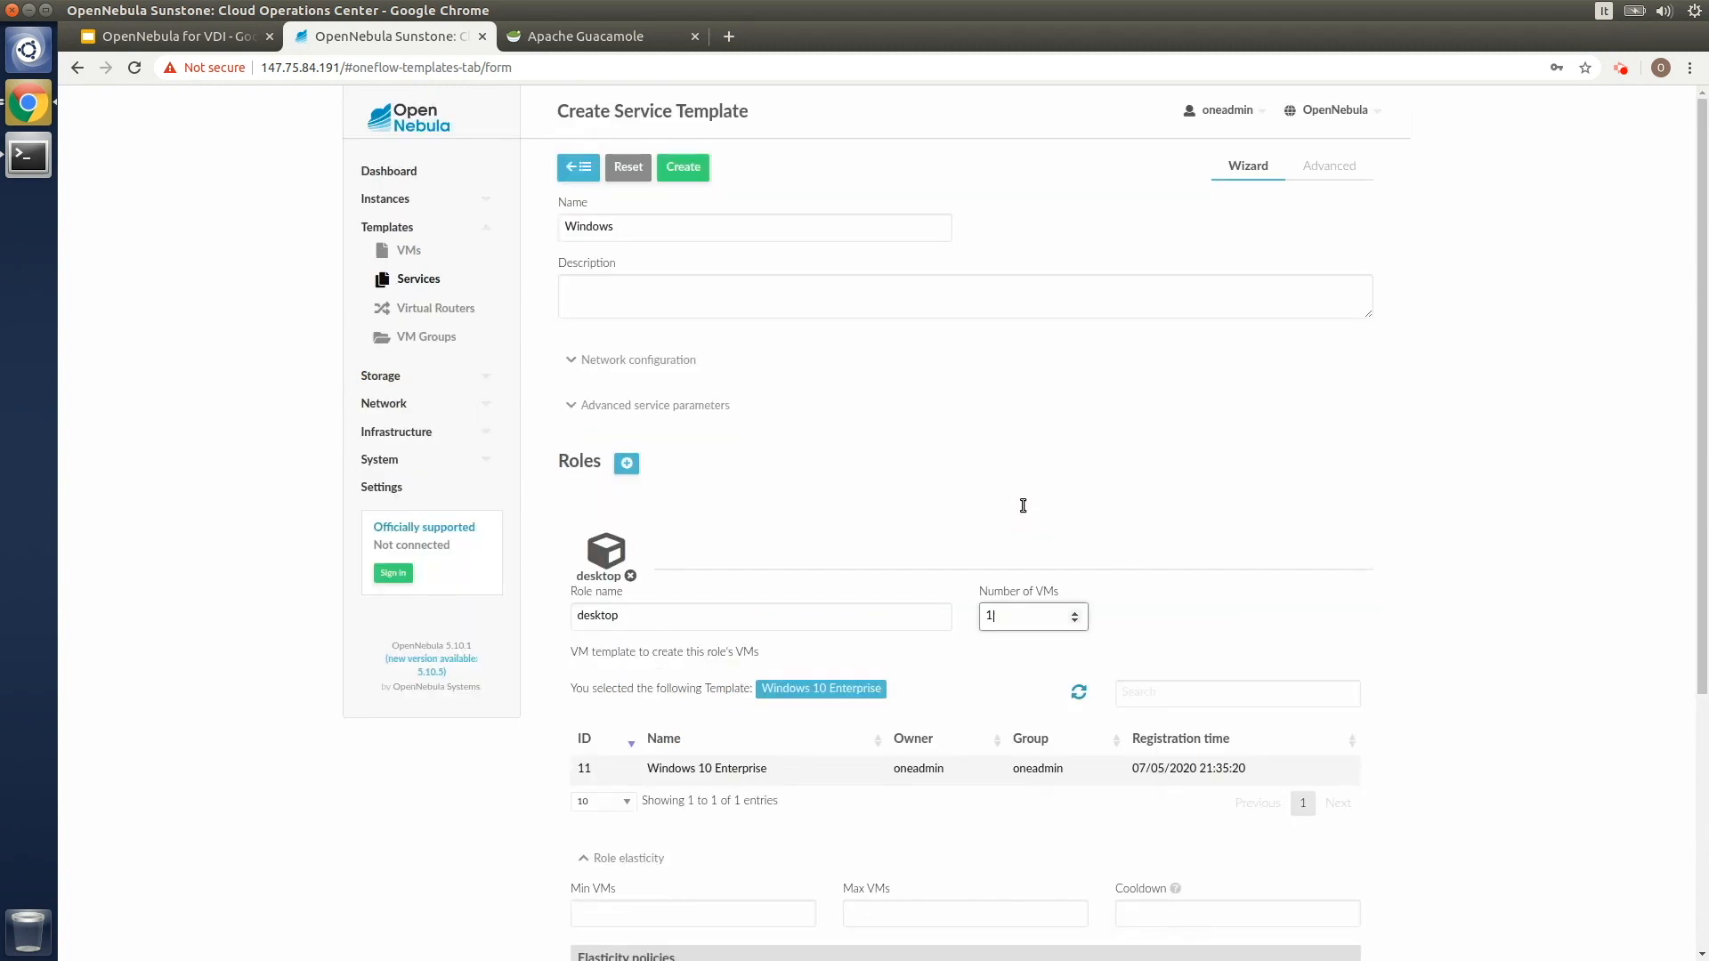
Create the Windows service template (ID 18) and show the empty running services list
left_click(682, 167)
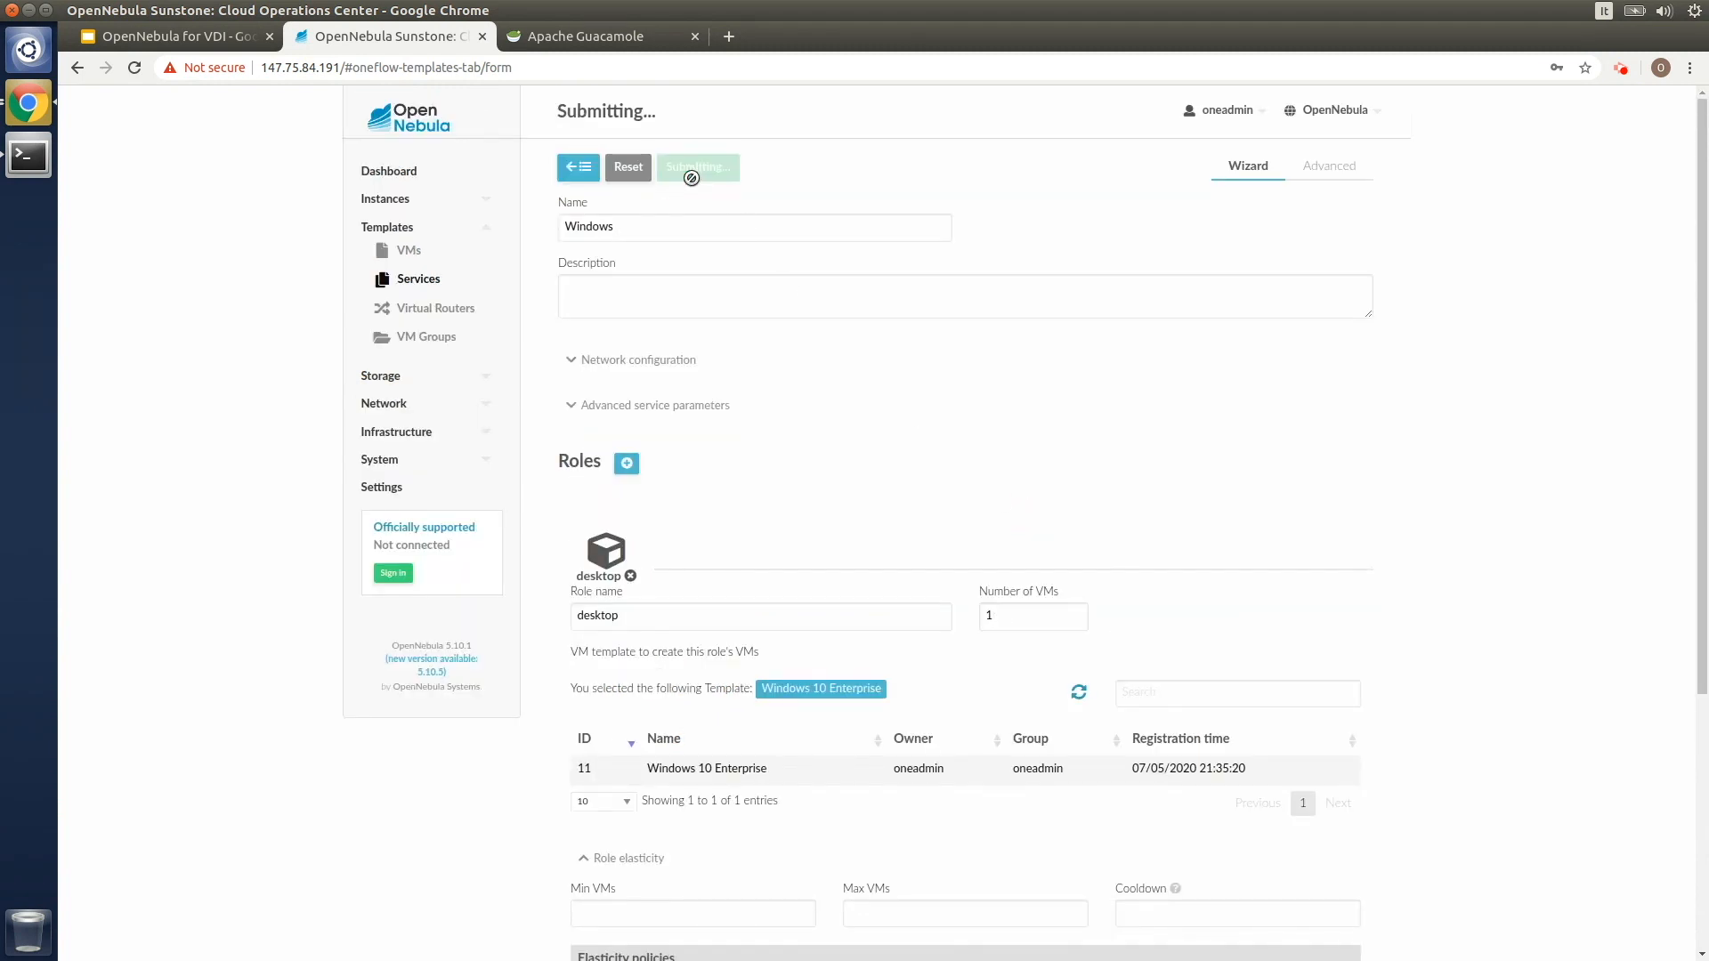
left_click(696, 167)
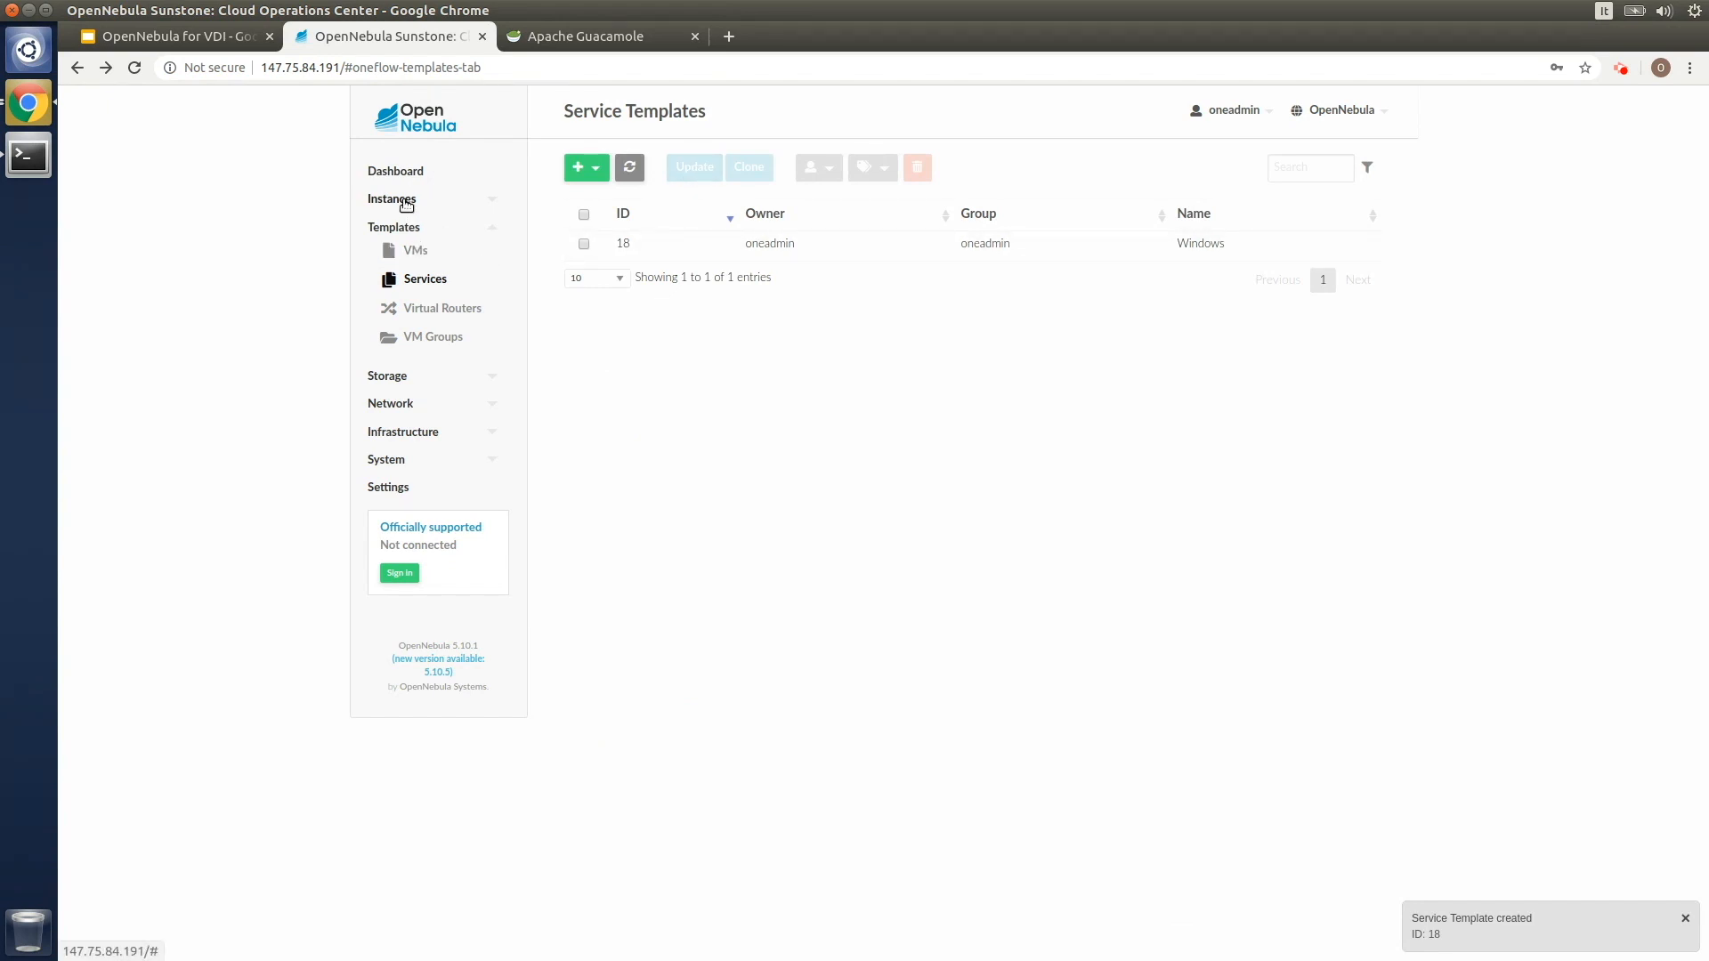
left_click(426, 251)
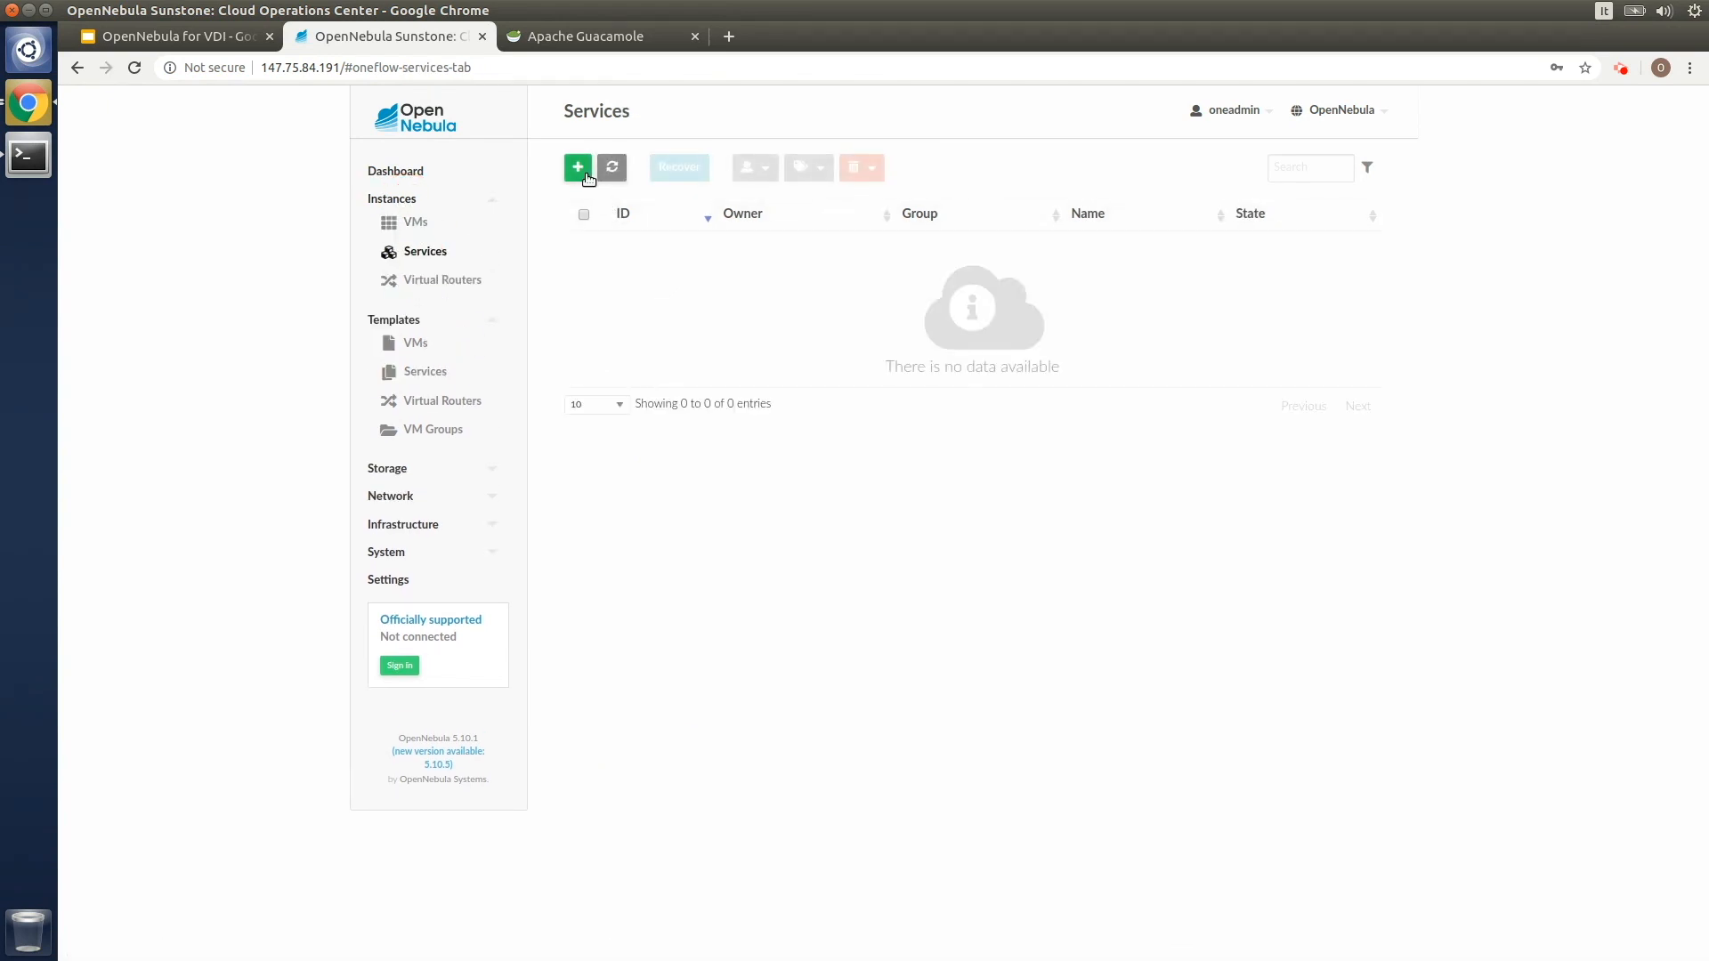
Instantiate service 19 from template 18 Windows and view its deploying details
left_click(577, 168)
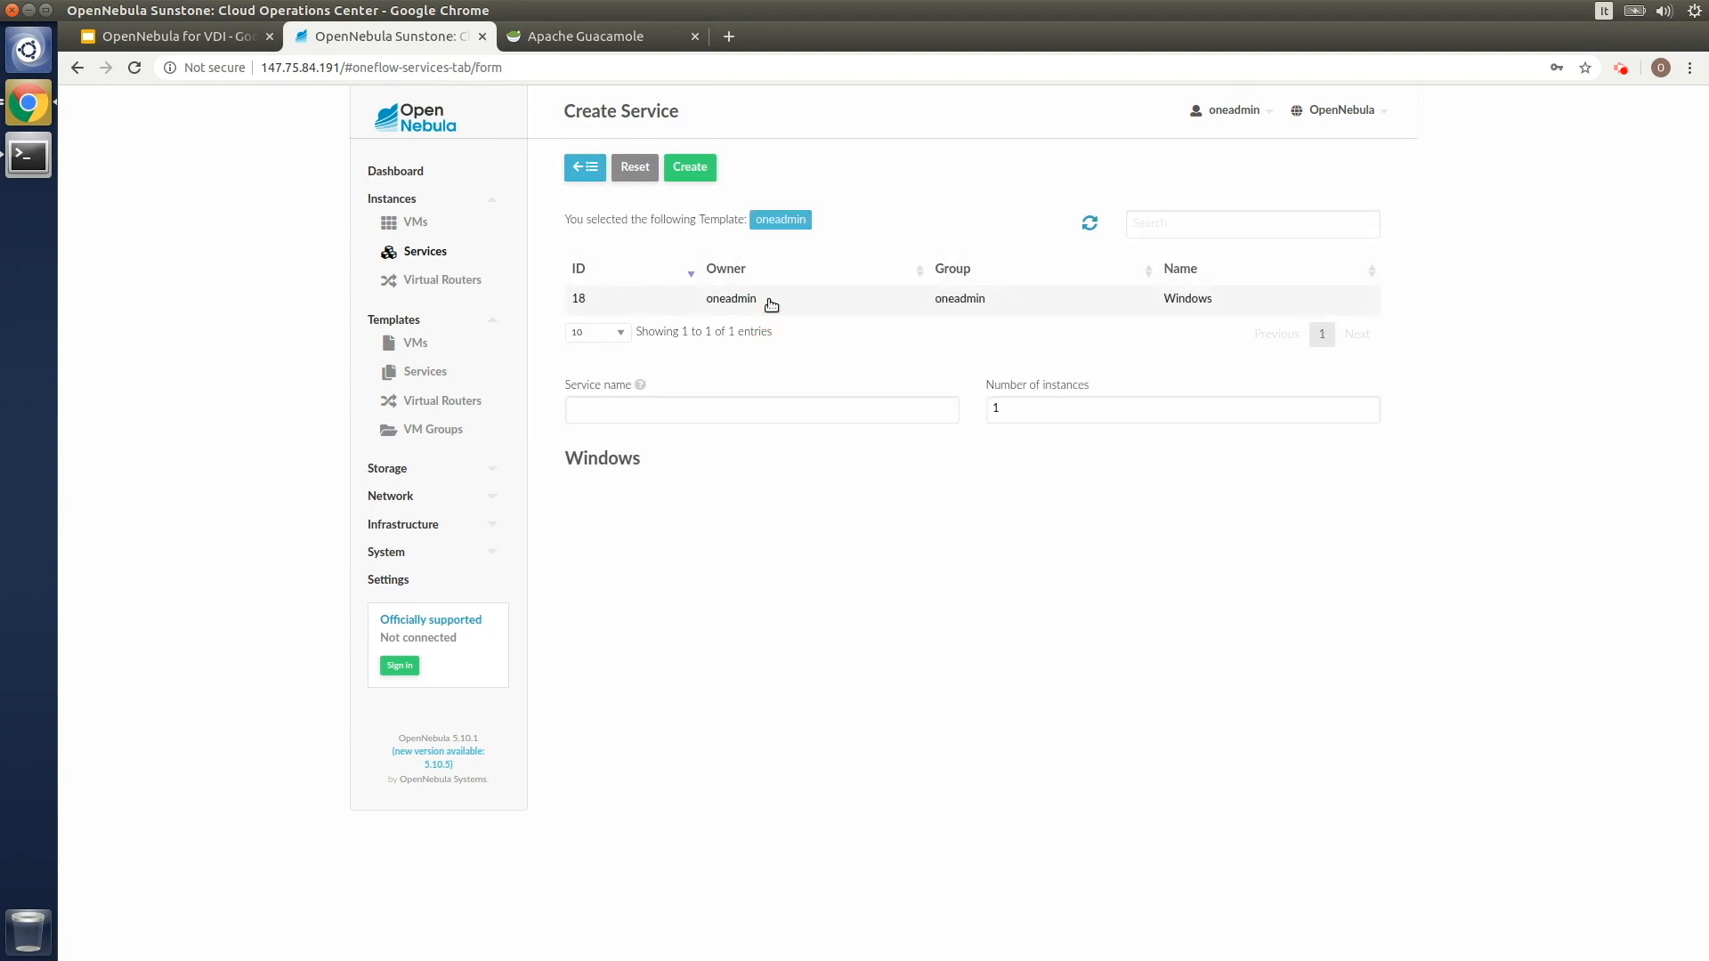
left_click(689, 168)
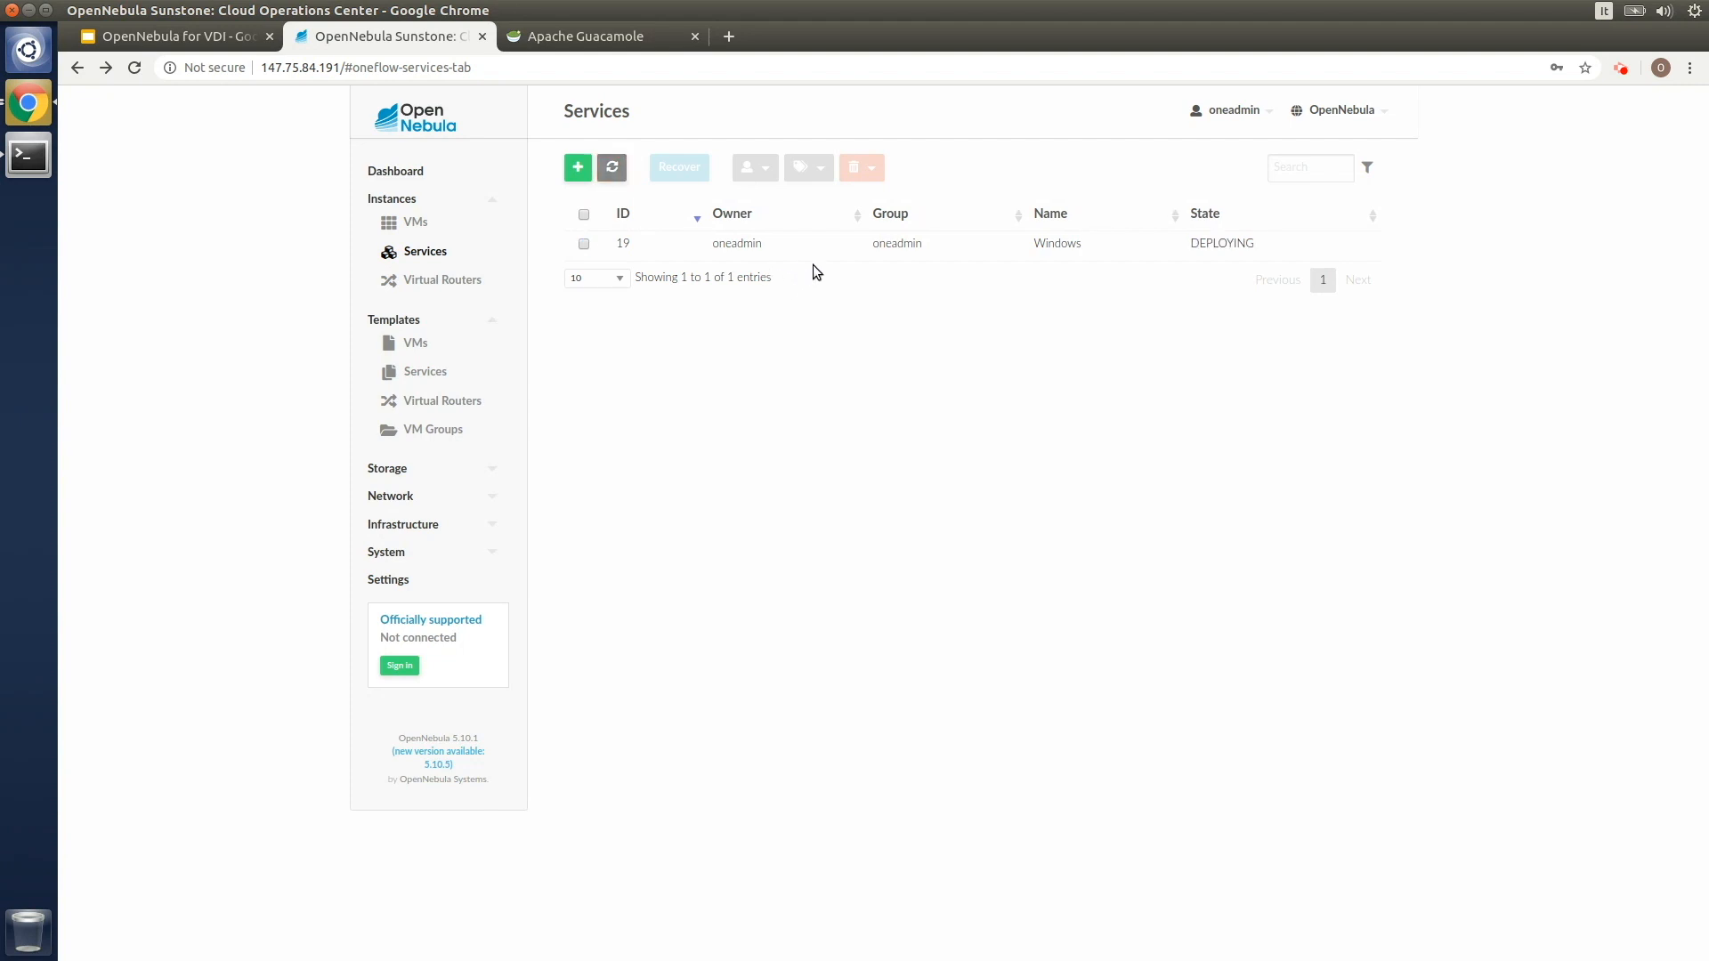
left_click(623, 242)
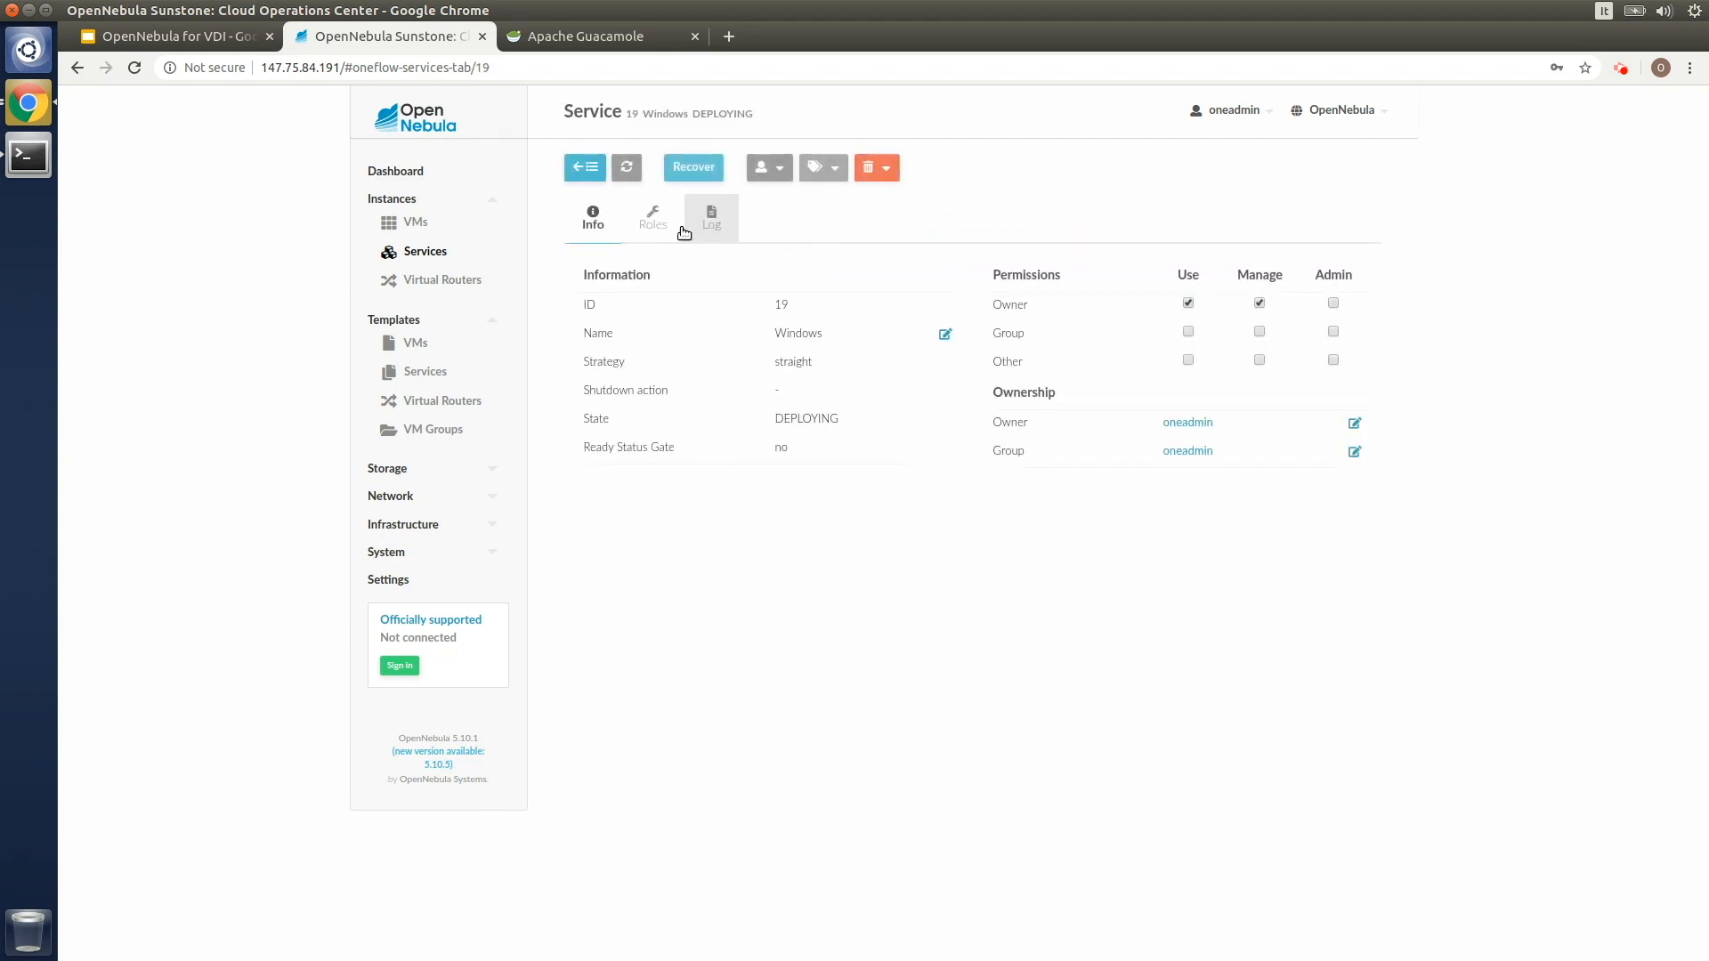
left_click(652, 218)
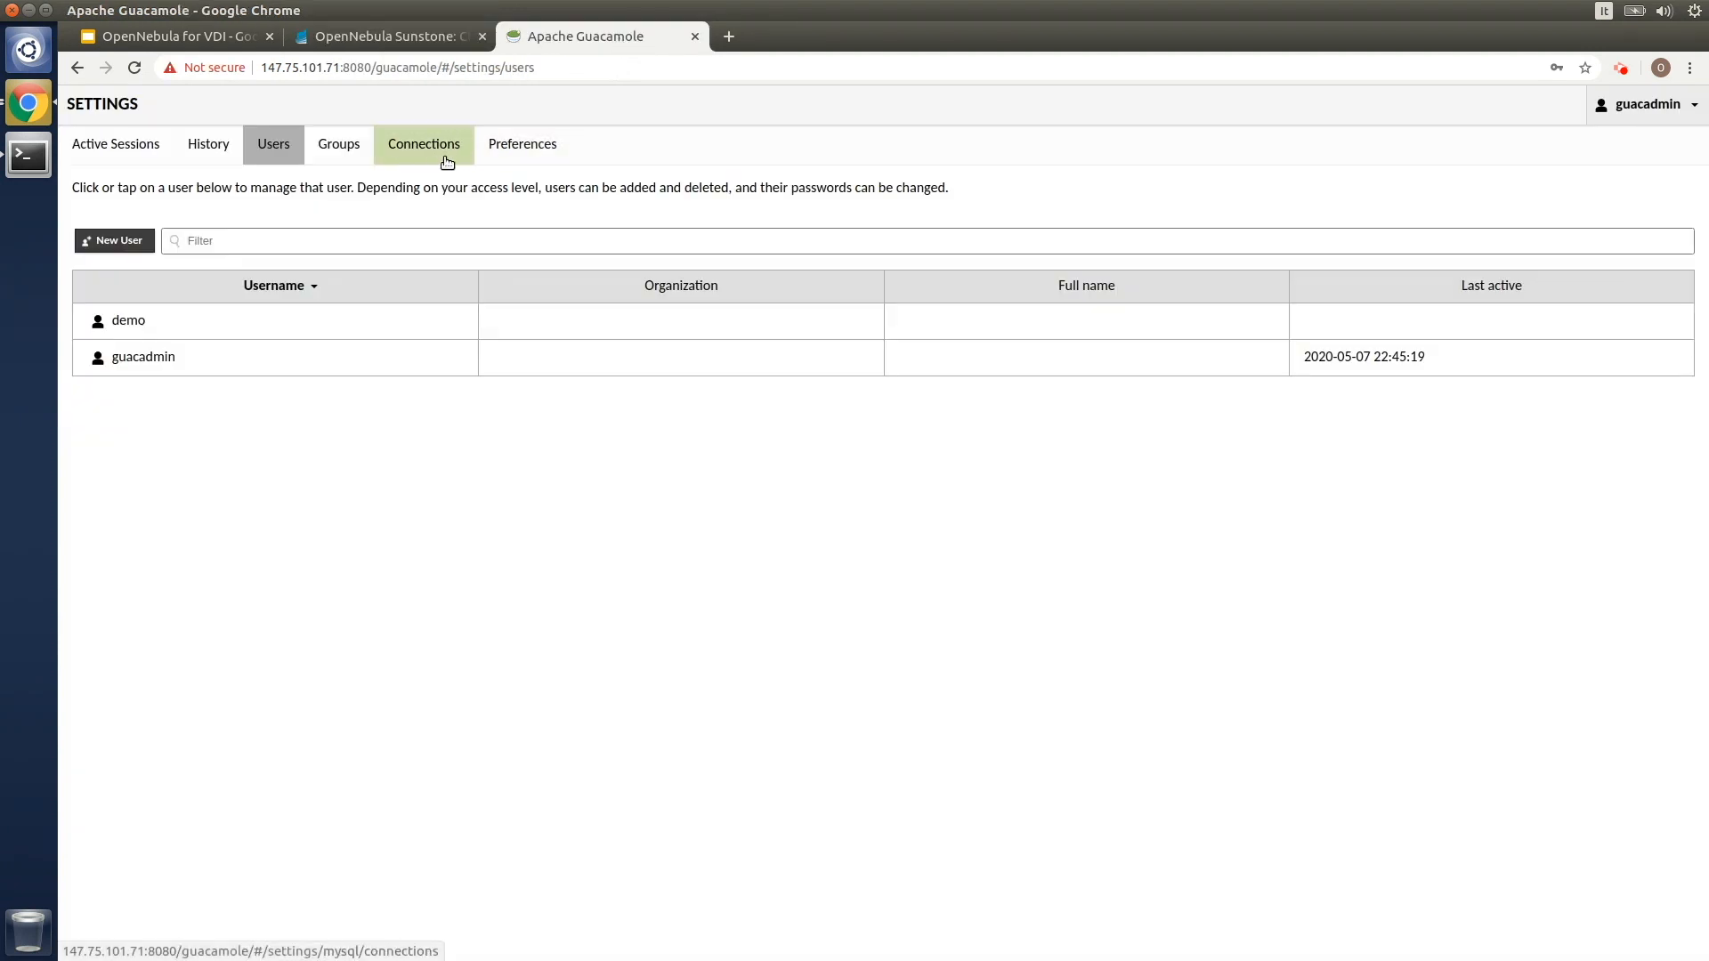
Expand the Windows group under Connections and open RDP connection 29 for editing
left_click(424, 142)
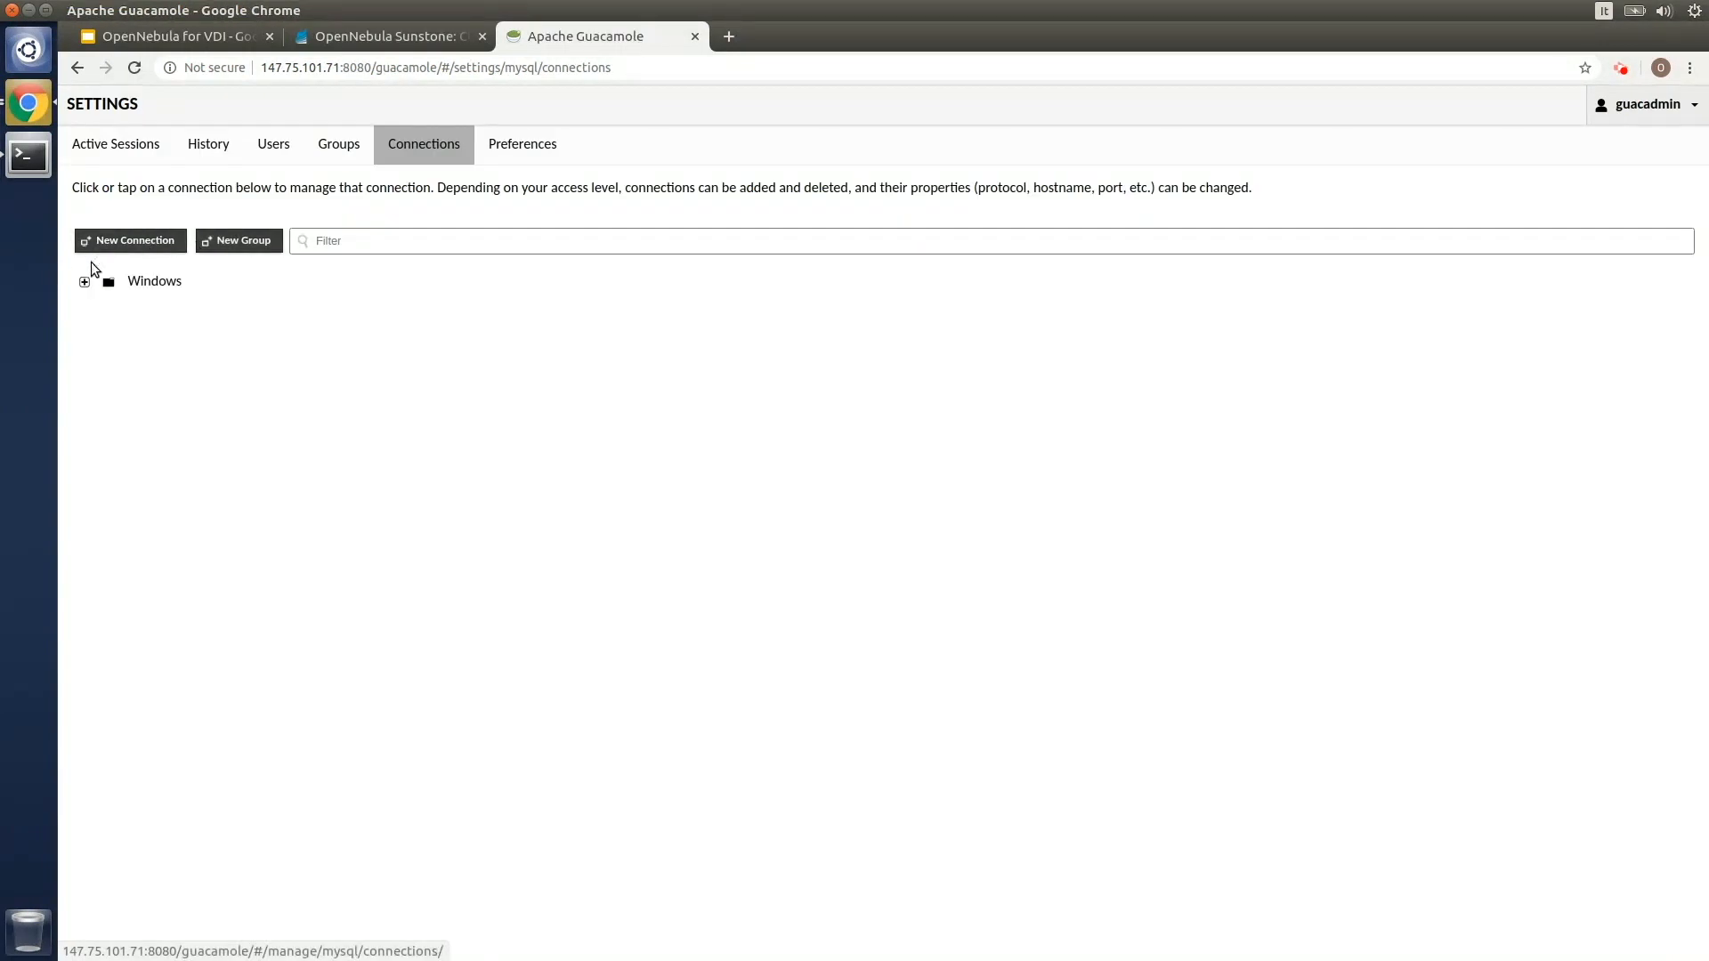
left_click(83, 279)
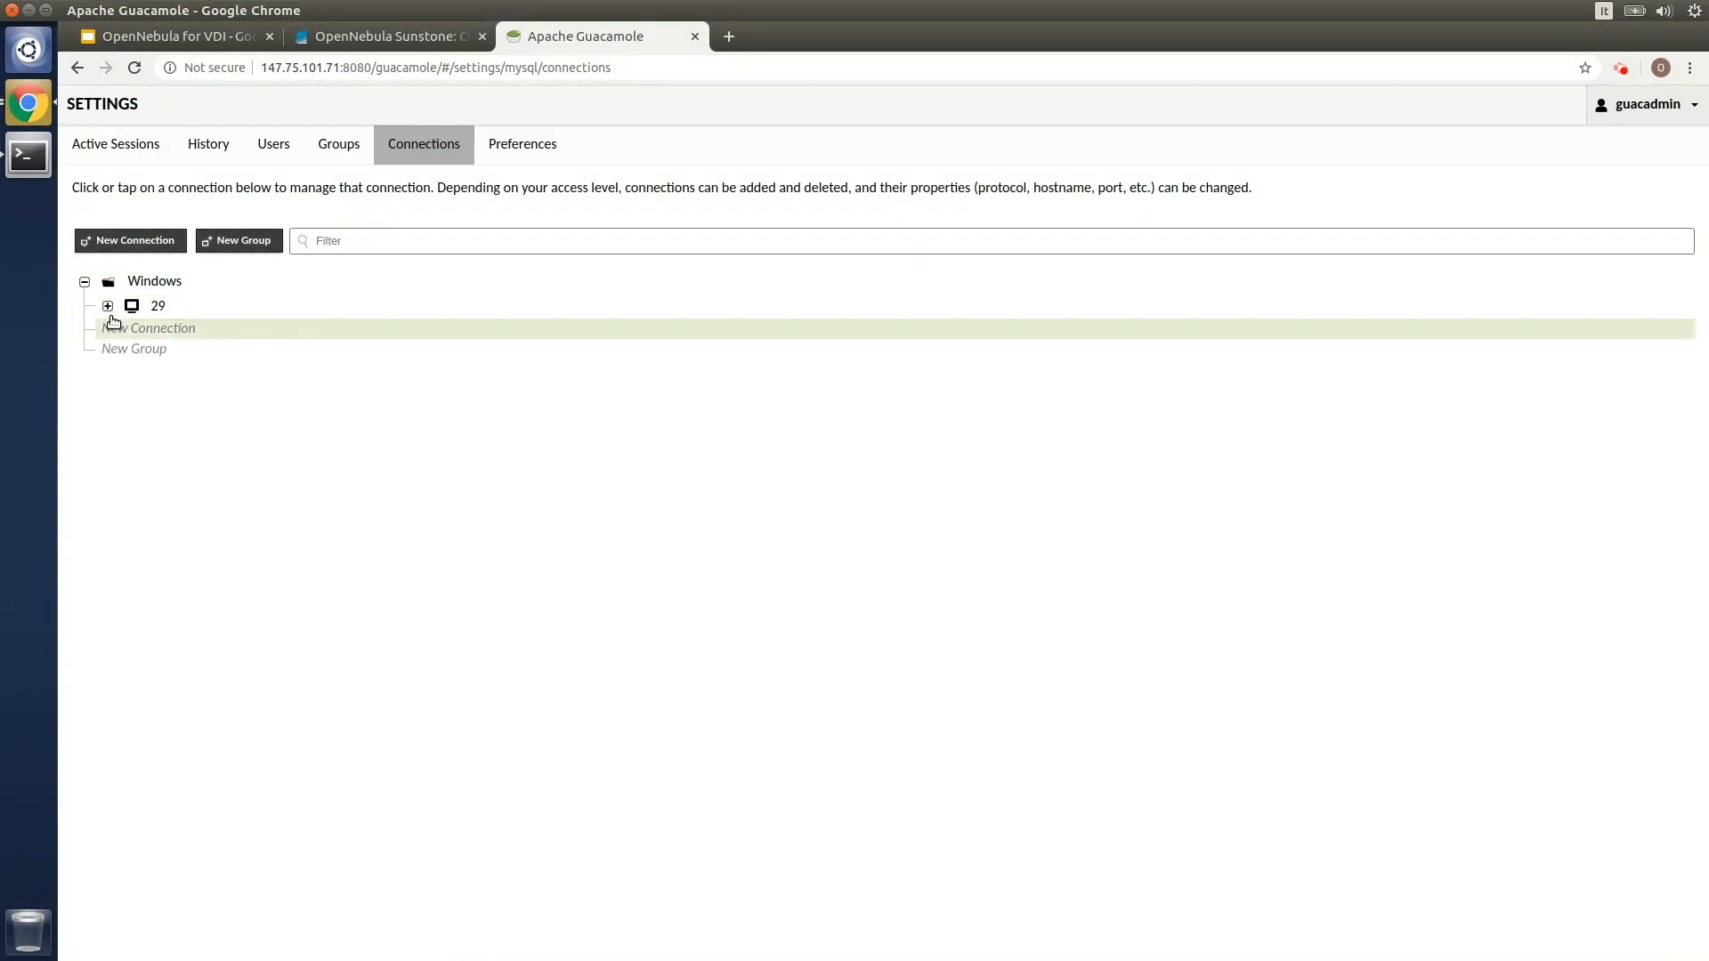
left_click(157, 306)
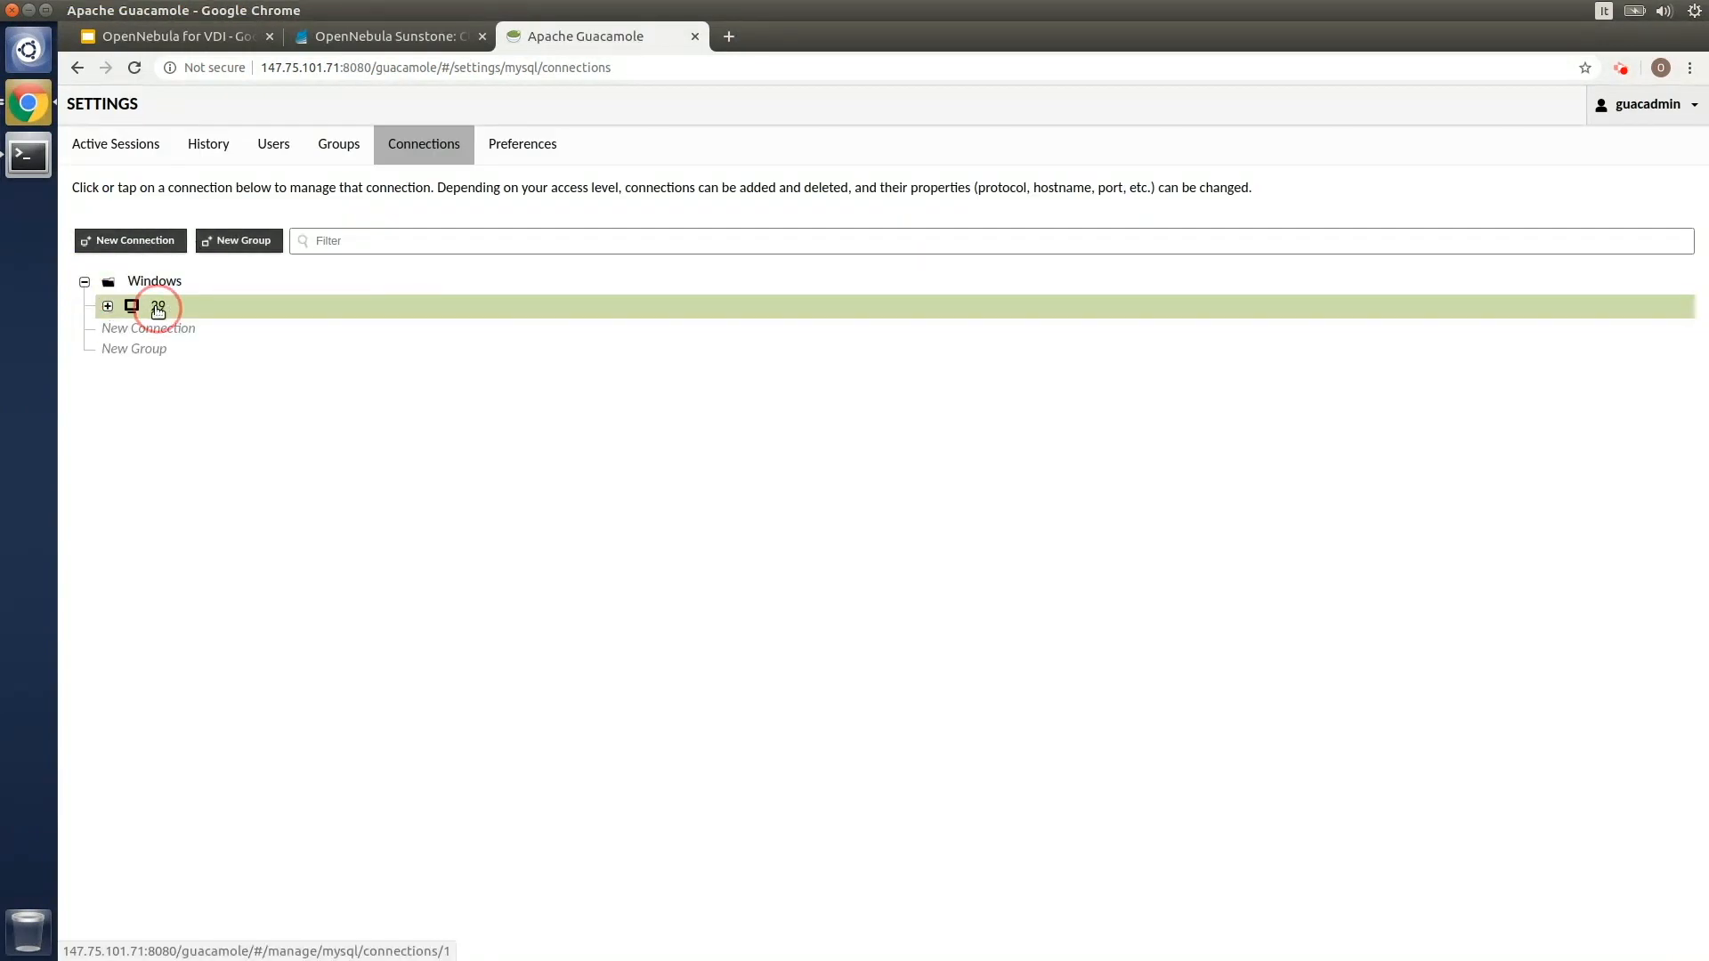
left_click(159, 306)
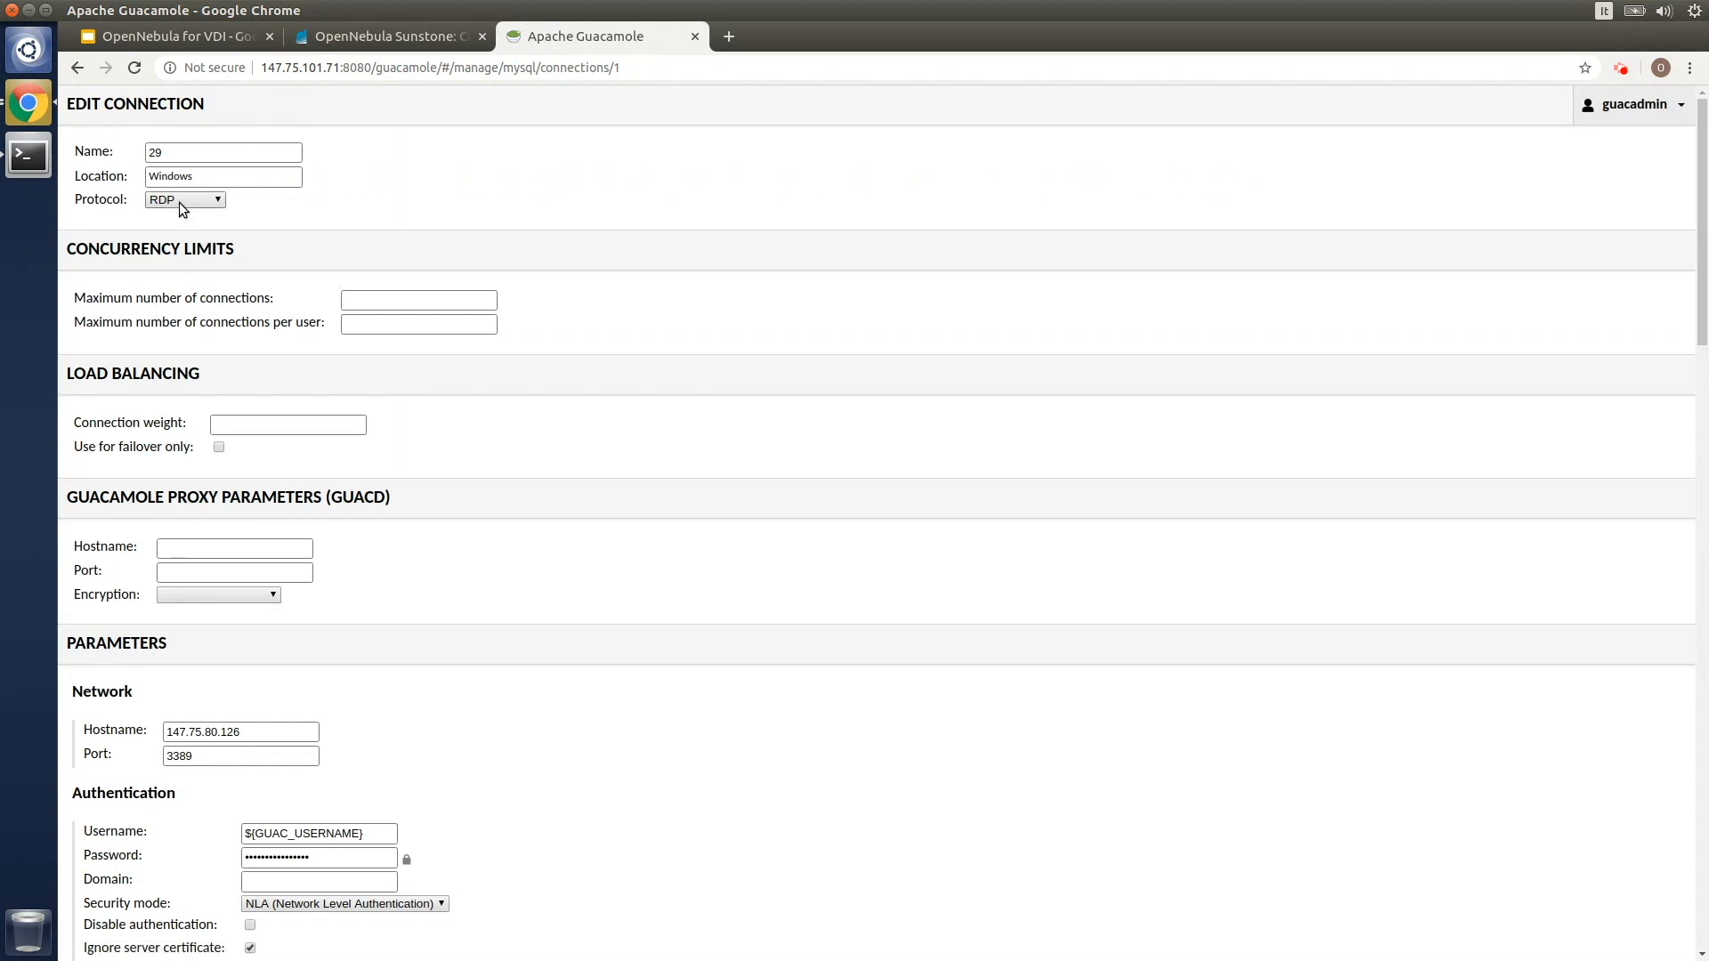
scroll("down", 3)
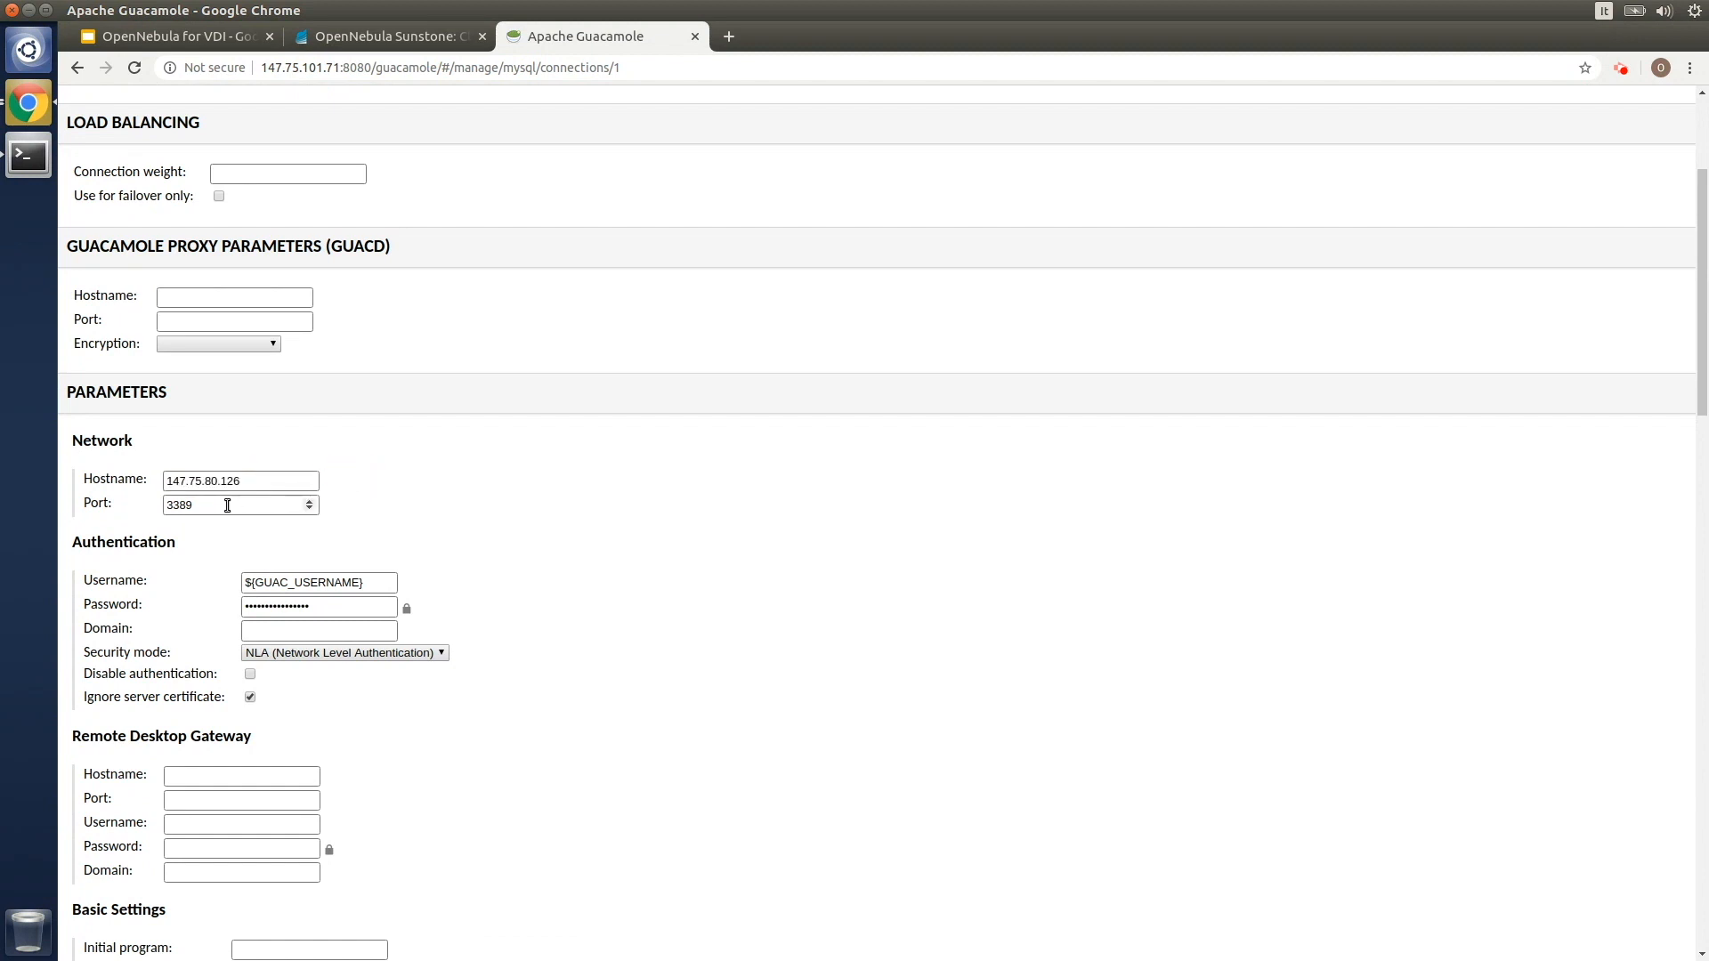
mouse_move(411, 521)
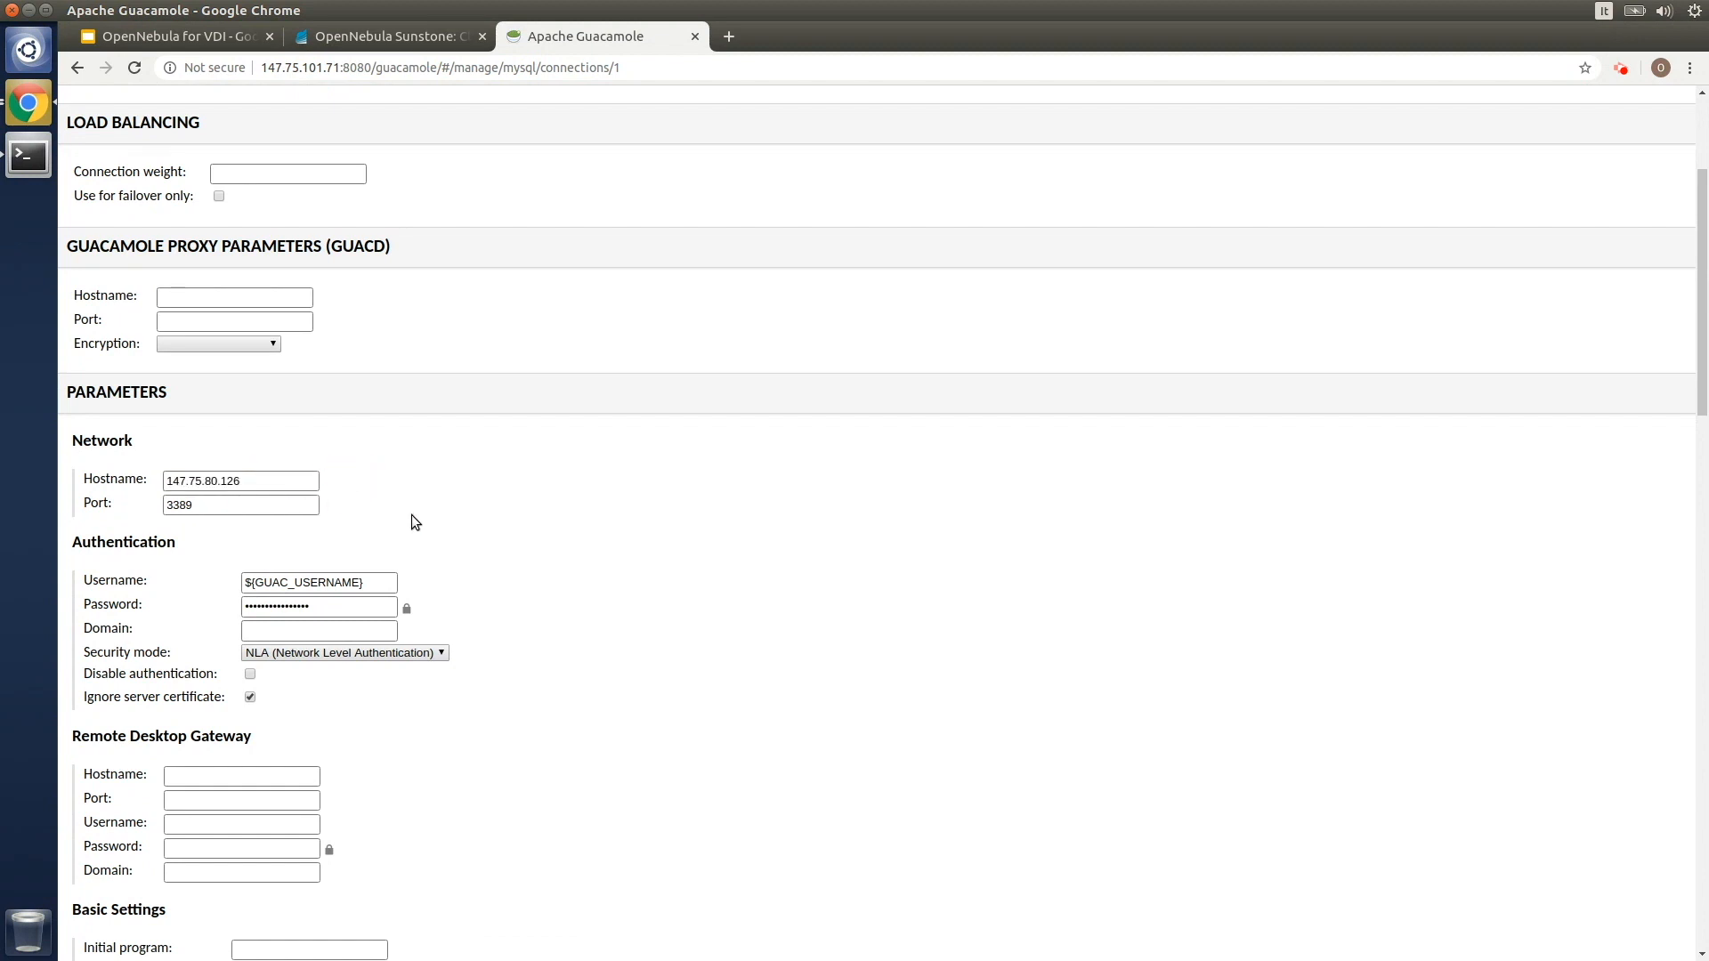
scroll("down", 3)
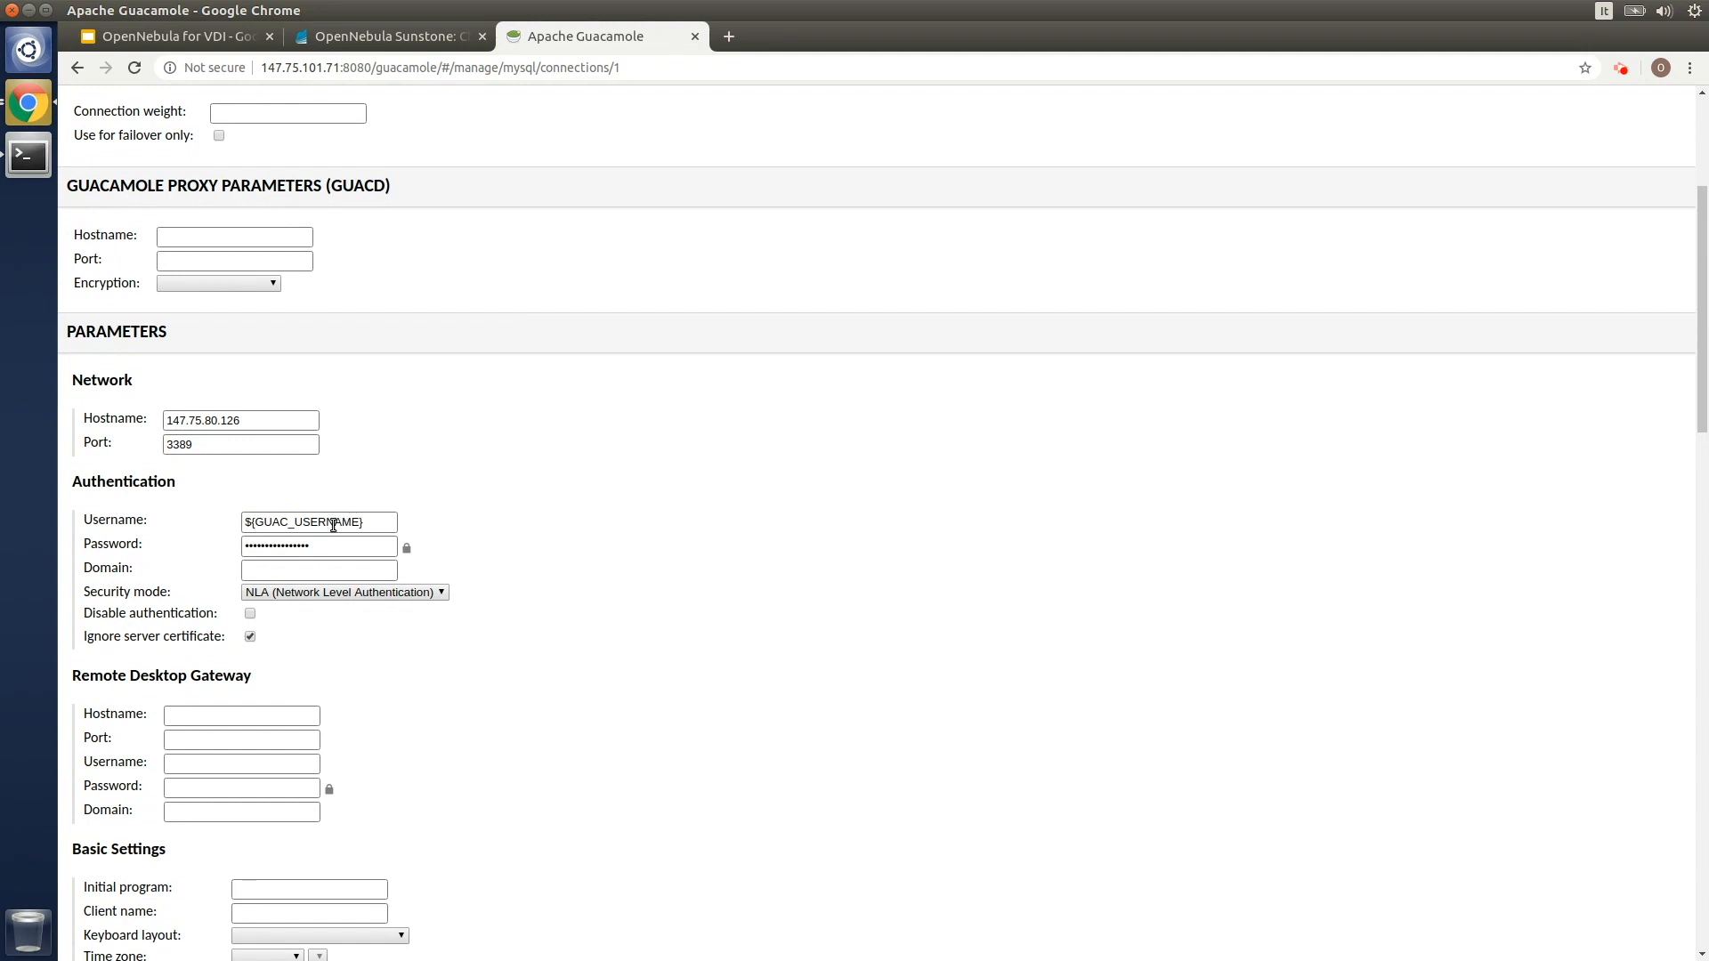
mouse_move(355, 512)
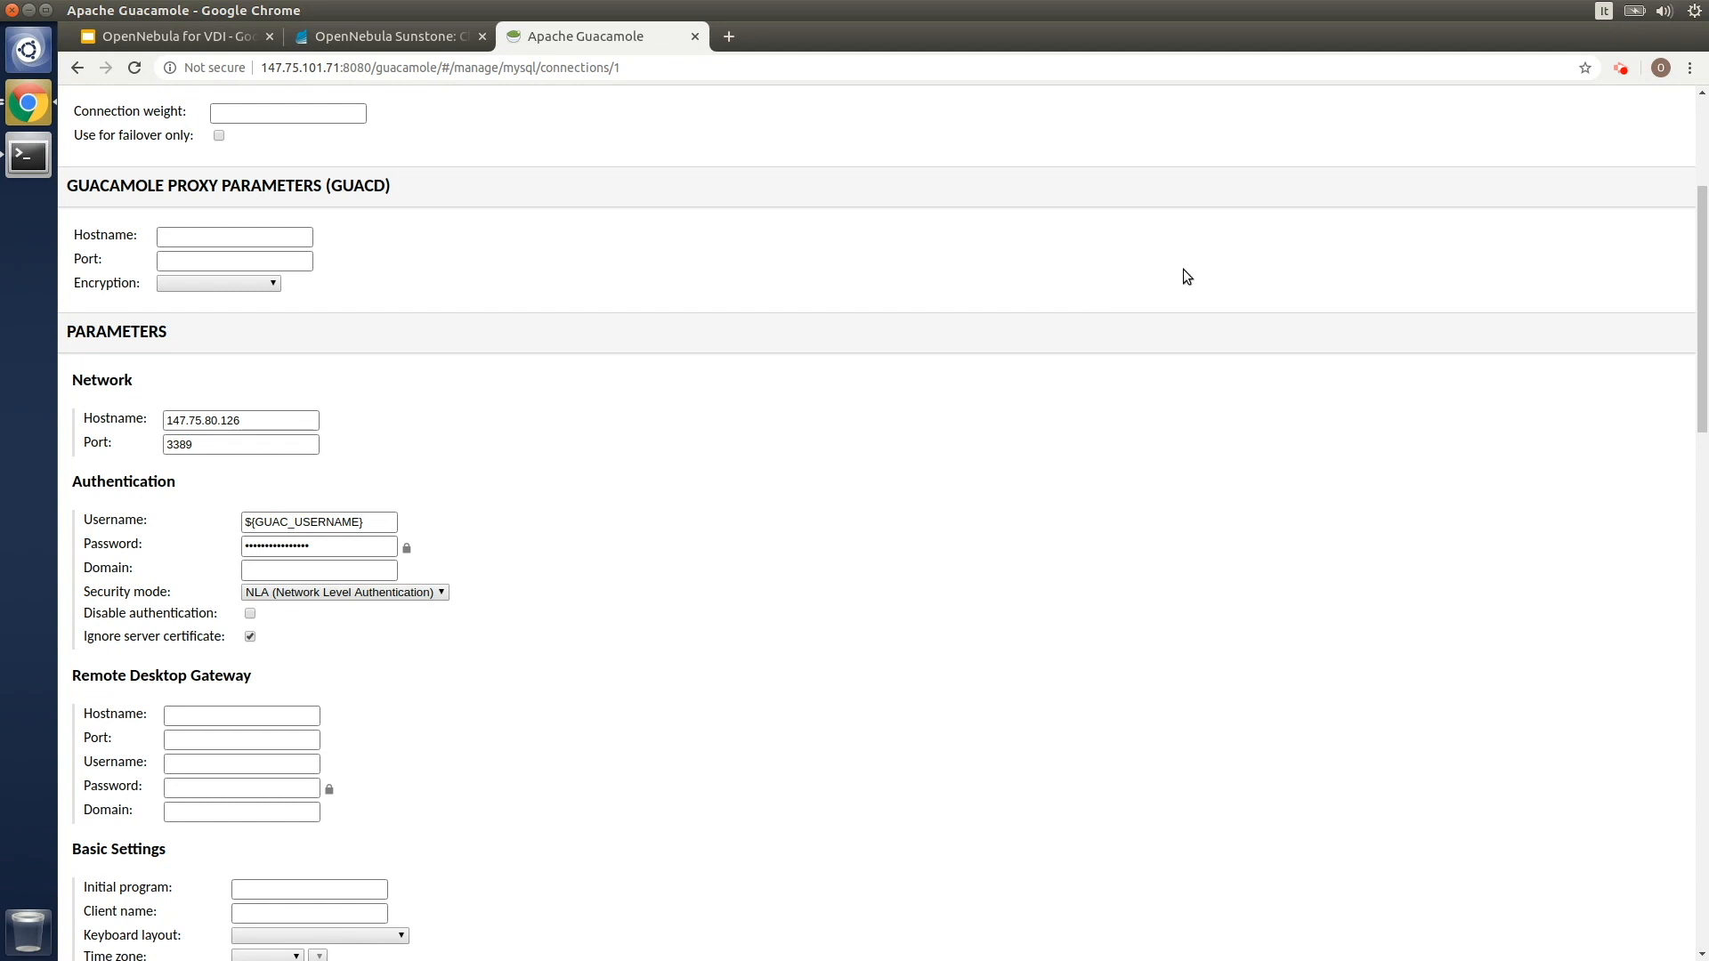
scroll("up", 3)
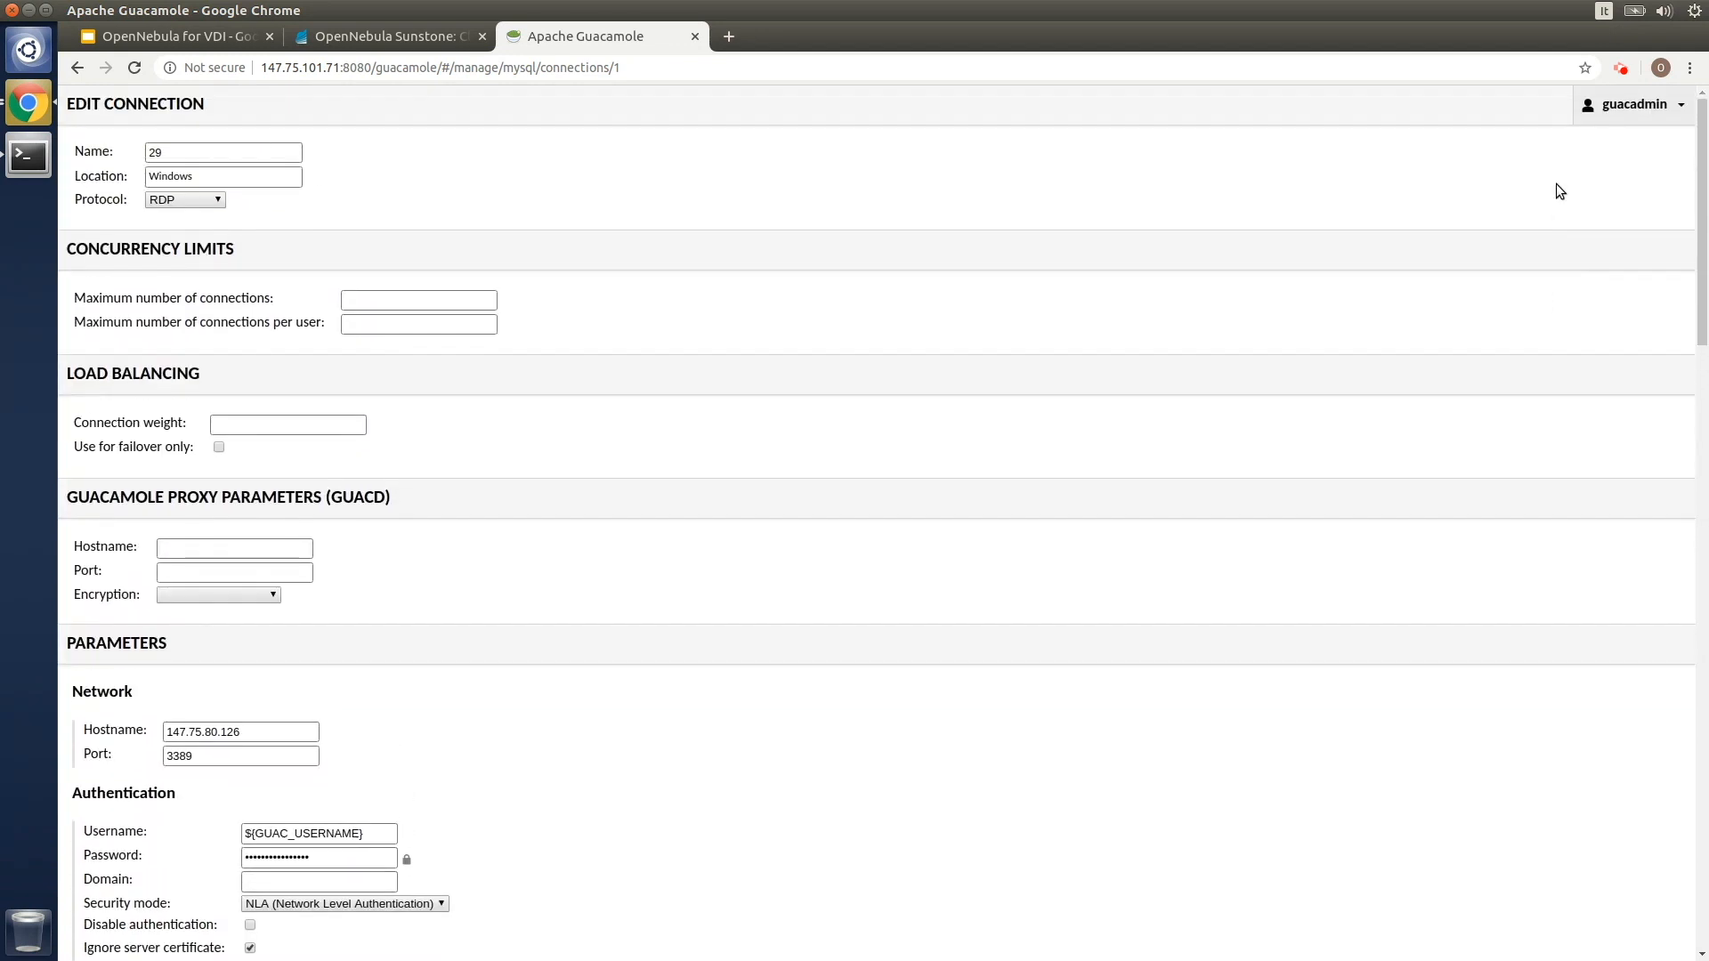
left_click(1634, 104)
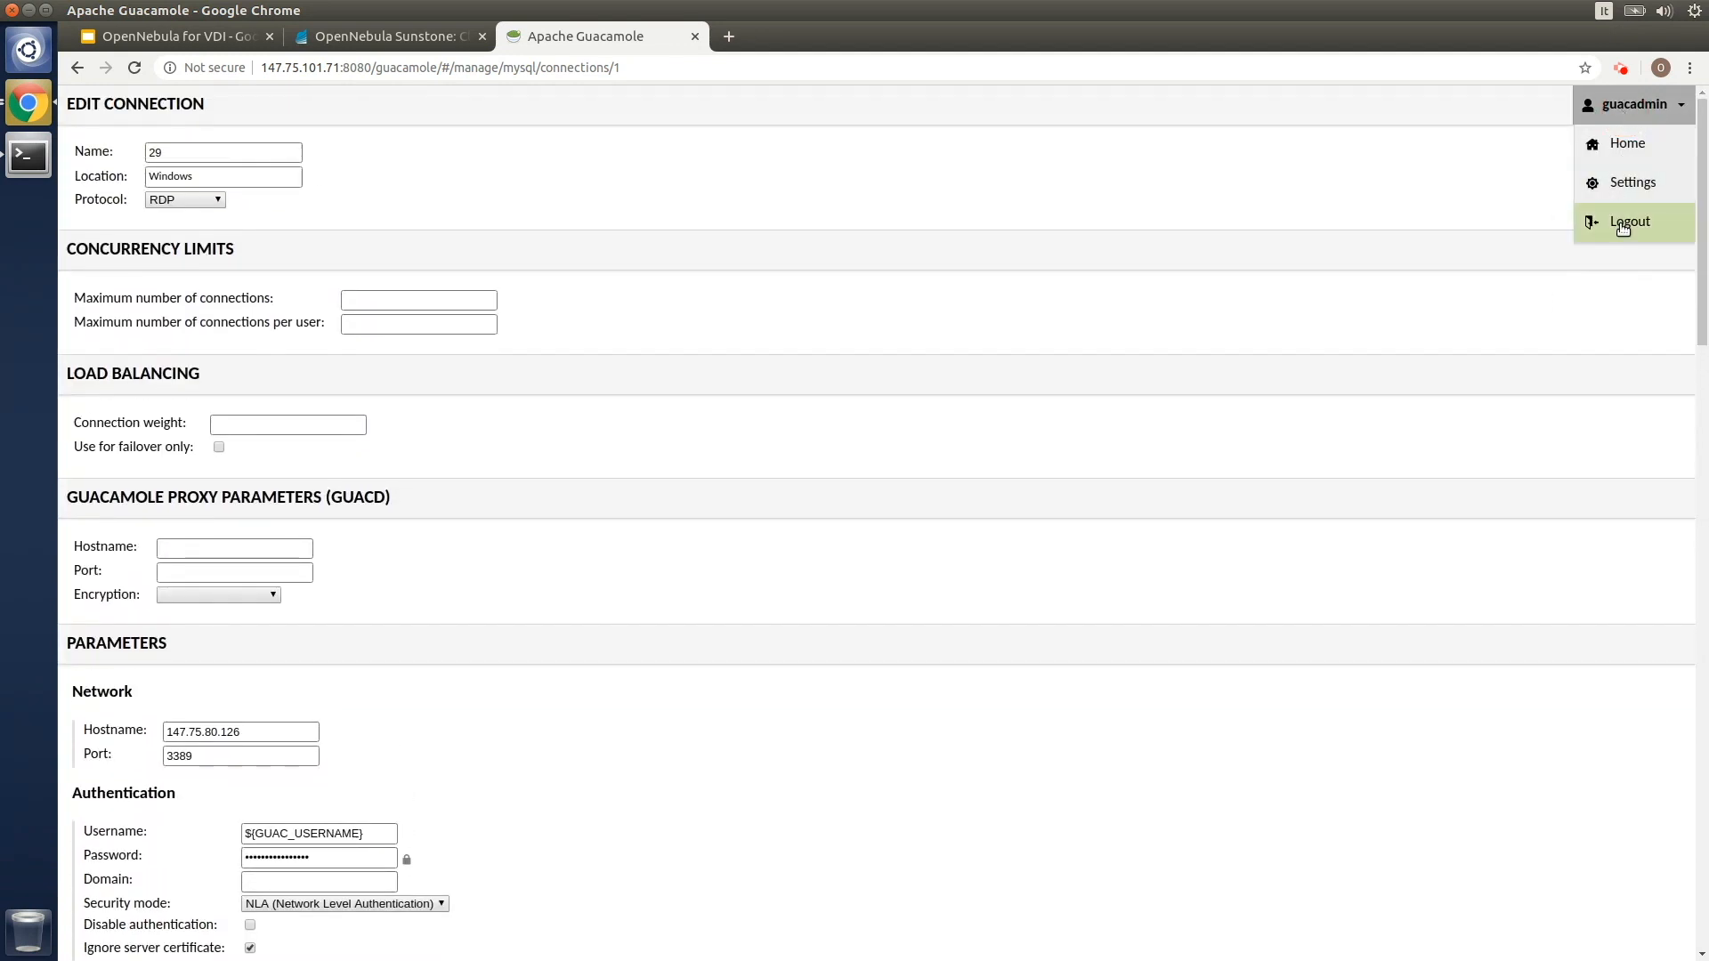
Log out of guacadmin and sign in as demo, landing on the Windows desktop session
left_click(1629, 221)
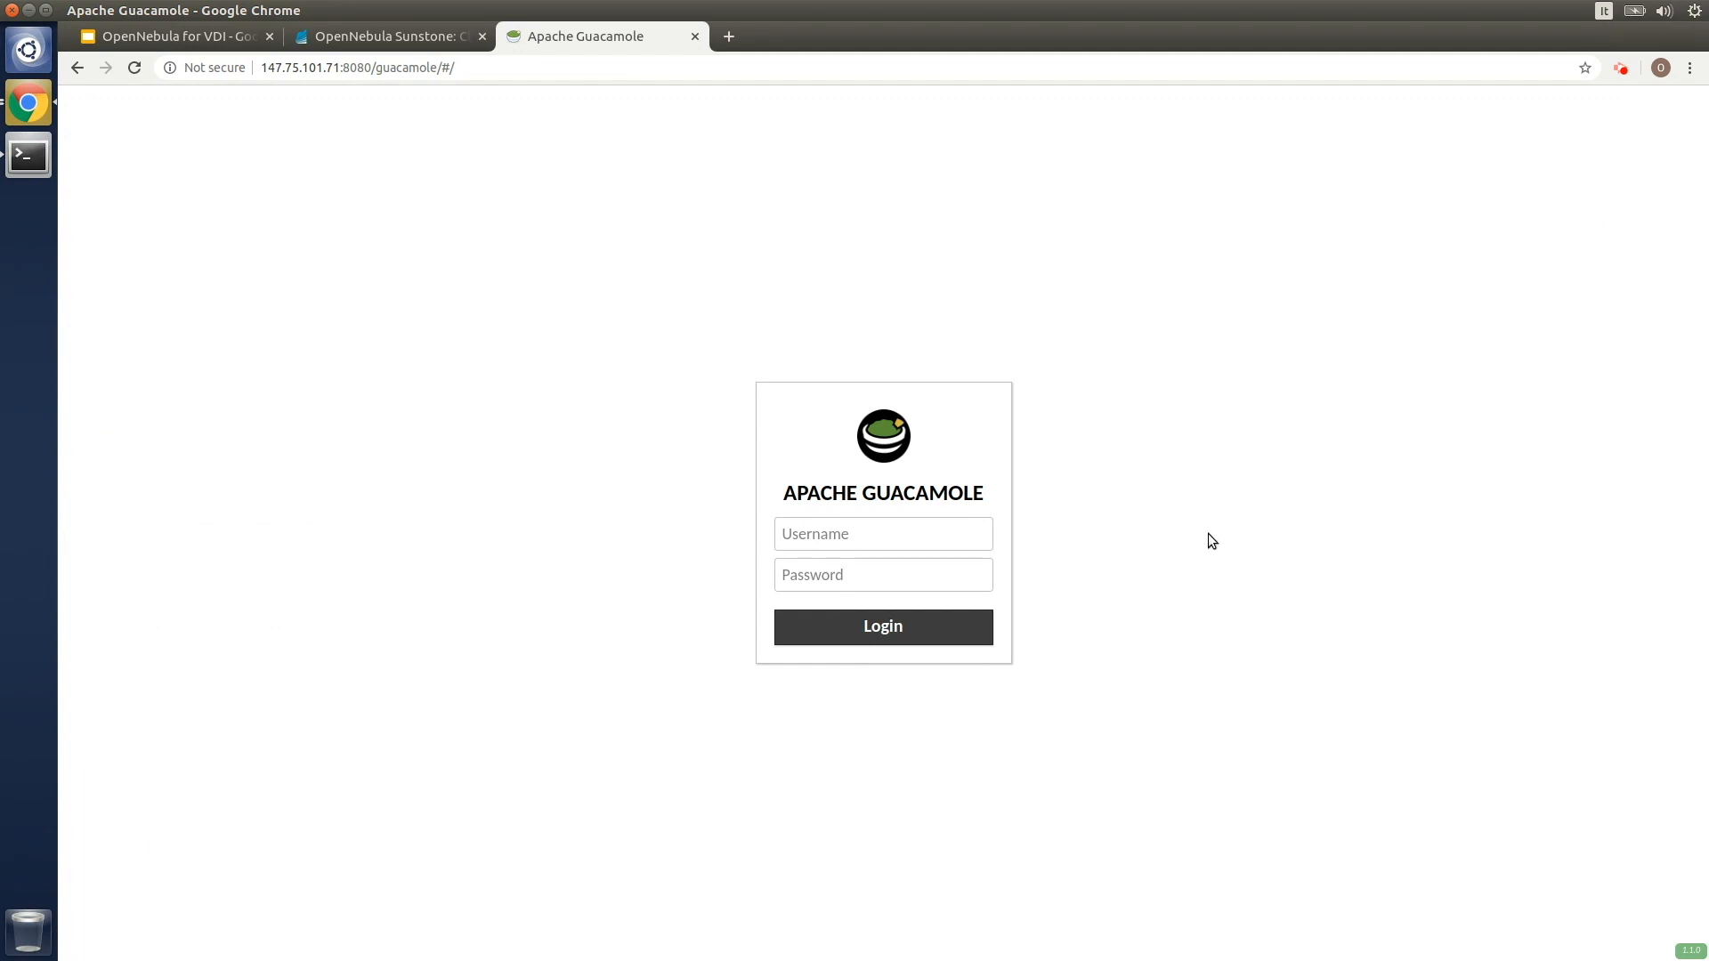
type("demo")
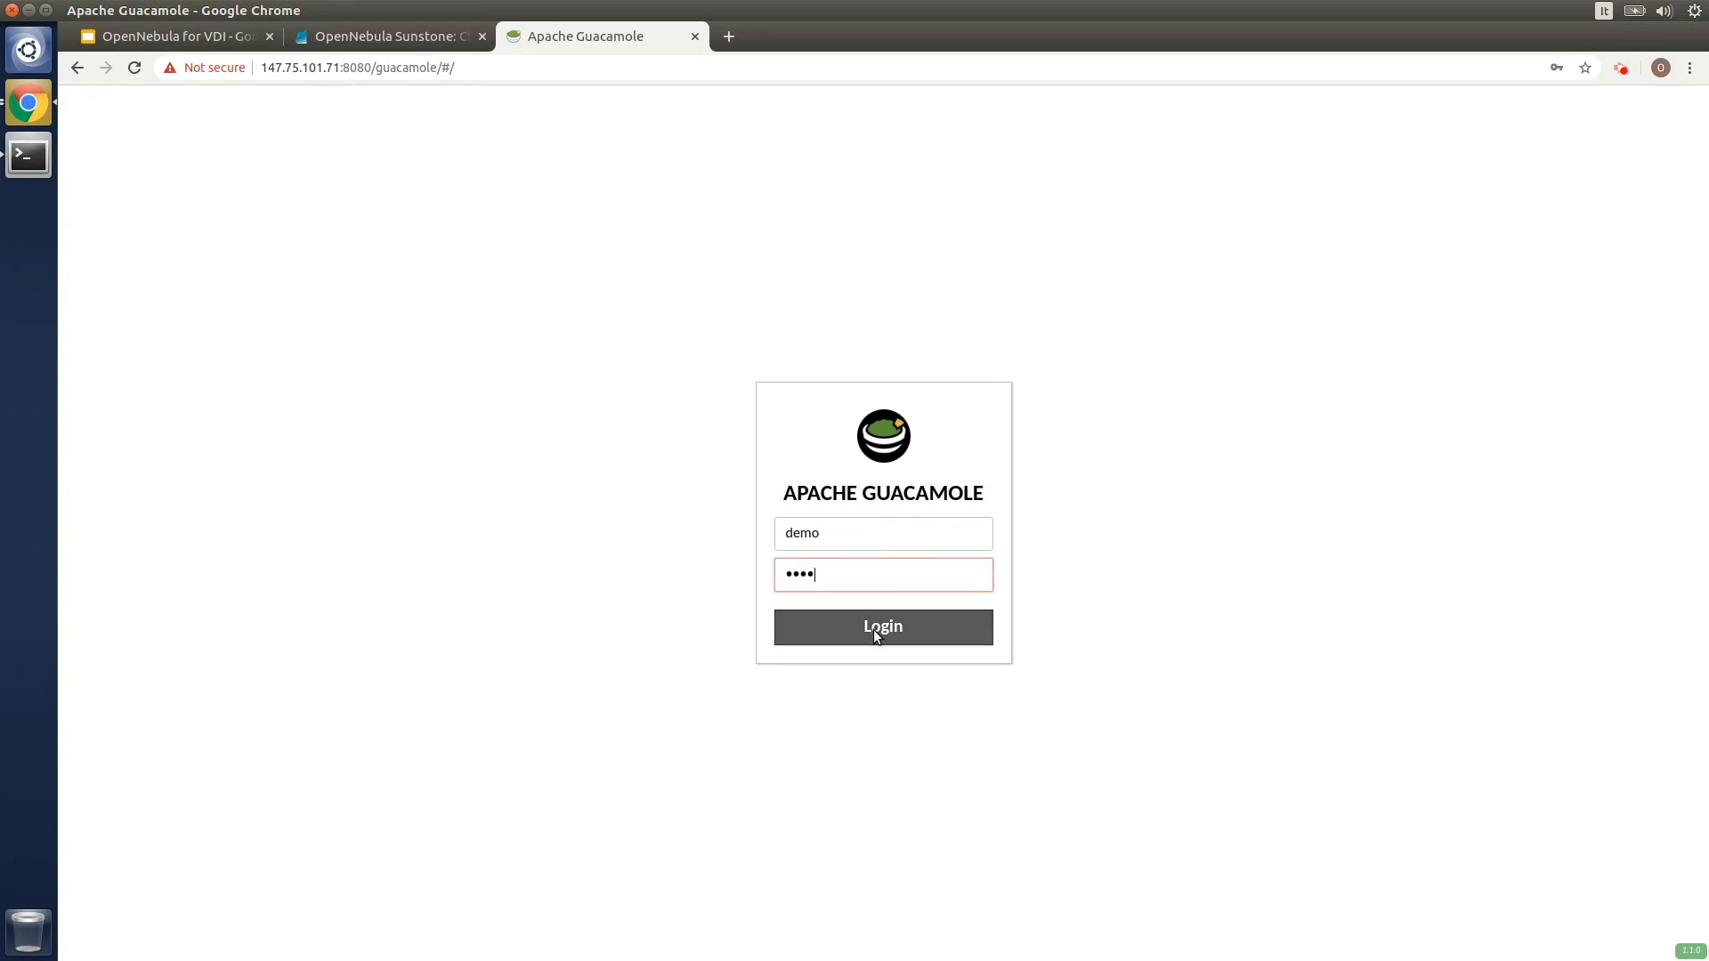
left_click(882, 626)
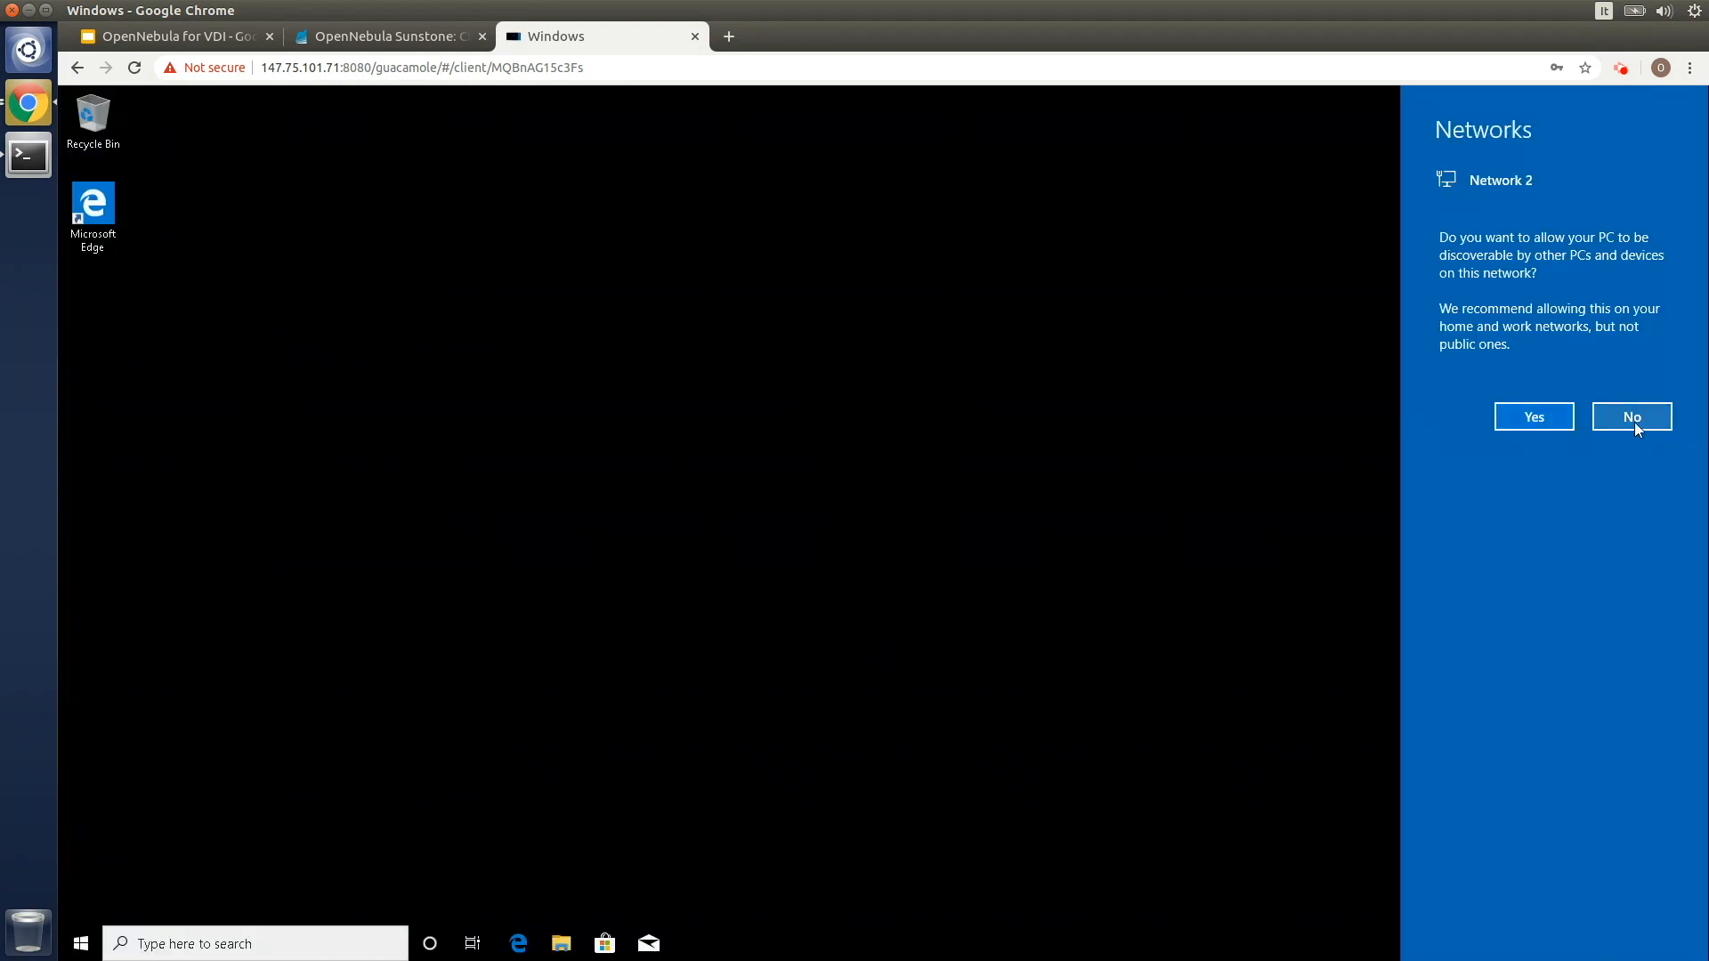
Answer No to the Windows network discovery prompt, leaving the desktop clear
left_click(1633, 417)
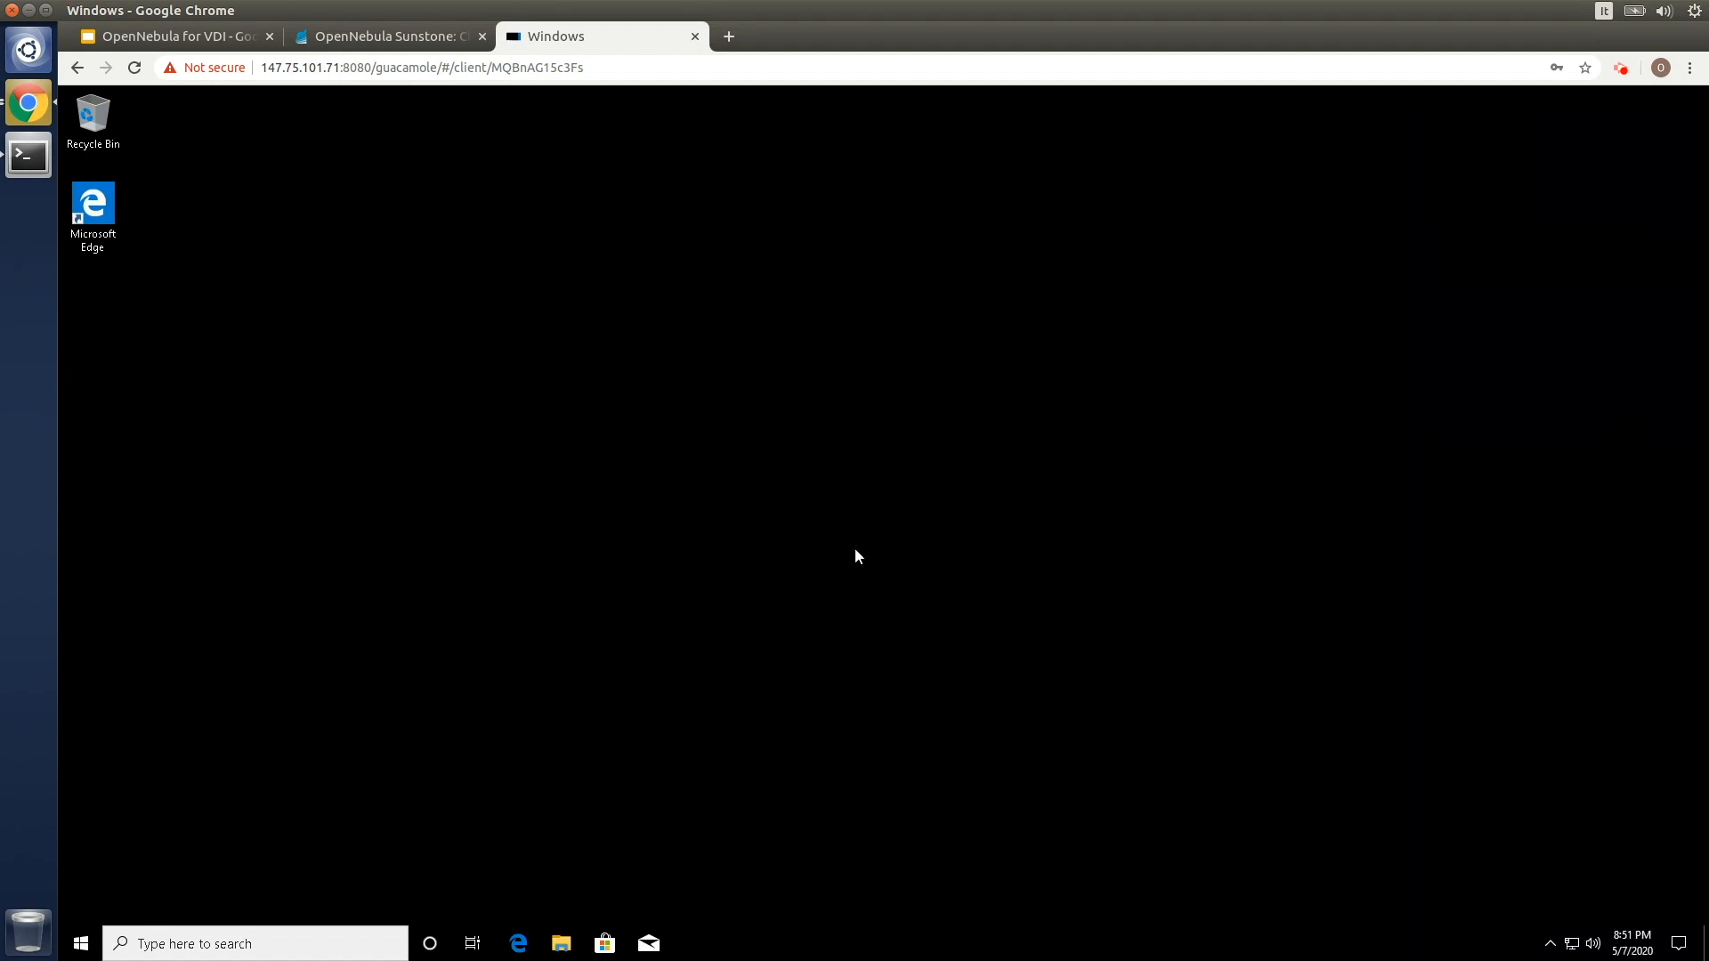
mouse_move(521, 948)
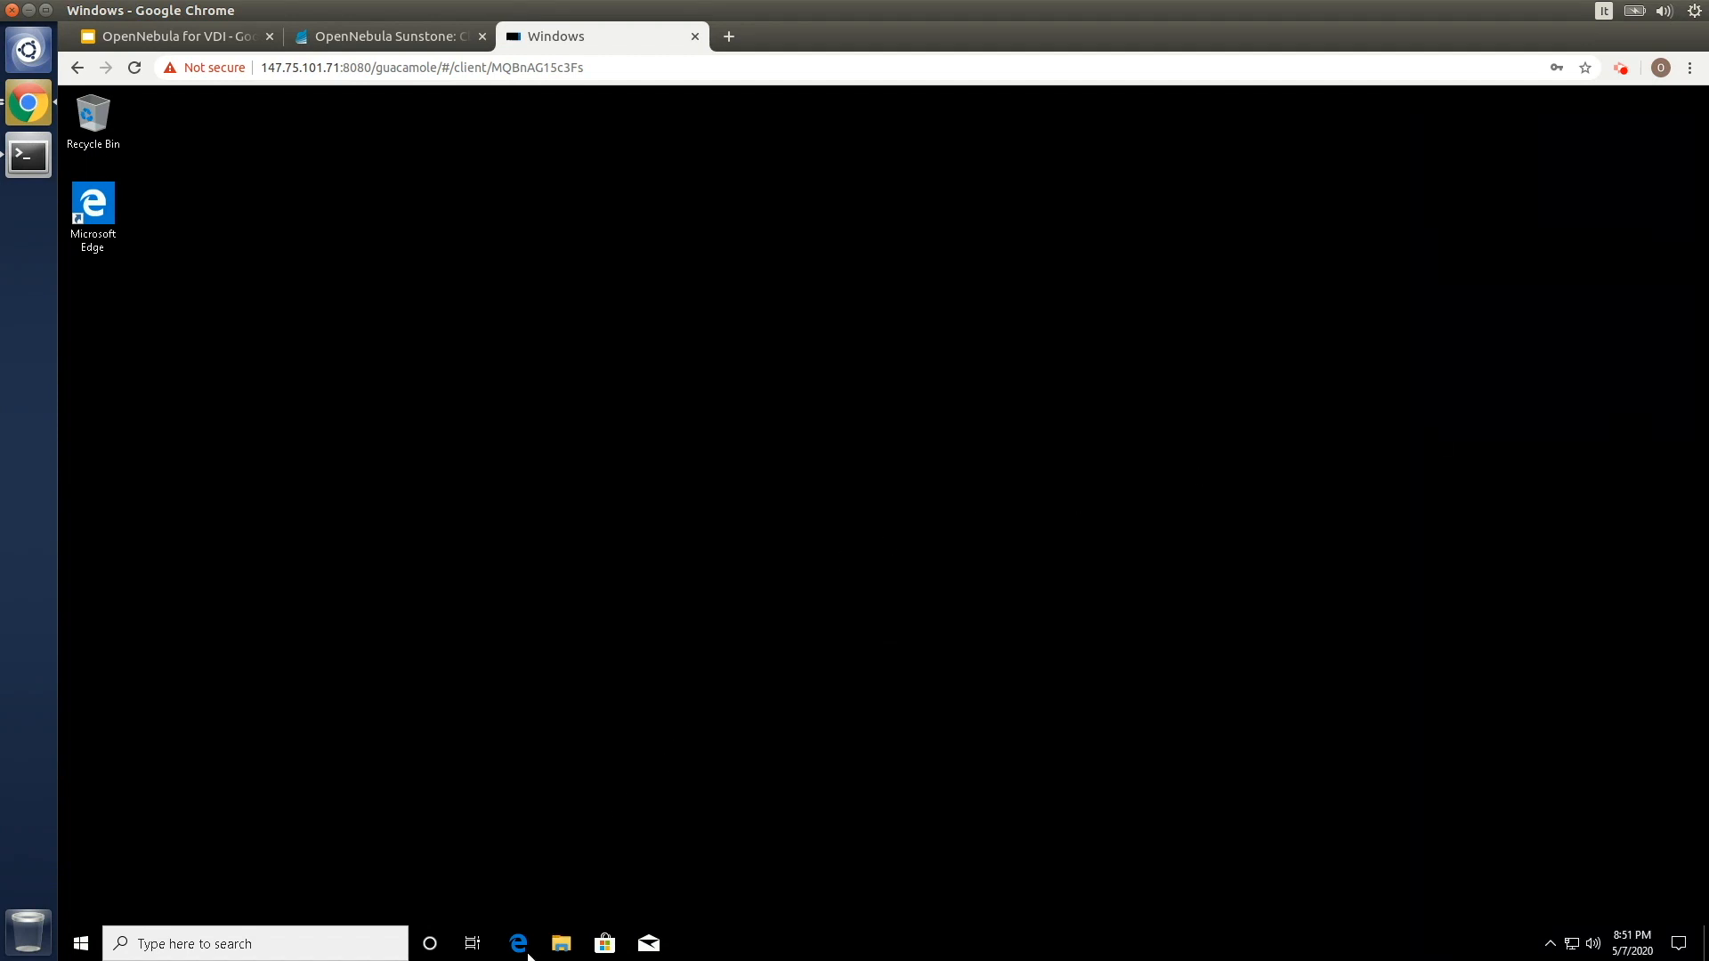